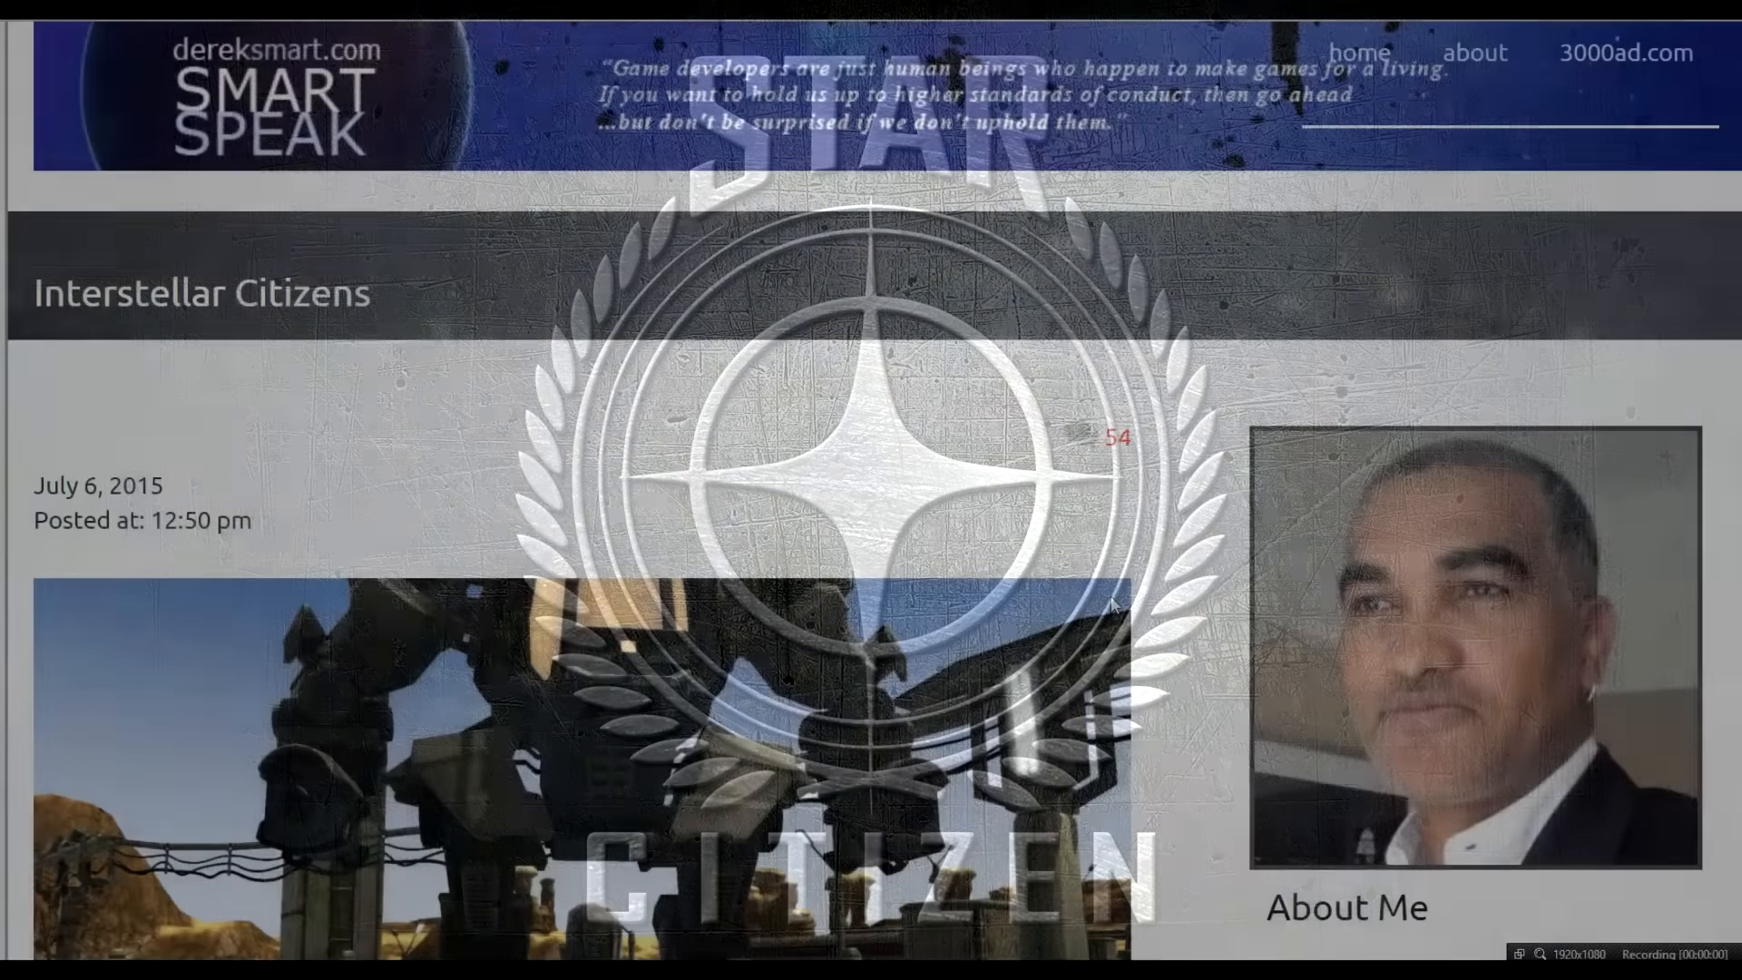
Scroll down through Universal Combat's critic reviews on its PC page
scroll("down", 3)
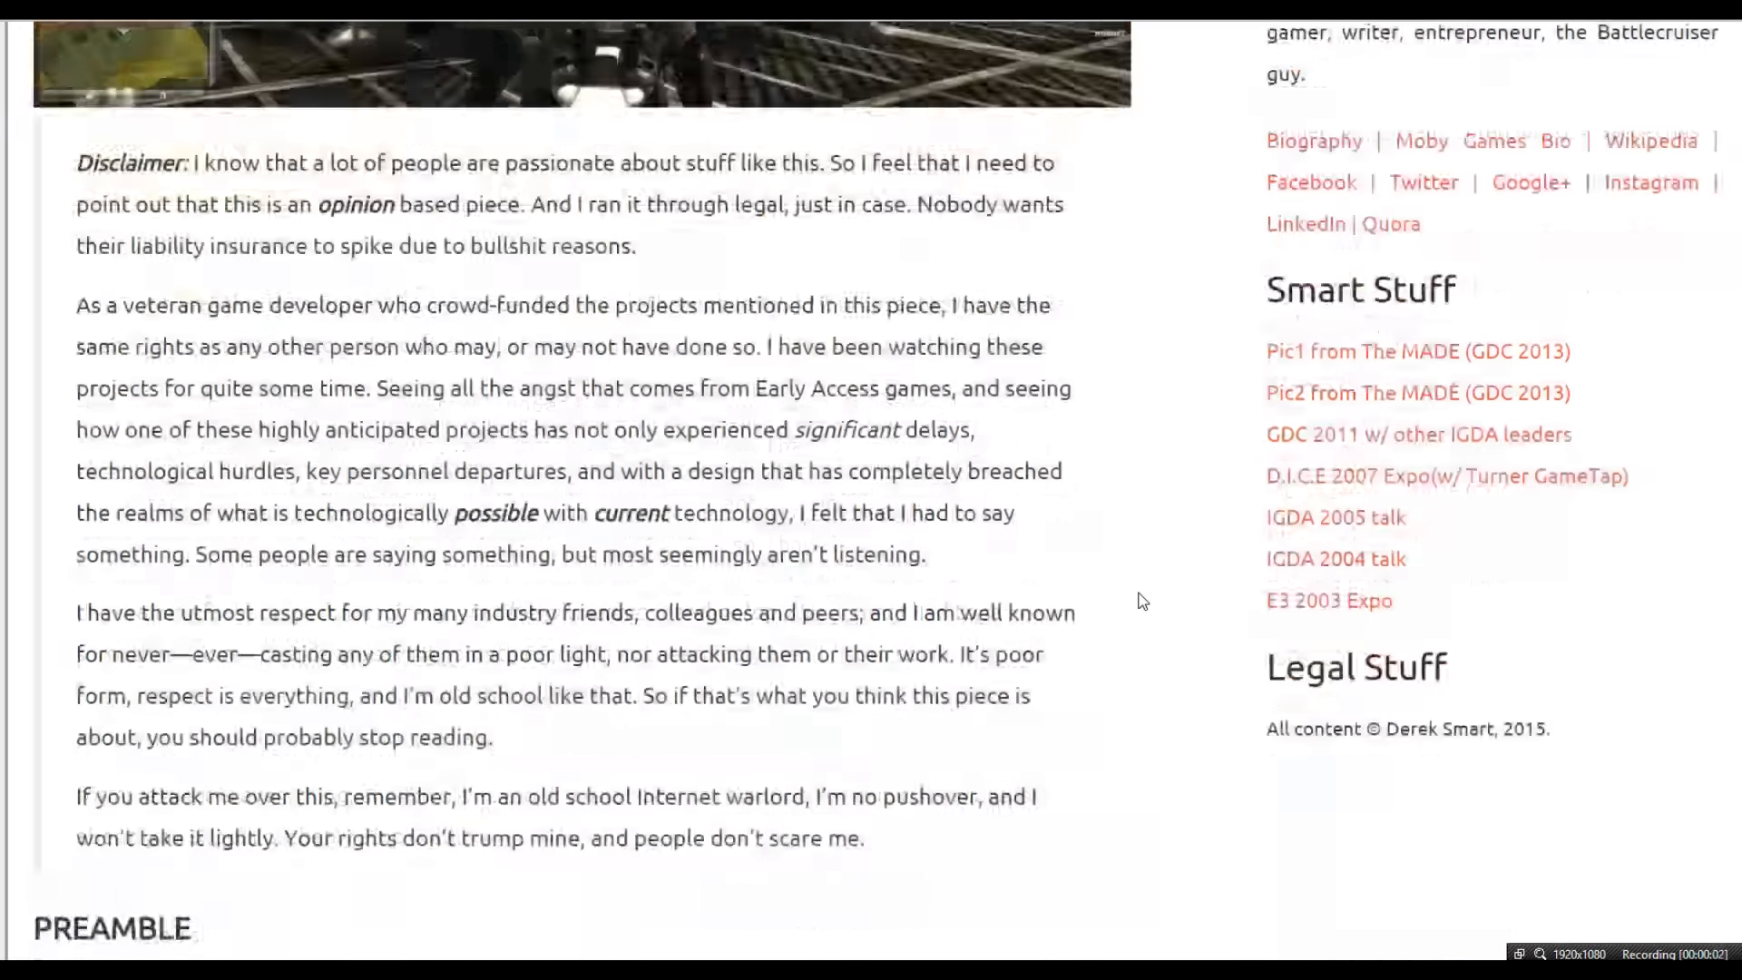
scroll("down", 3)
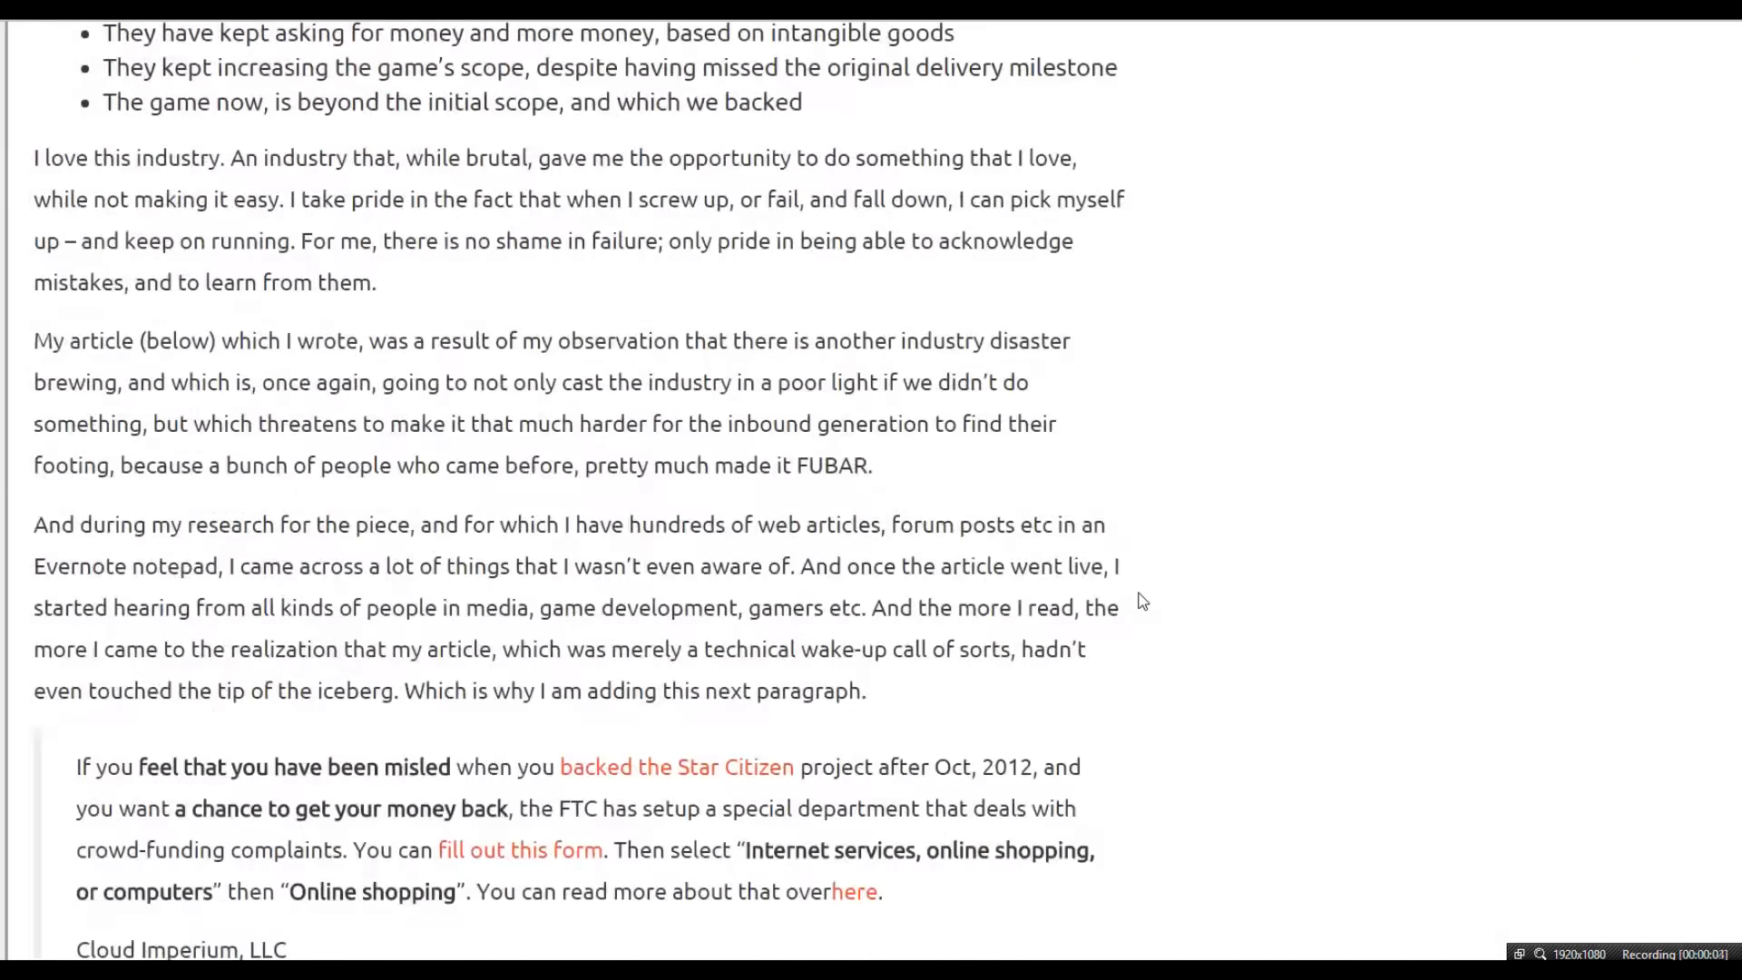
scroll("down", 3)
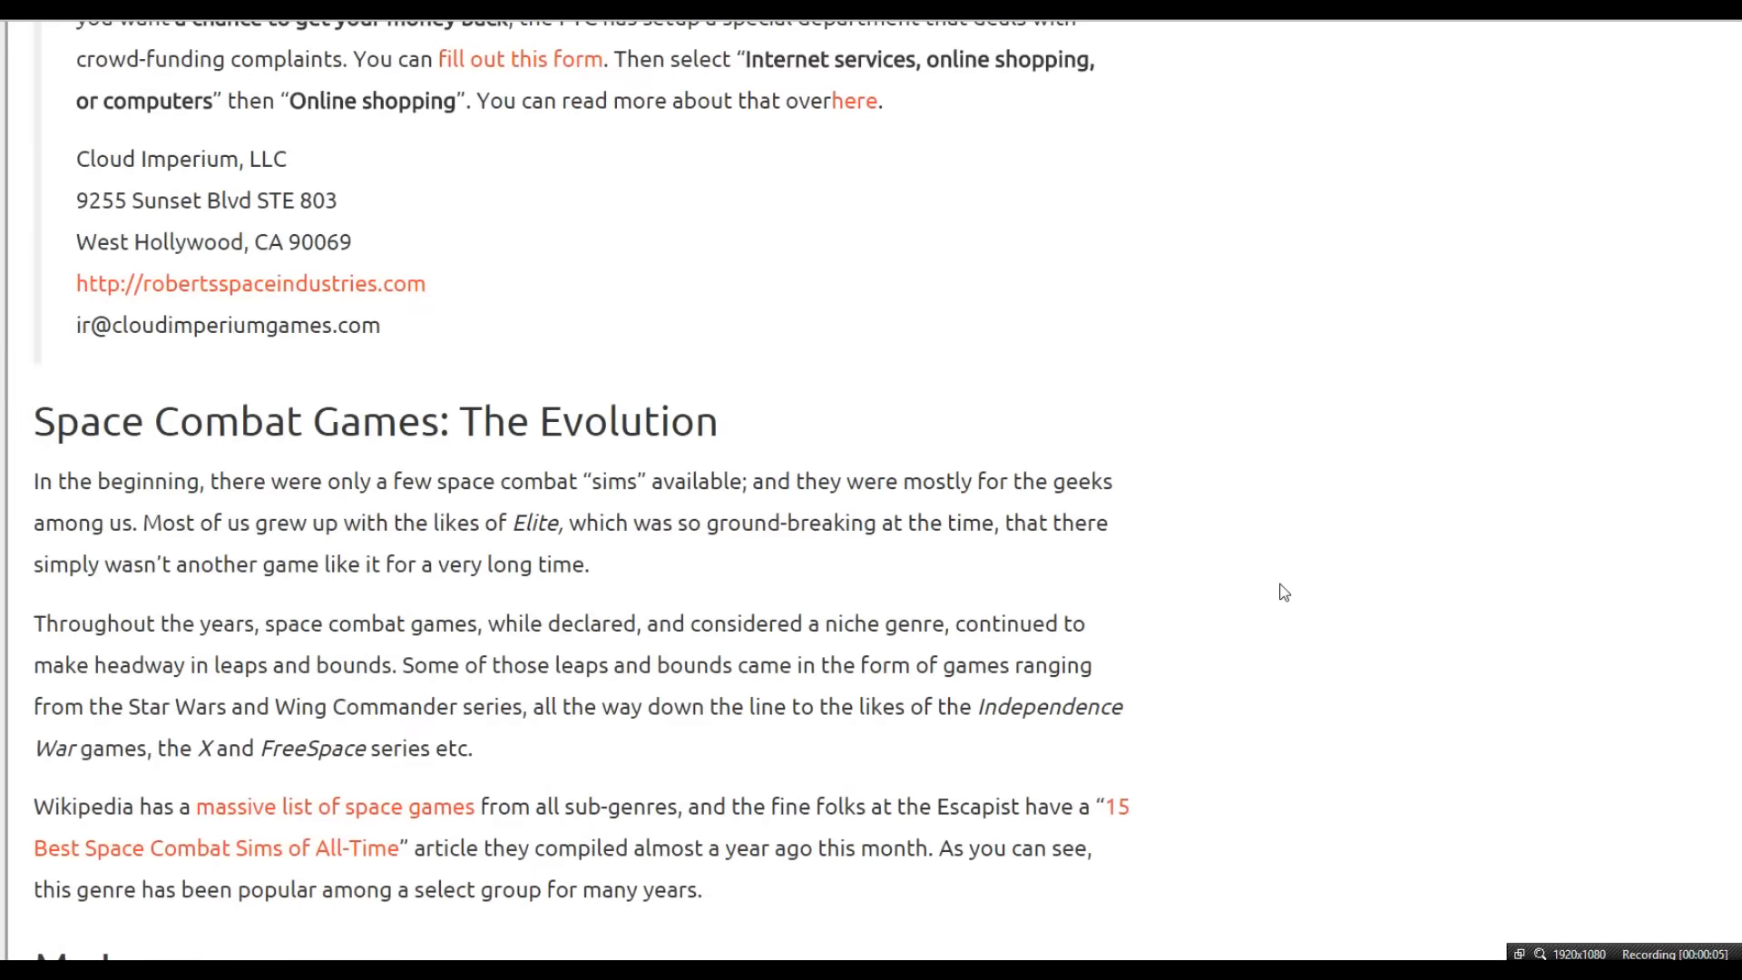
scroll("down", 3)
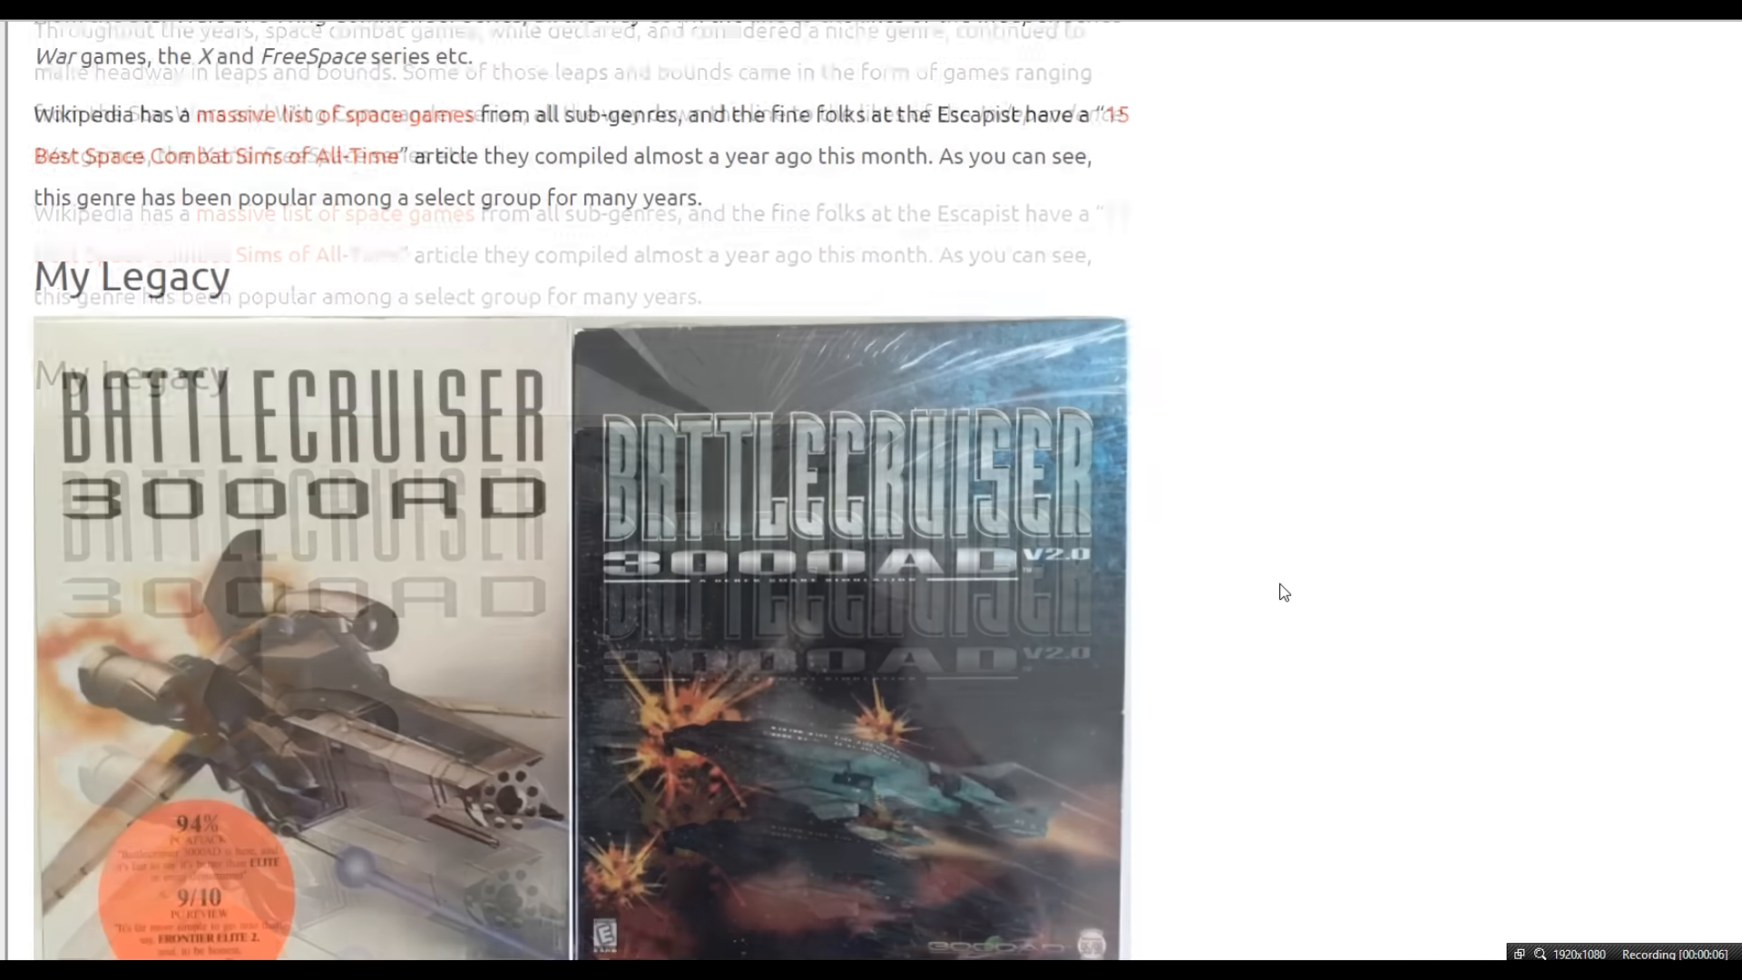
scroll("down", 3)
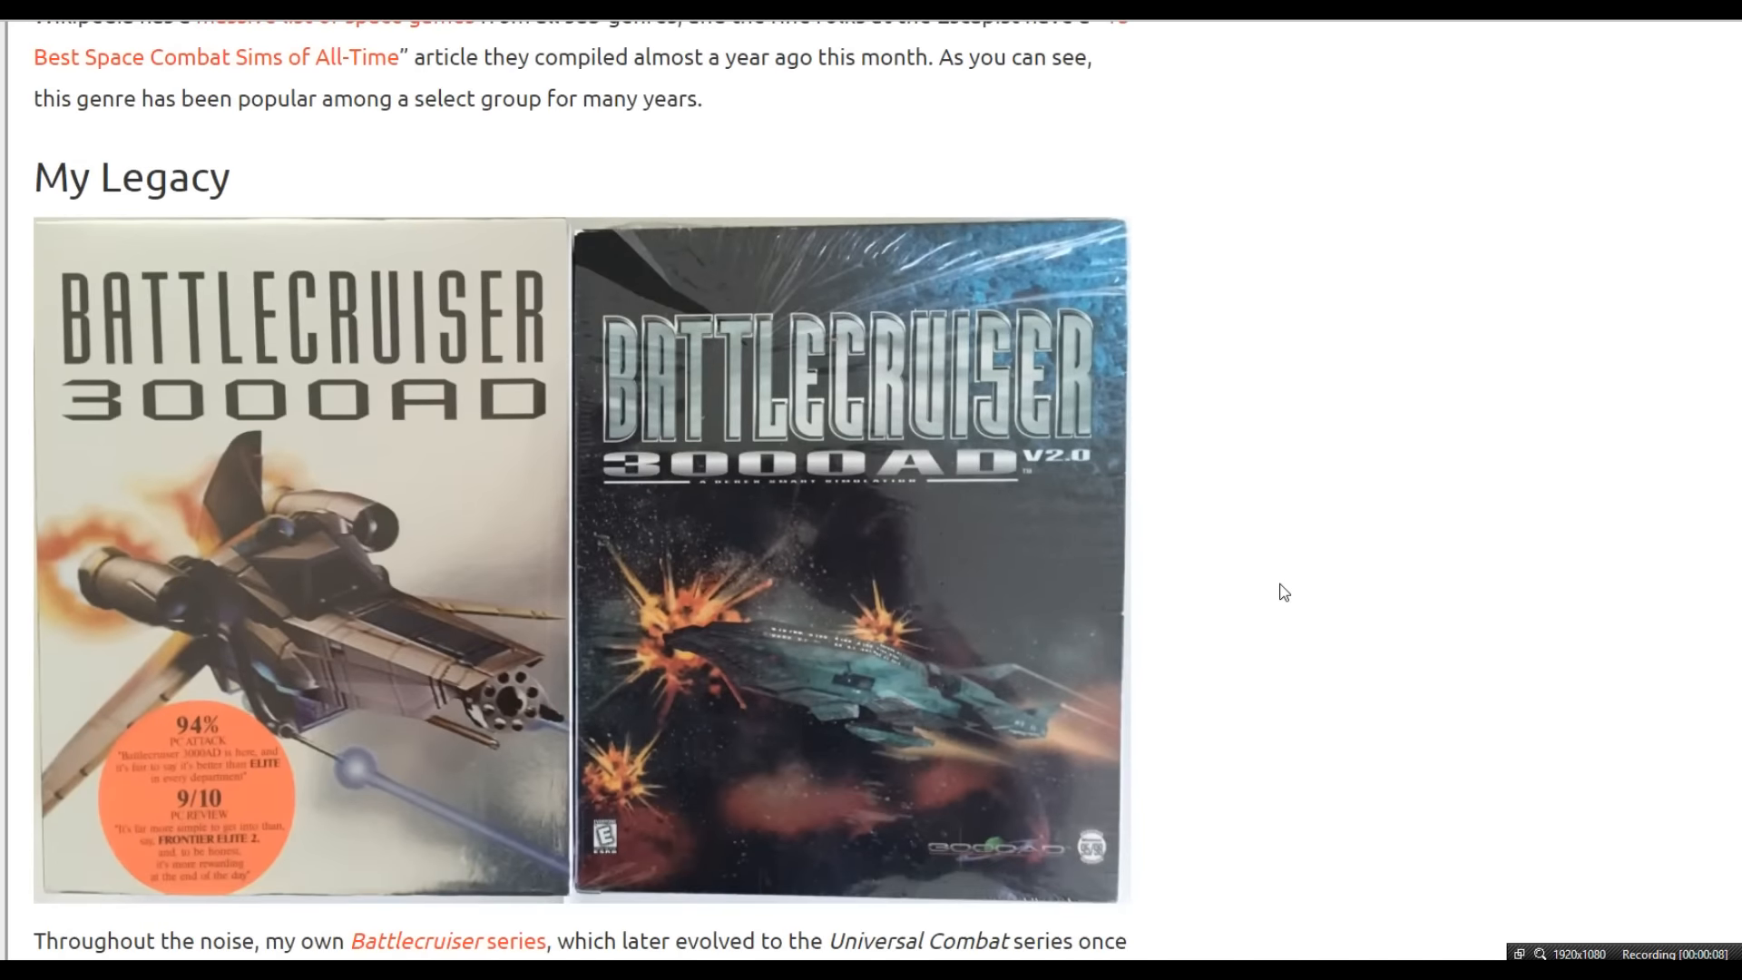
scroll("down", 3)
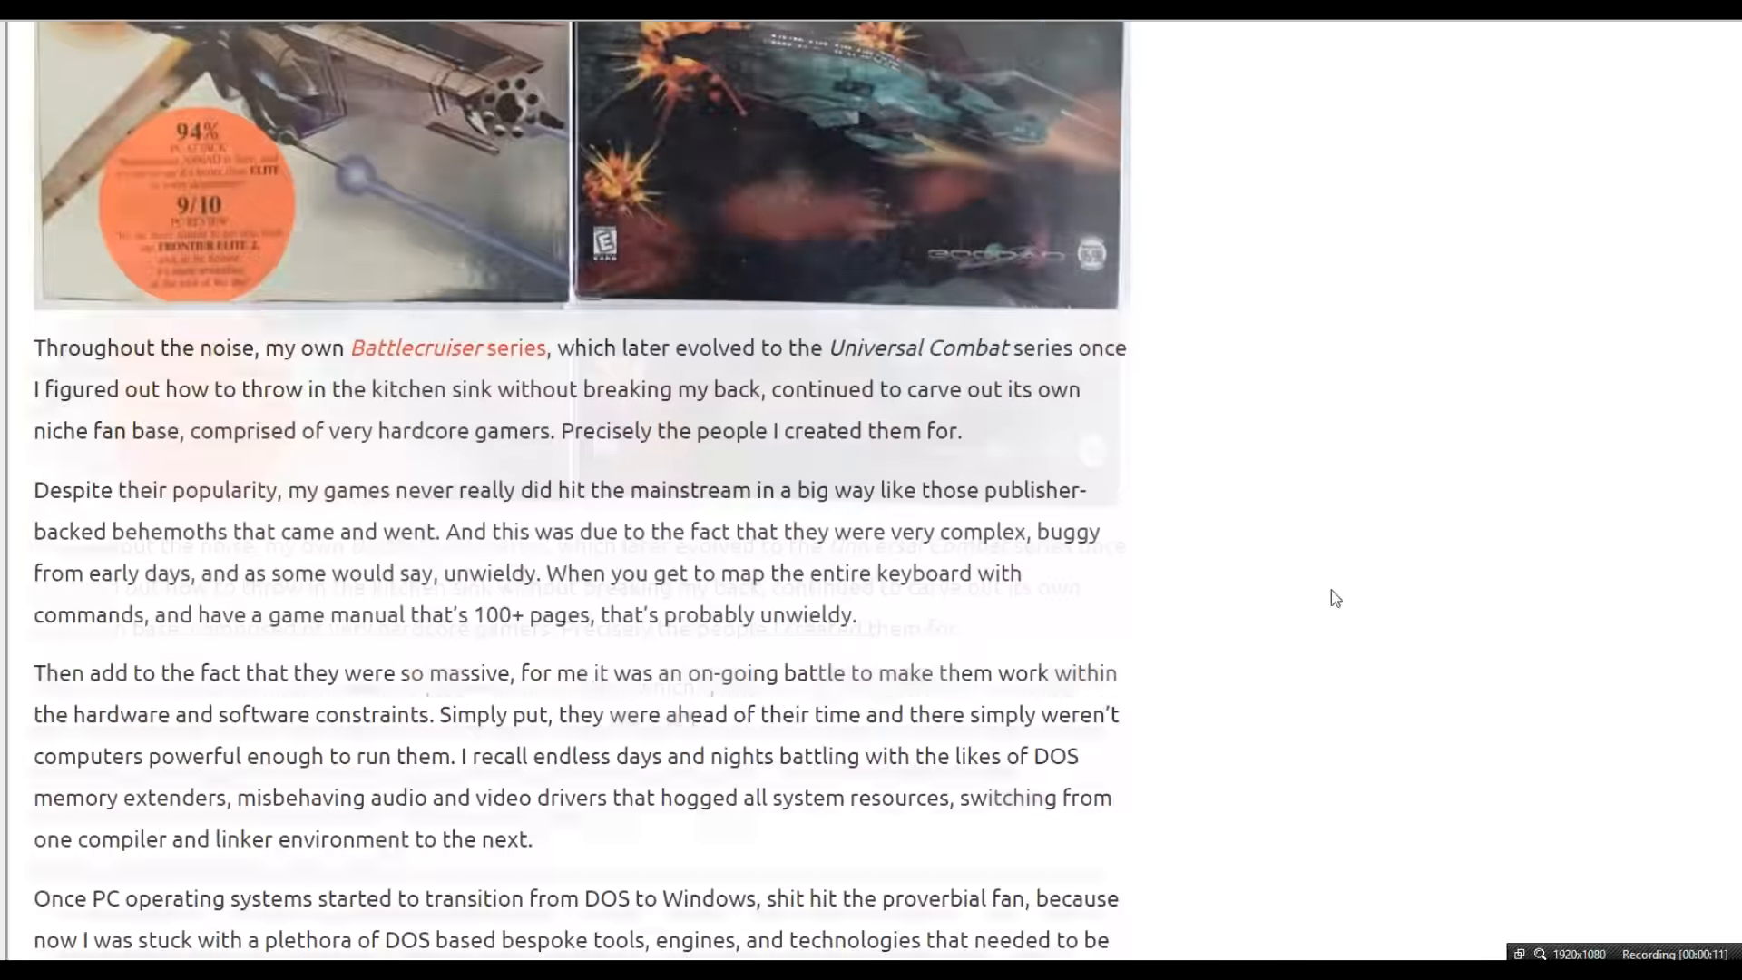
scroll("down", 3)
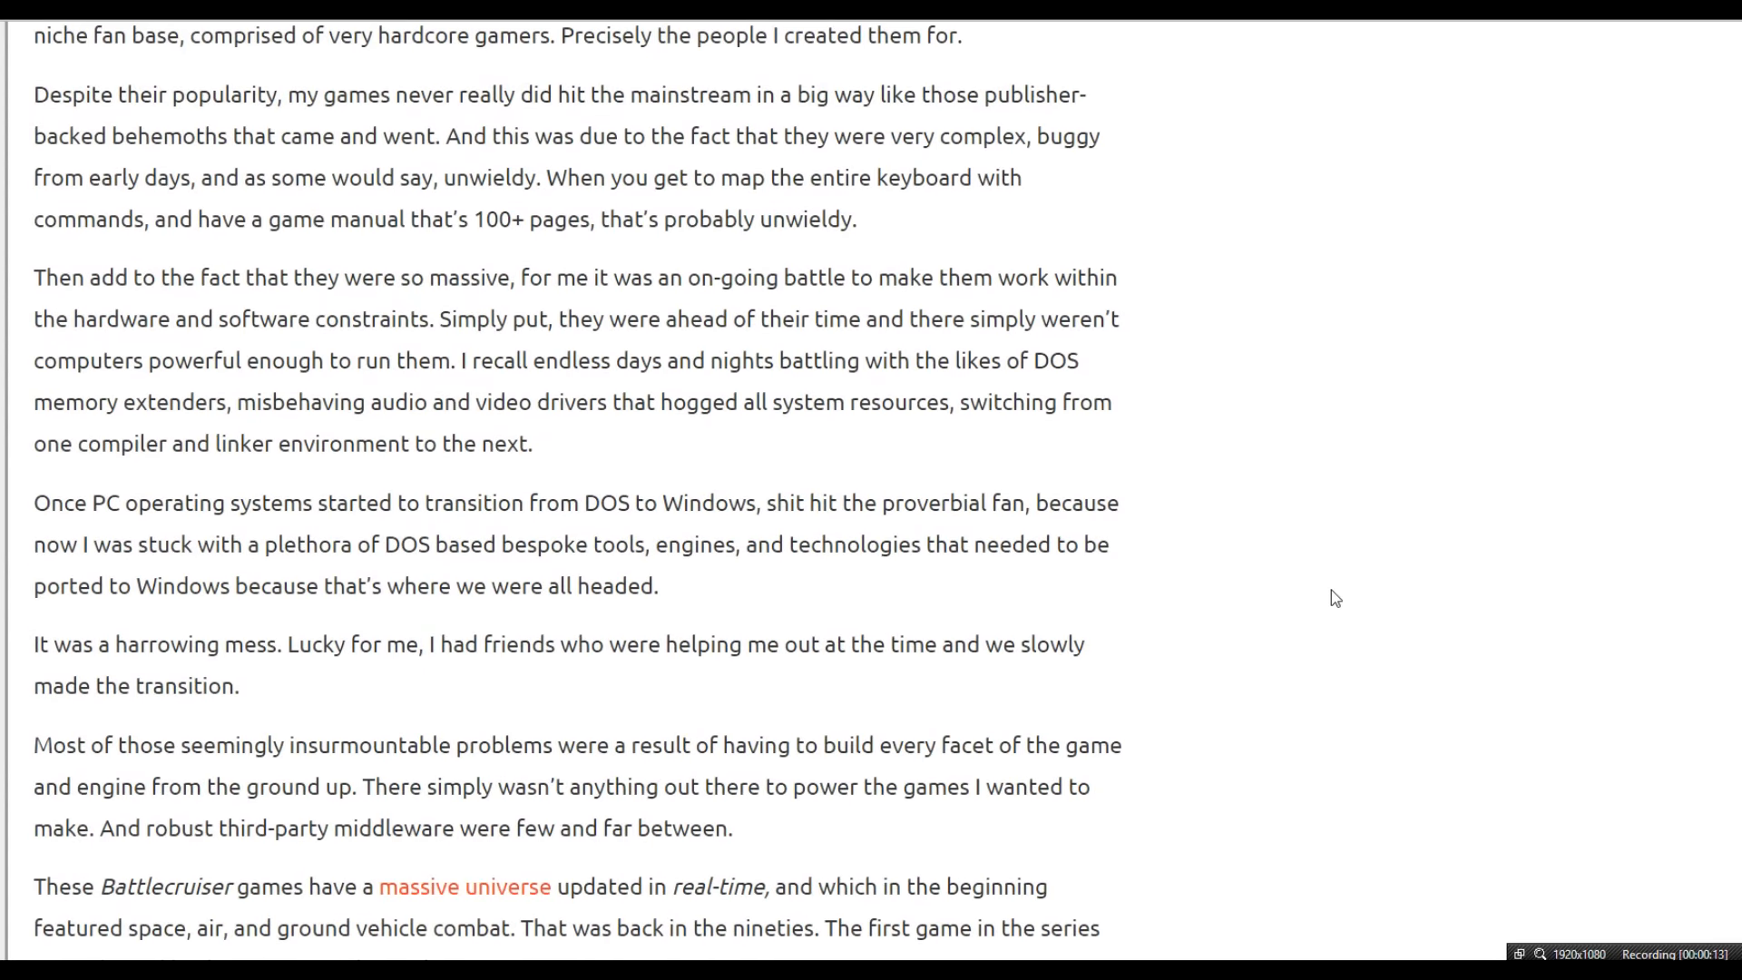
scroll("down", 3)
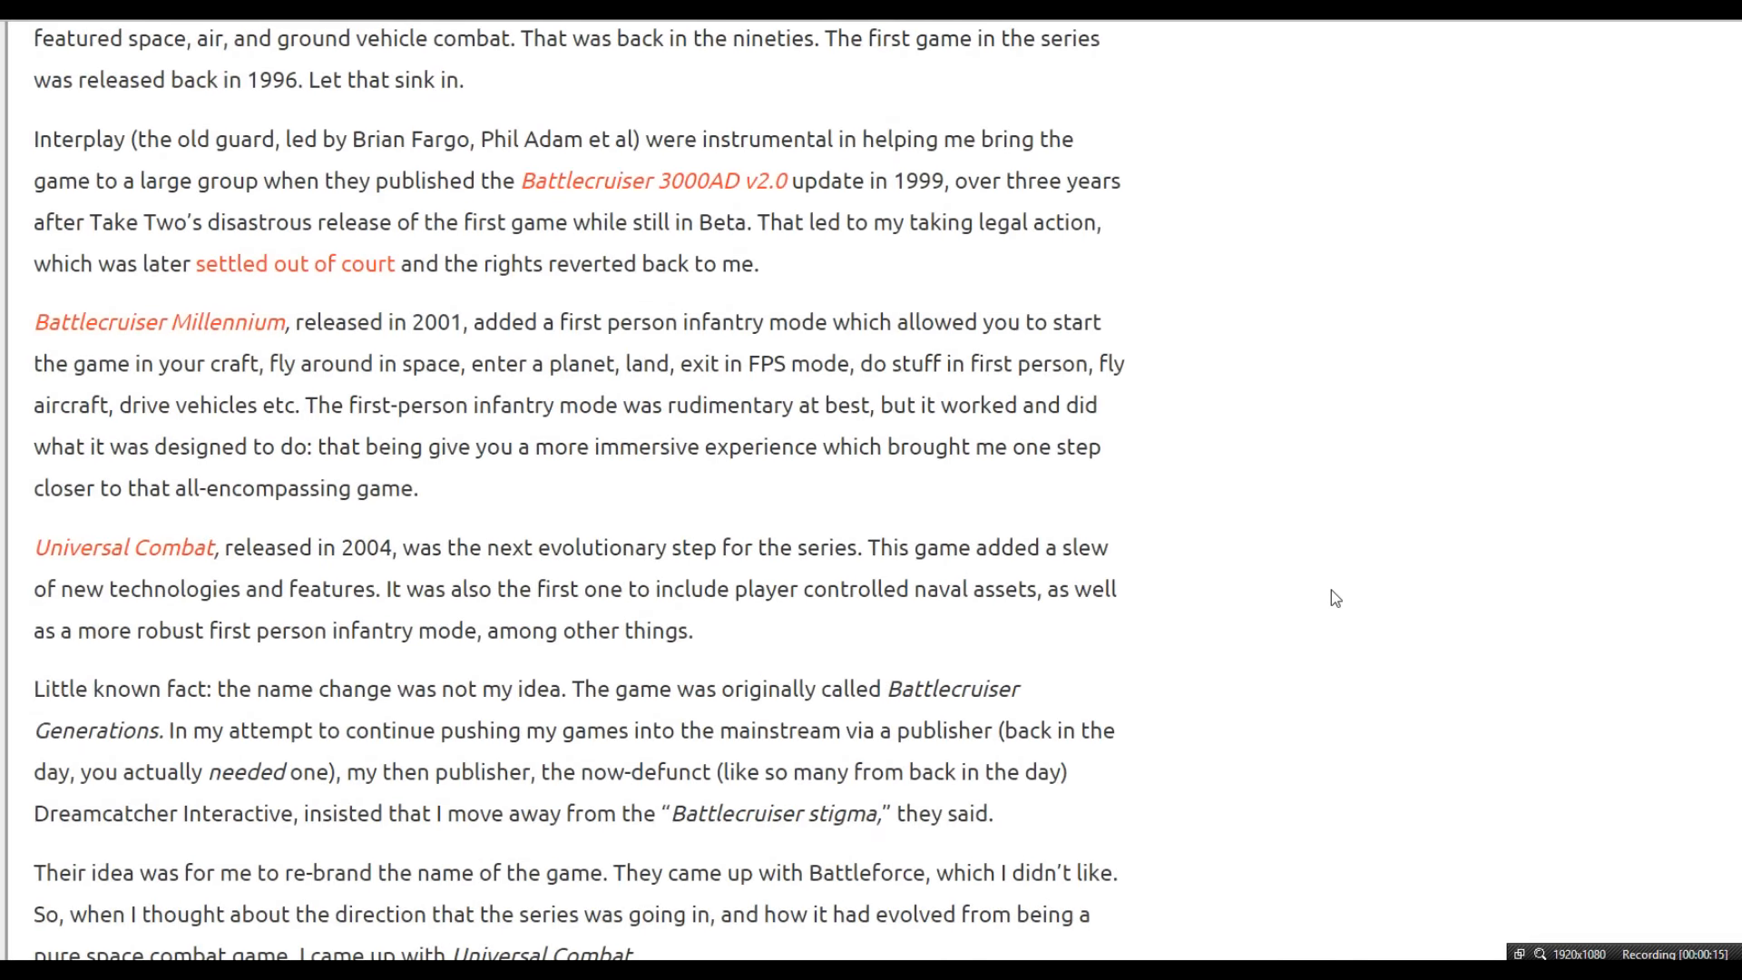
scroll("down", 3)
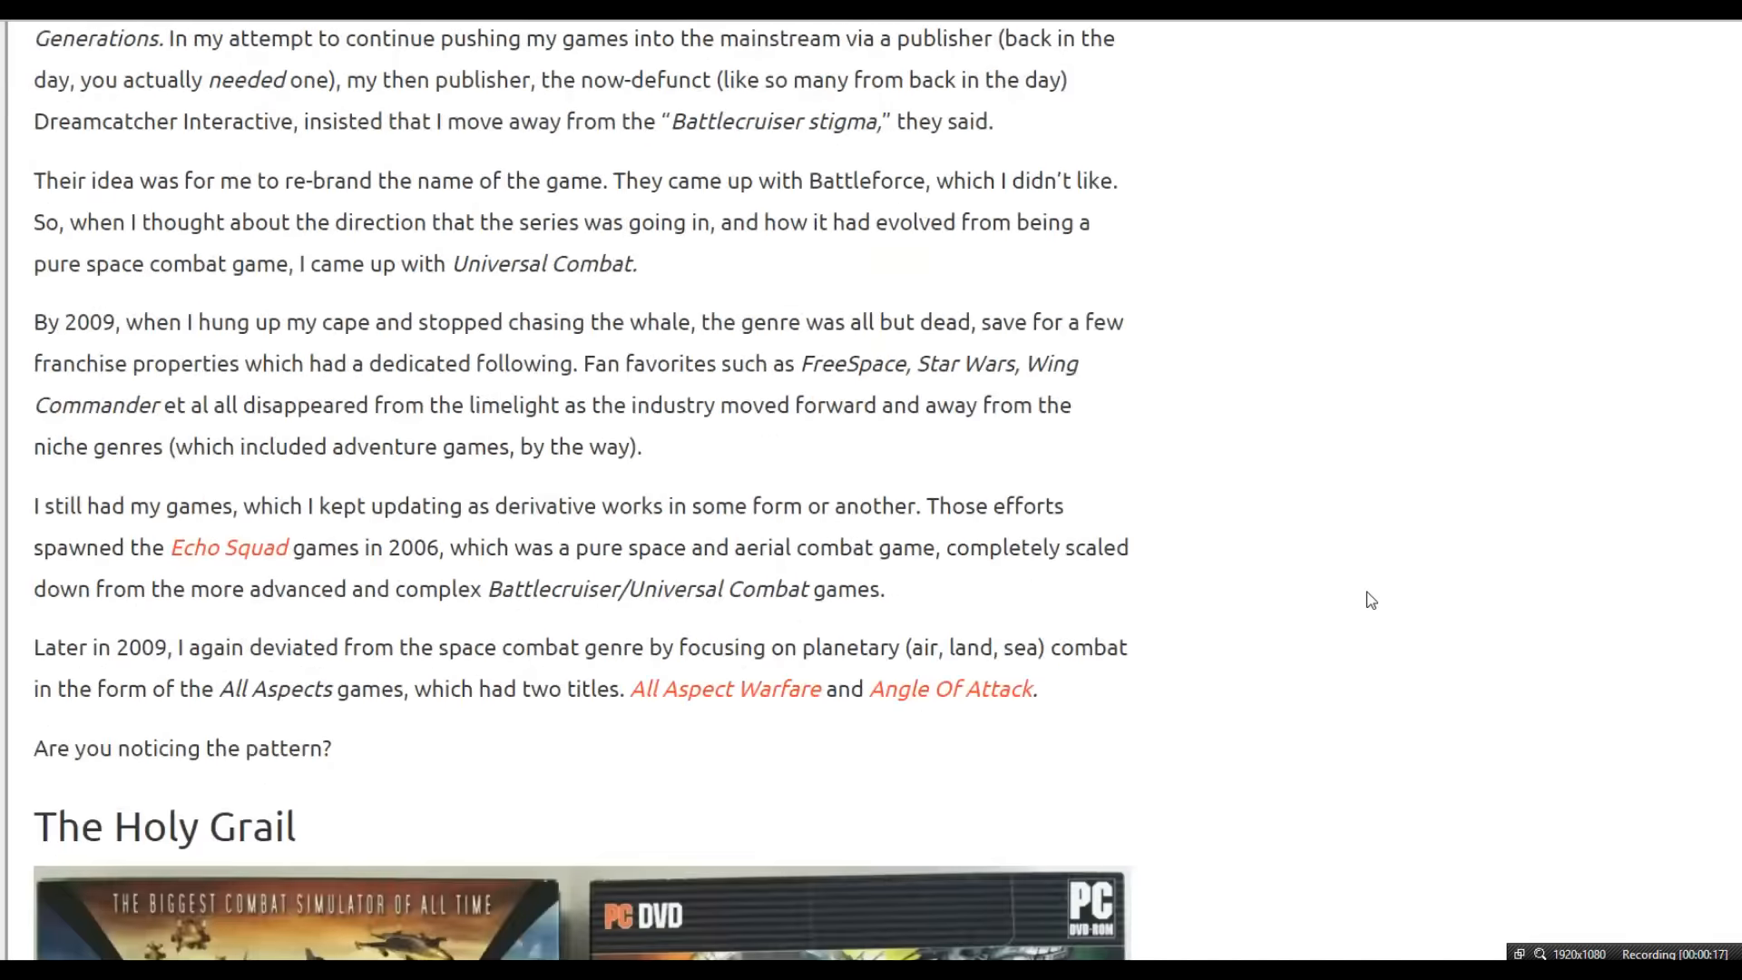
scroll("down", 3)
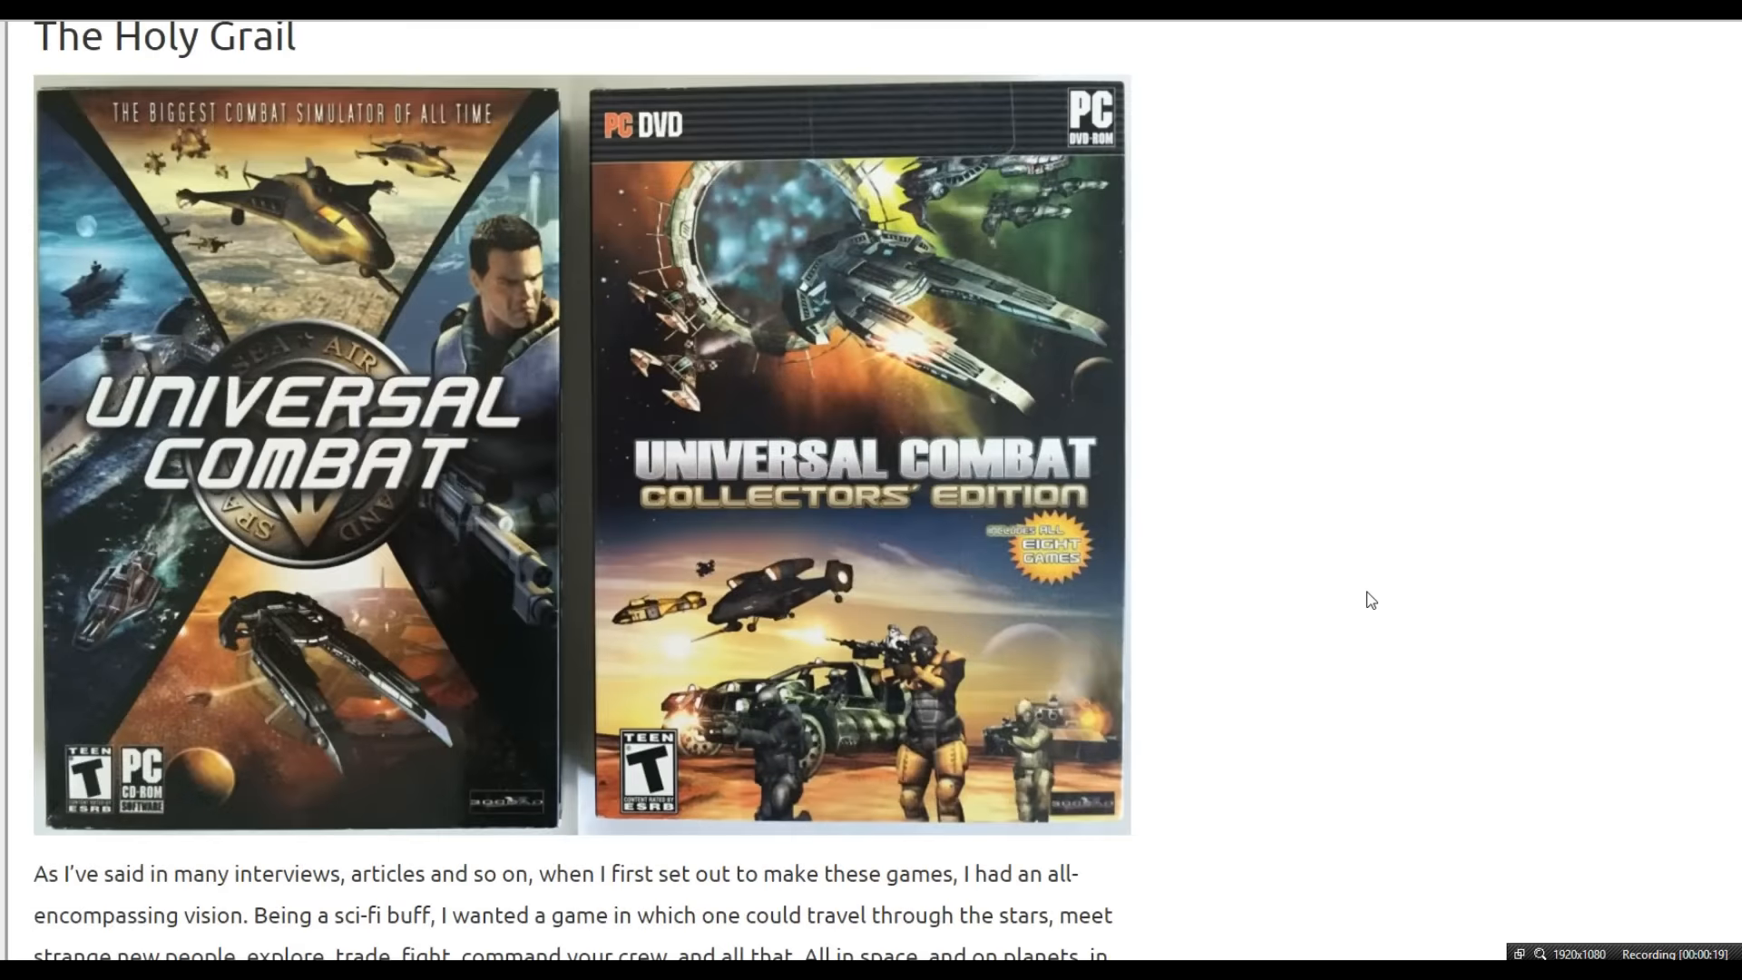
scroll("up", 3)
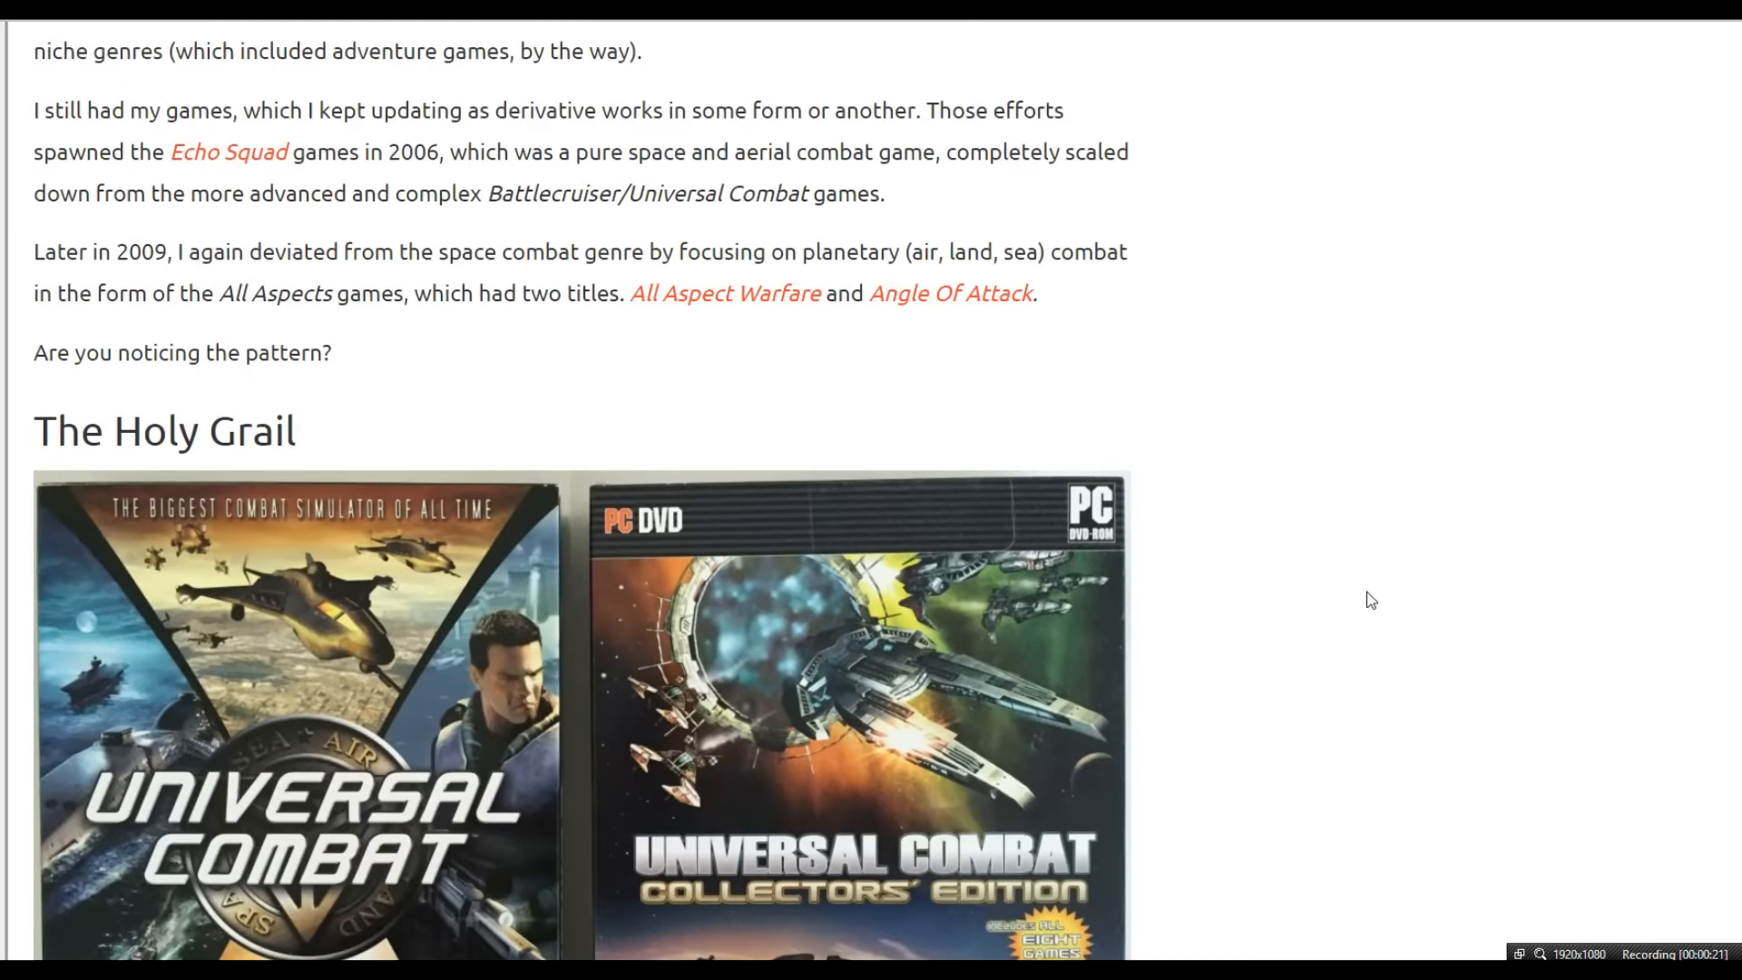
mouse_move(1365, 597)
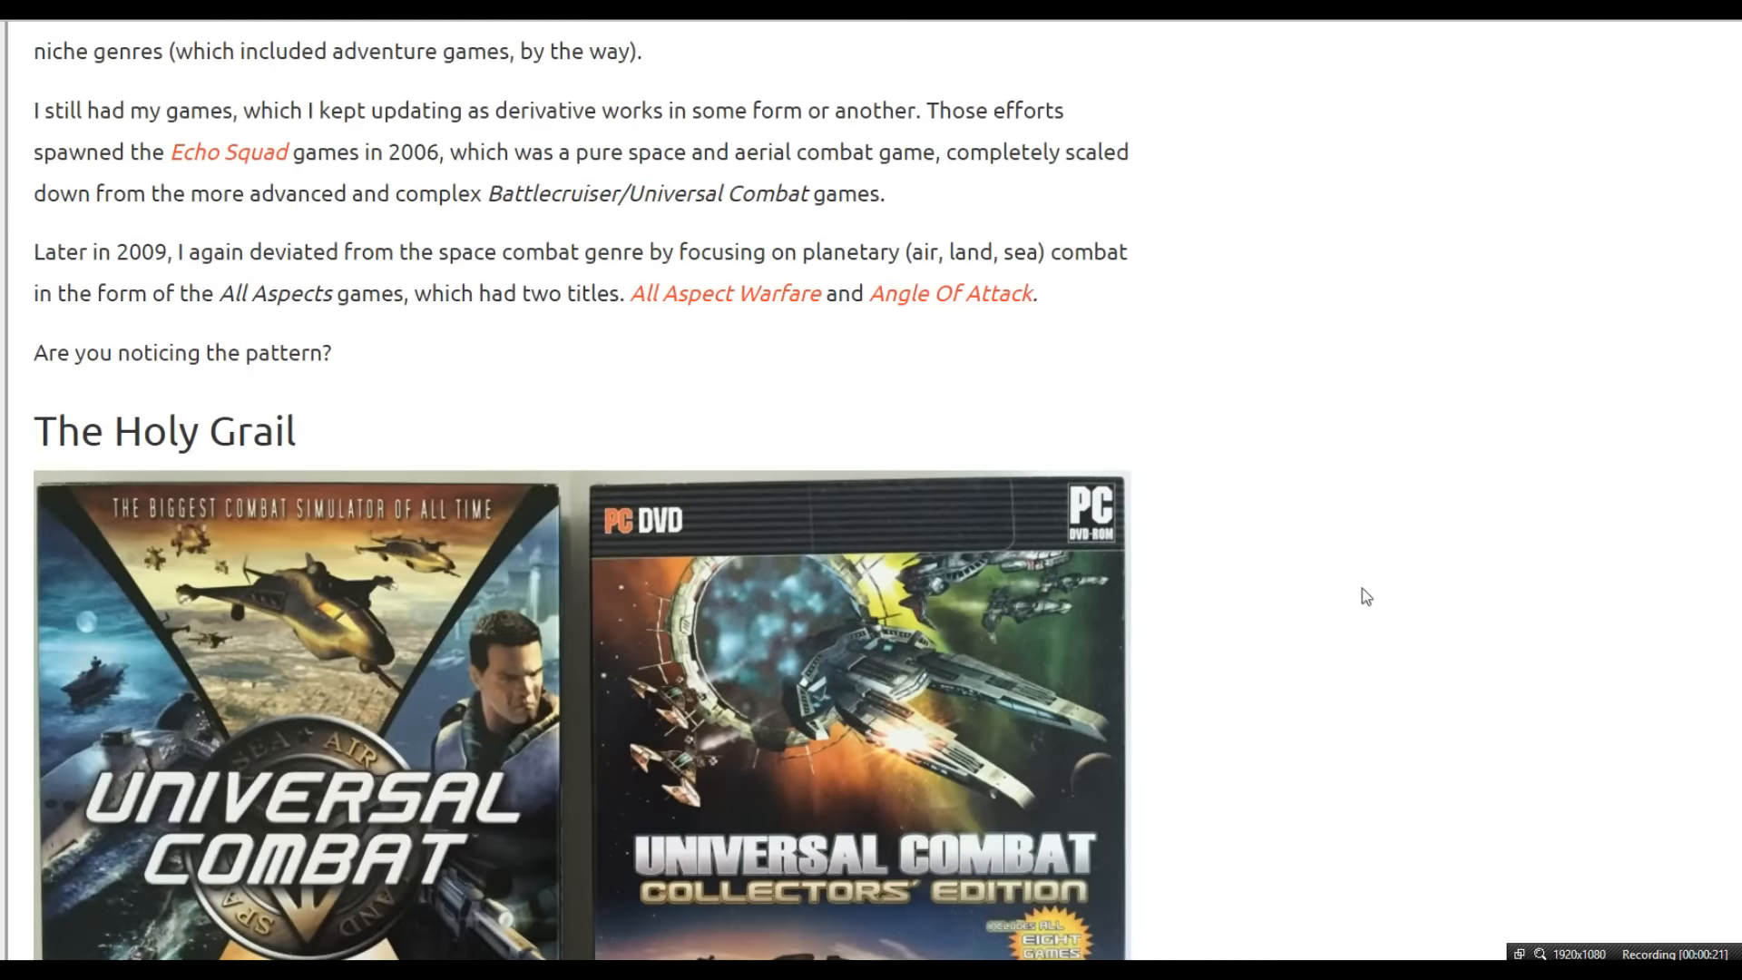
scroll("down", 3)
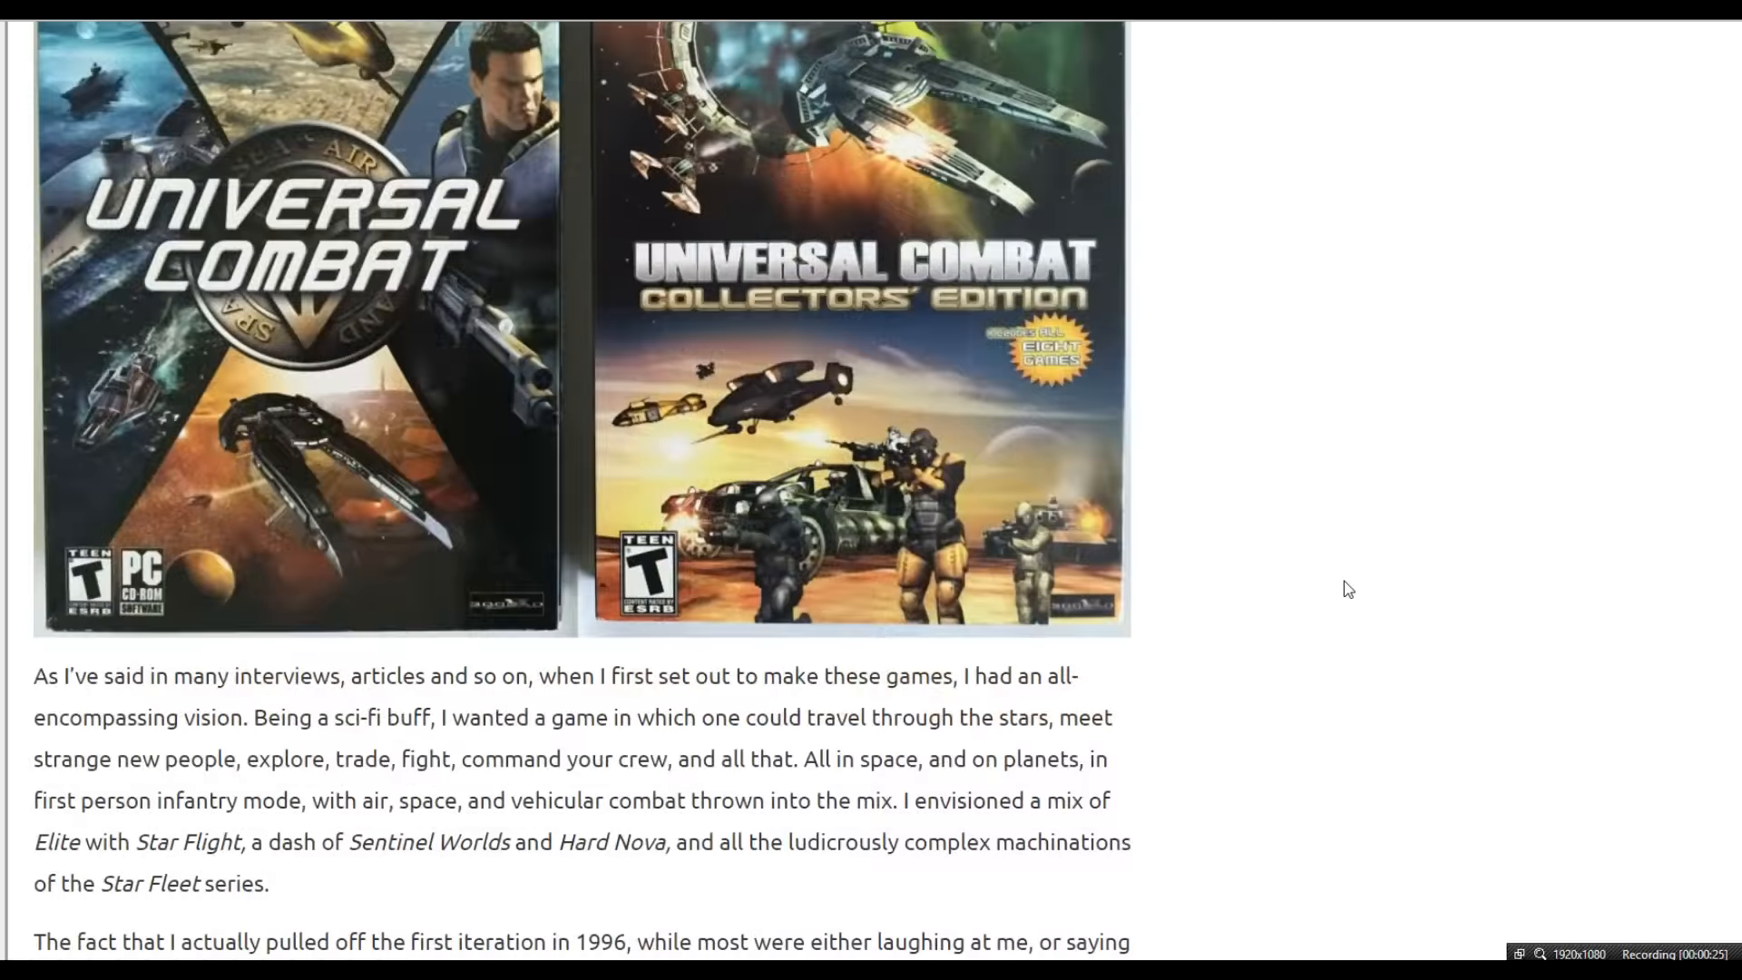
scroll("down", 3)
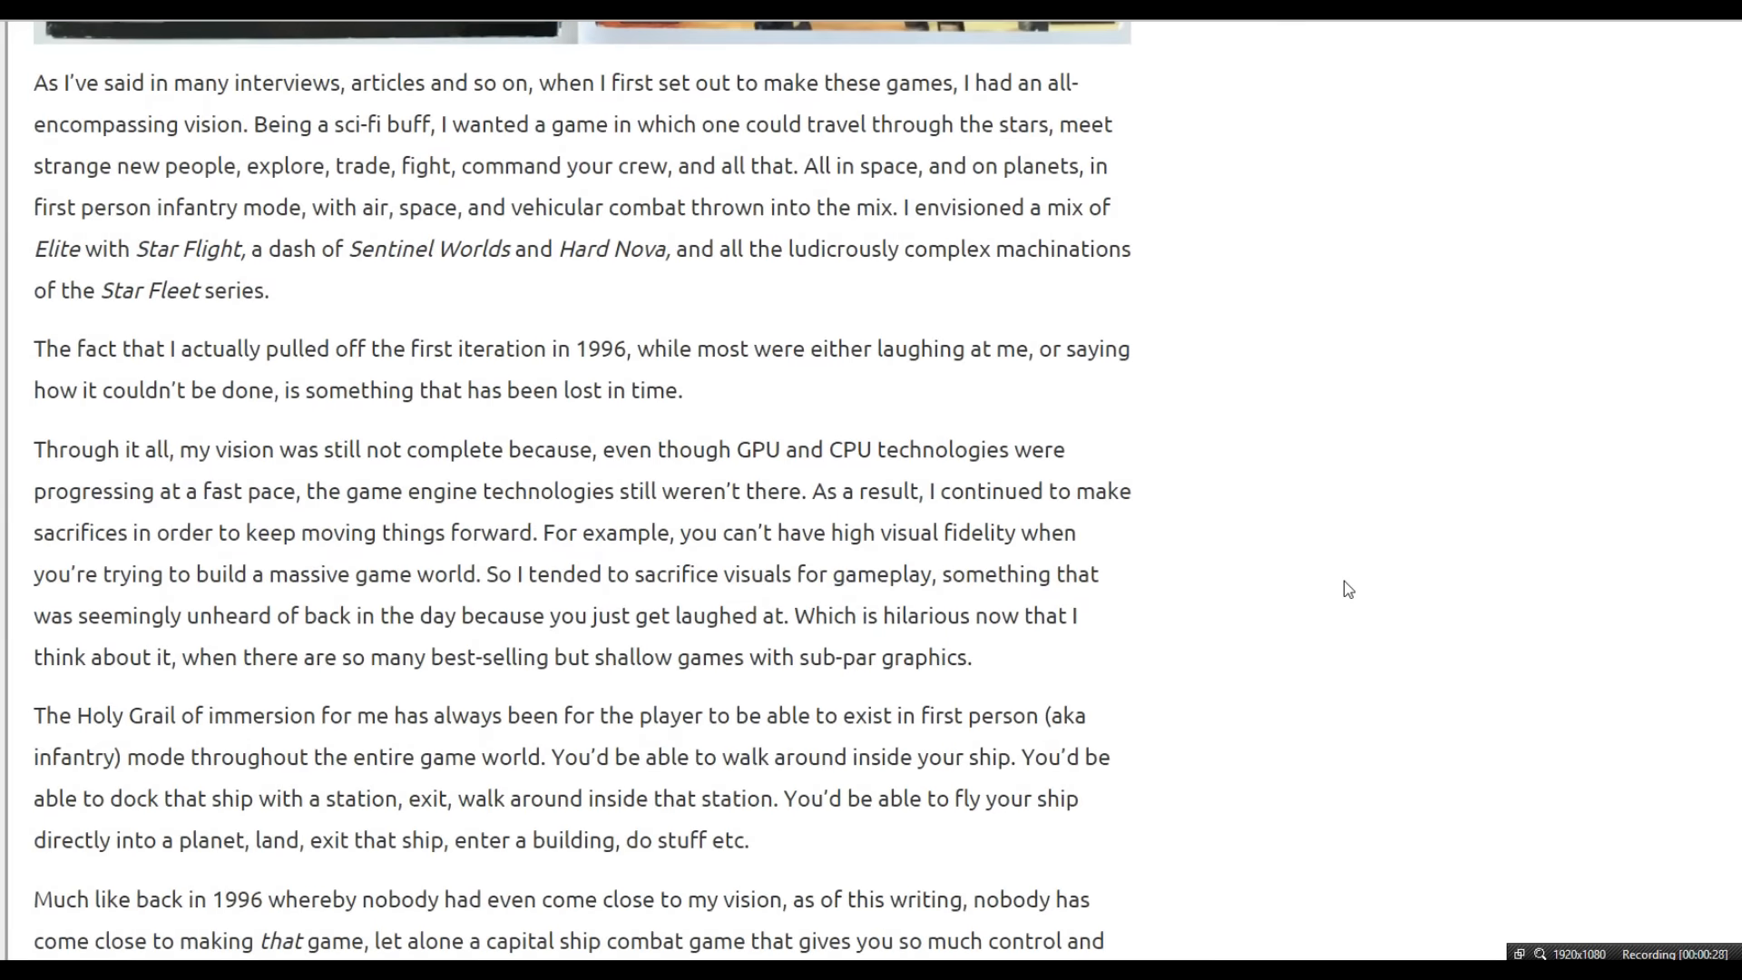
Scroll through the user reviews and back up toward the Universal Combat: A World Apart page
scroll("down", 3)
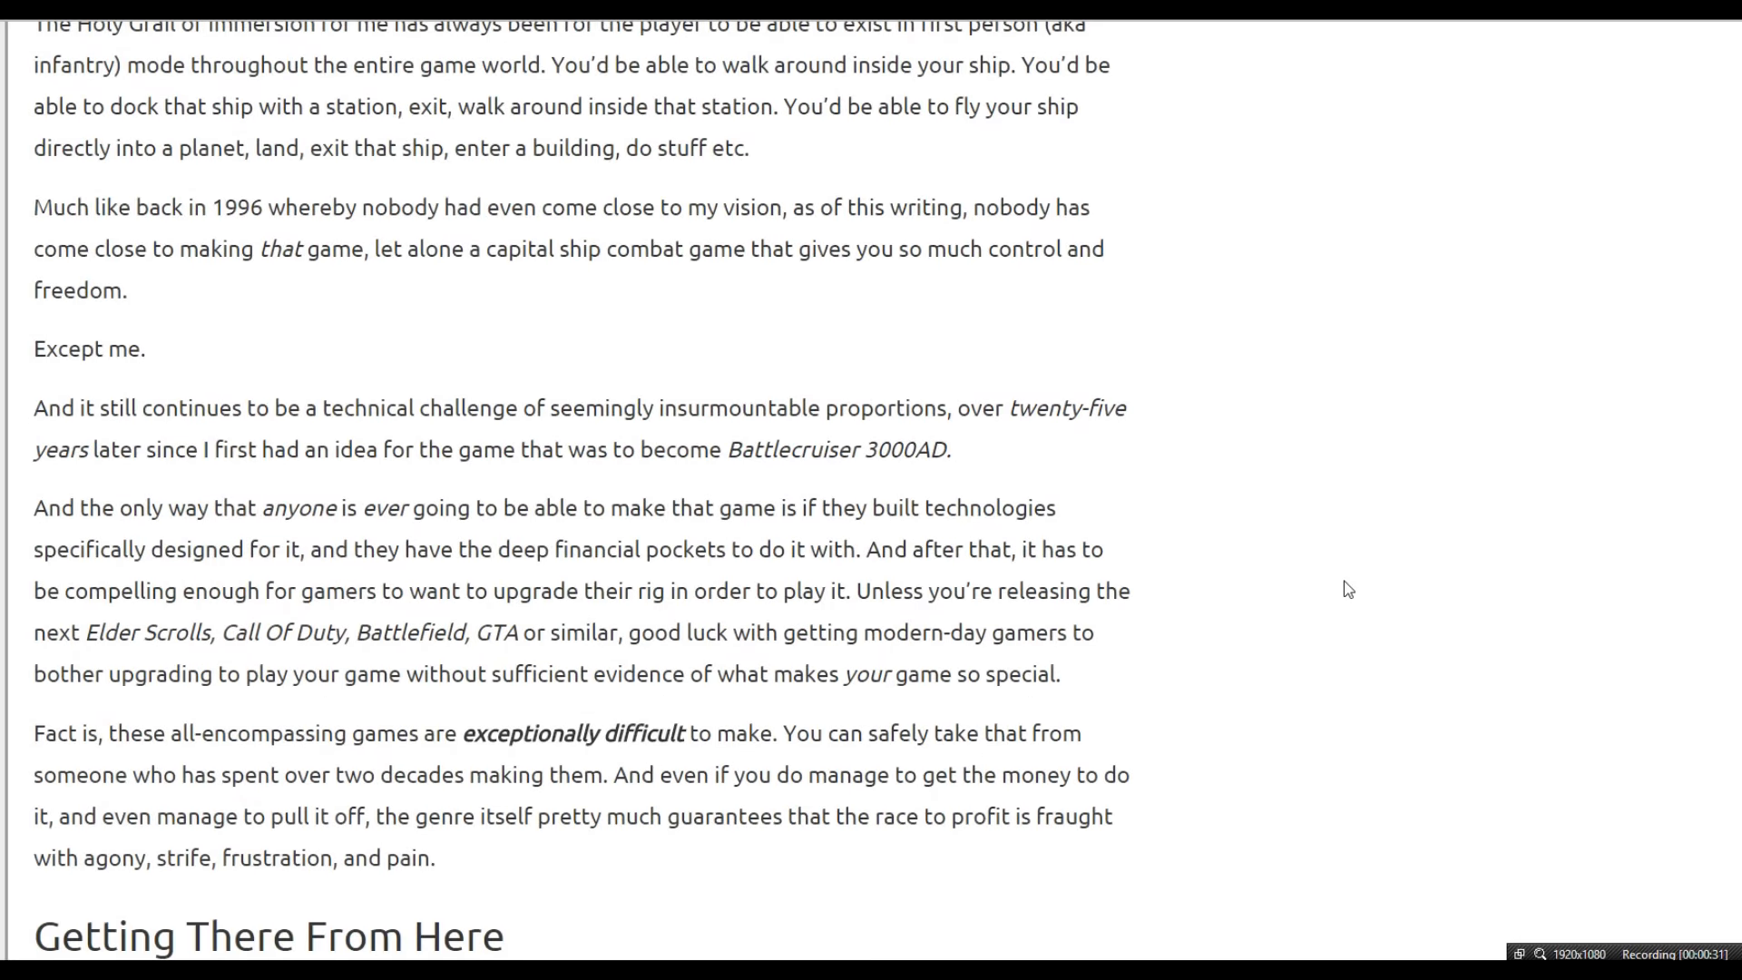
scroll("down", 3)
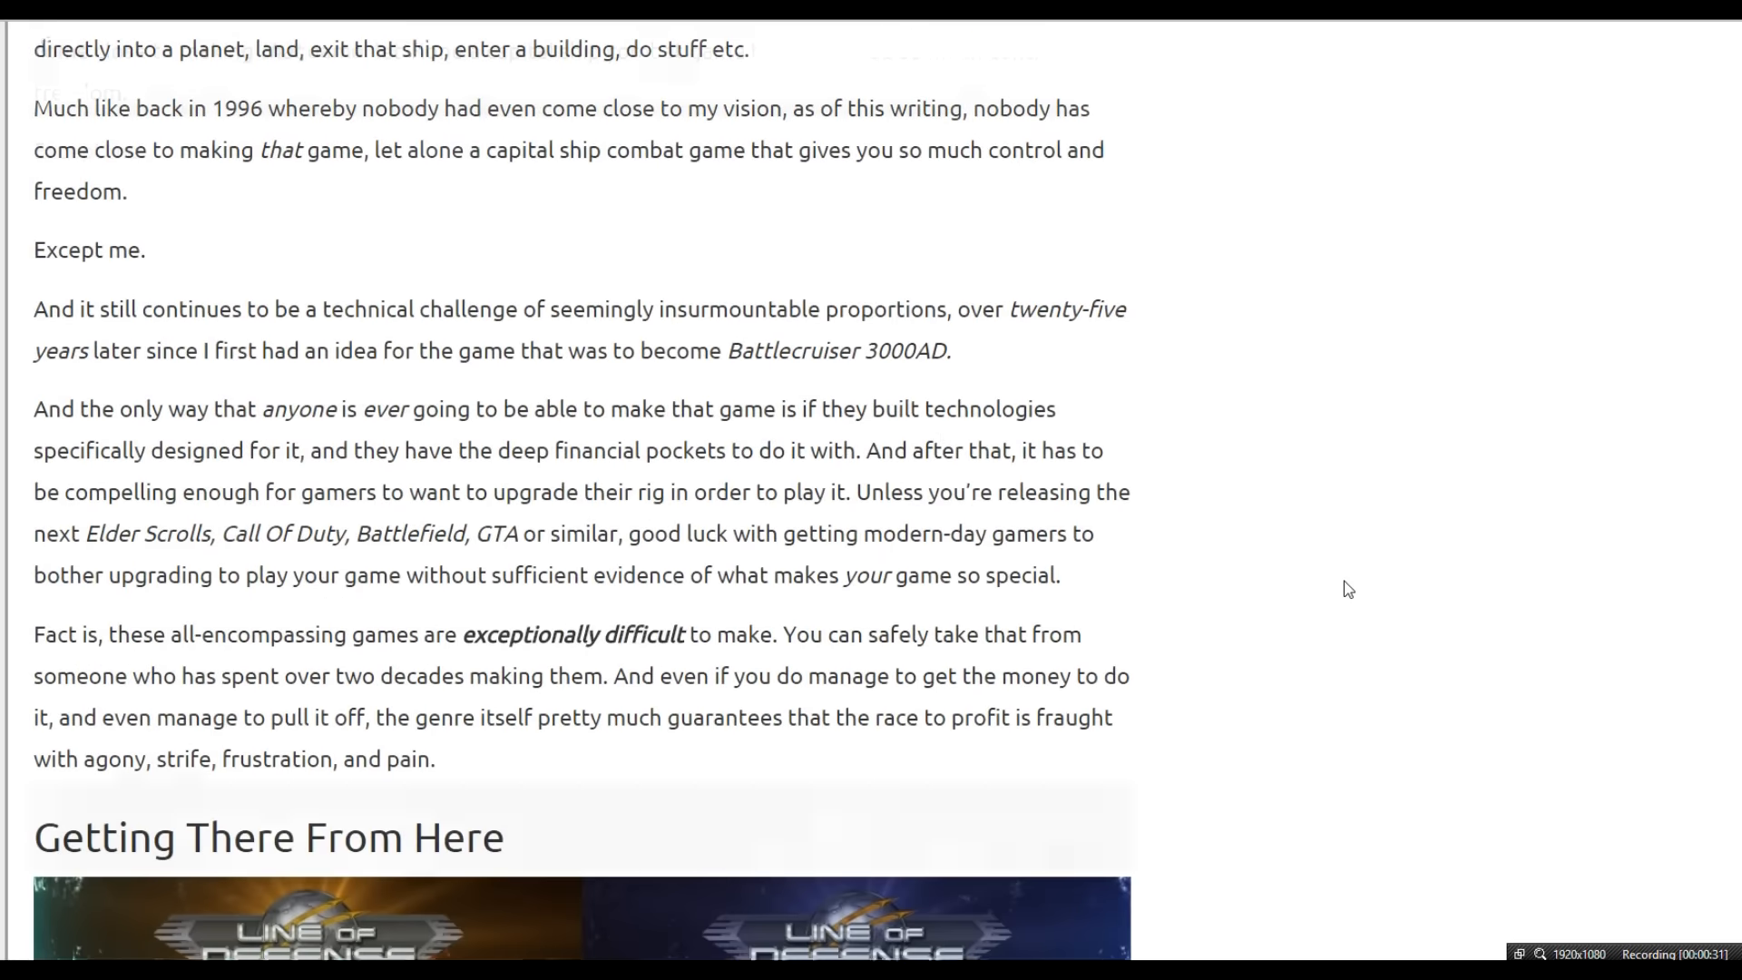
scroll("down", 3)
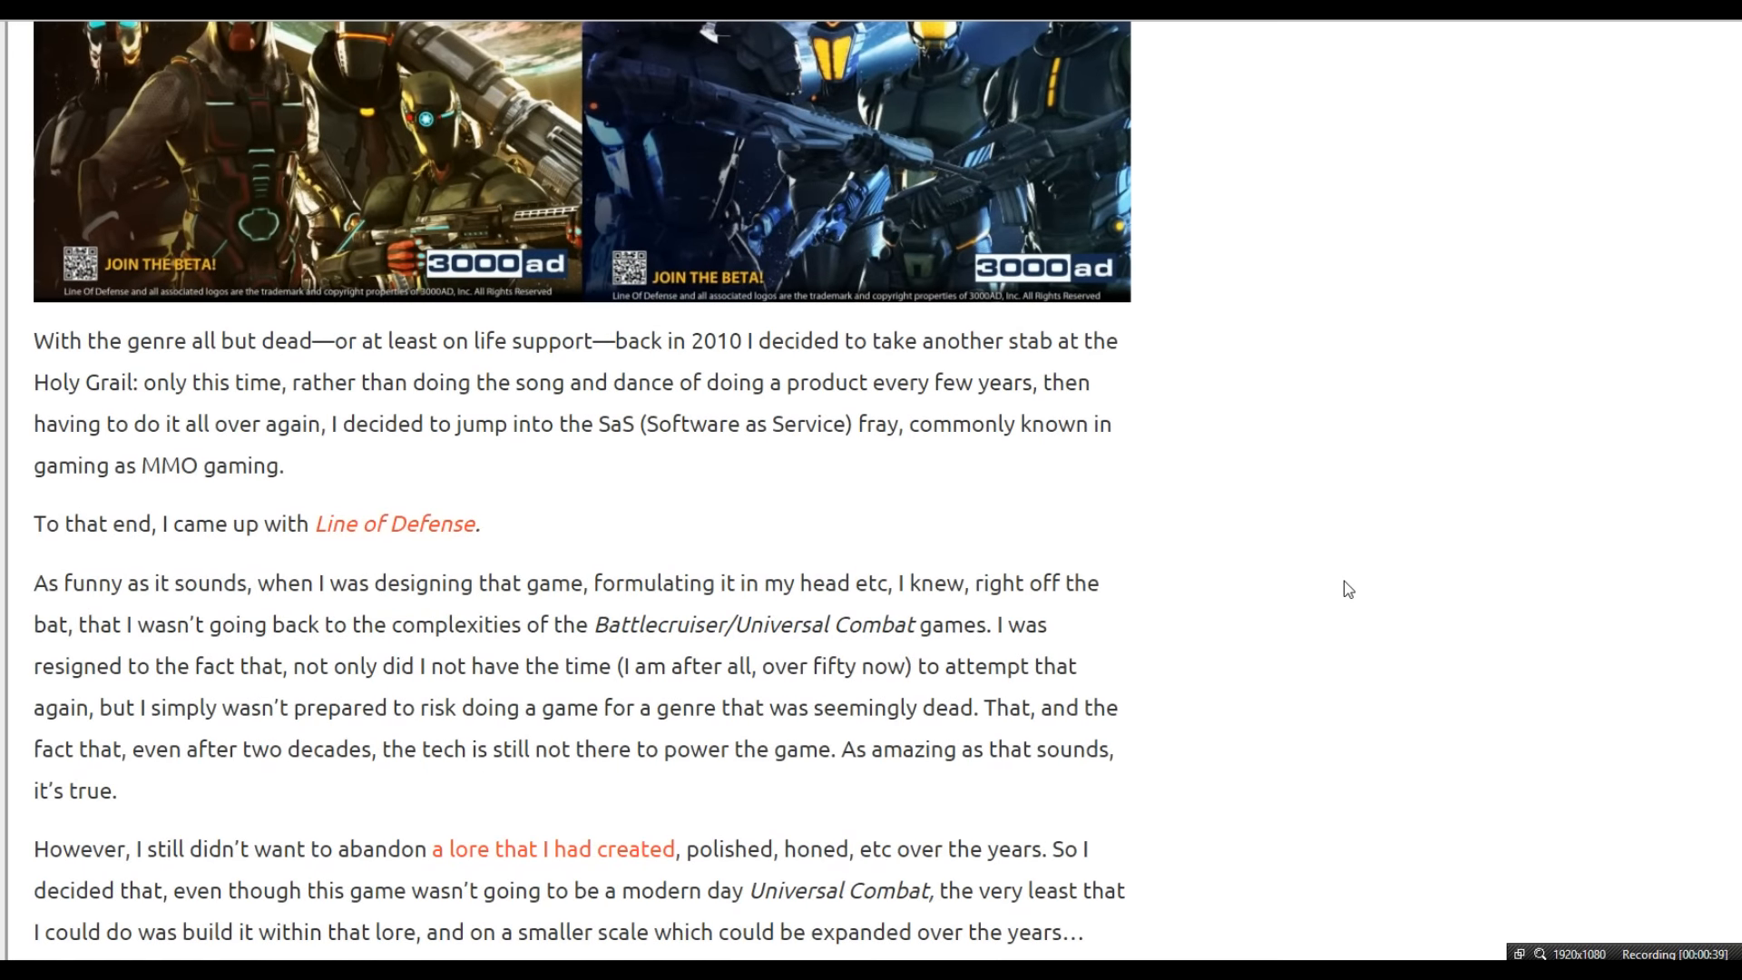
scroll("down", 3)
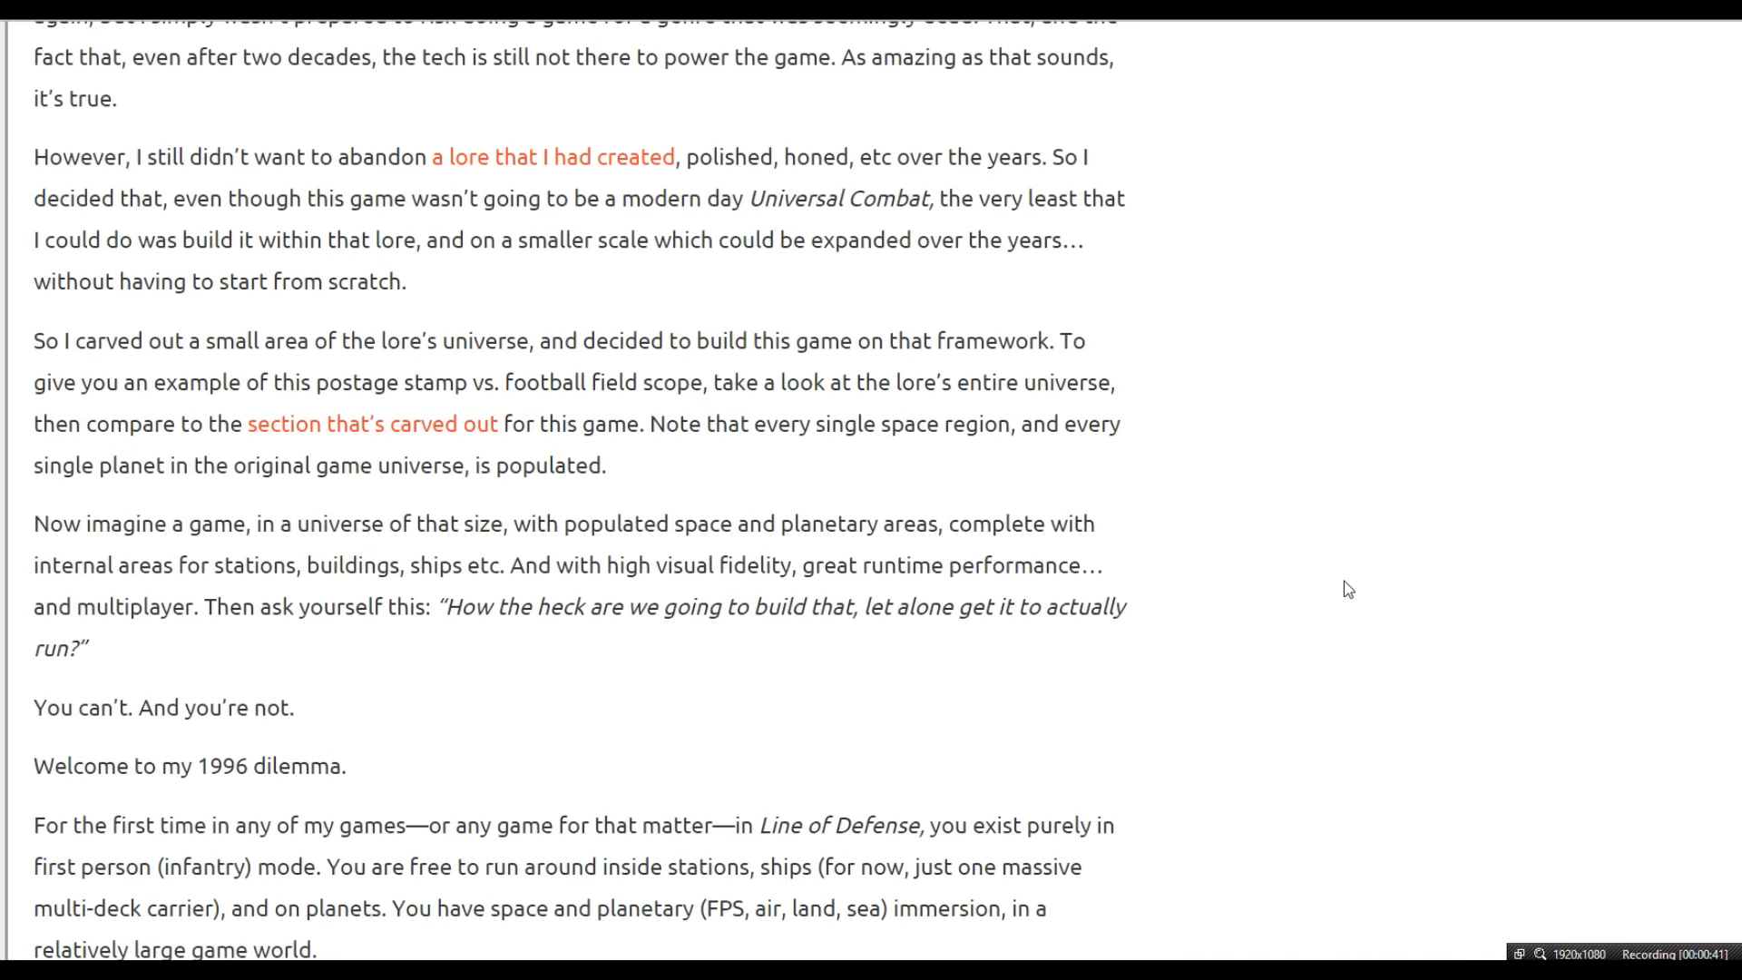
scroll("down", 3)
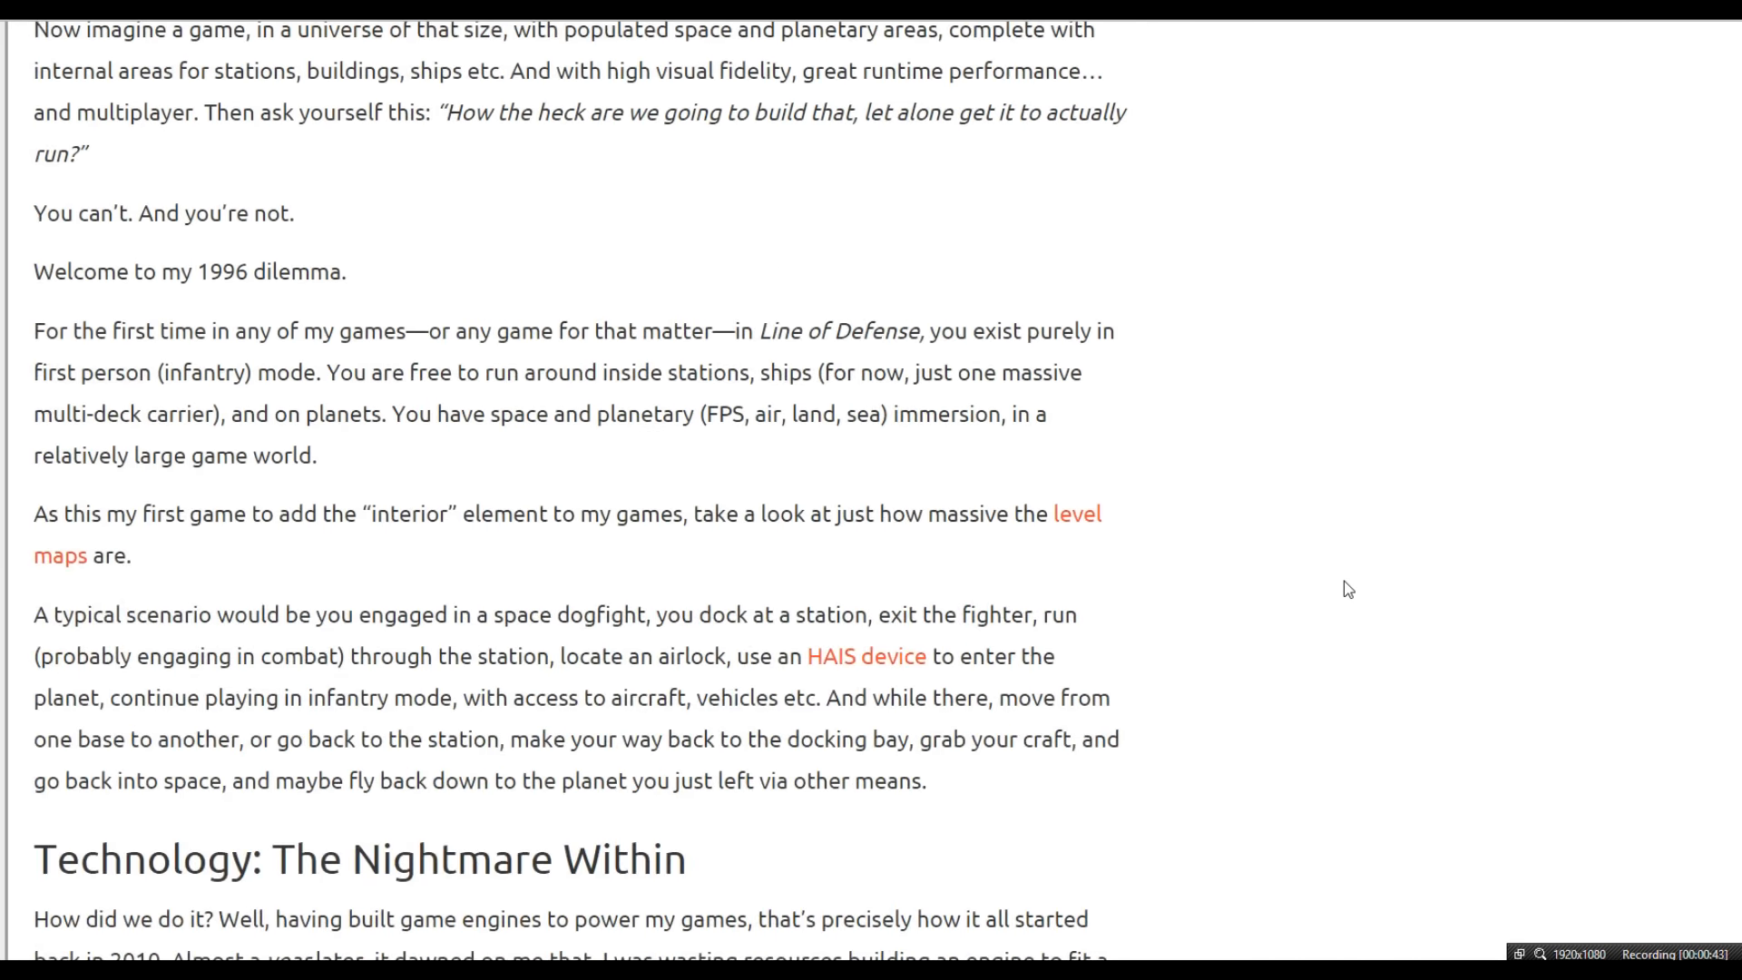
scroll("down", 3)
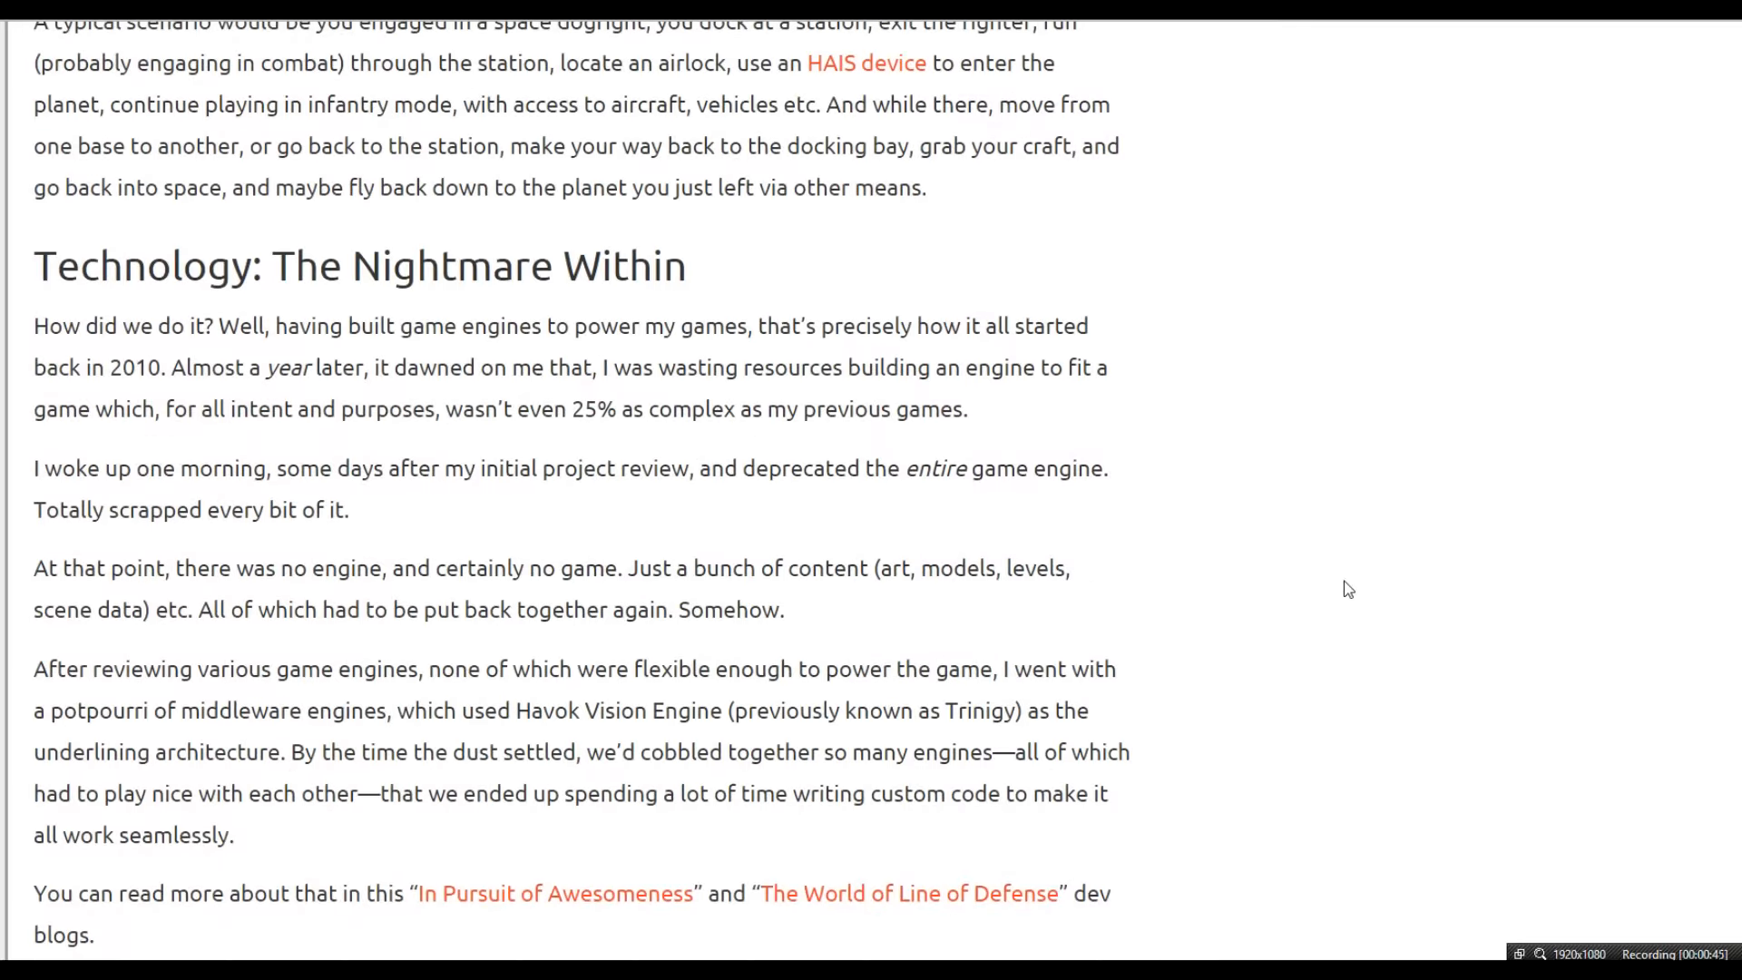
scroll("down", 3)
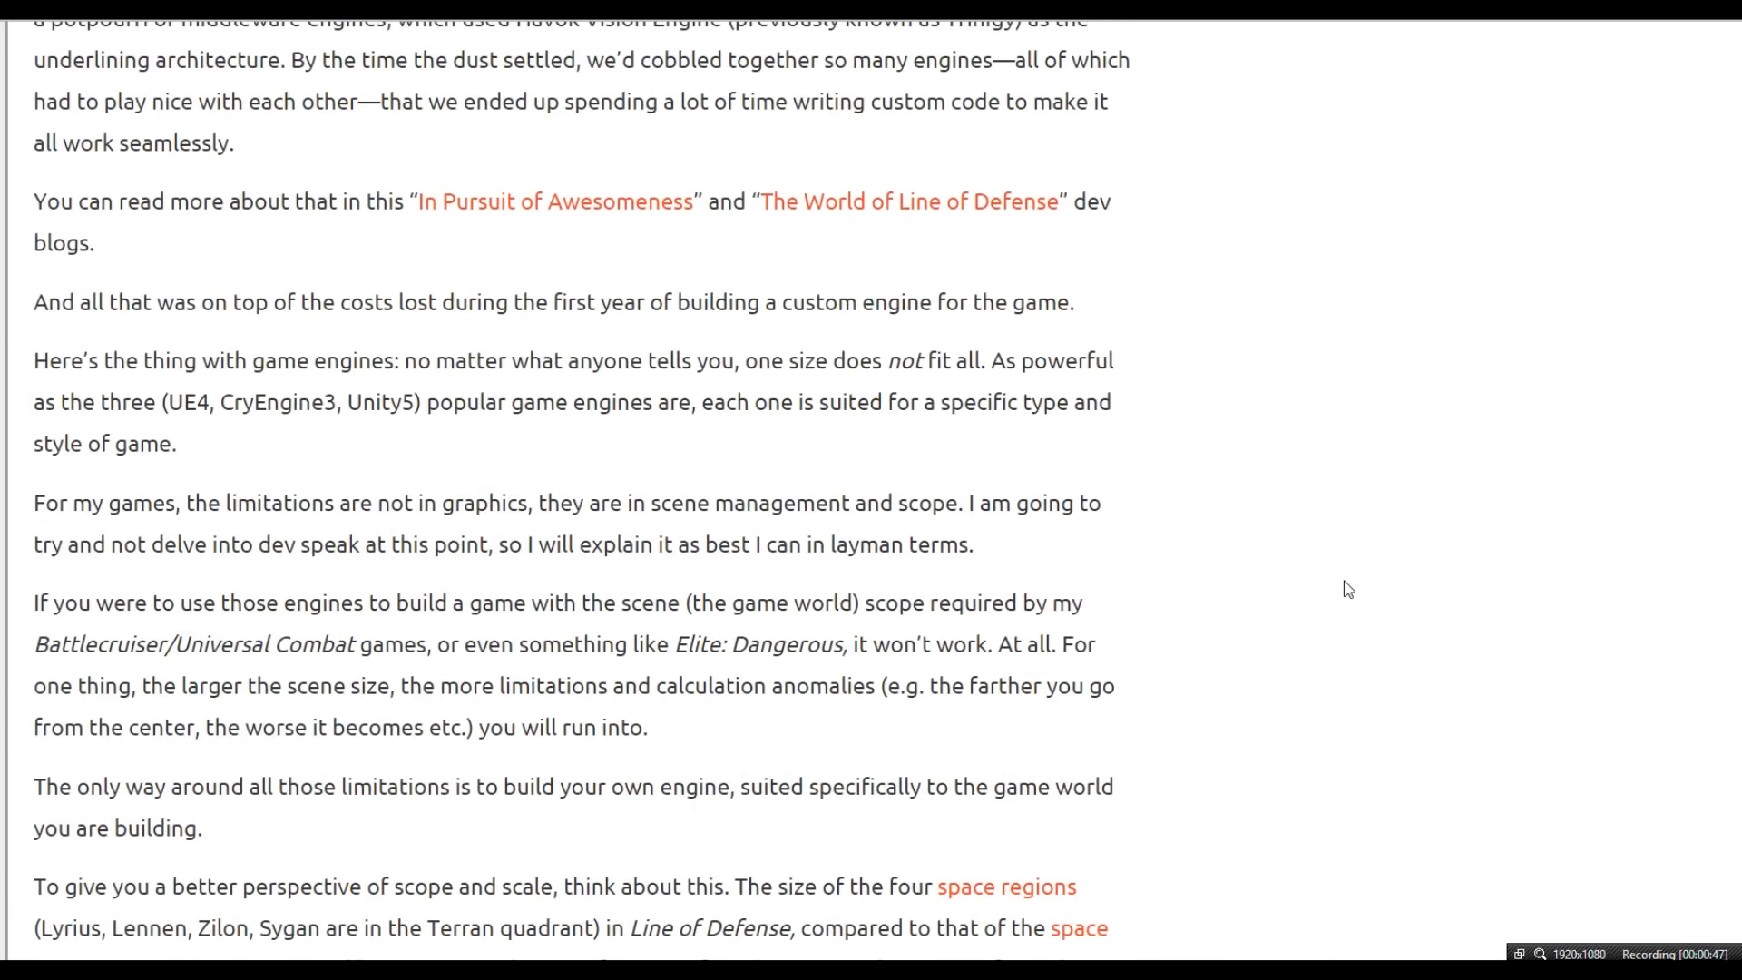
scroll("down", 3)
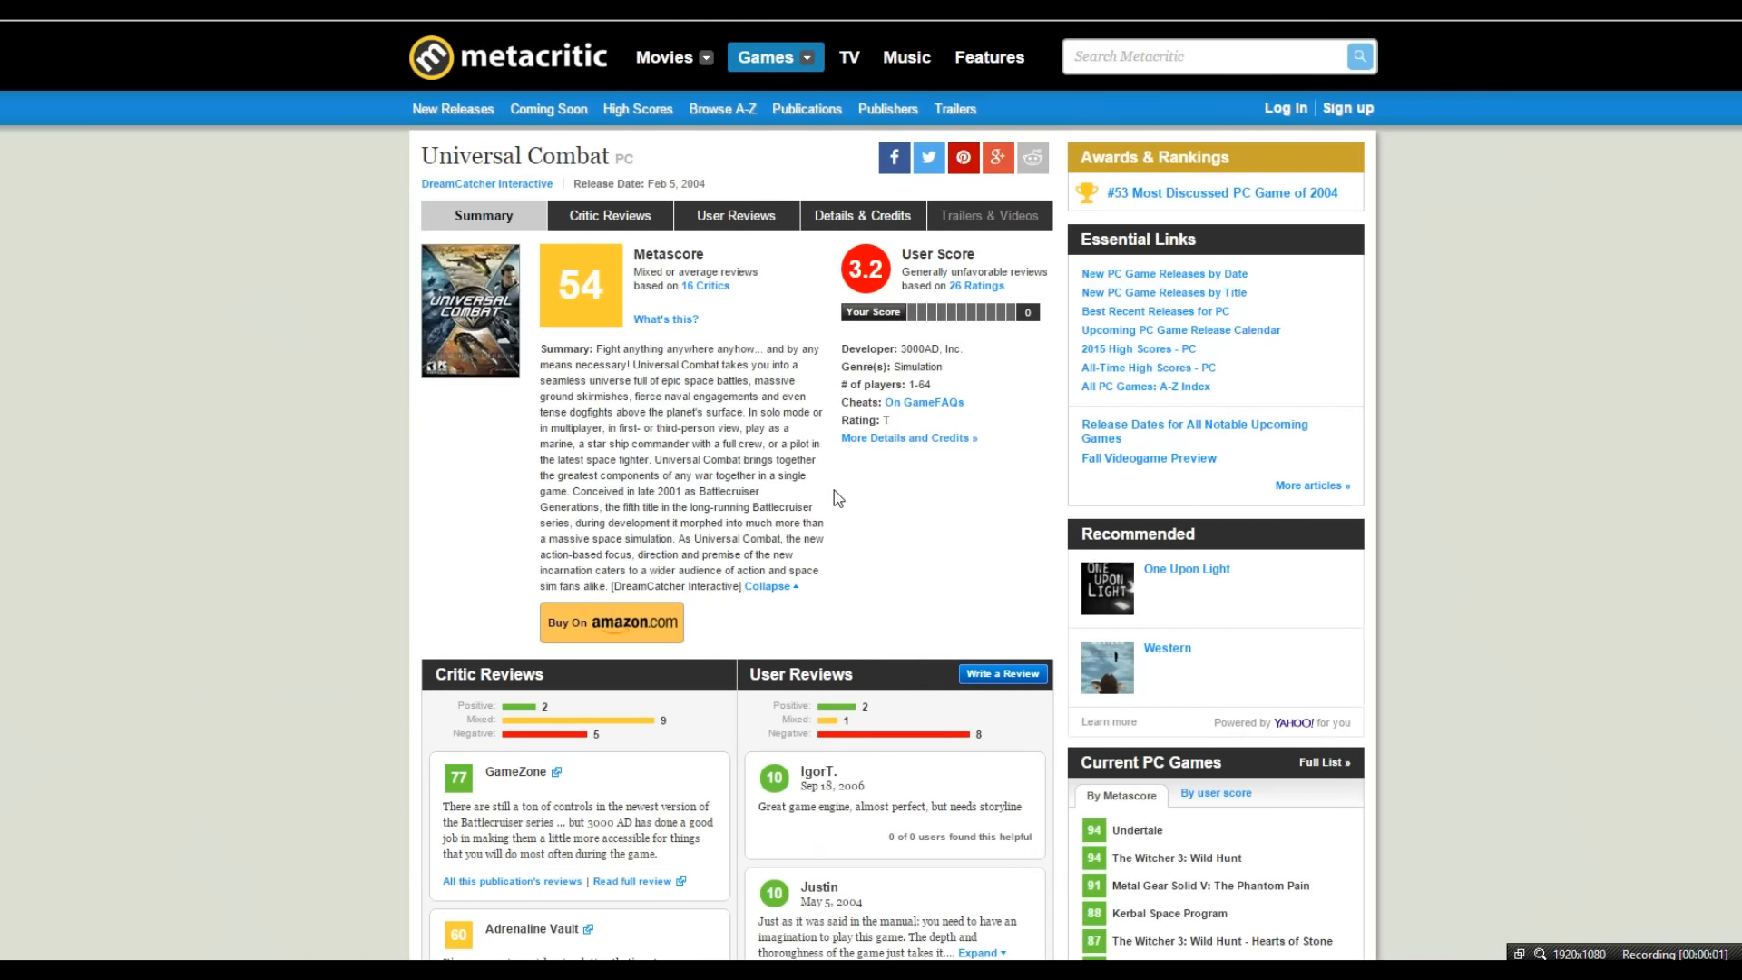
scroll("down", 3)
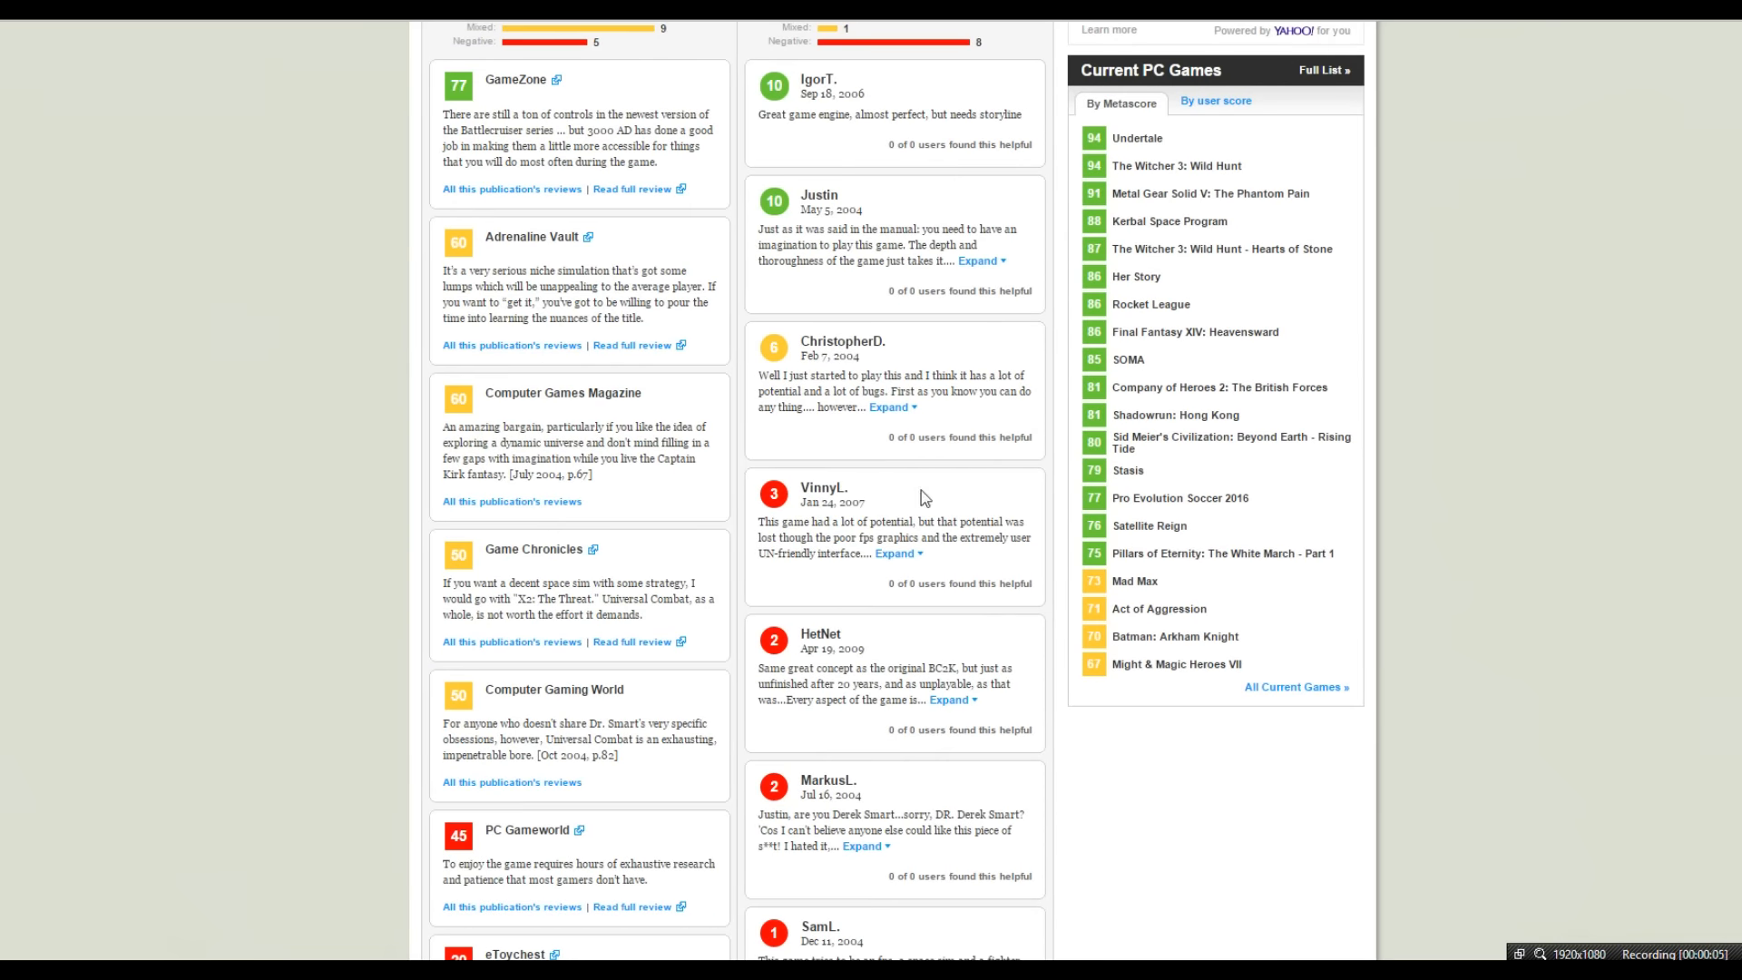
mouse_move(1048, 532)
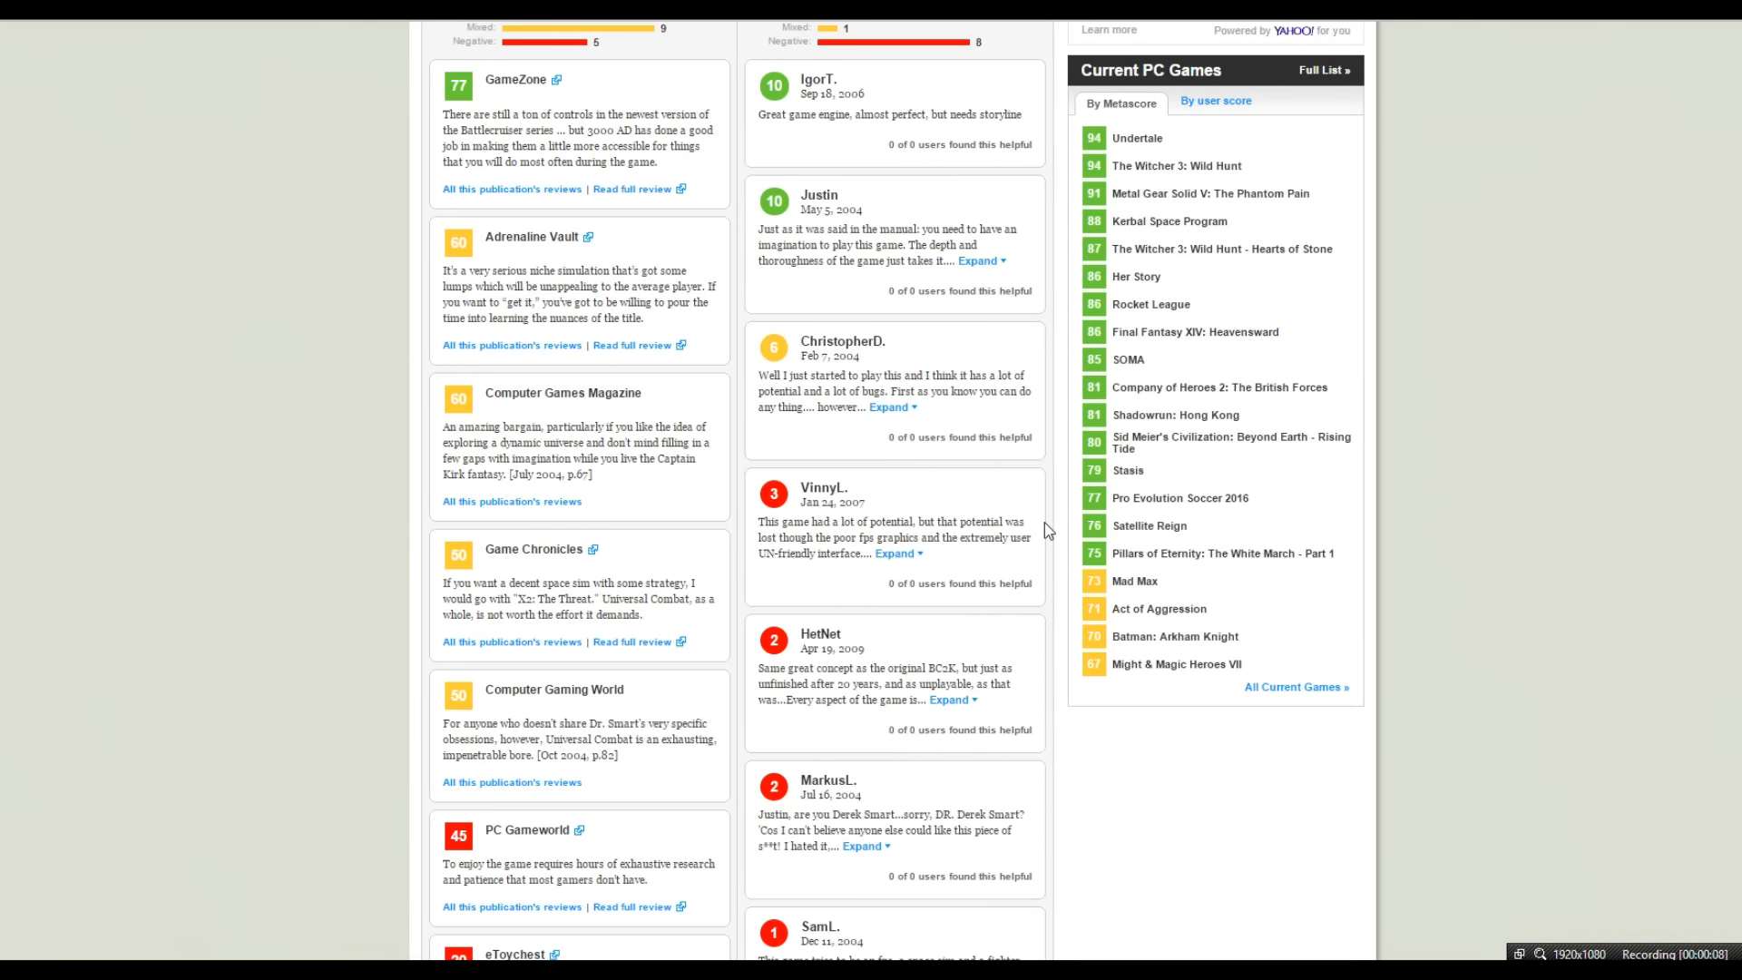
scroll("down", 3)
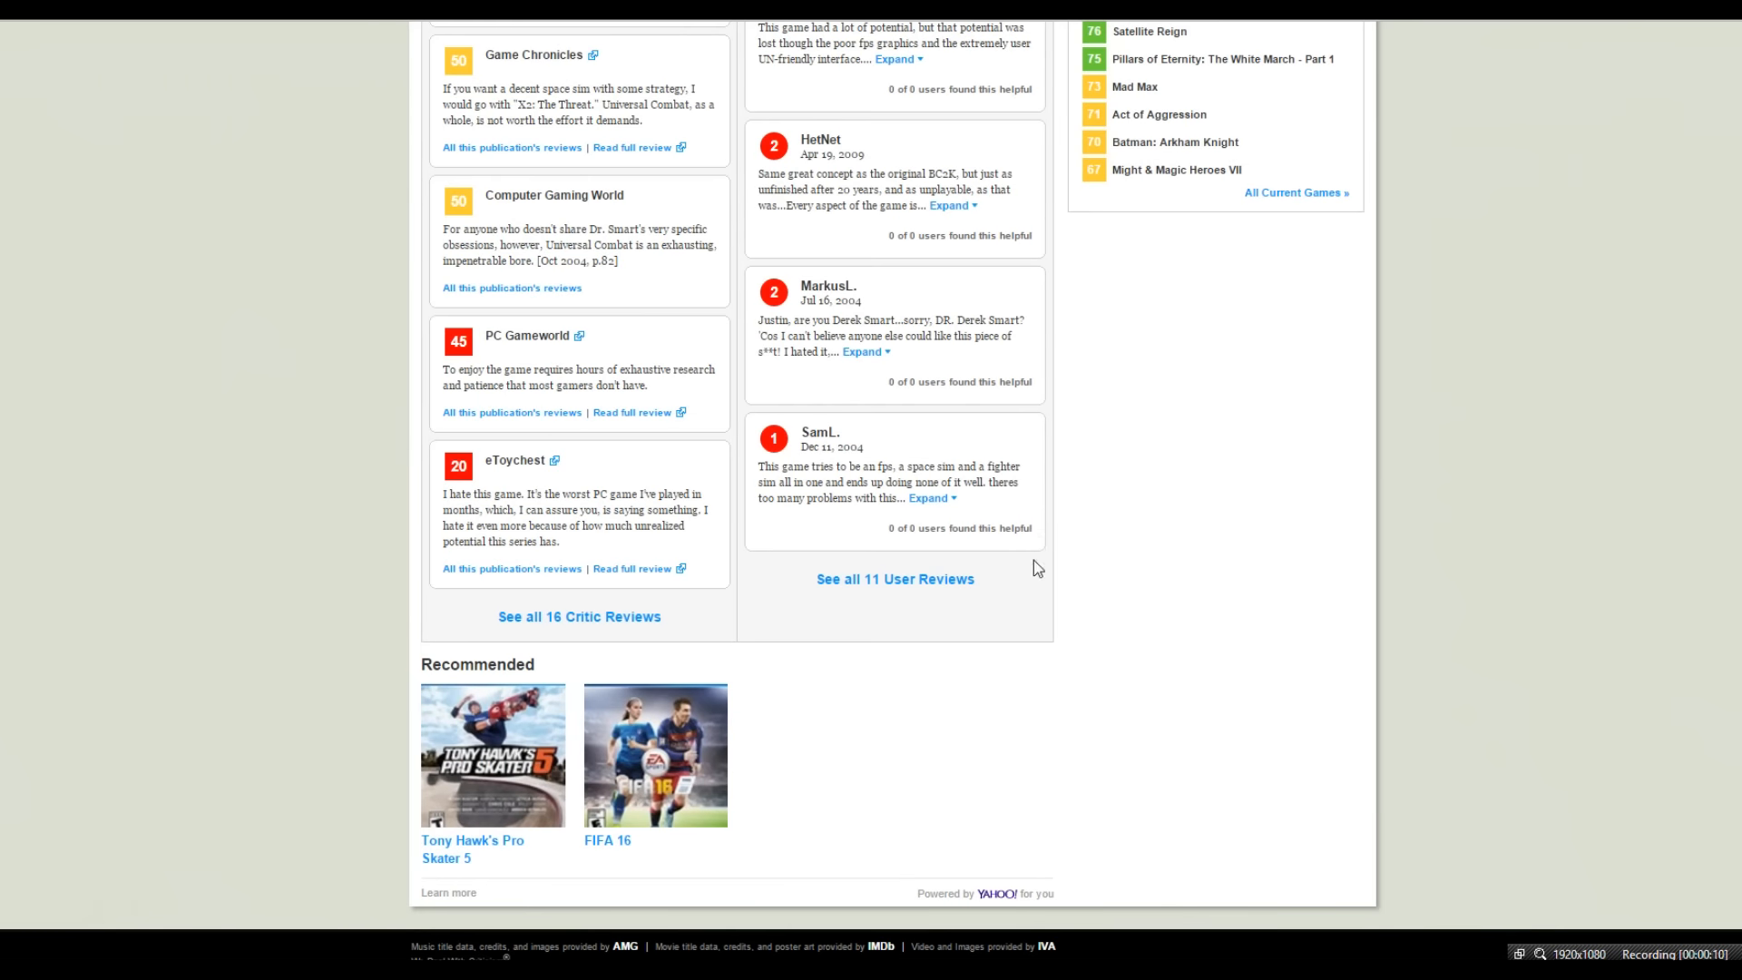
scroll("up", 3)
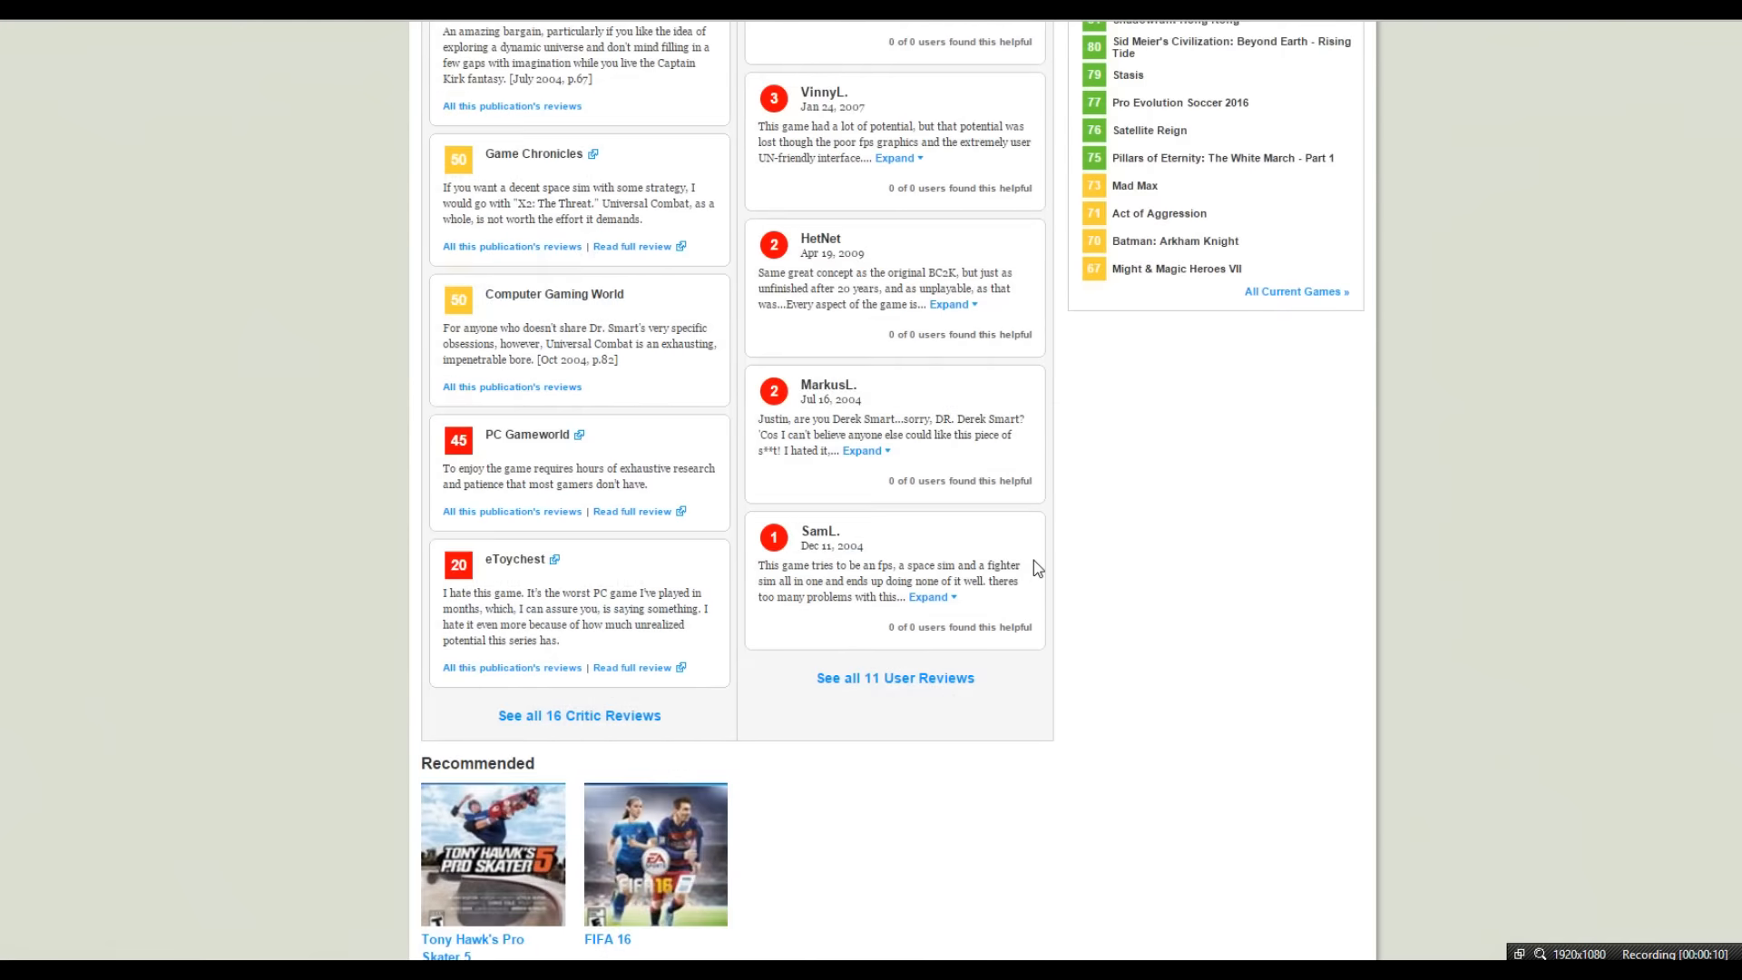
scroll("up", 3)
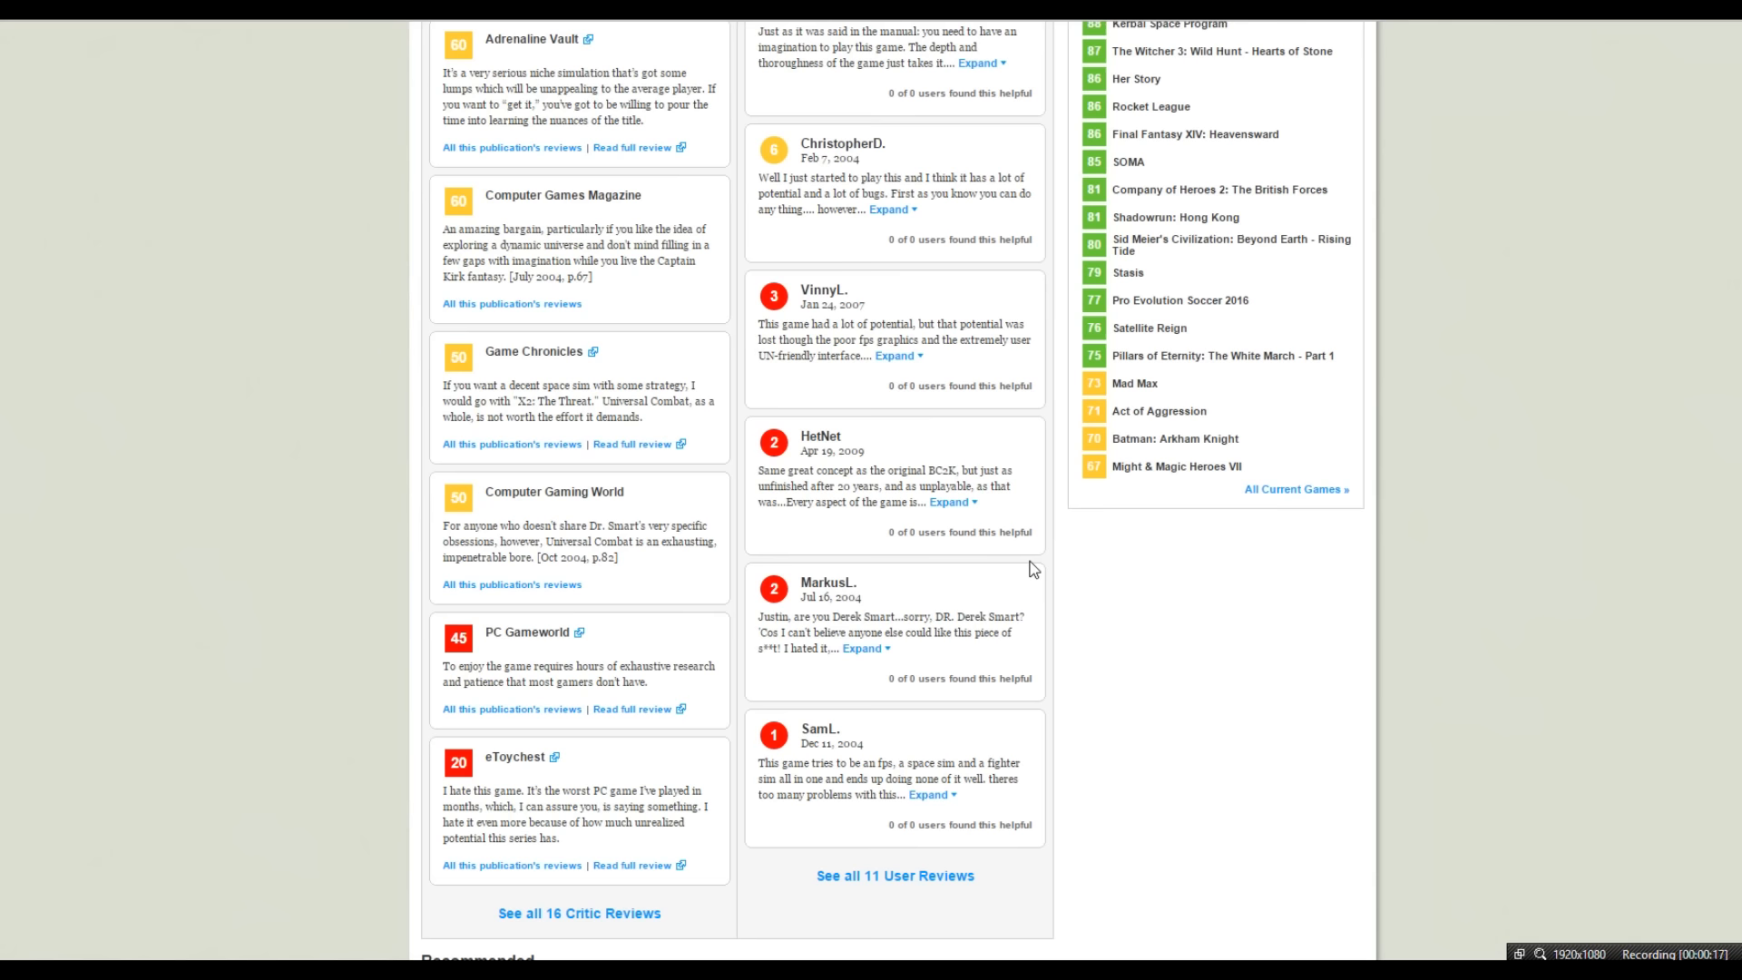
scroll("up", 3)
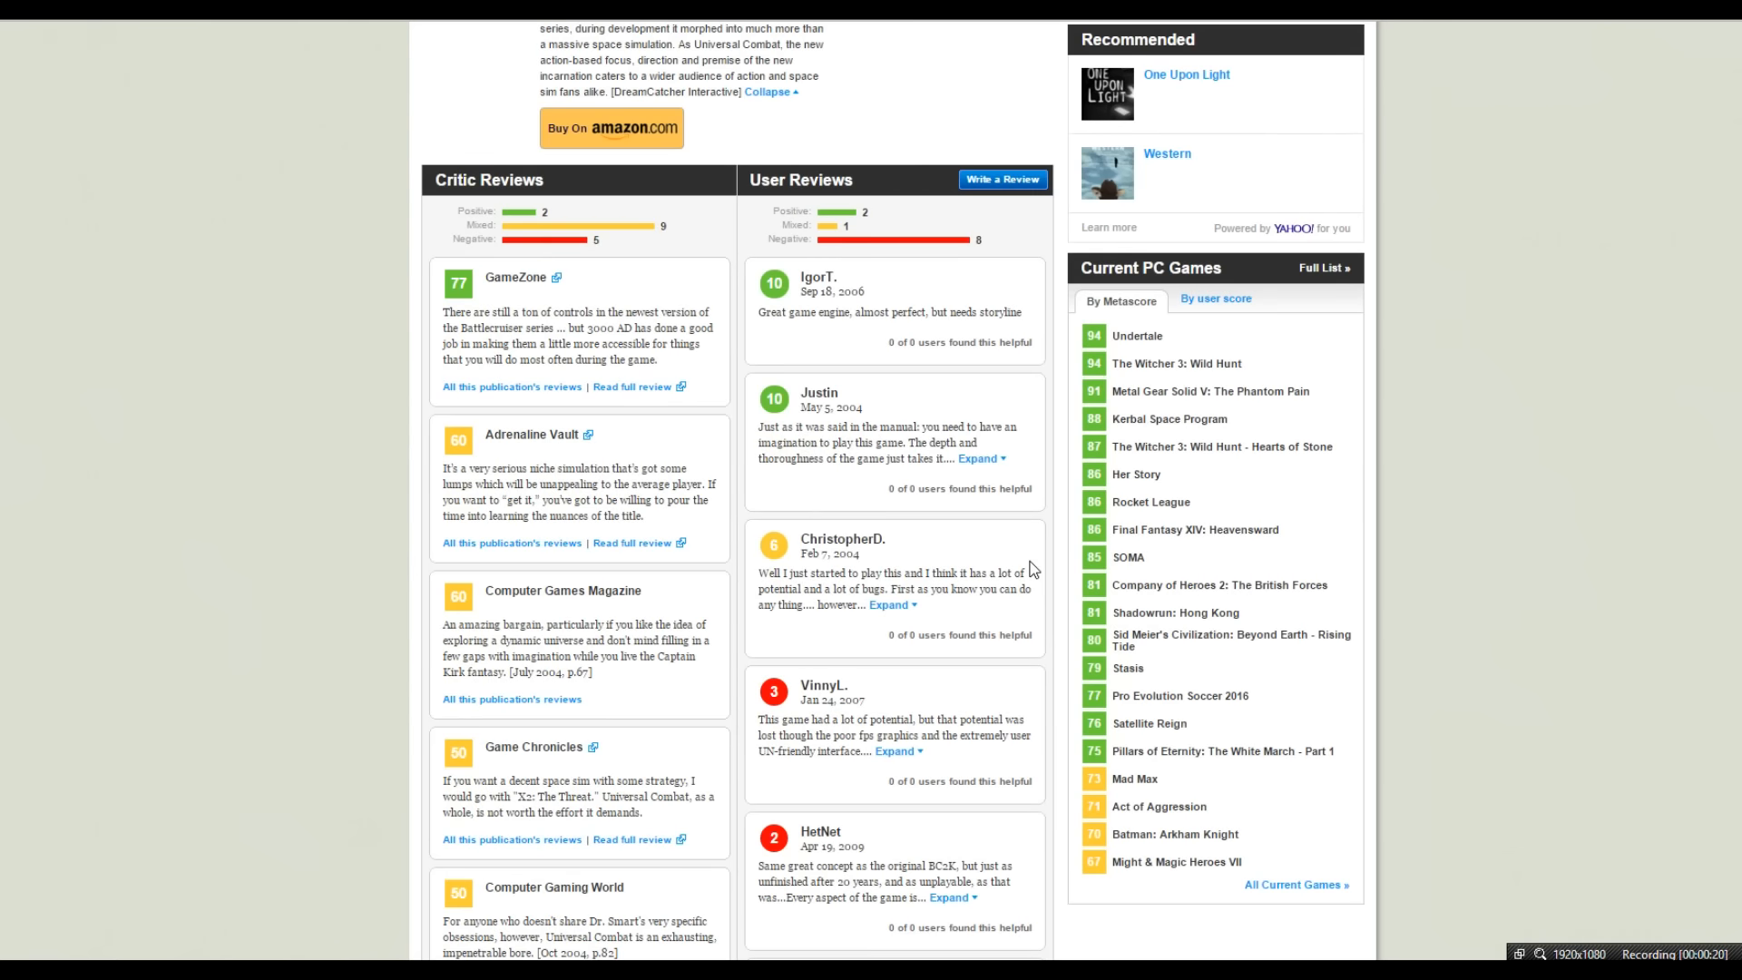
scroll("up", 3)
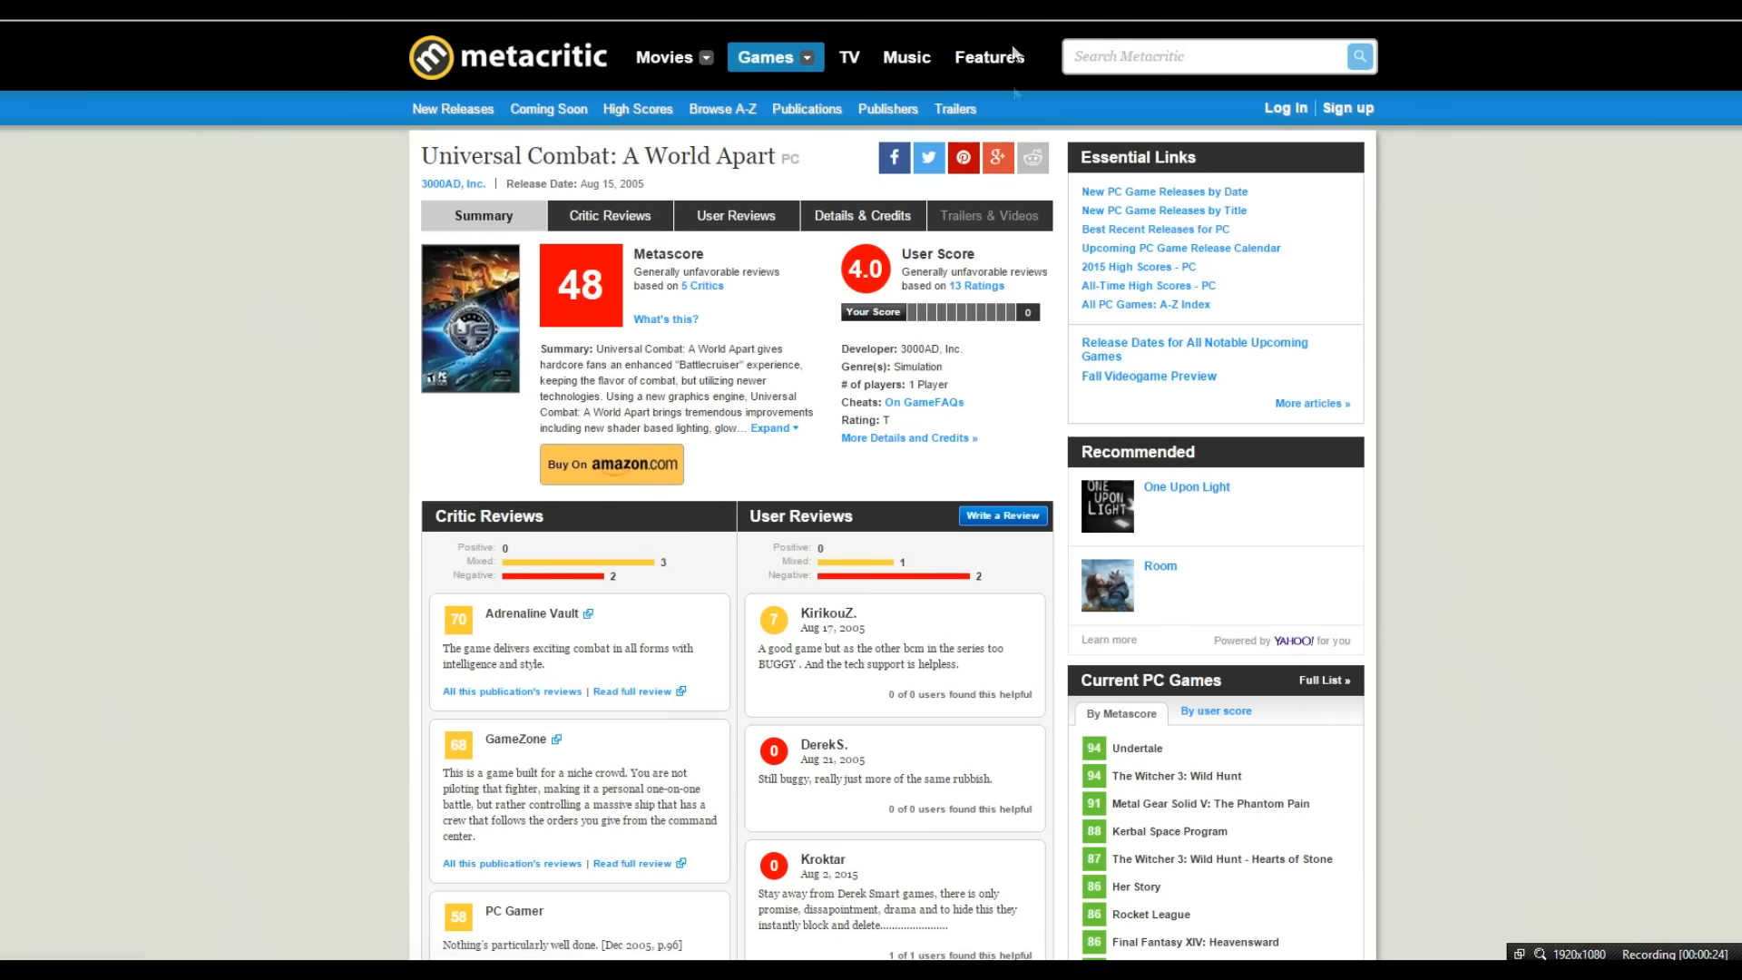
Expand the full A World Apart game summary and scroll into it
scroll("down", 3)
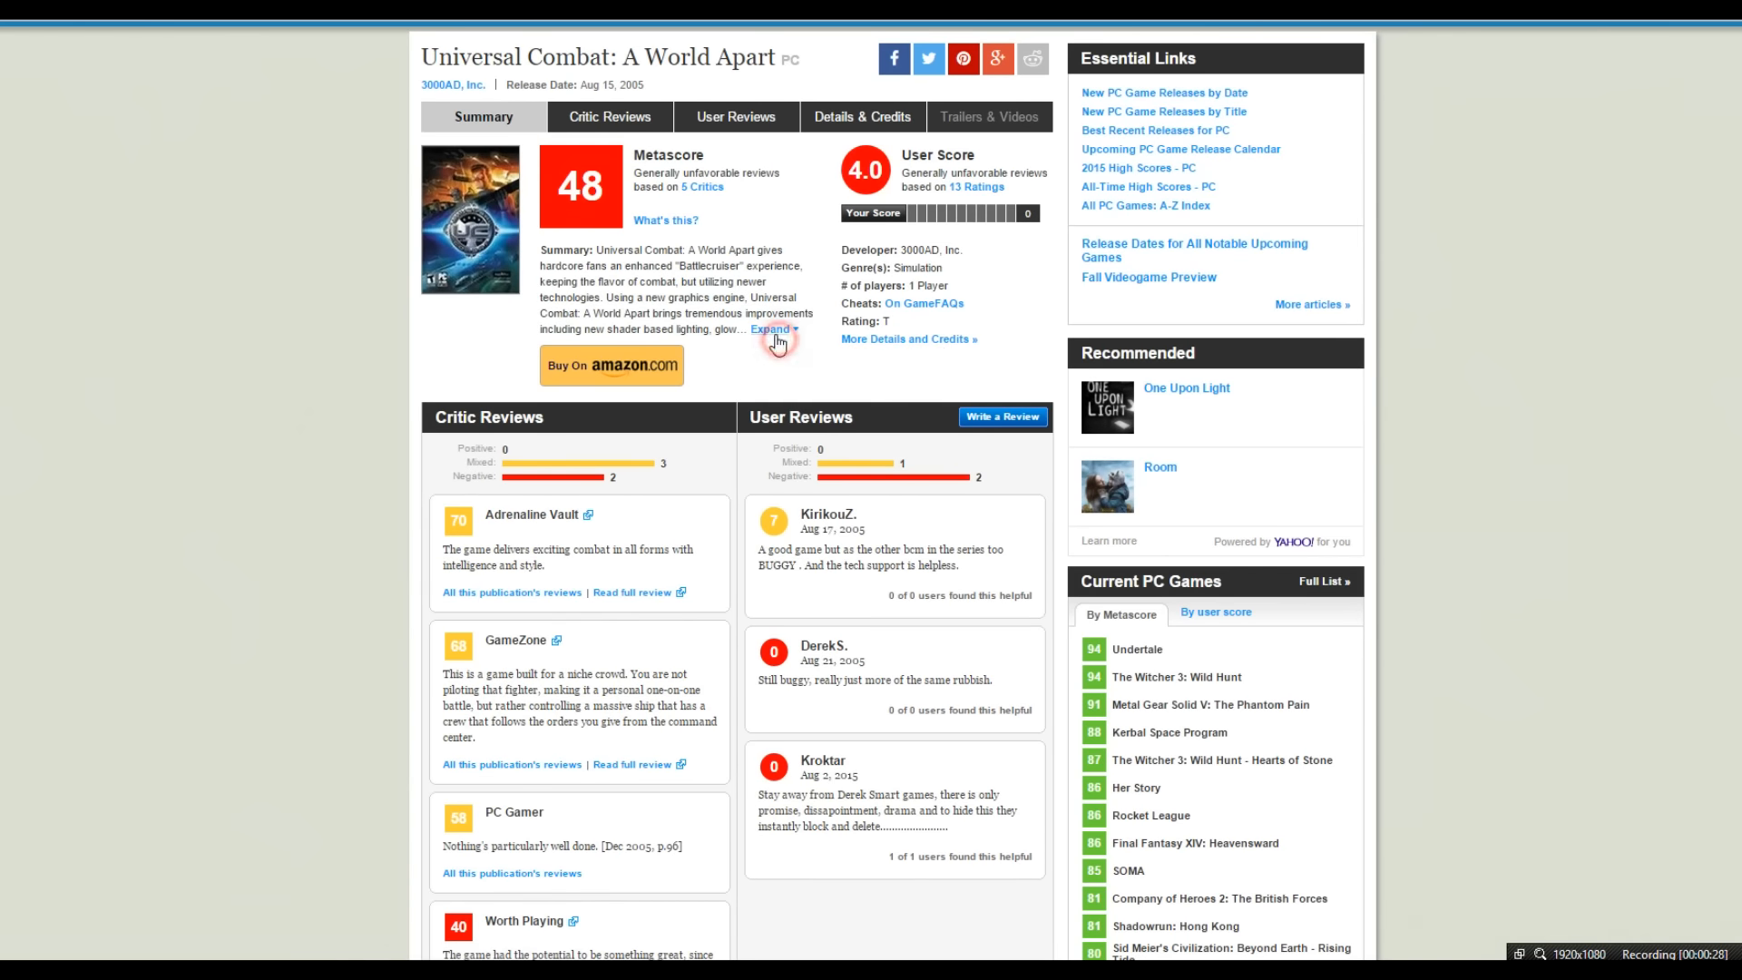
left_click(770, 328)
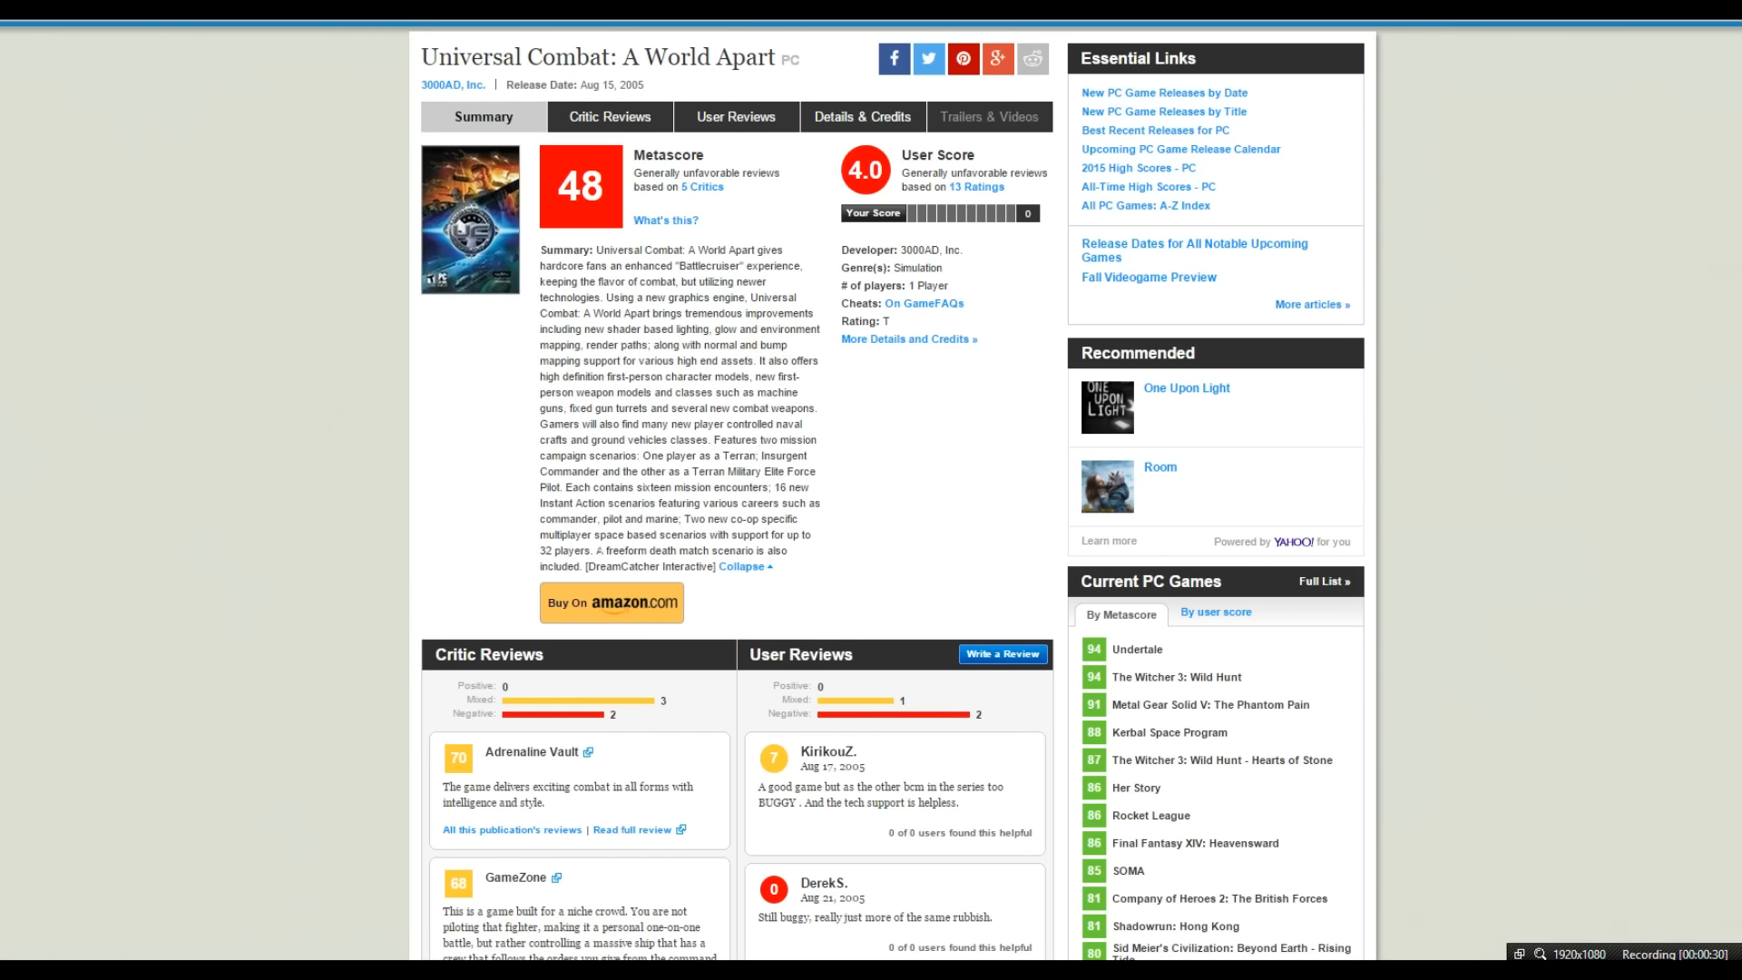
scroll("down", 3)
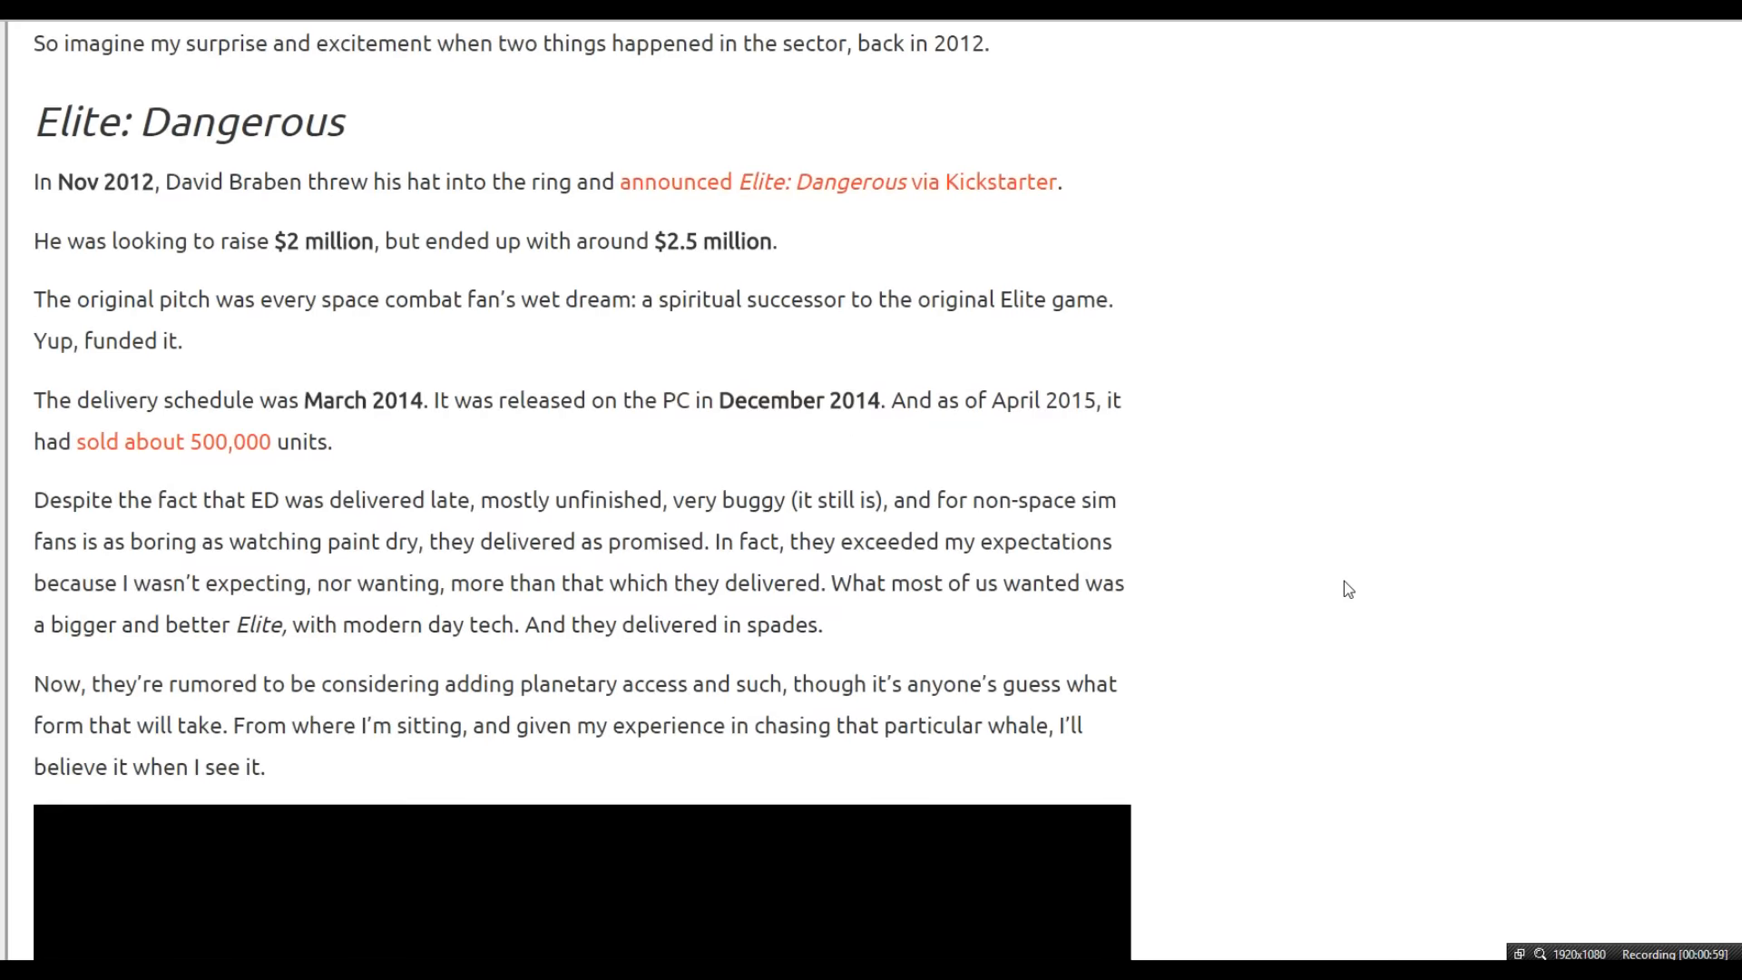
Scroll down the blog post from the Elite: Dangerous part into the Star Citizen section
scroll("down", 3)
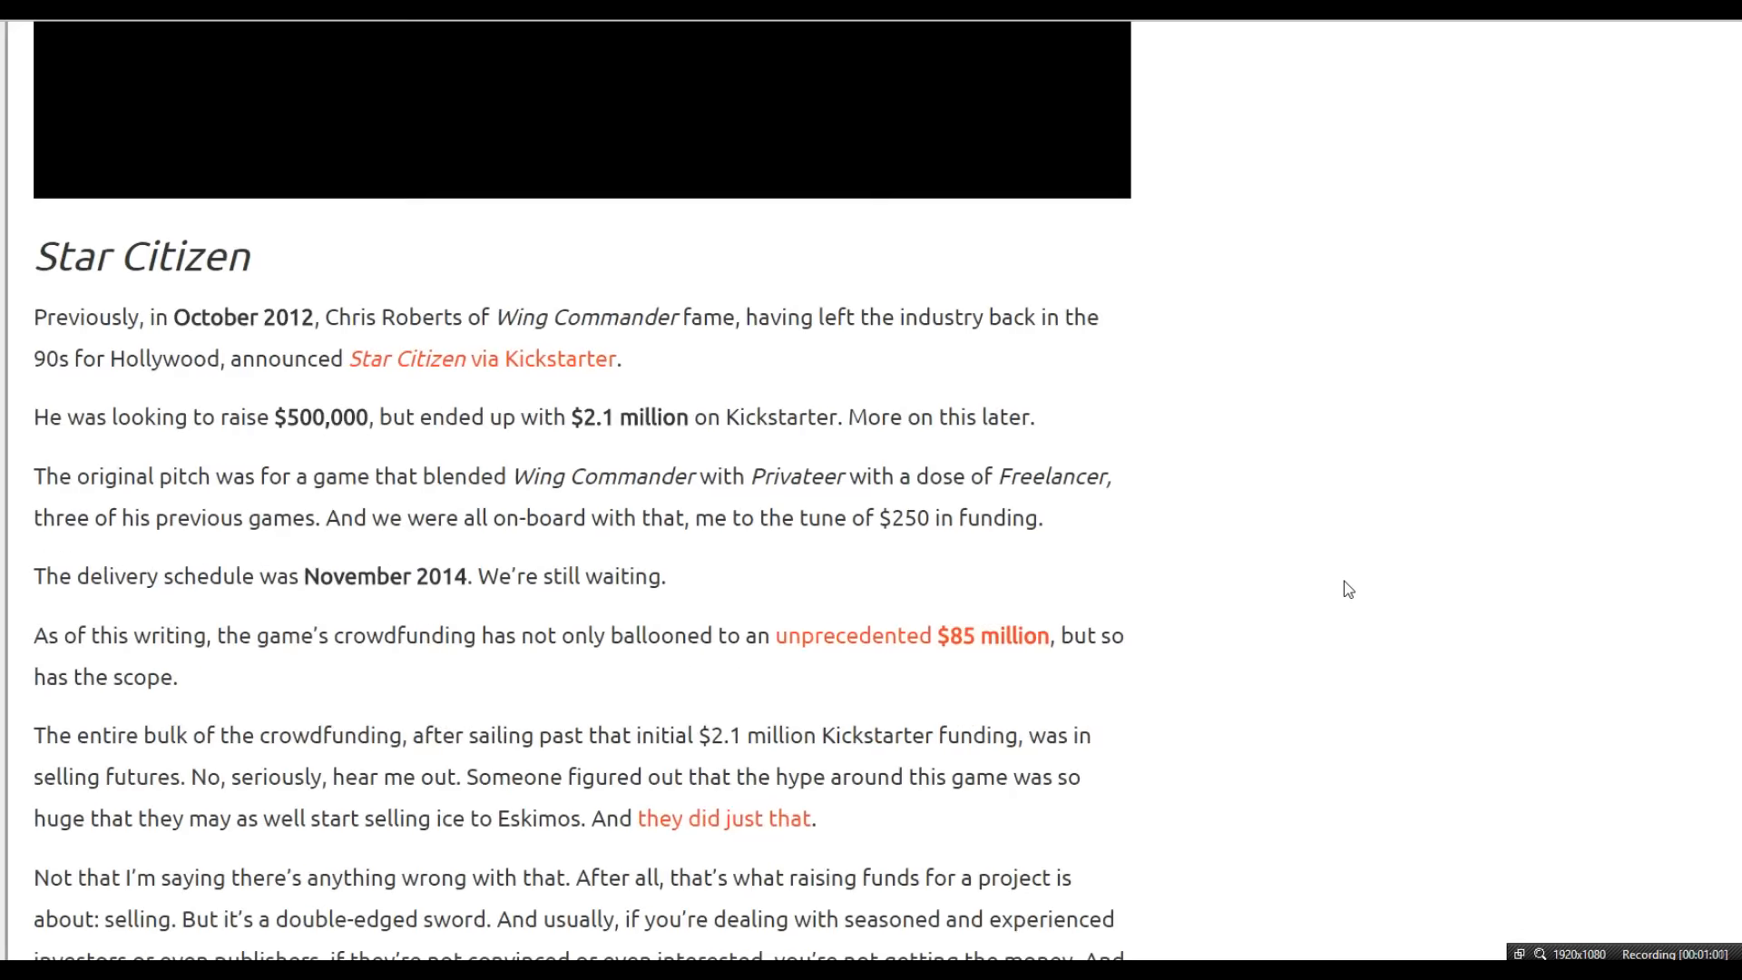
scroll("down", 3)
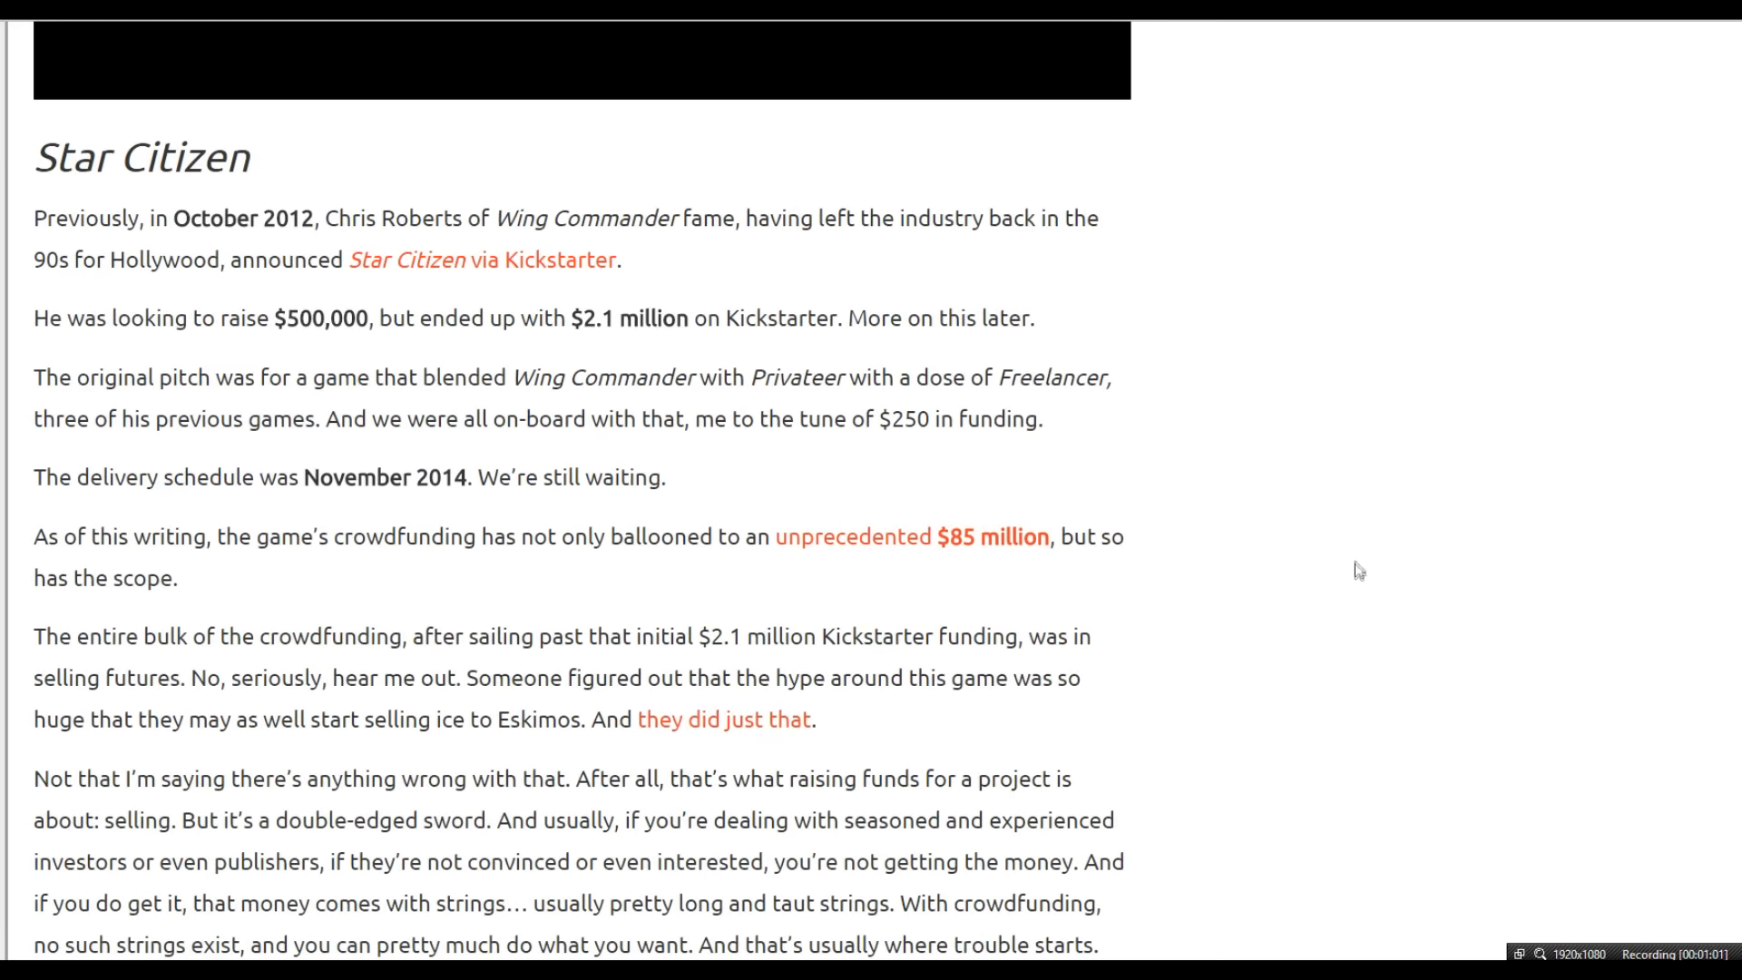
mouse_move(1354, 557)
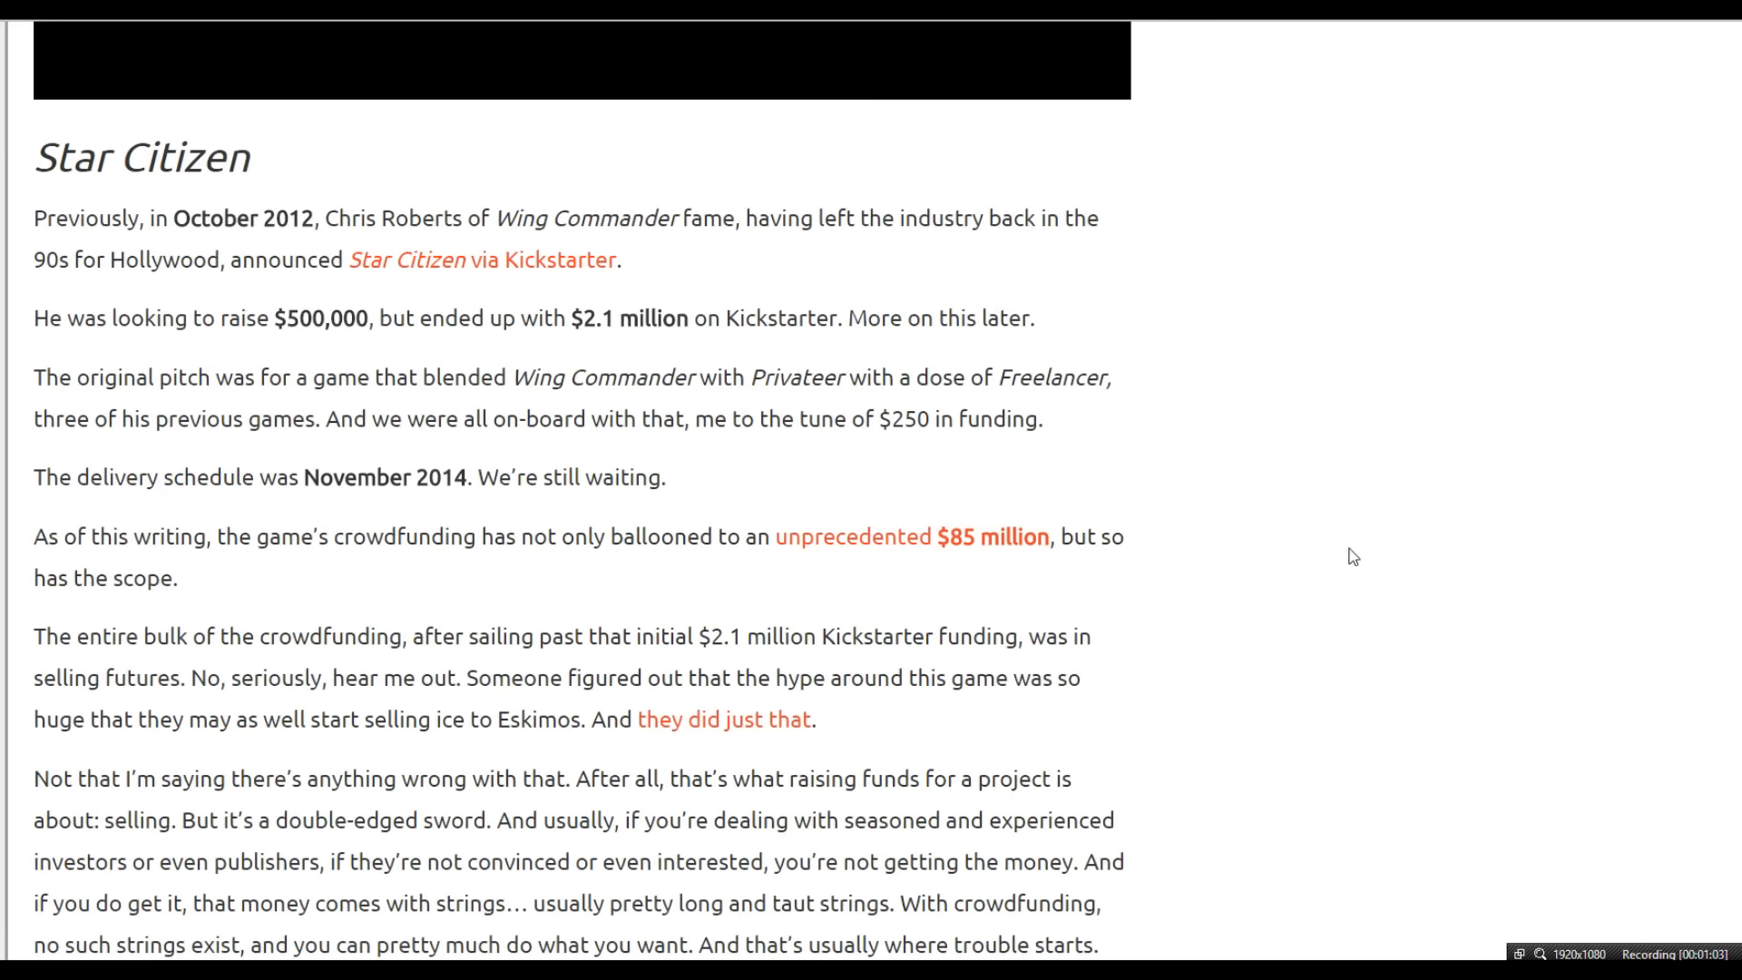
mouse_move(1387, 553)
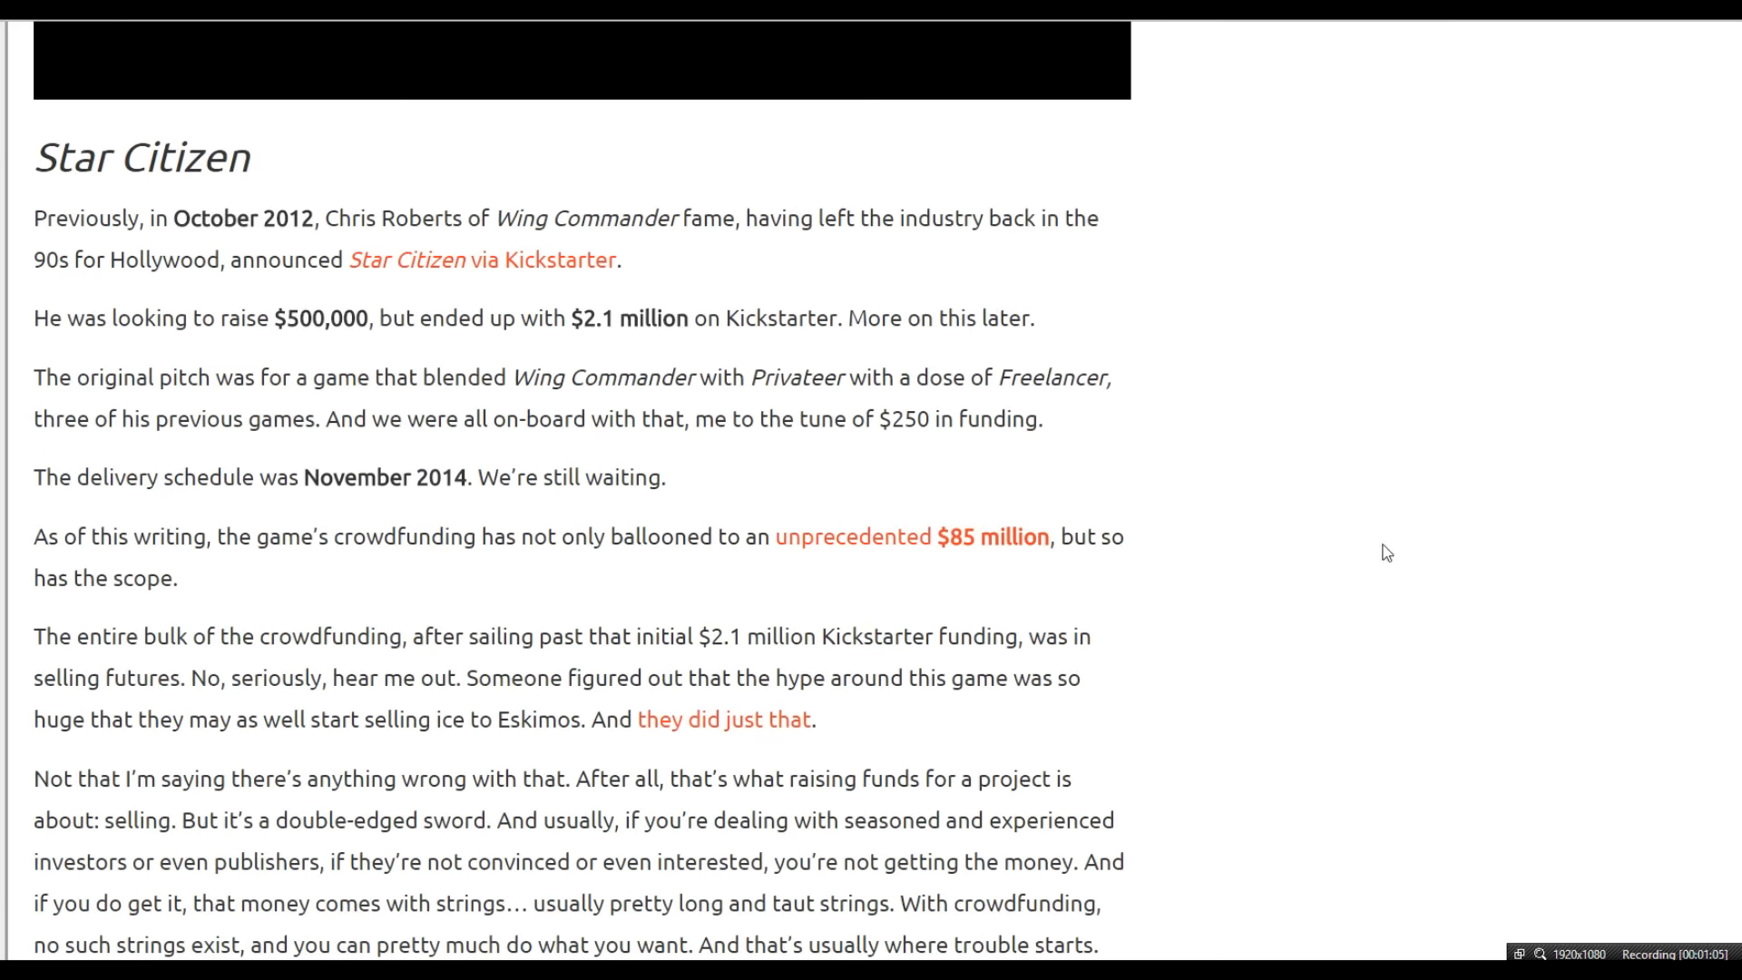
scroll("down", 3)
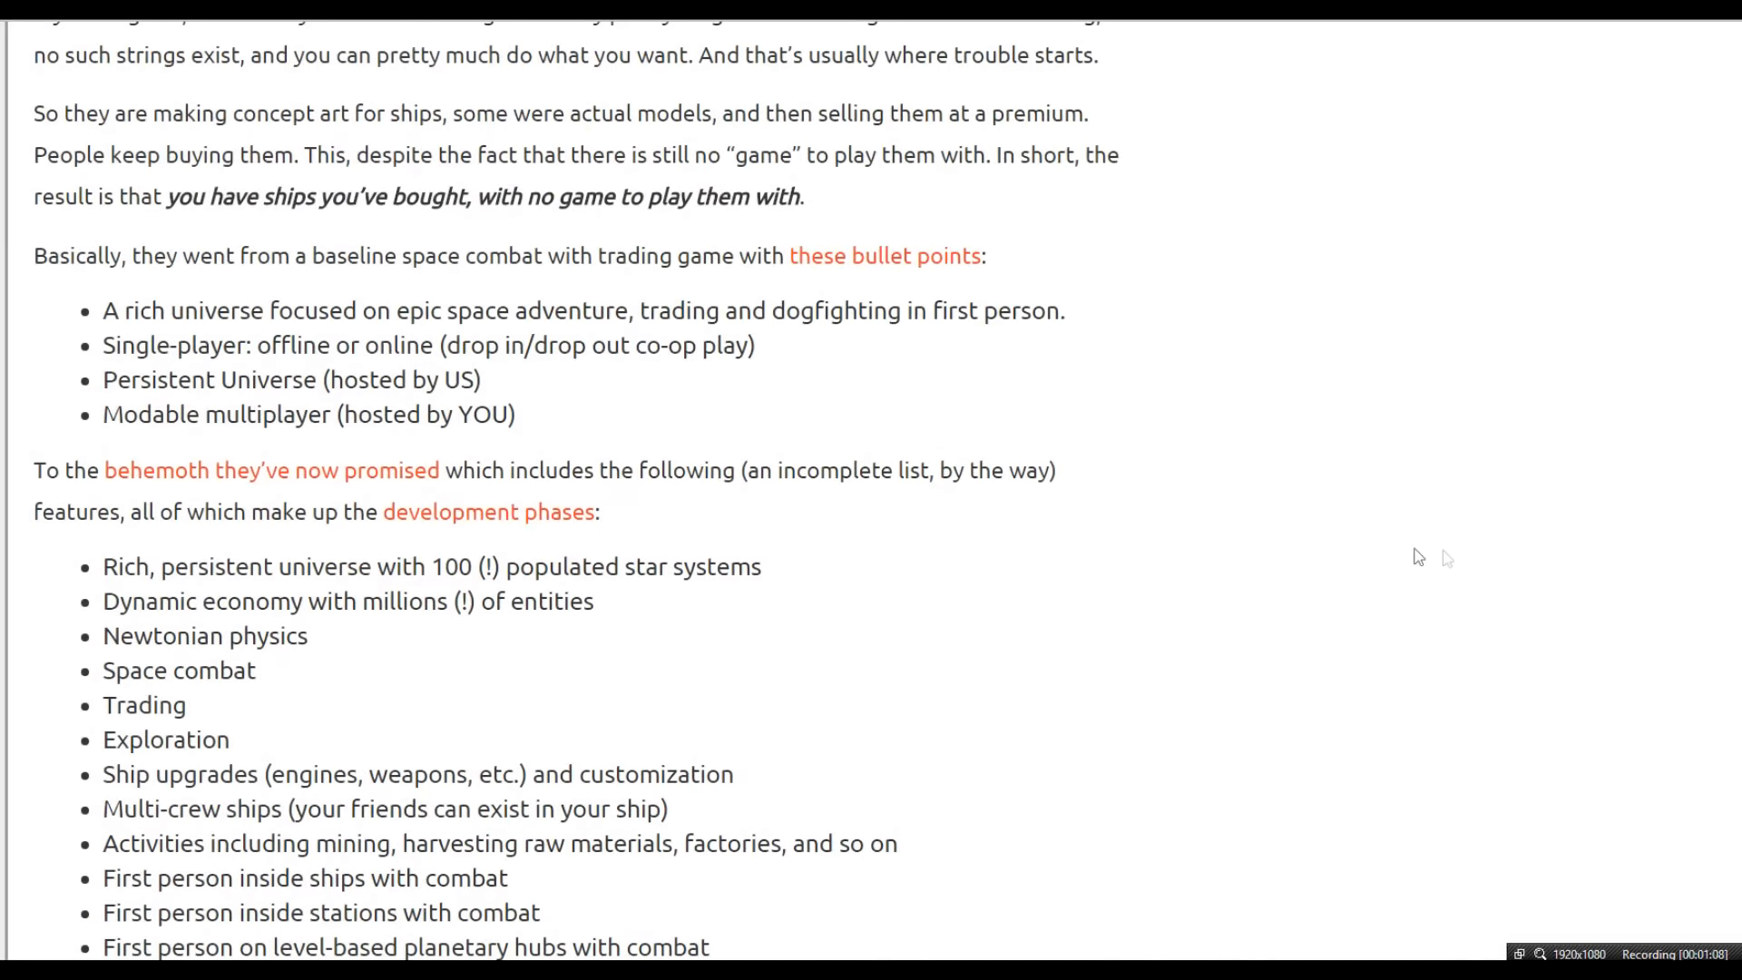
mouse_move(1626, 559)
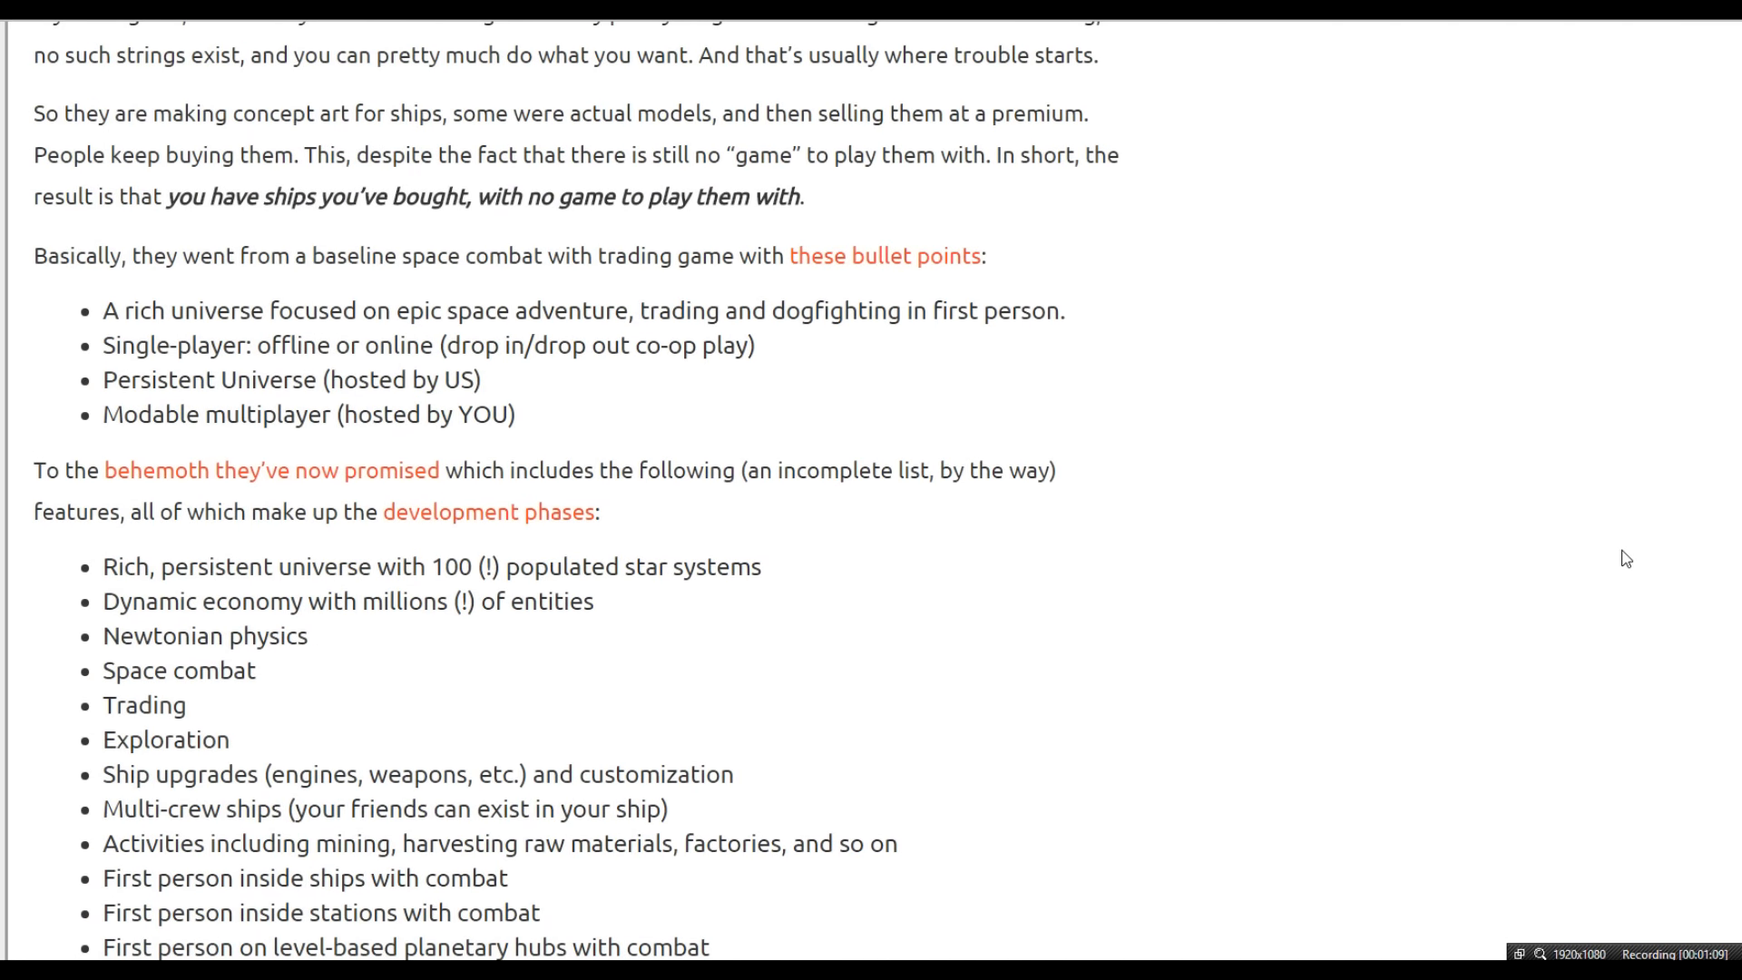
scroll("down", 3)
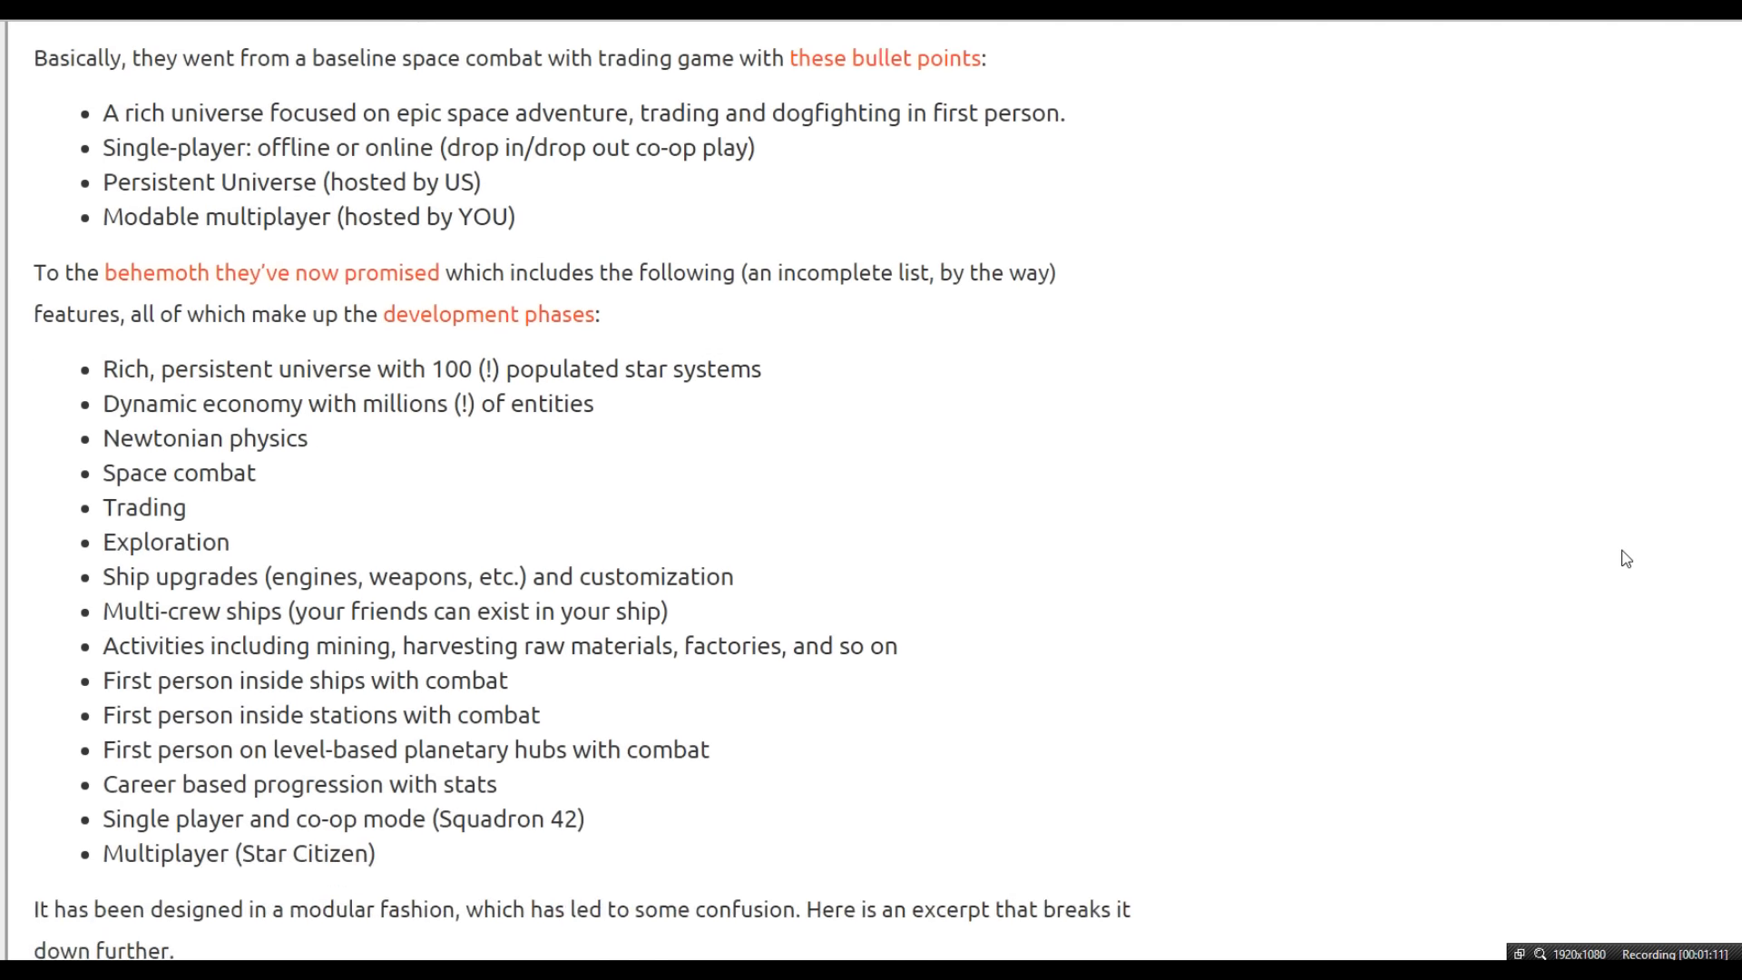
scroll("up", 3)
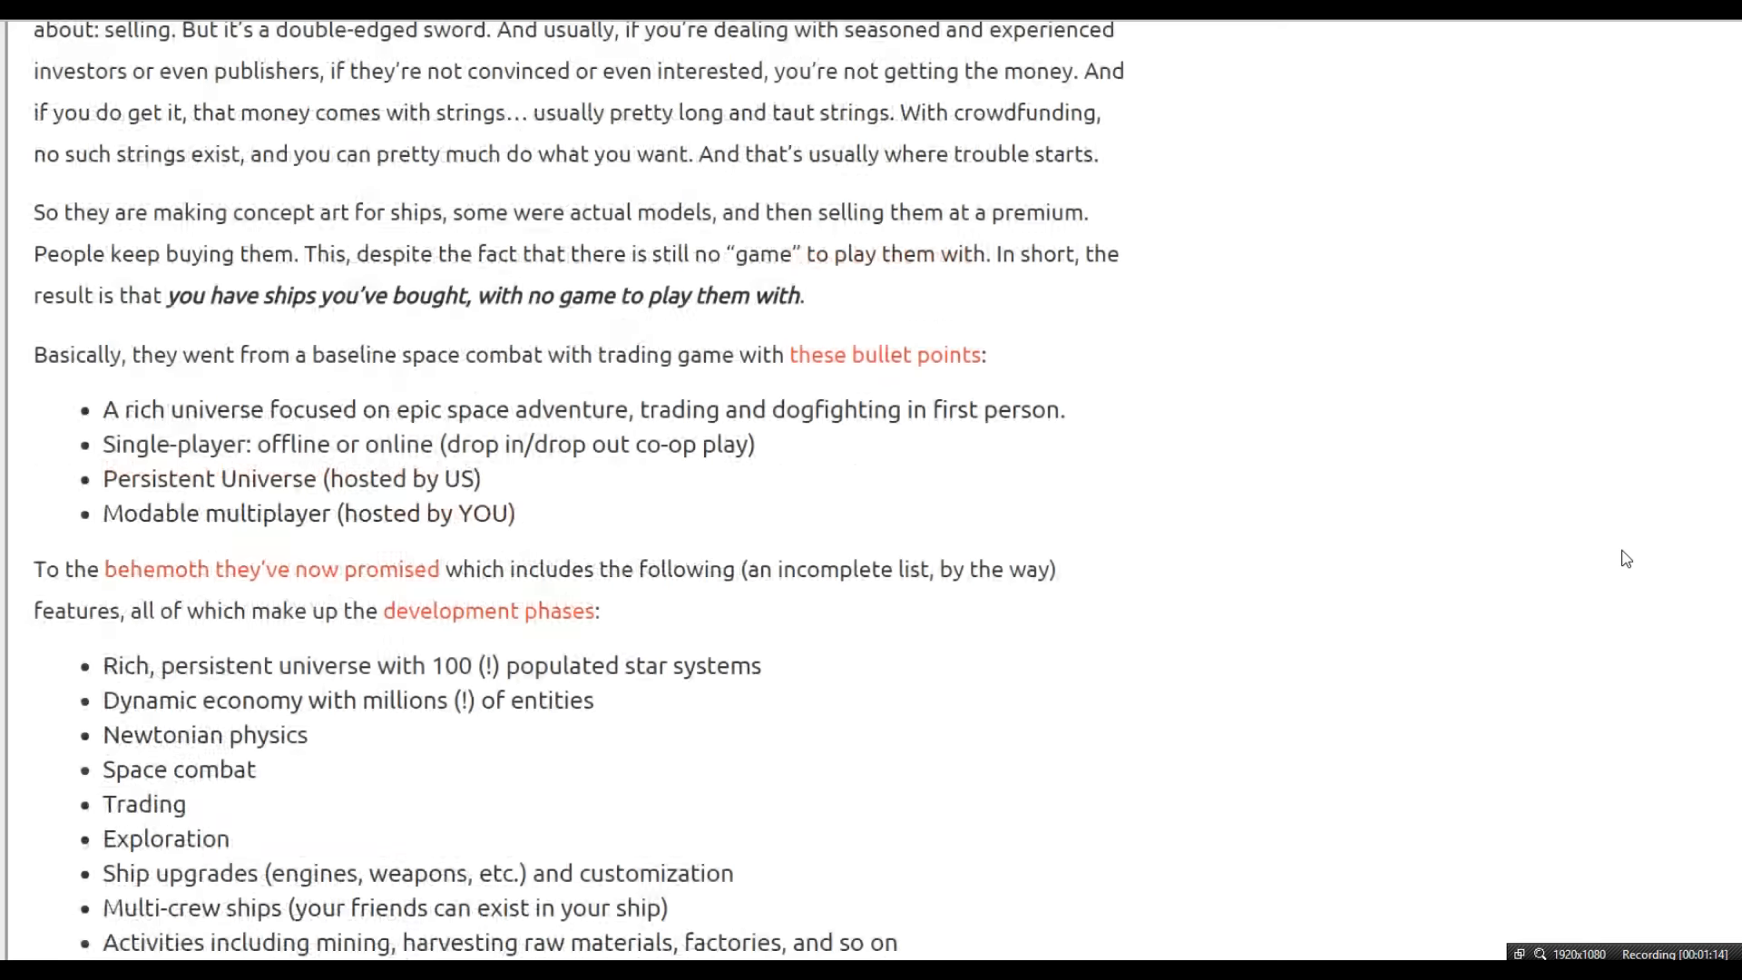
scroll("down", 3)
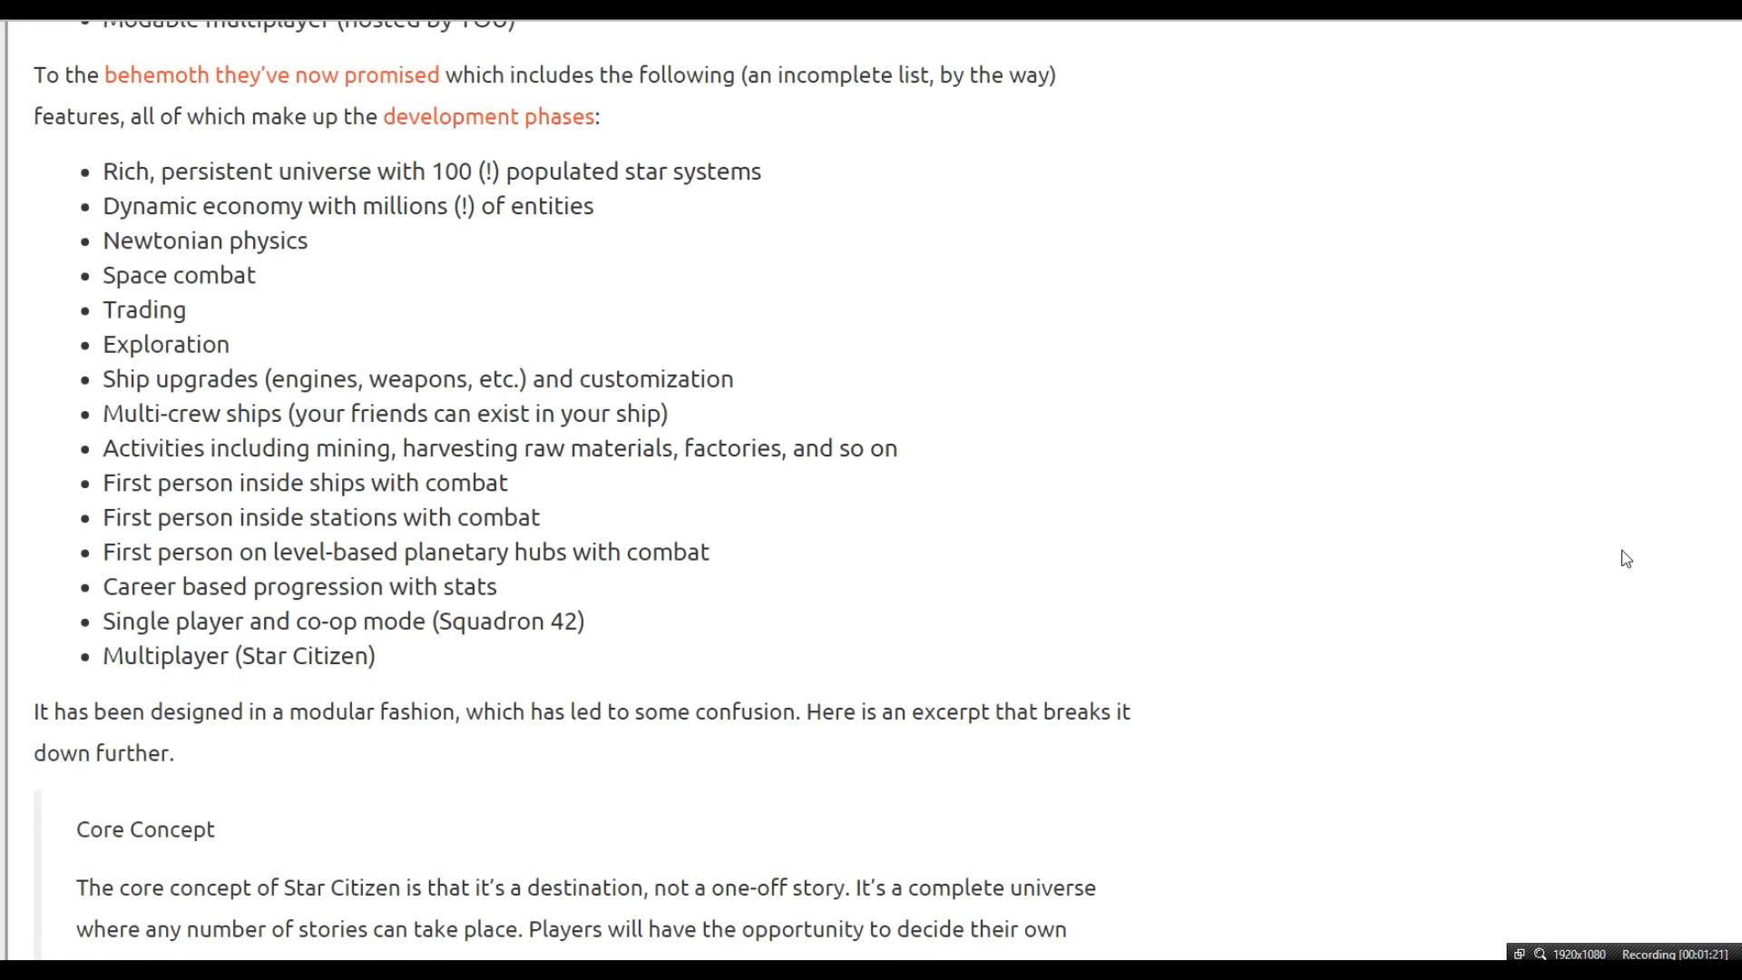
scroll("down", 3)
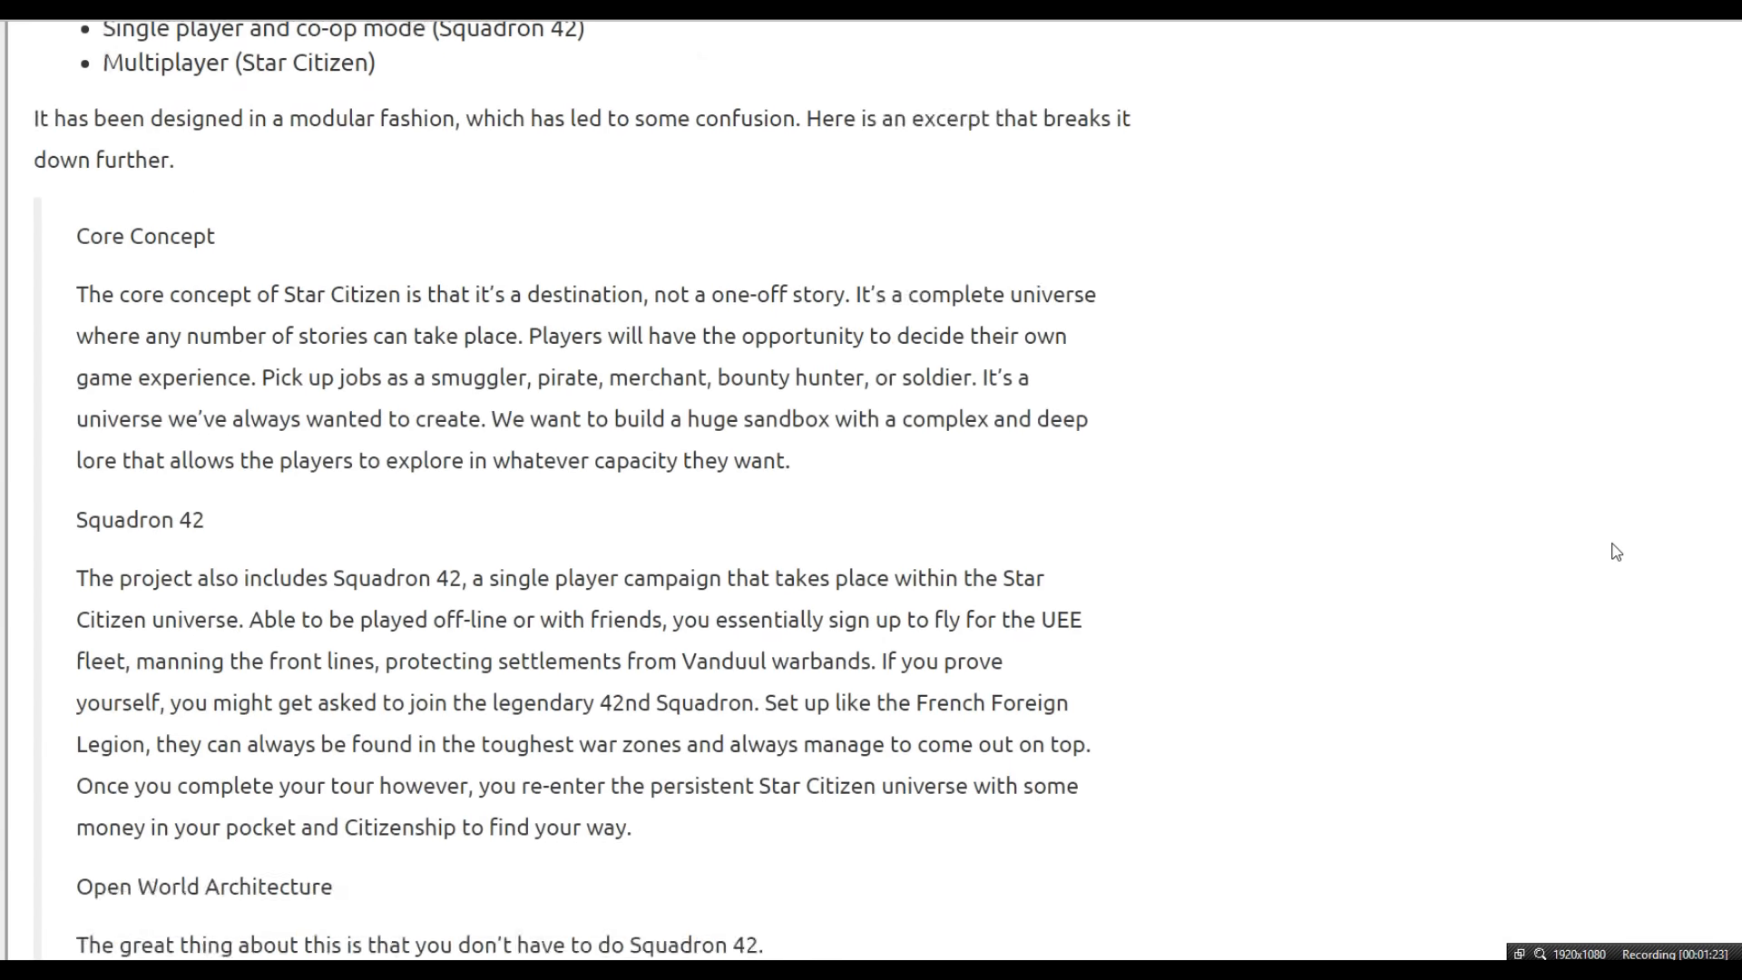
scroll("down", 3)
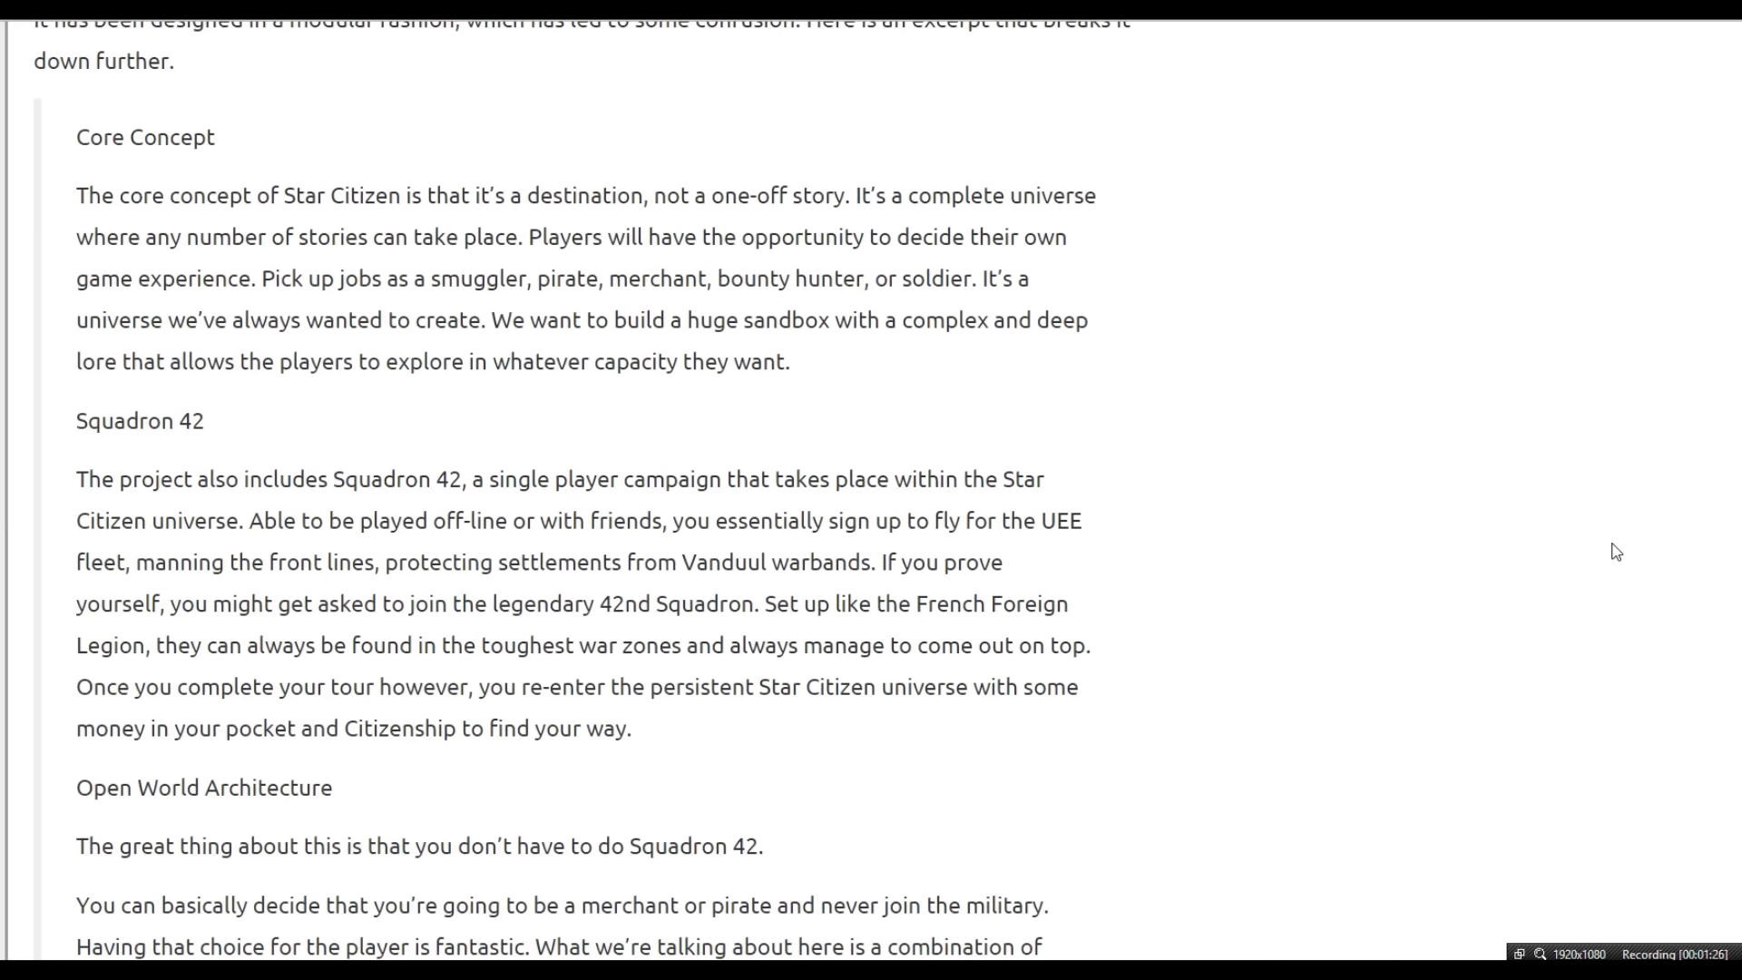
scroll("down", 3)
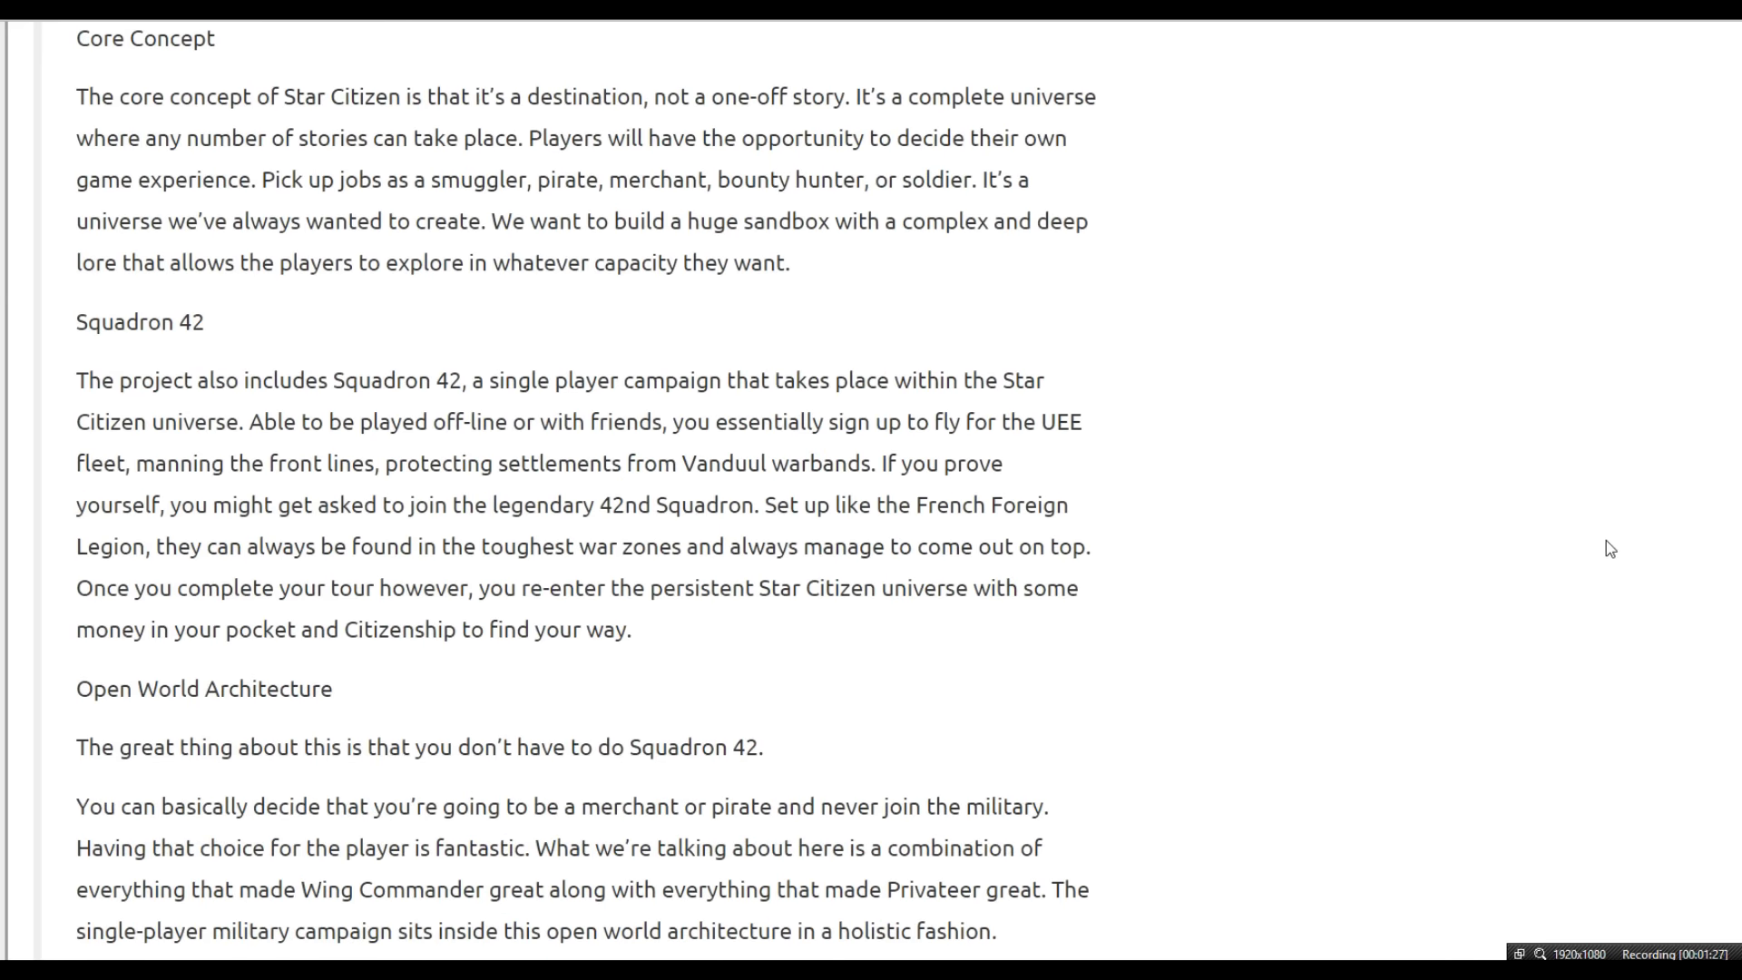
scroll("down", 3)
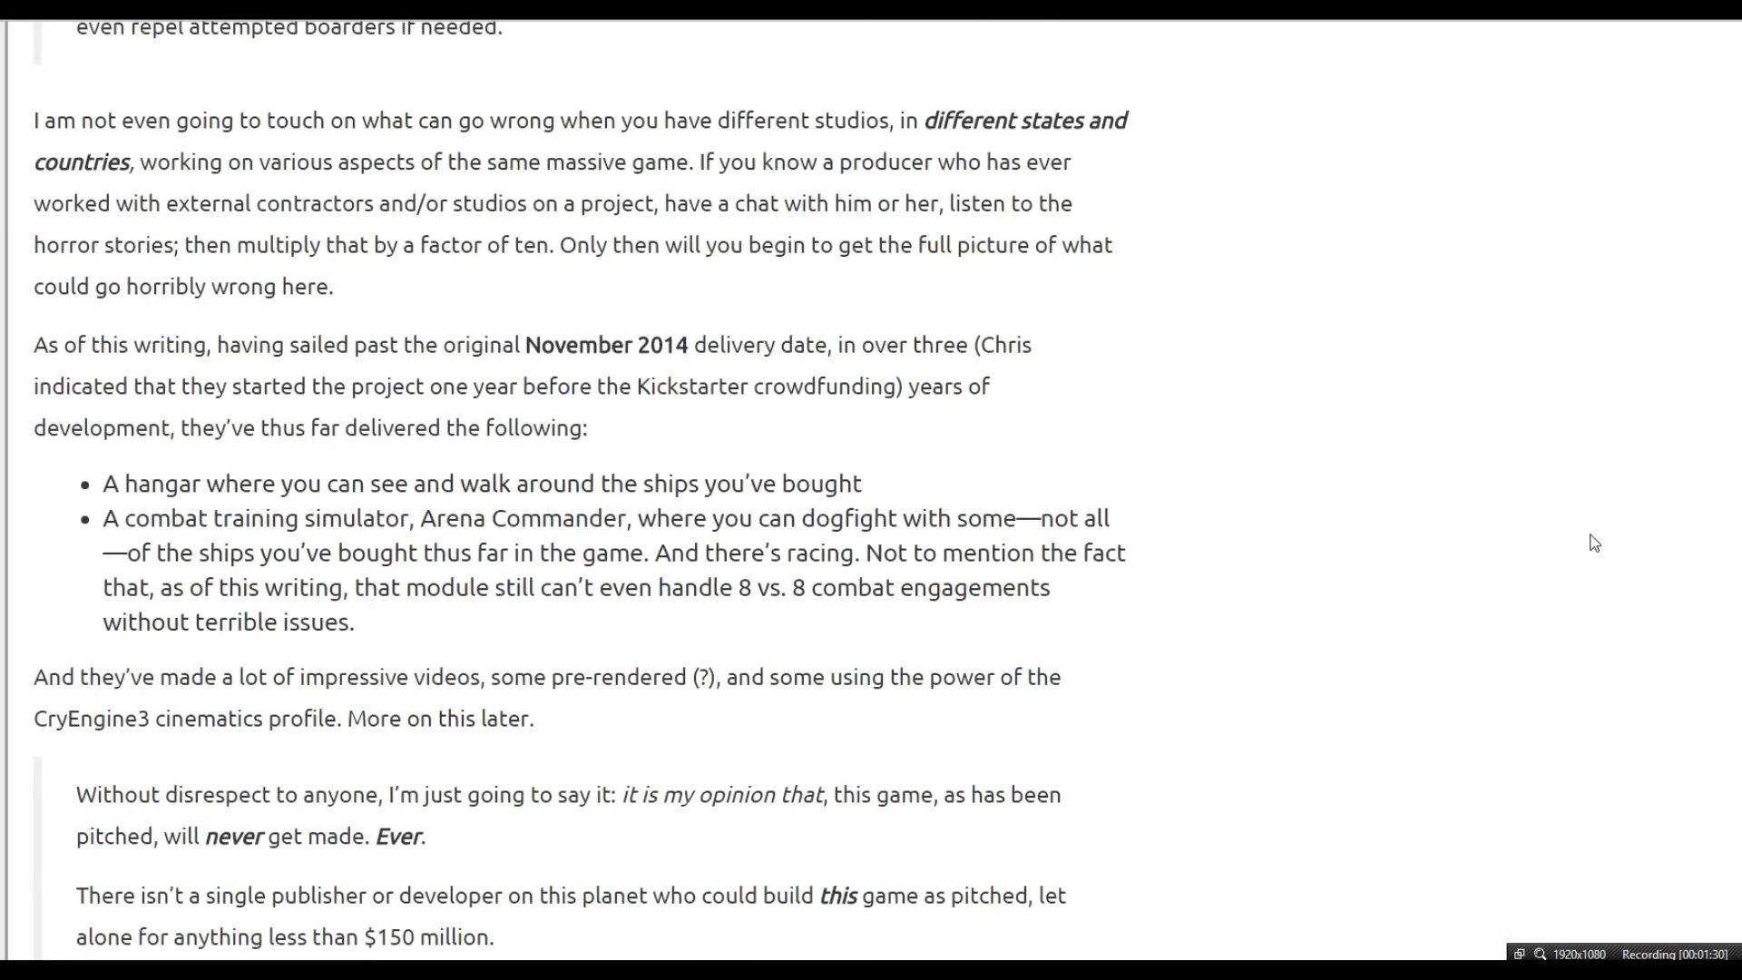
scroll("down", 3)
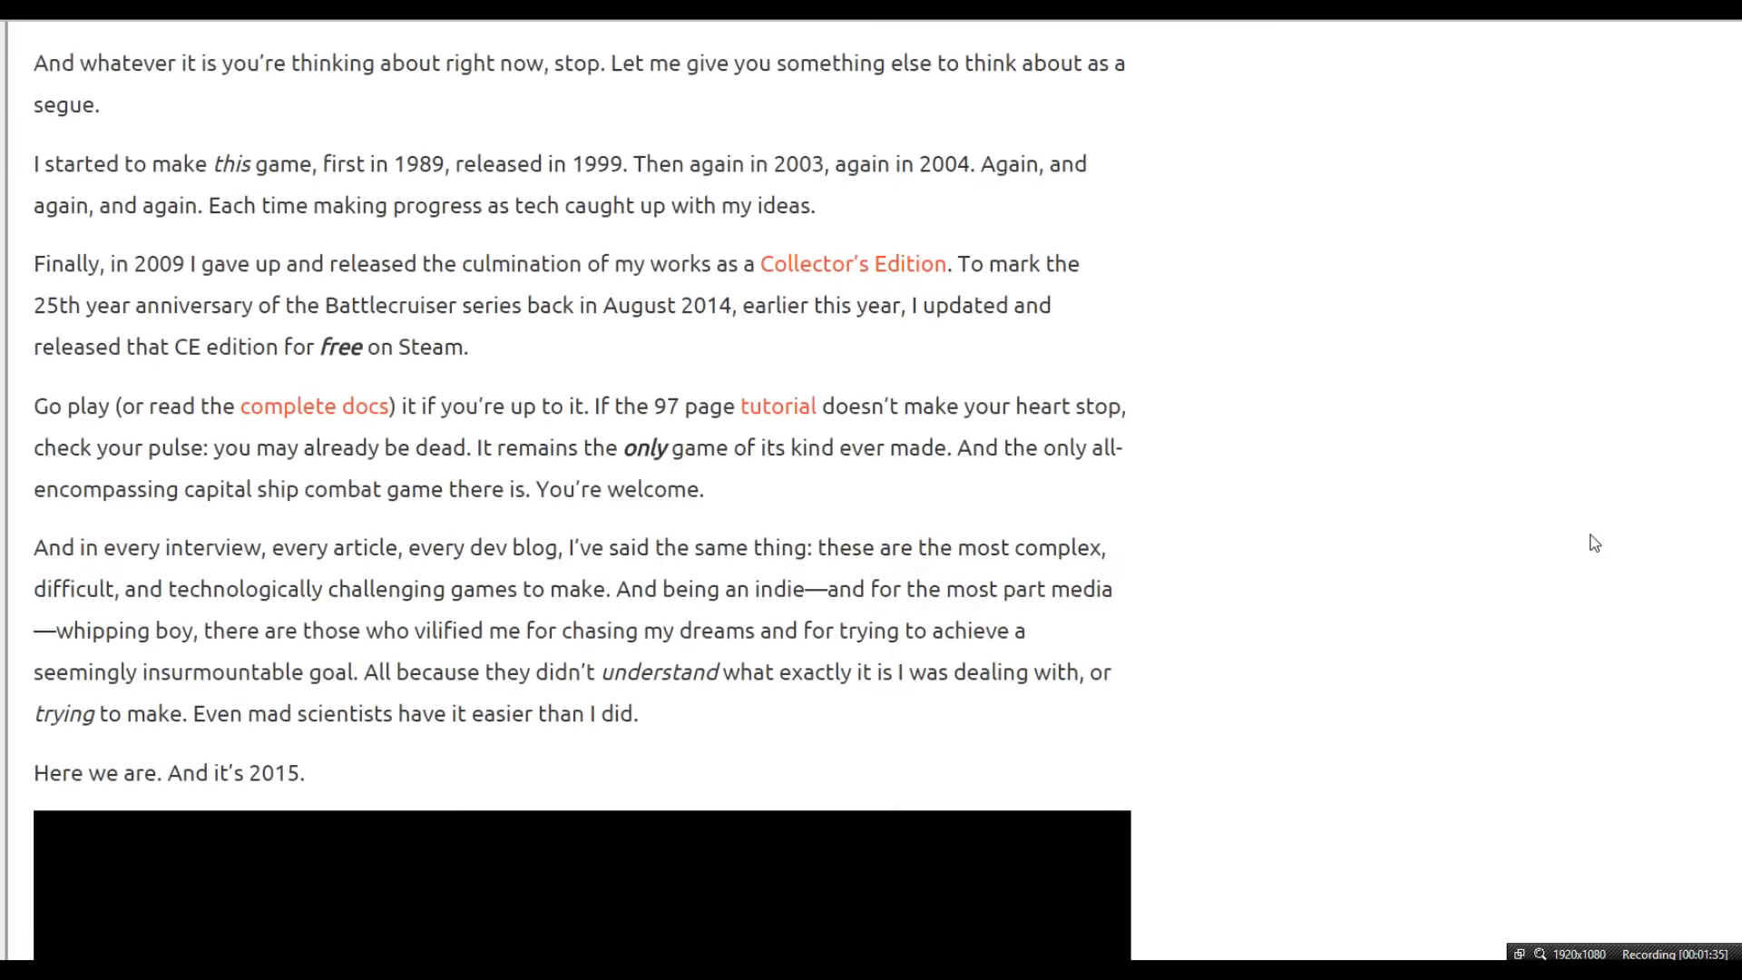
scroll("down", 3)
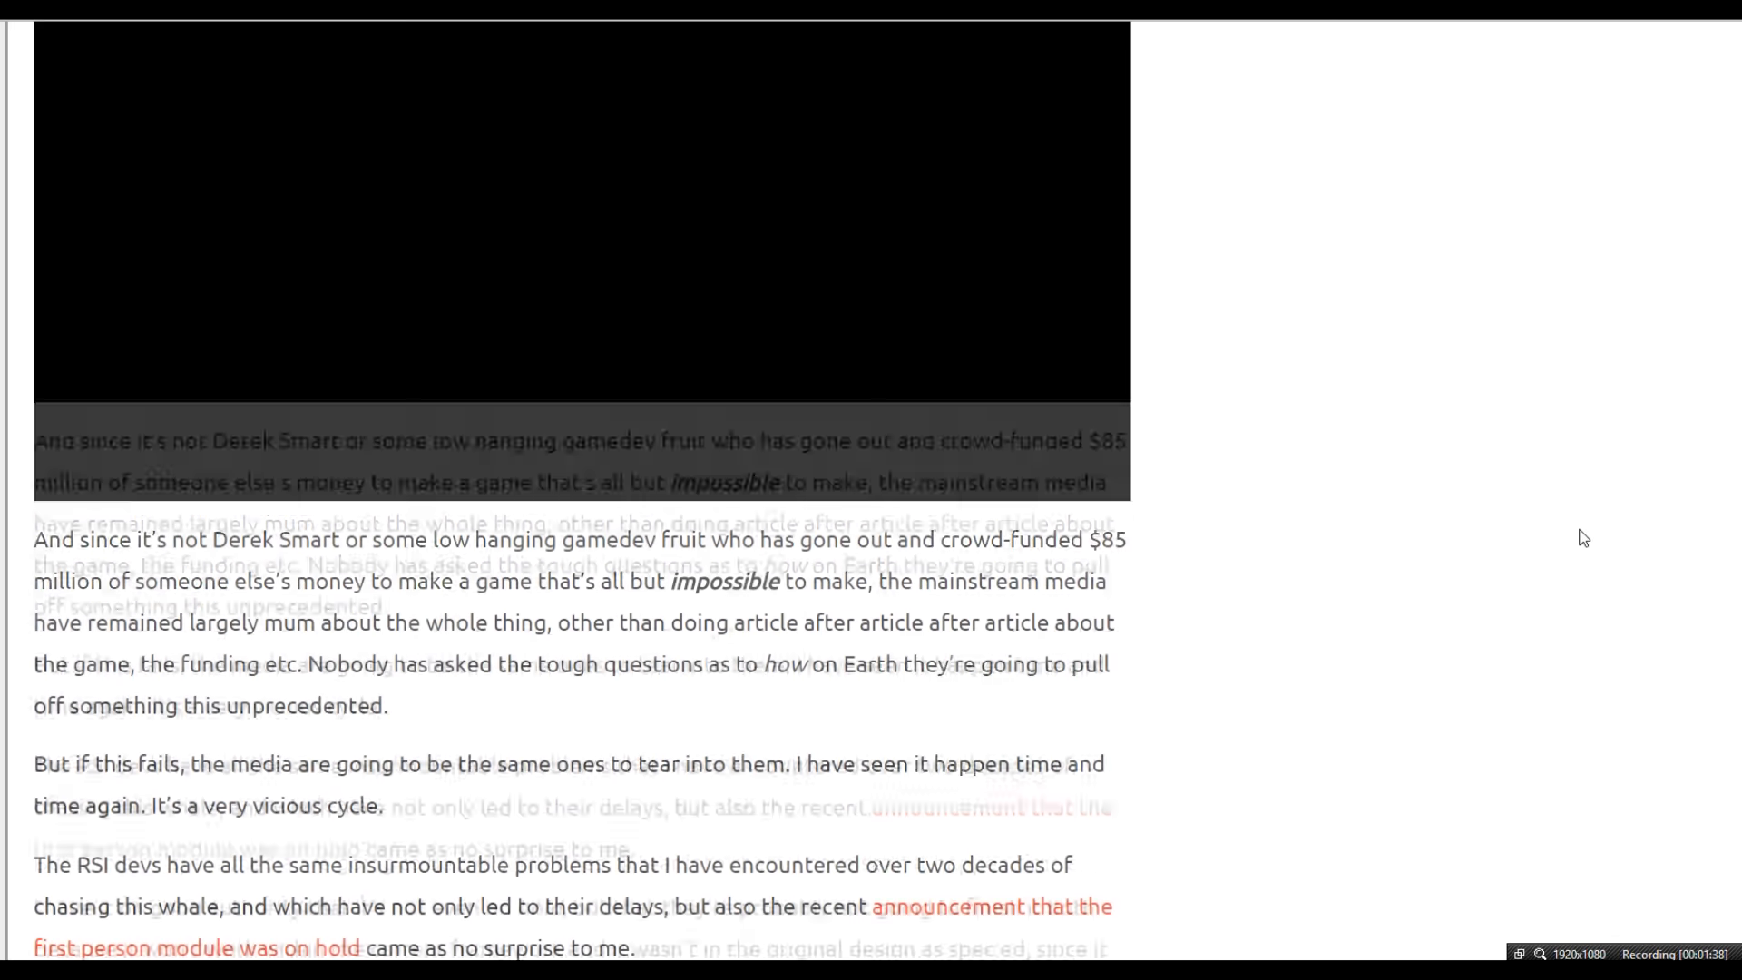
Scroll on through the Star Citizen section to the post's closing "That is all."
scroll("down", 3)
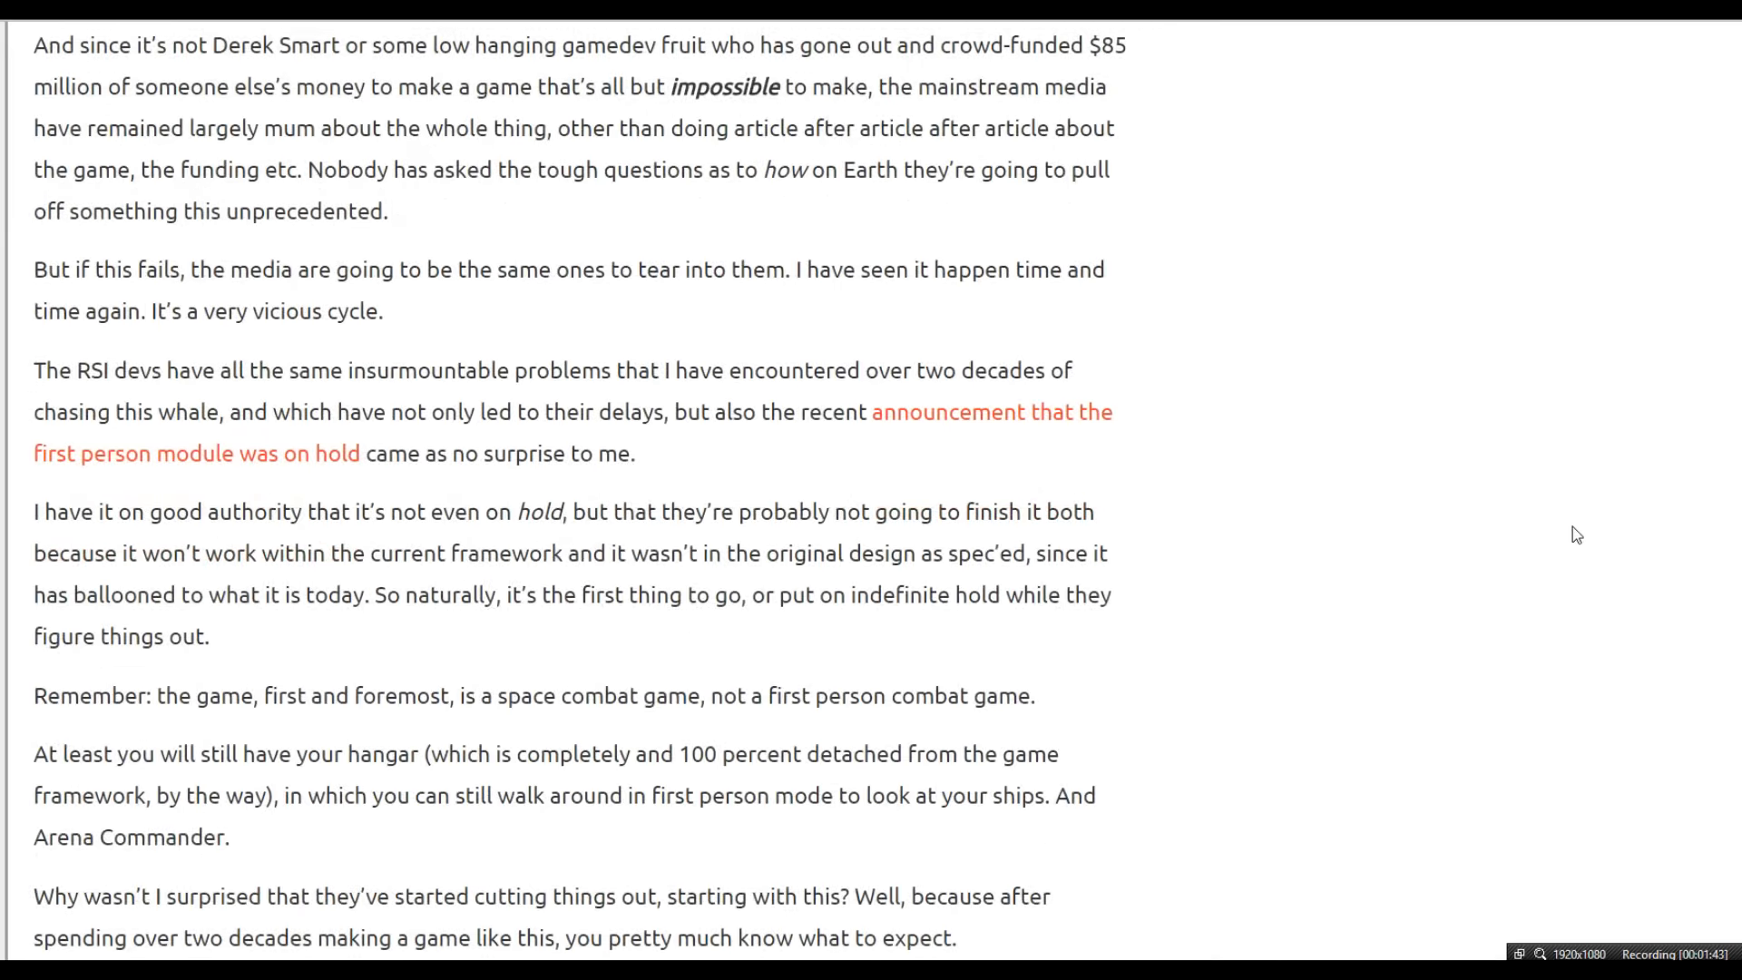
scroll("down", 3)
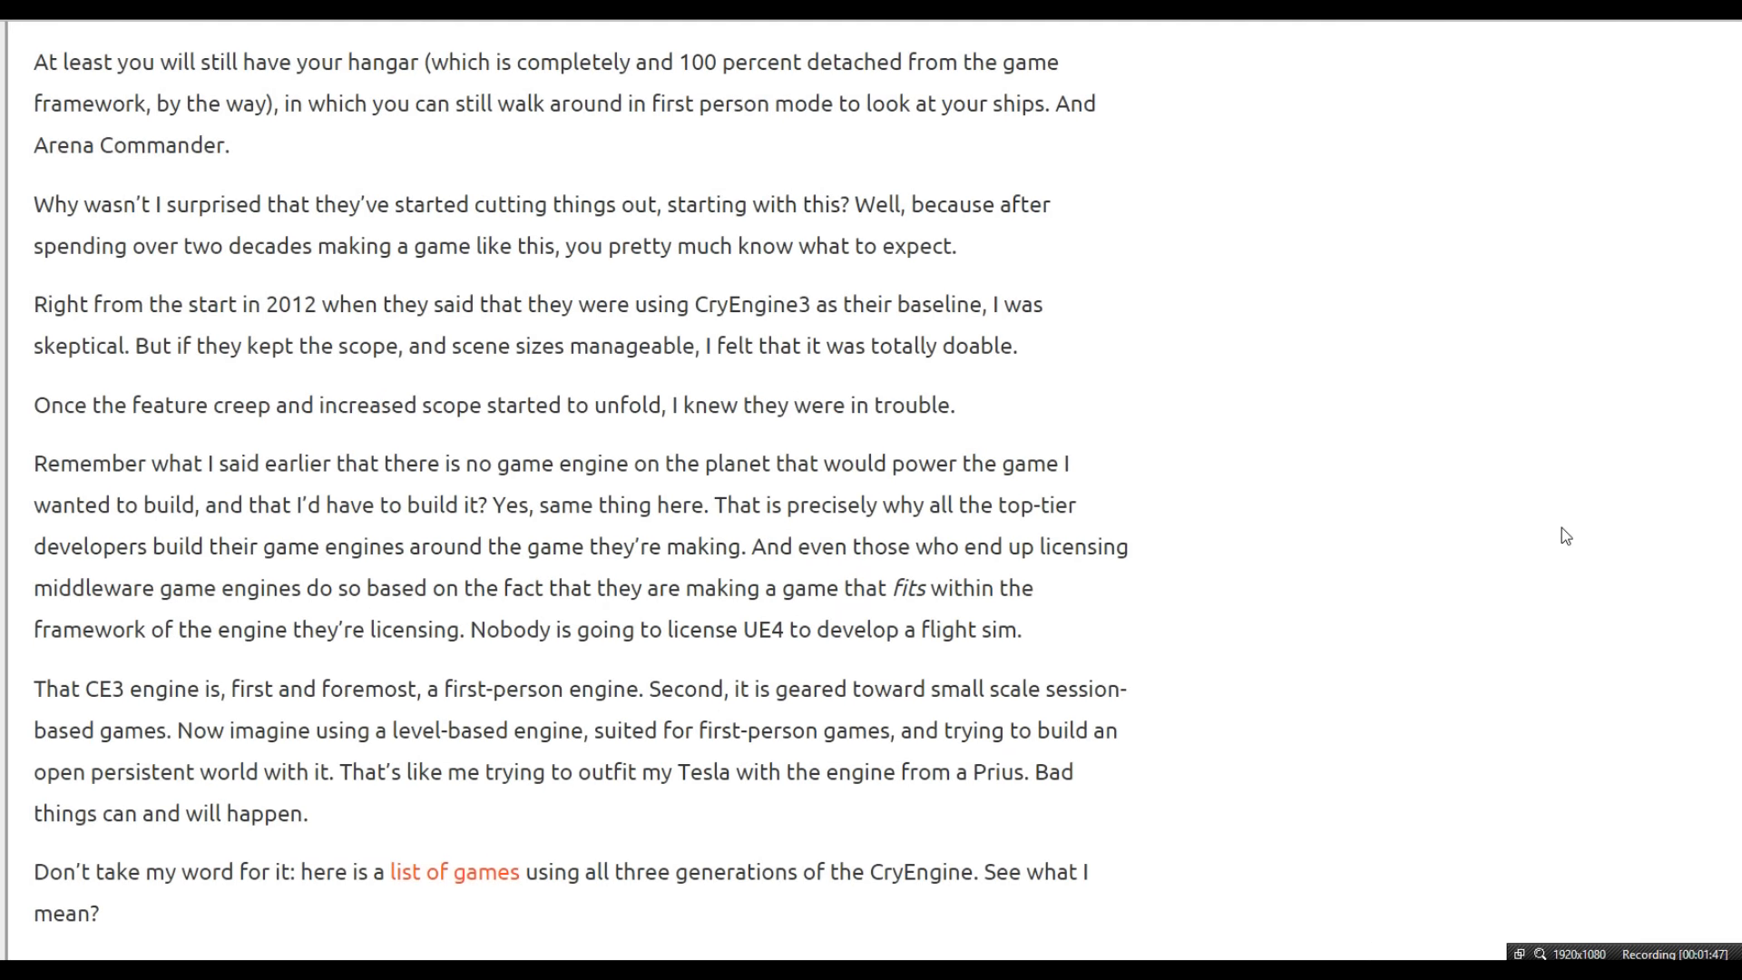
scroll("down", 3)
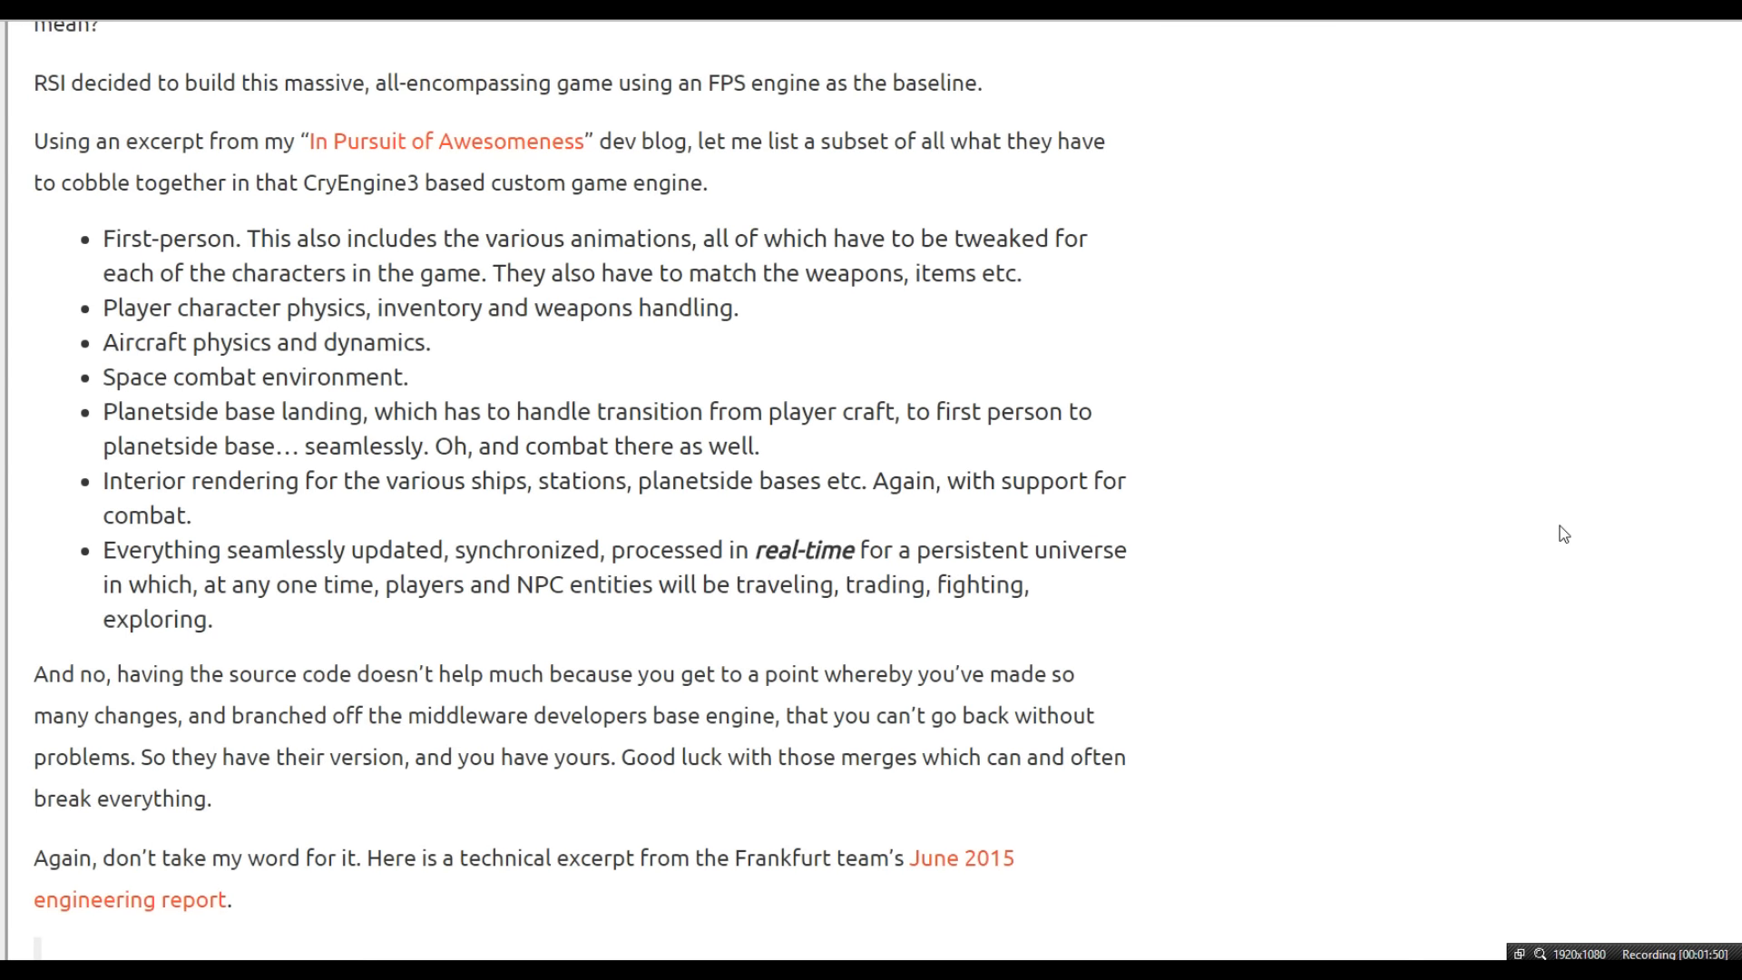
scroll("down", 3)
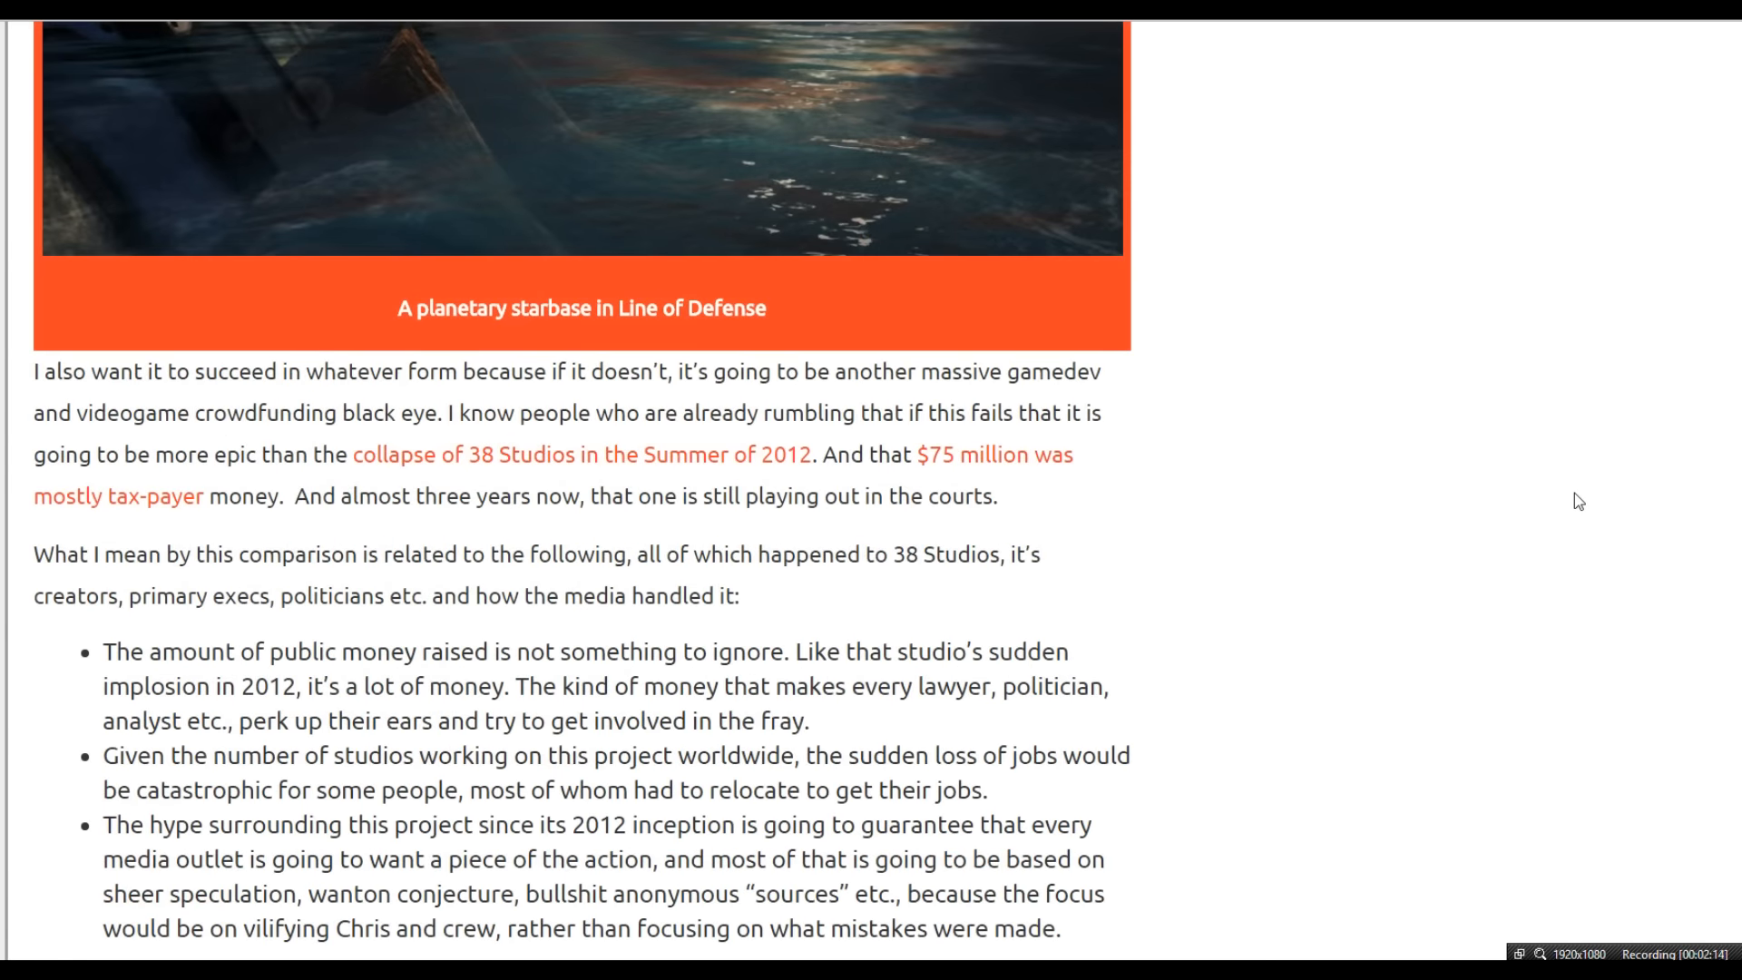
scroll("down", 3)
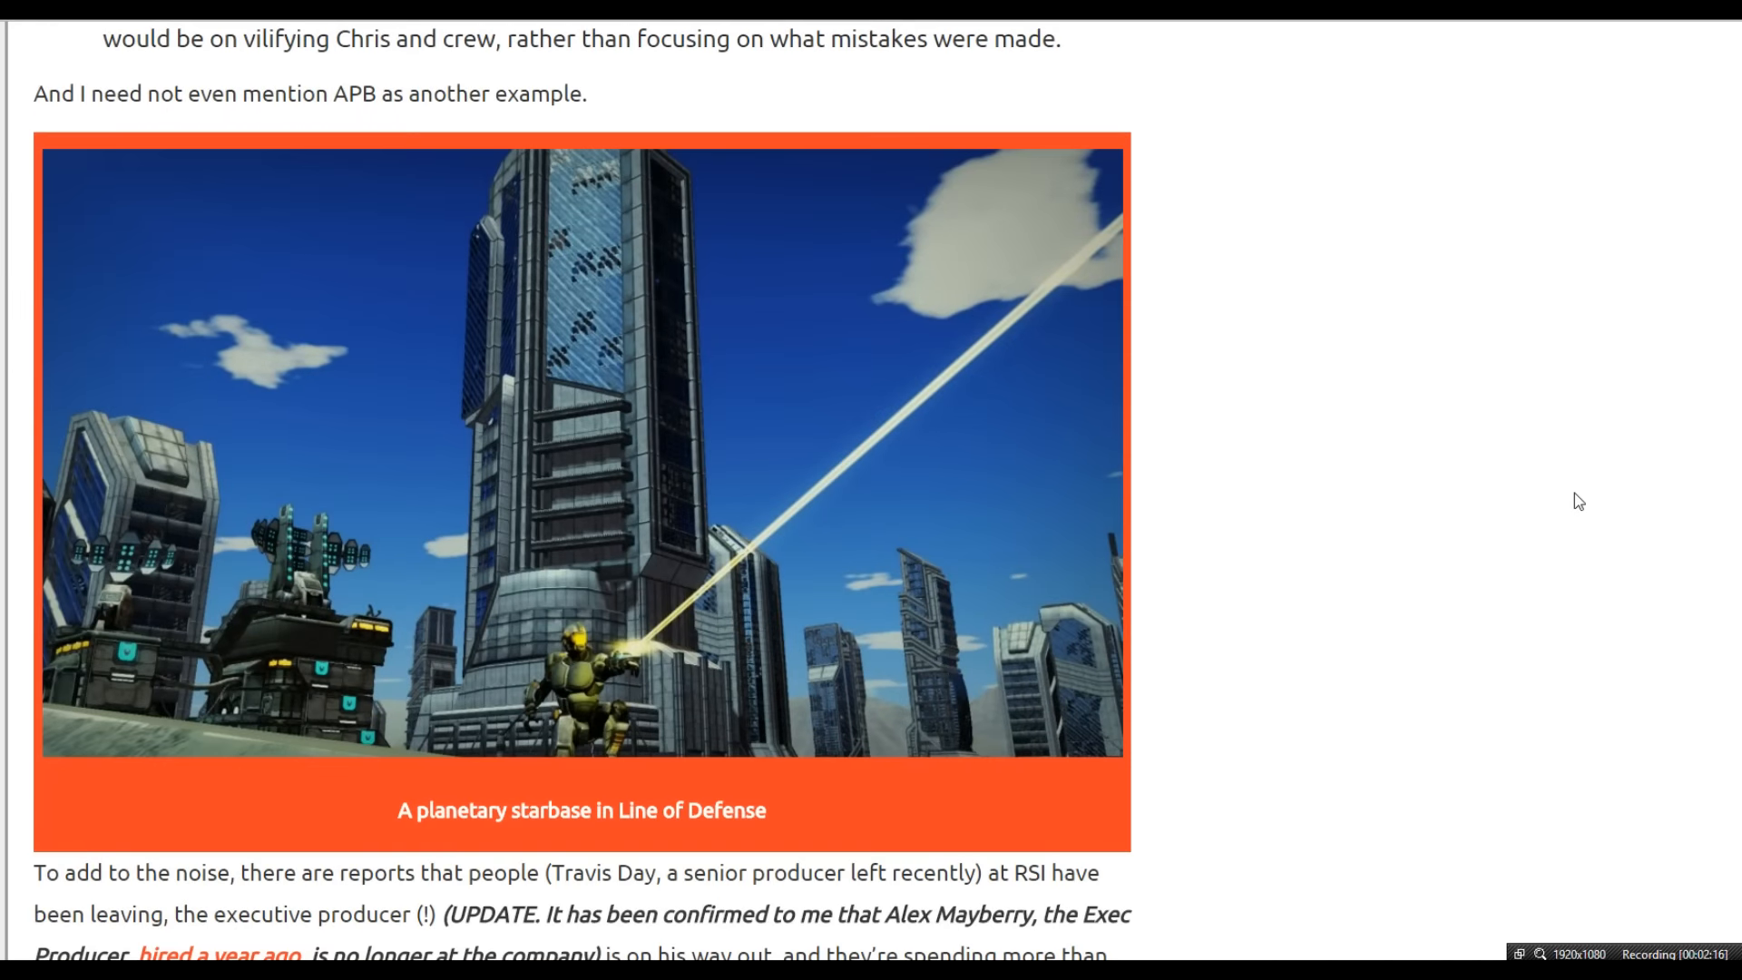
scroll("down", 3)
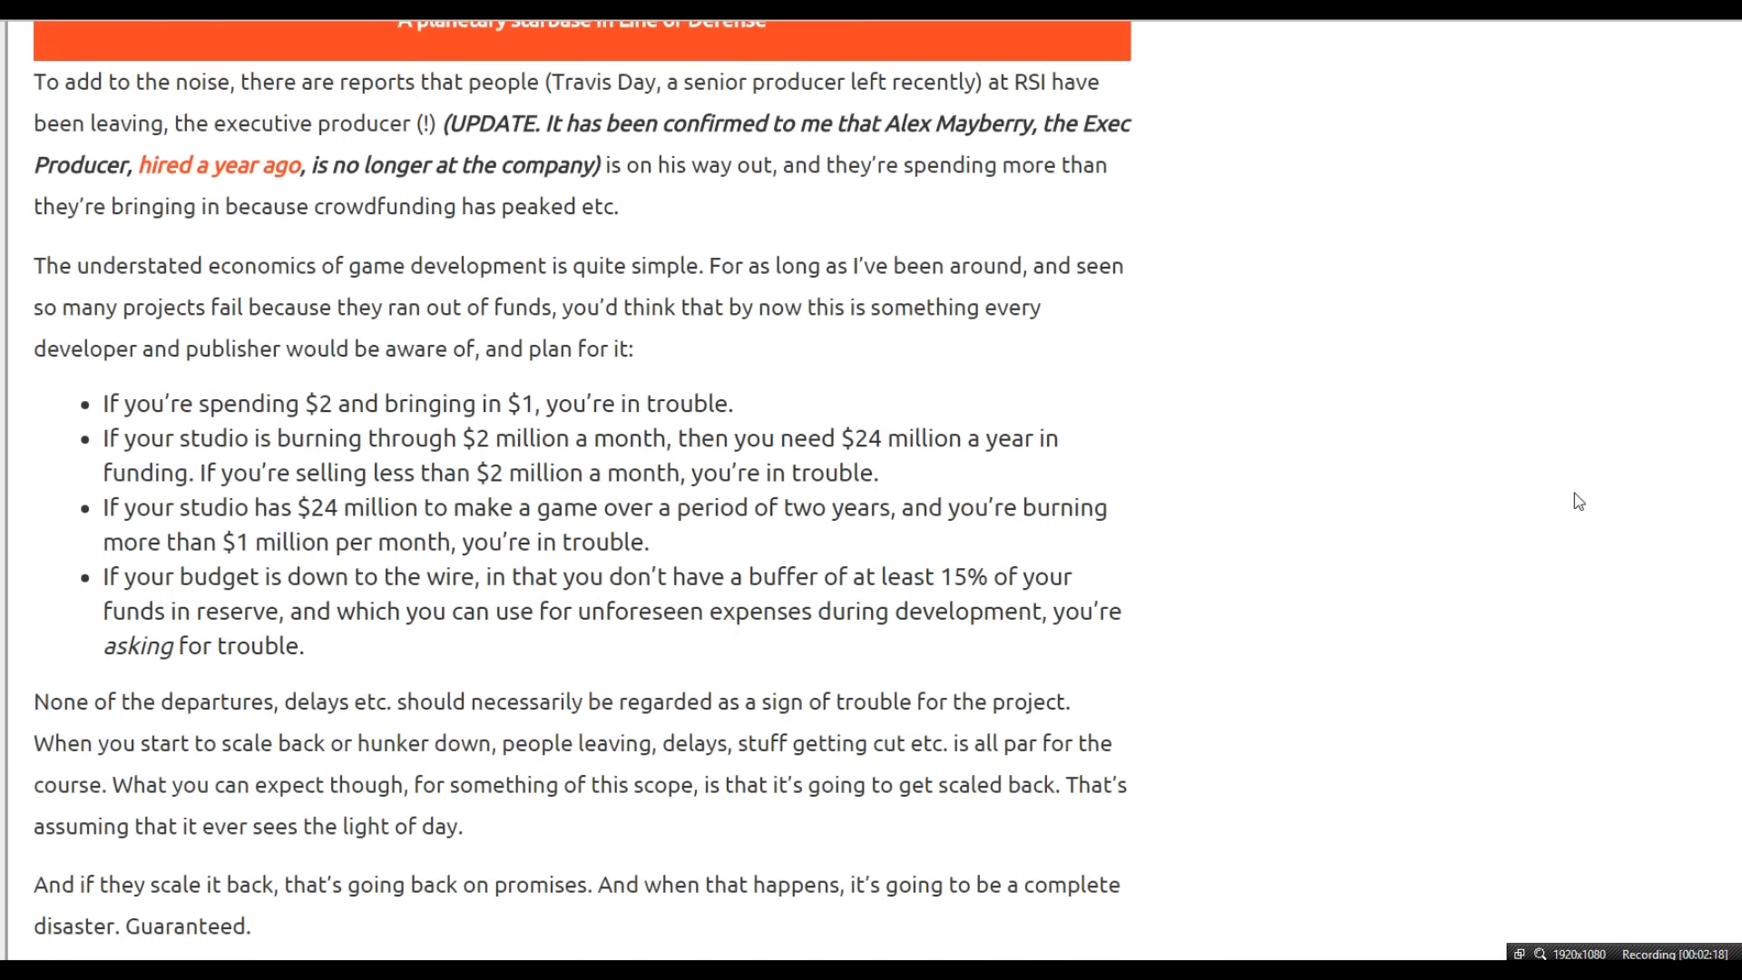
mouse_move(1530, 291)
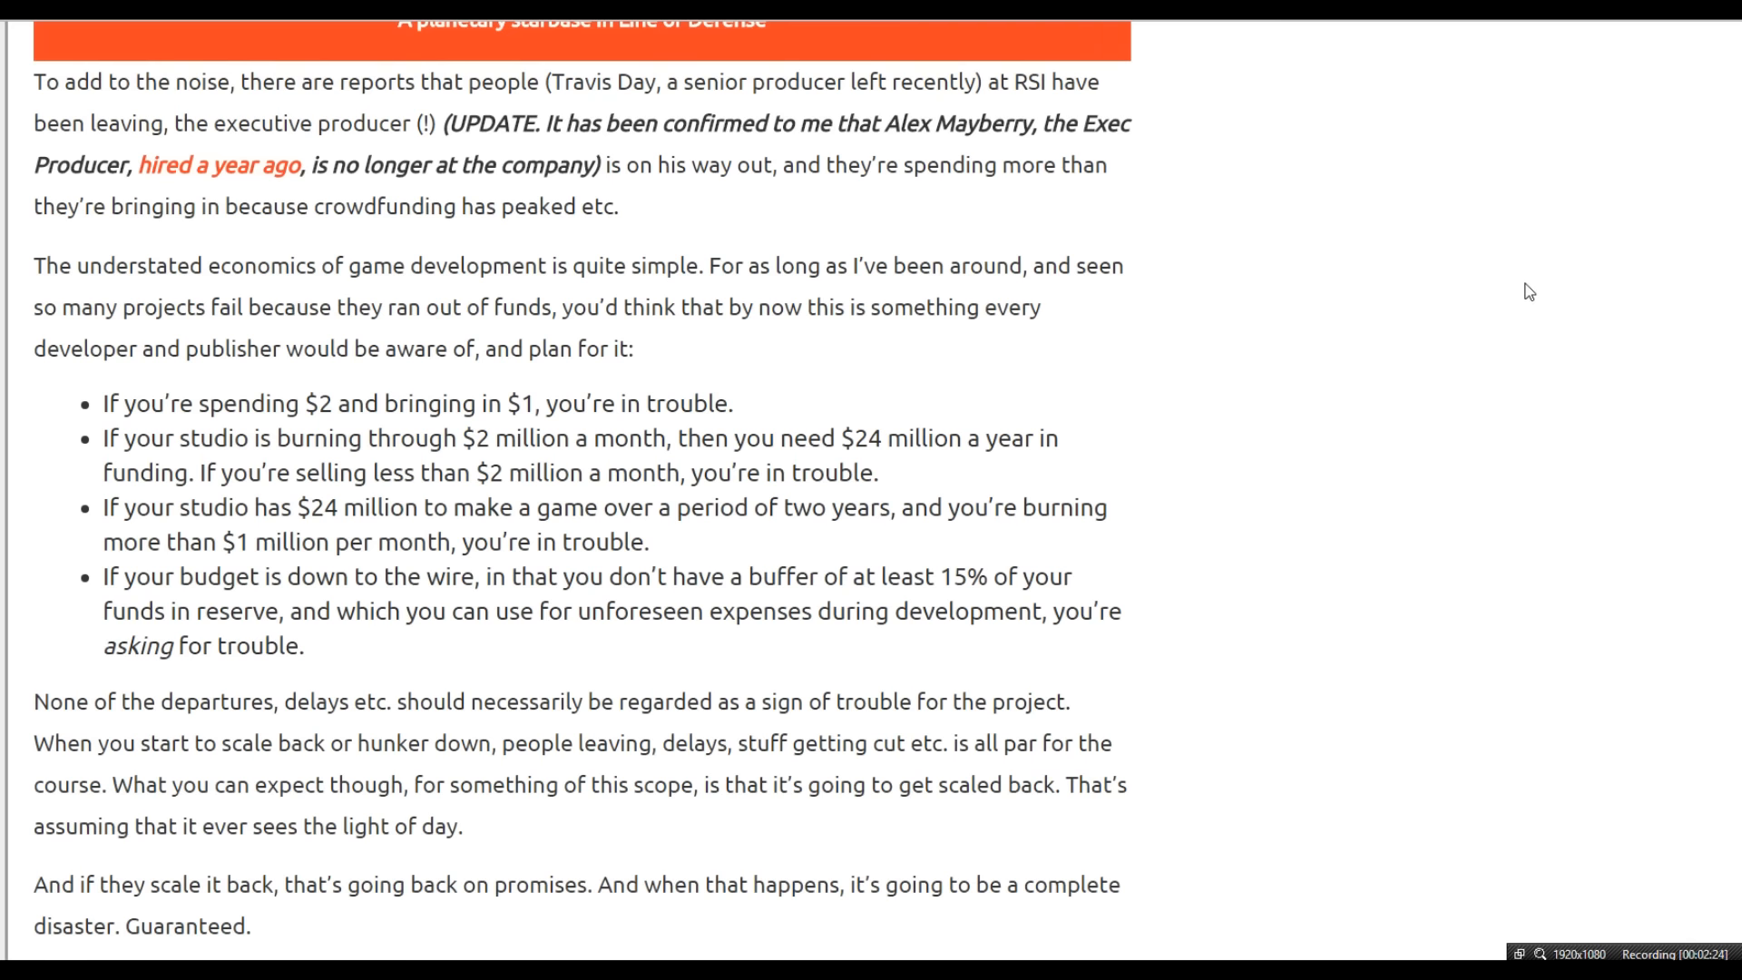
scroll("down", 3)
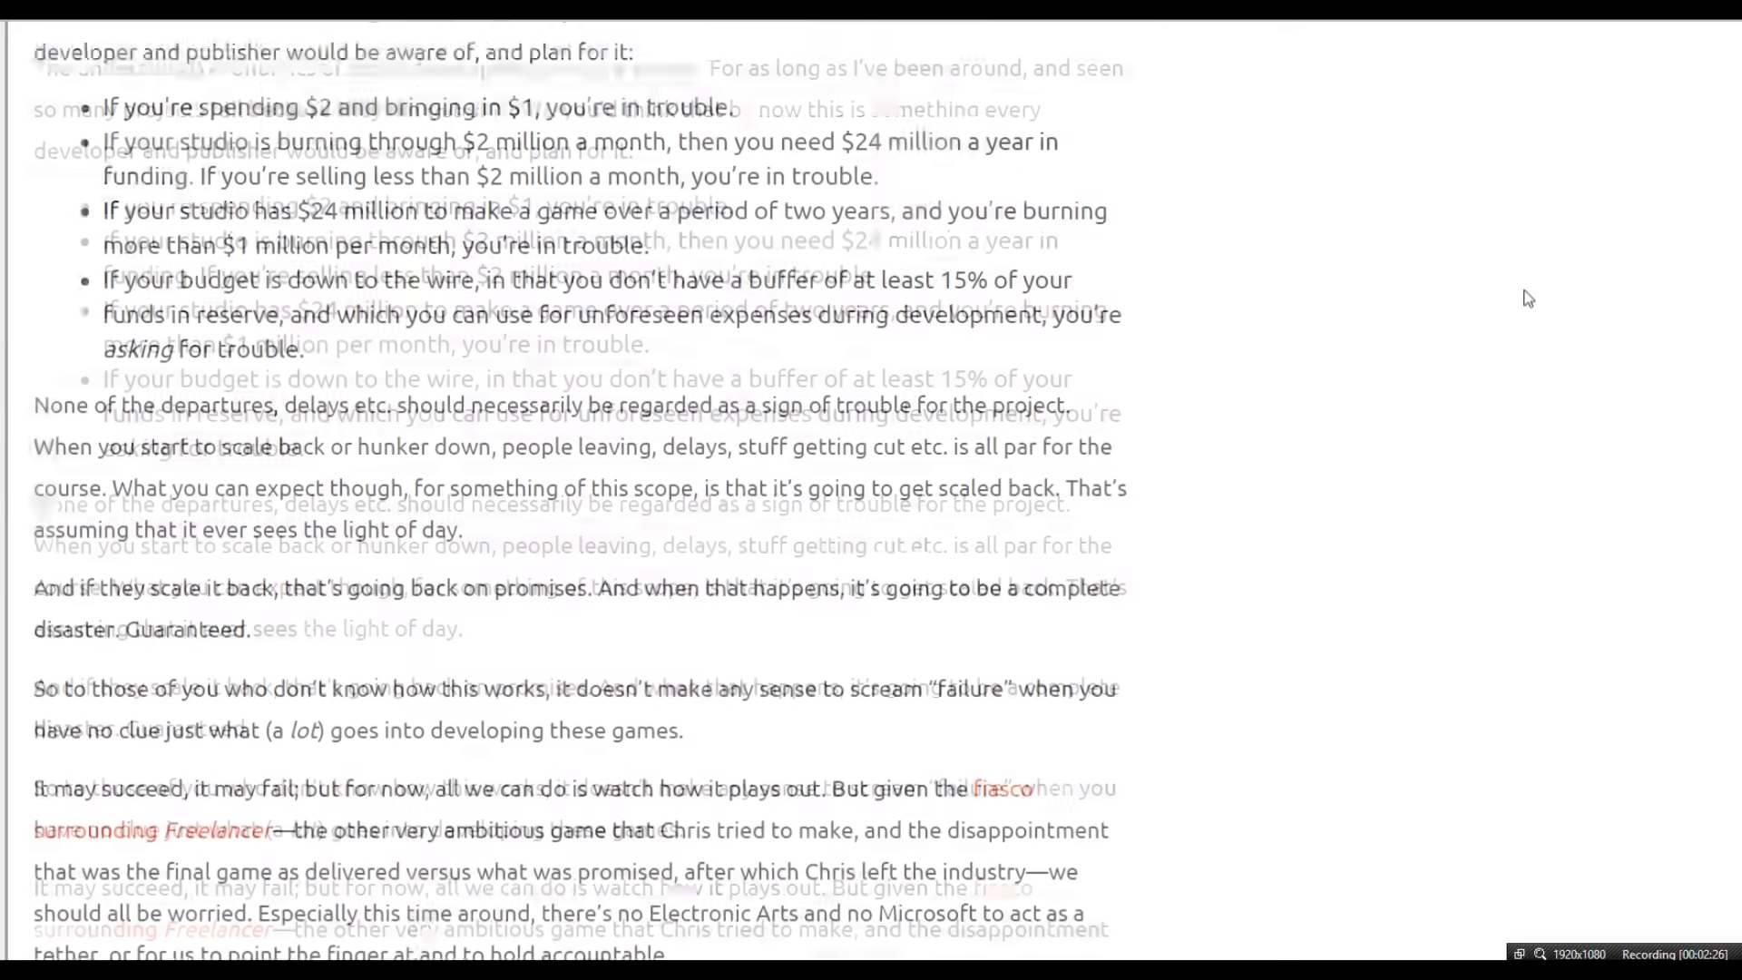
scroll("down", 3)
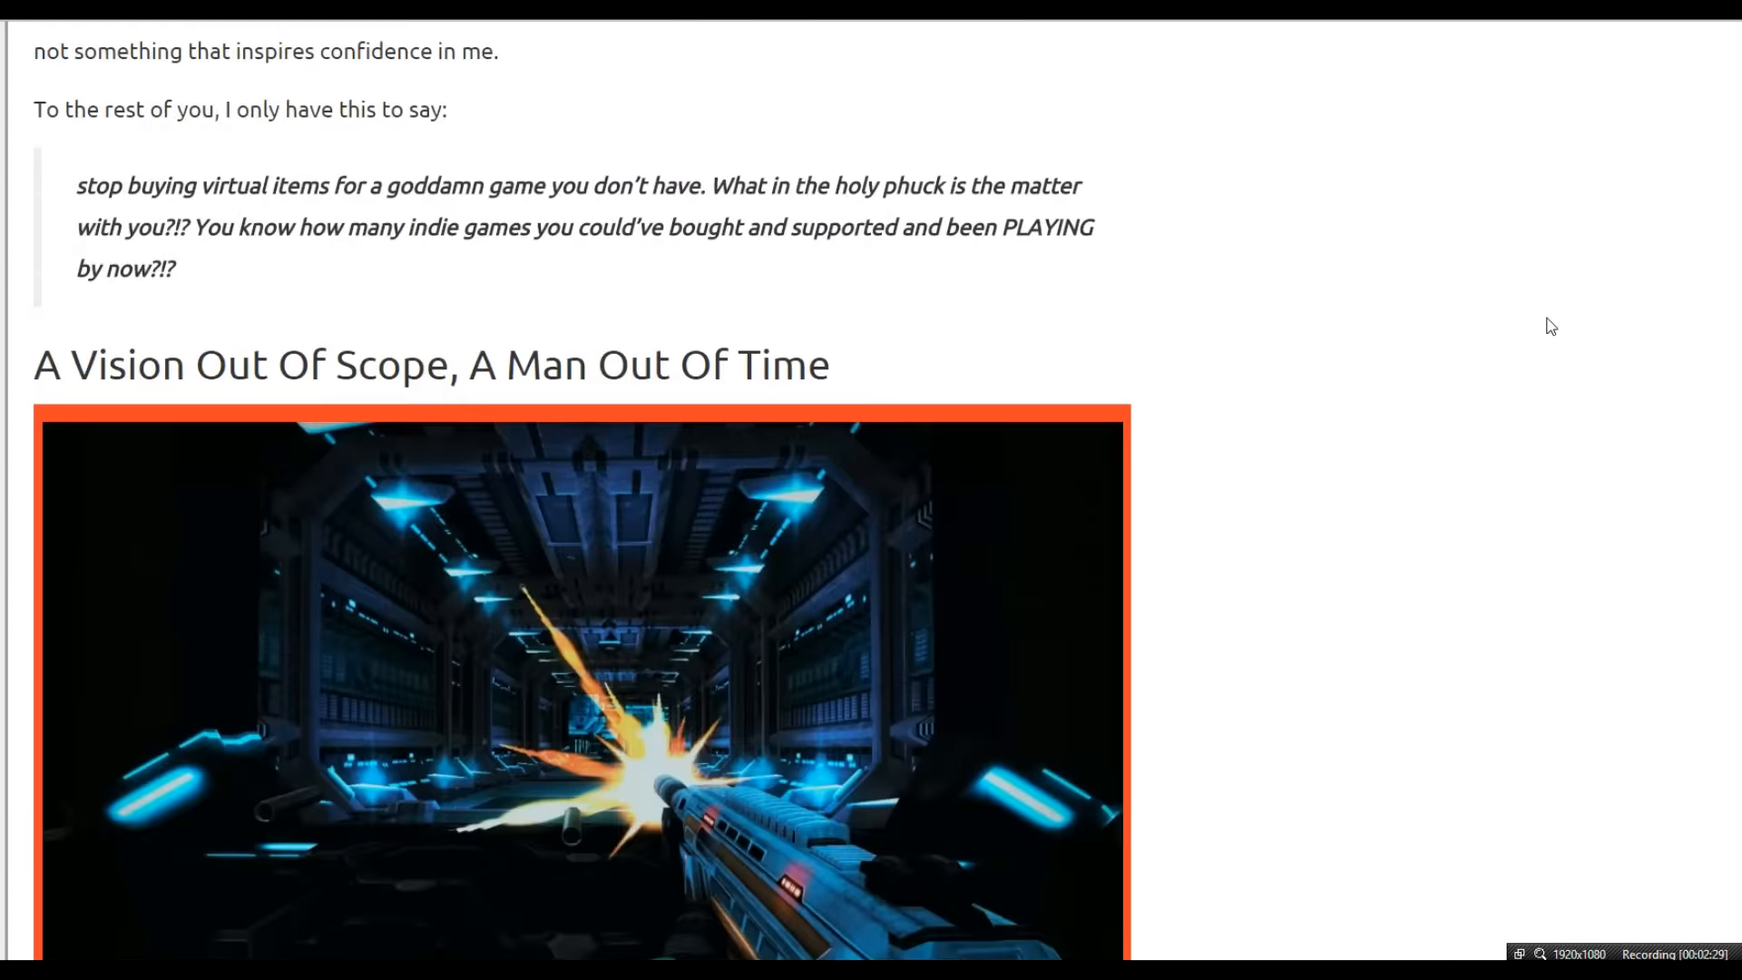
scroll("down", 3)
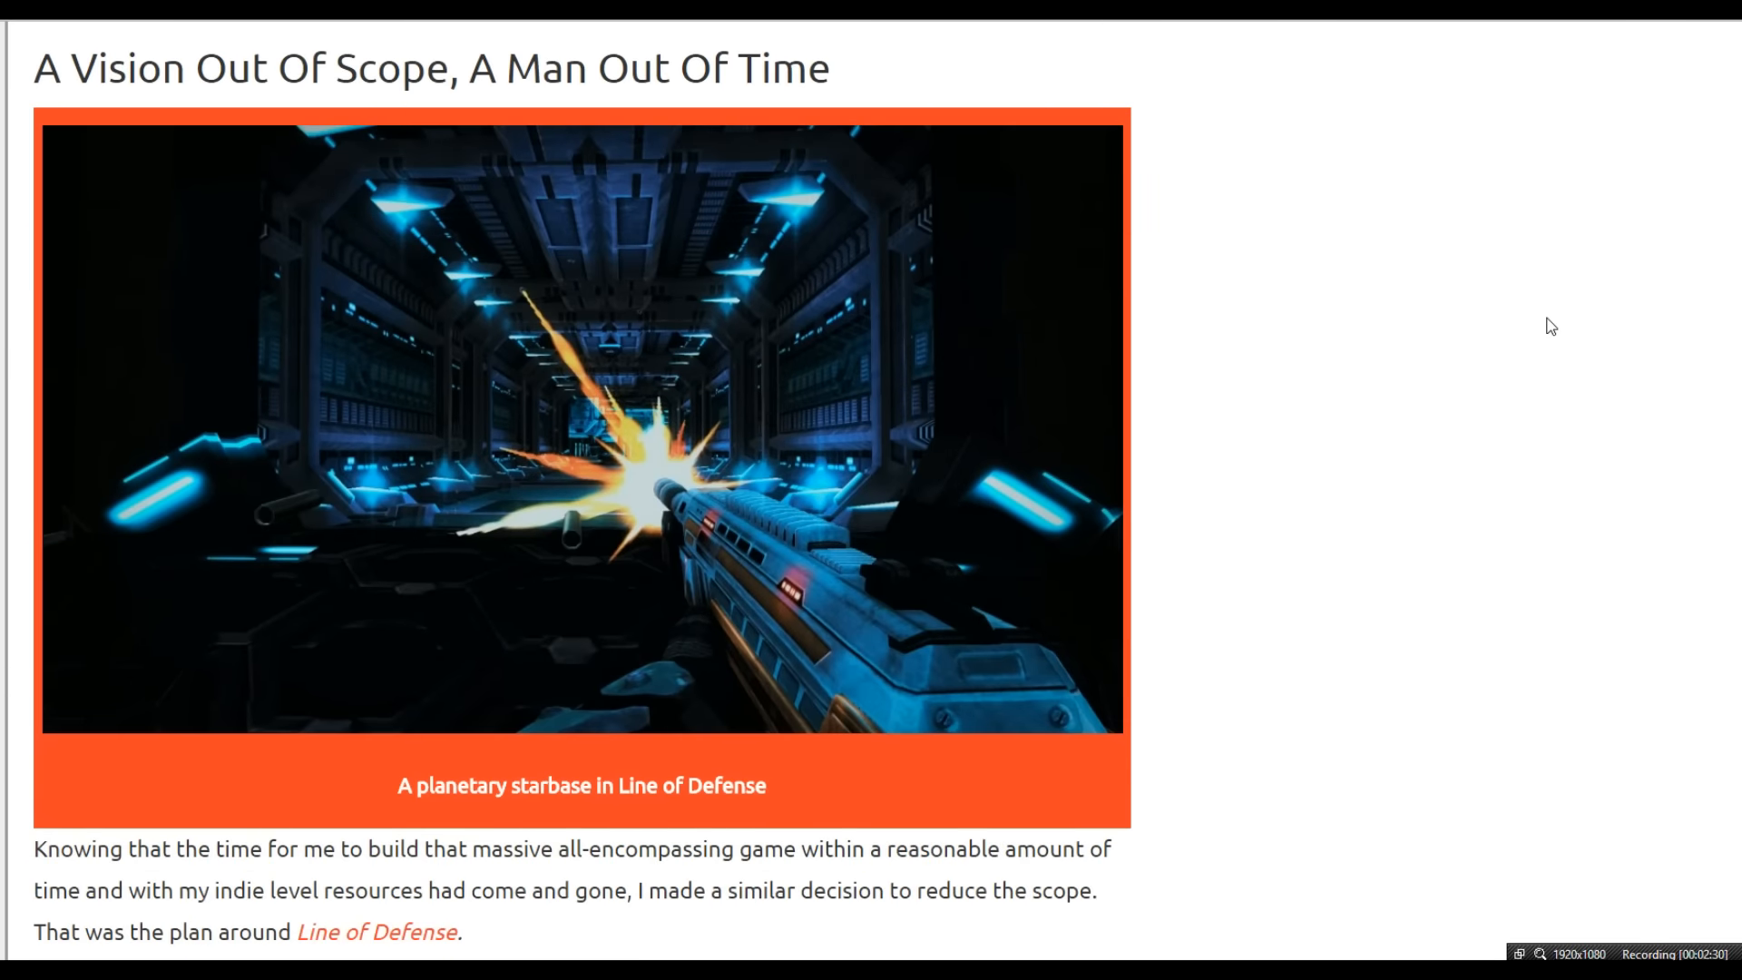
scroll("down", 3)
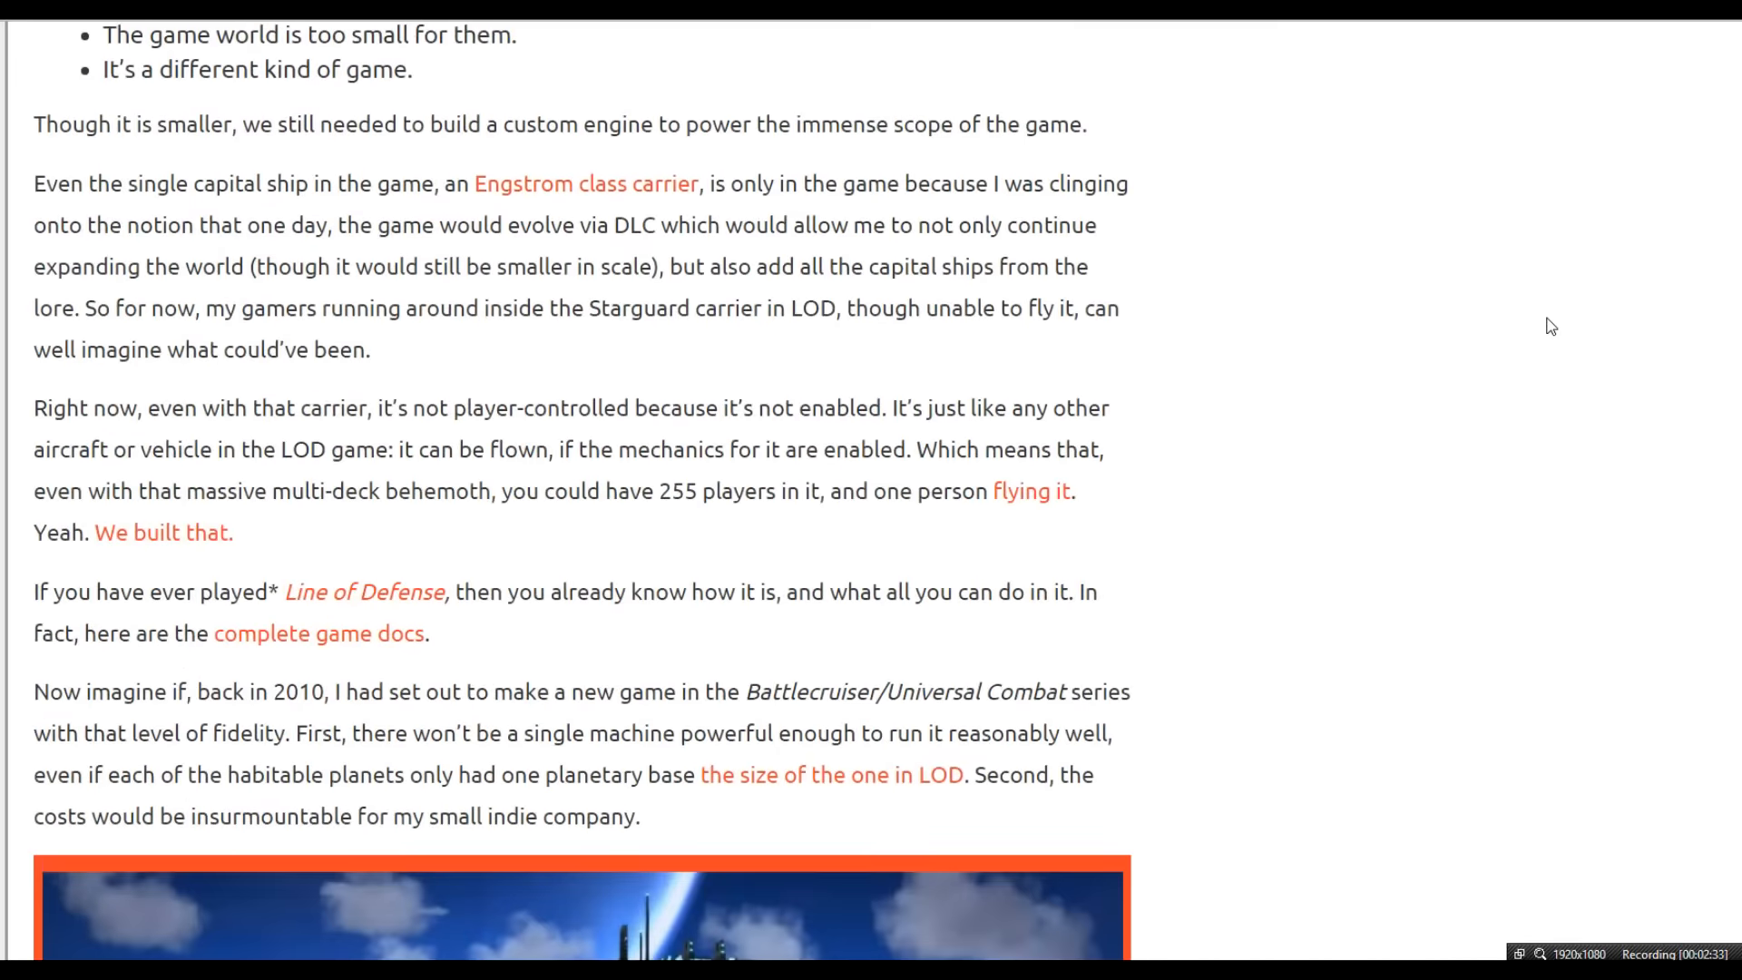
scroll("down", 3)
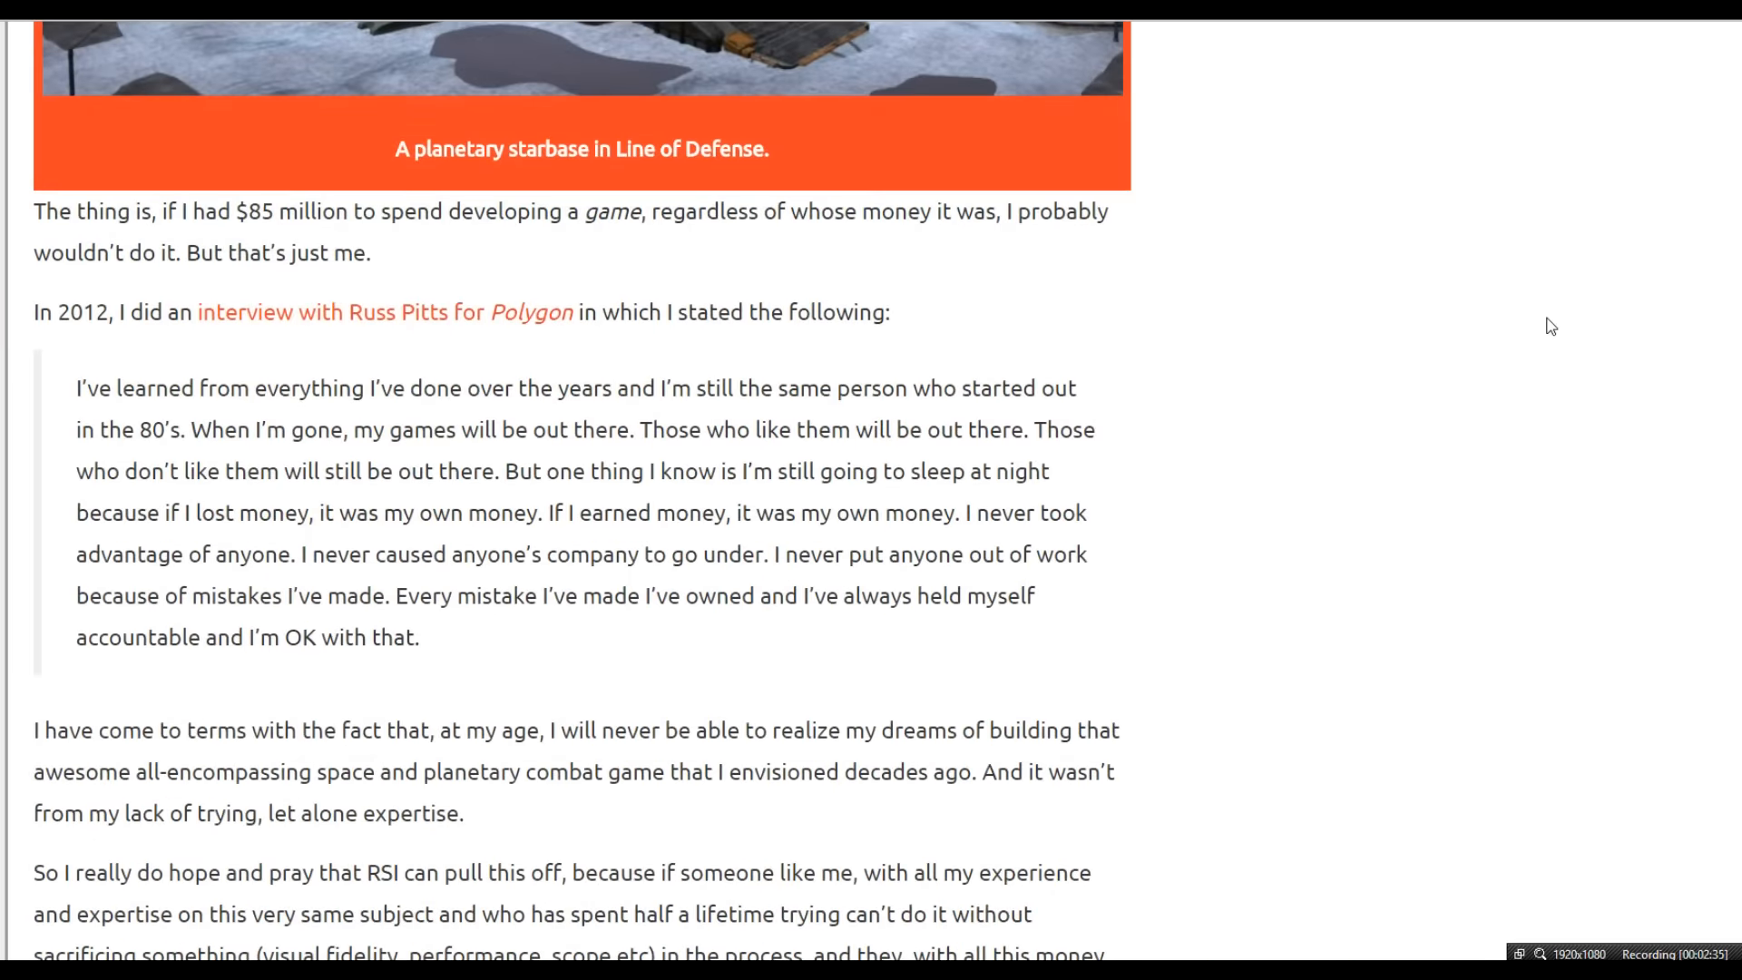
scroll("down", 3)
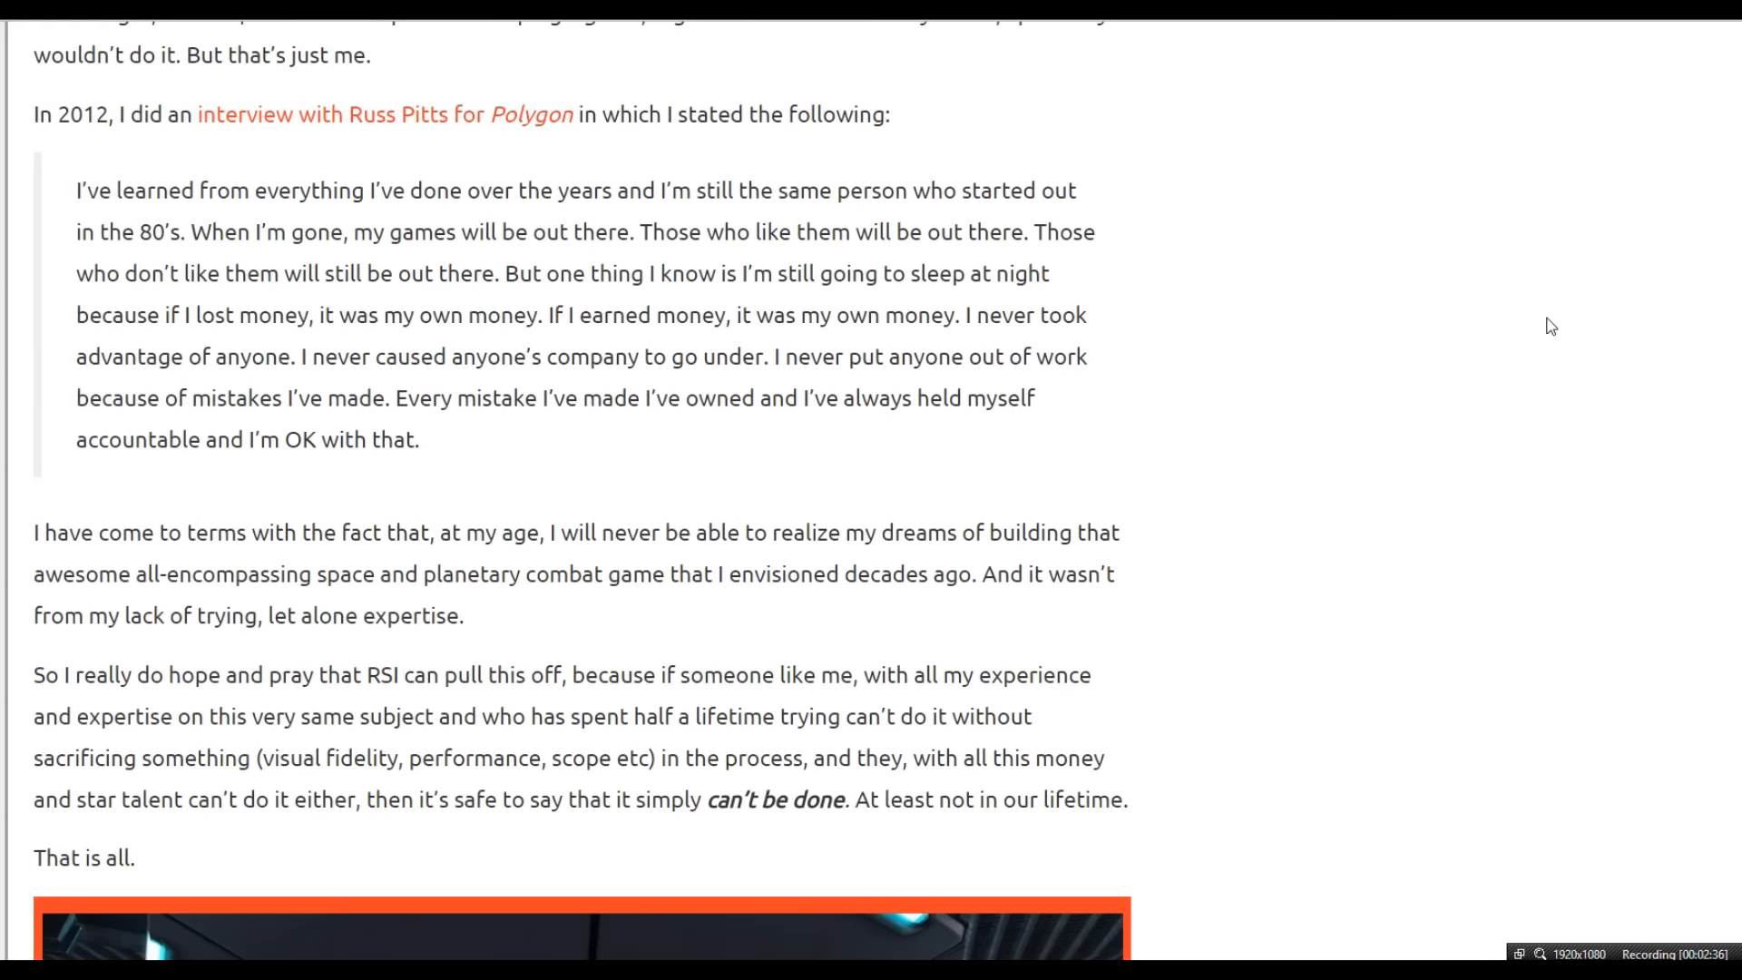
scroll("down", 3)
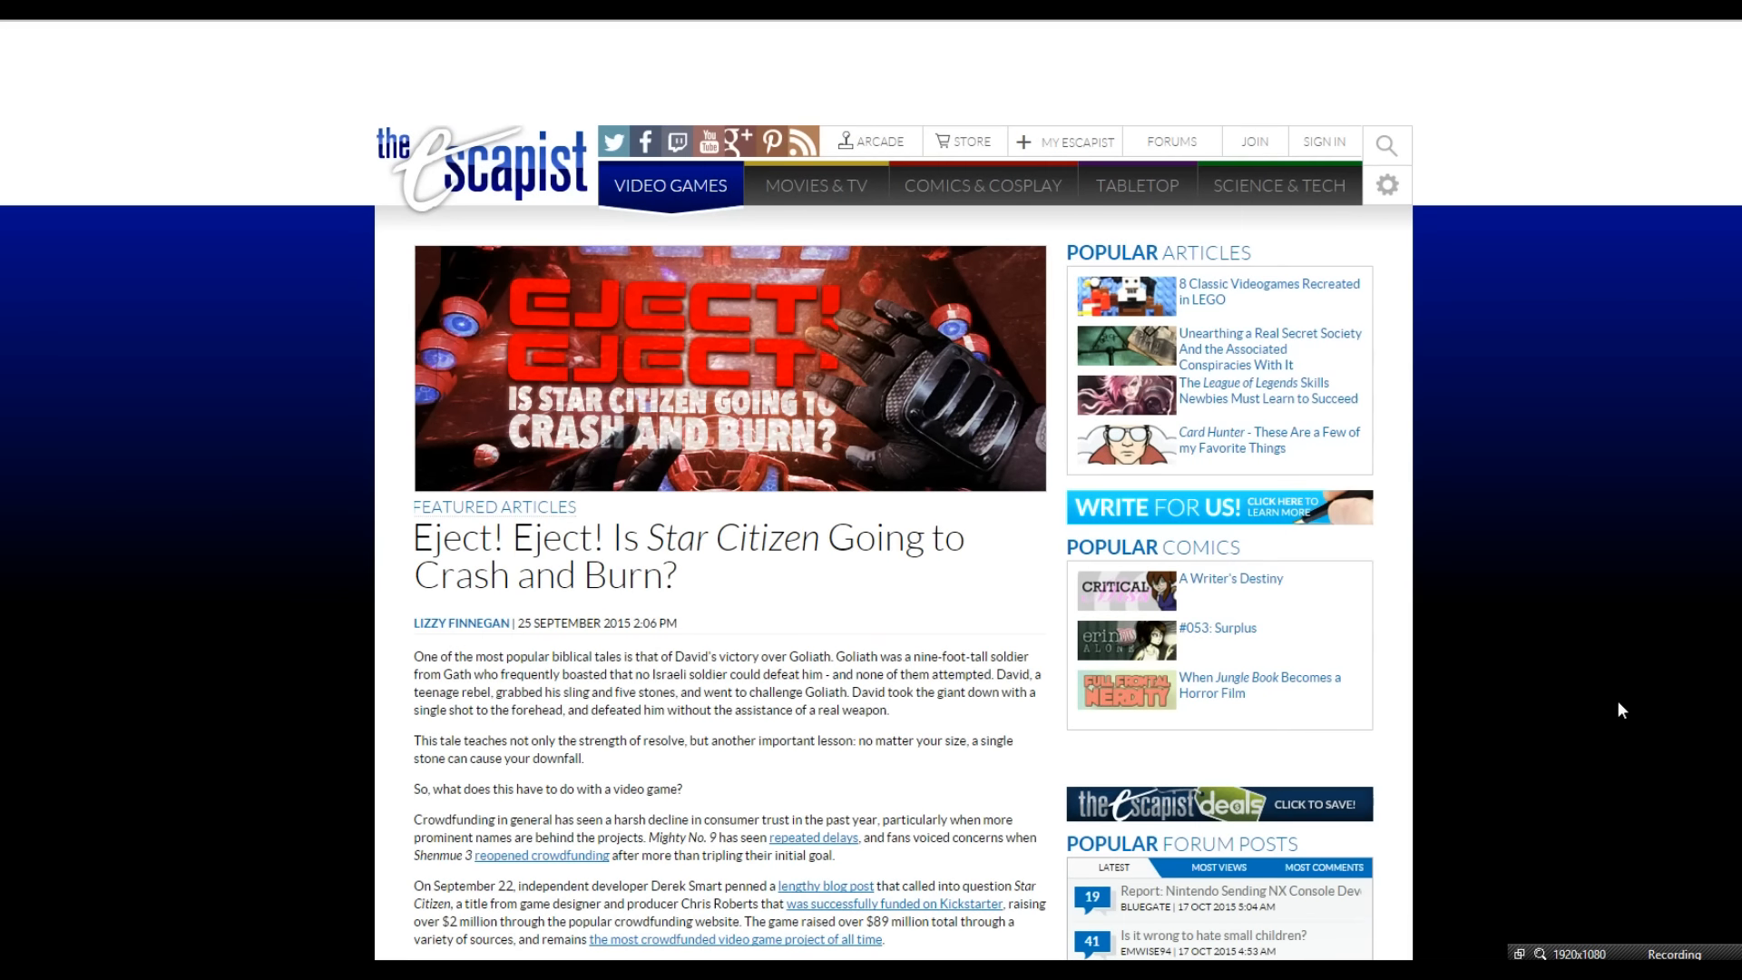
mouse_move(1601, 662)
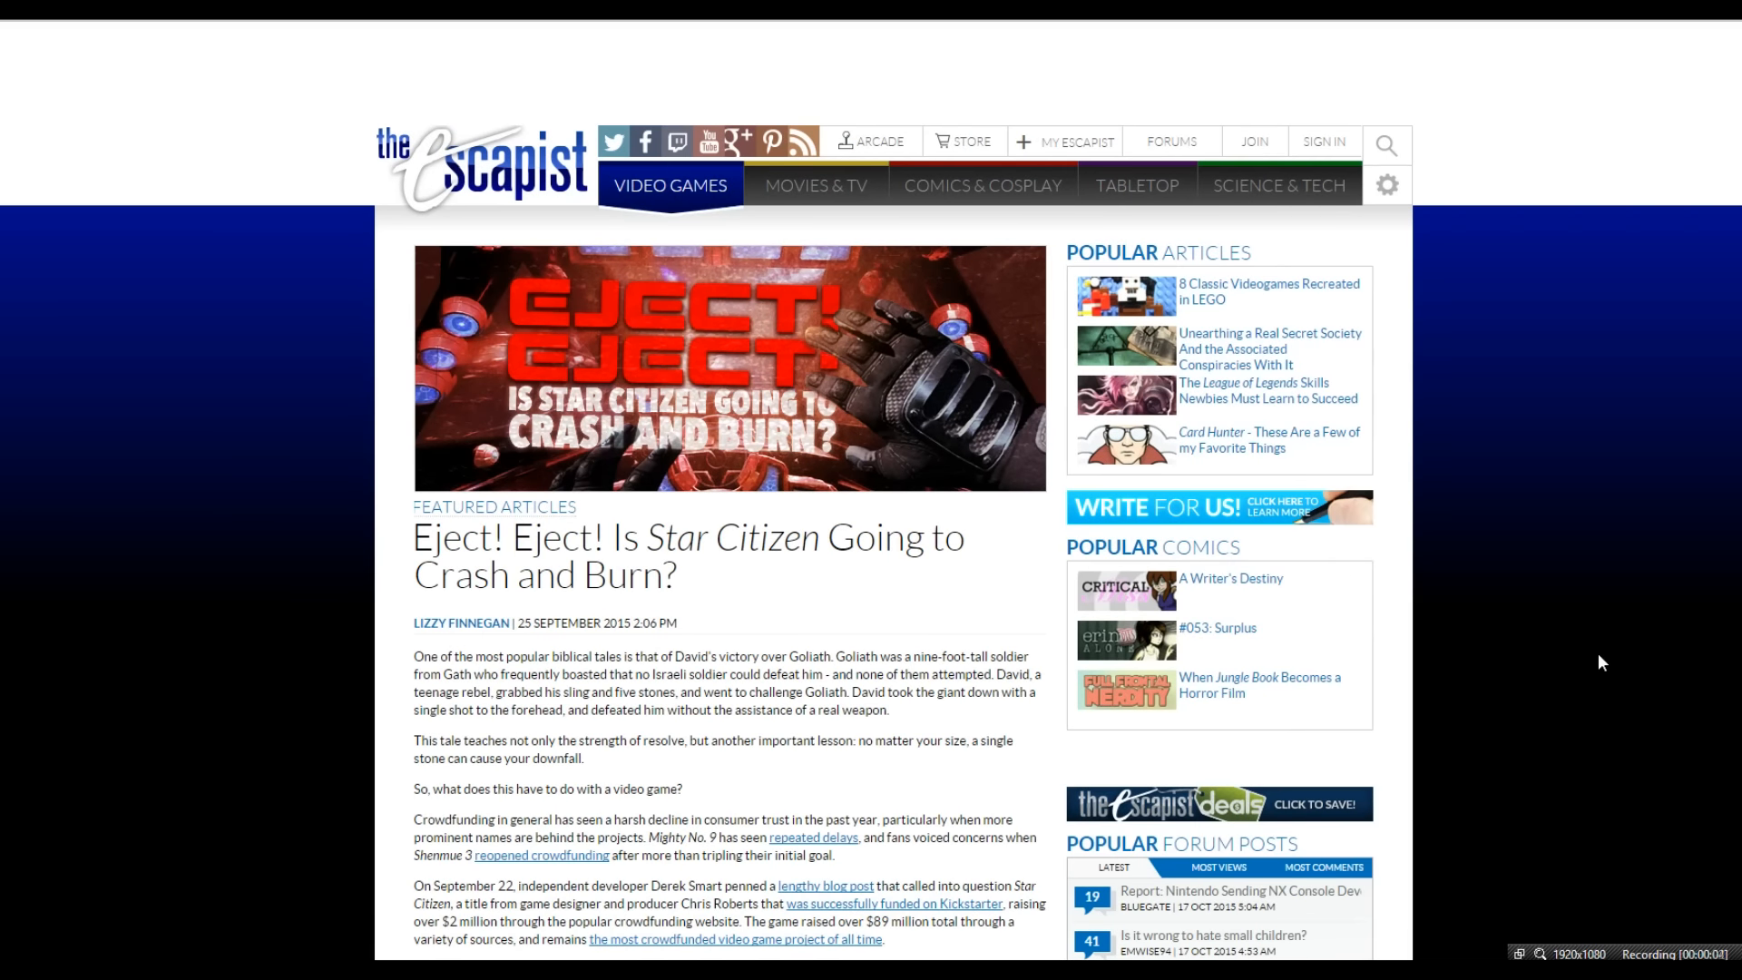
Scroll down the Eject! article from the demand letter past the Terms of Service changes
scroll("down", 3)
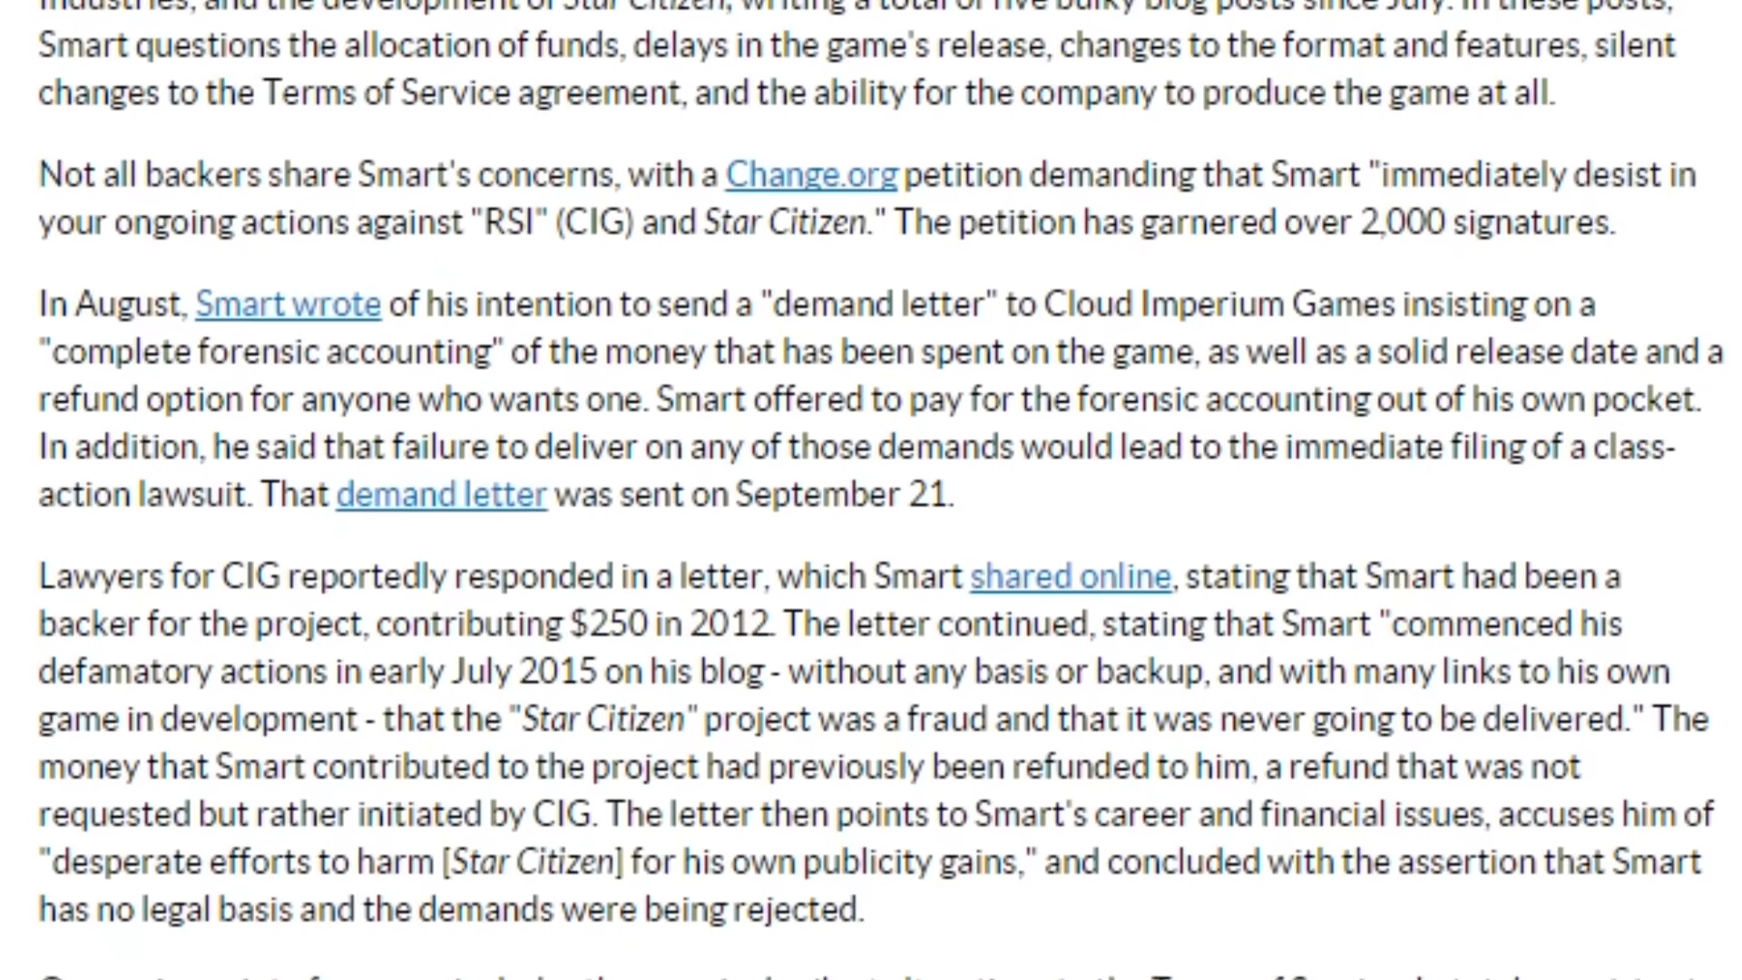
scroll("down", 3)
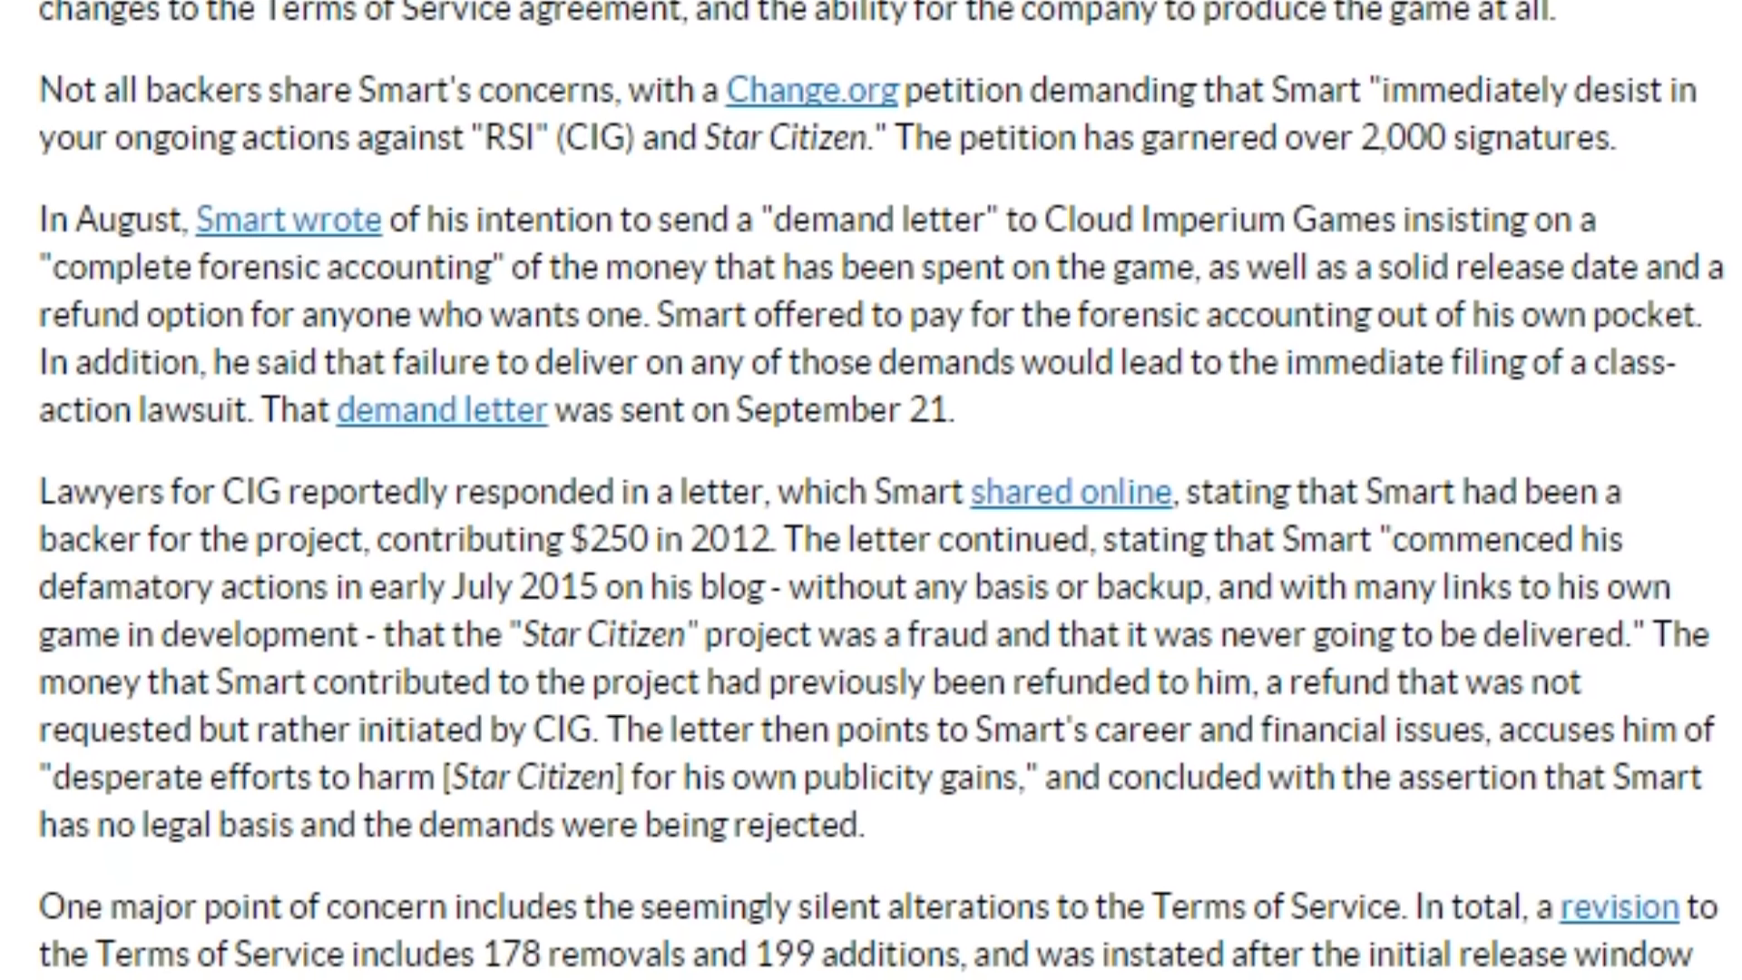
scroll("down", 3)
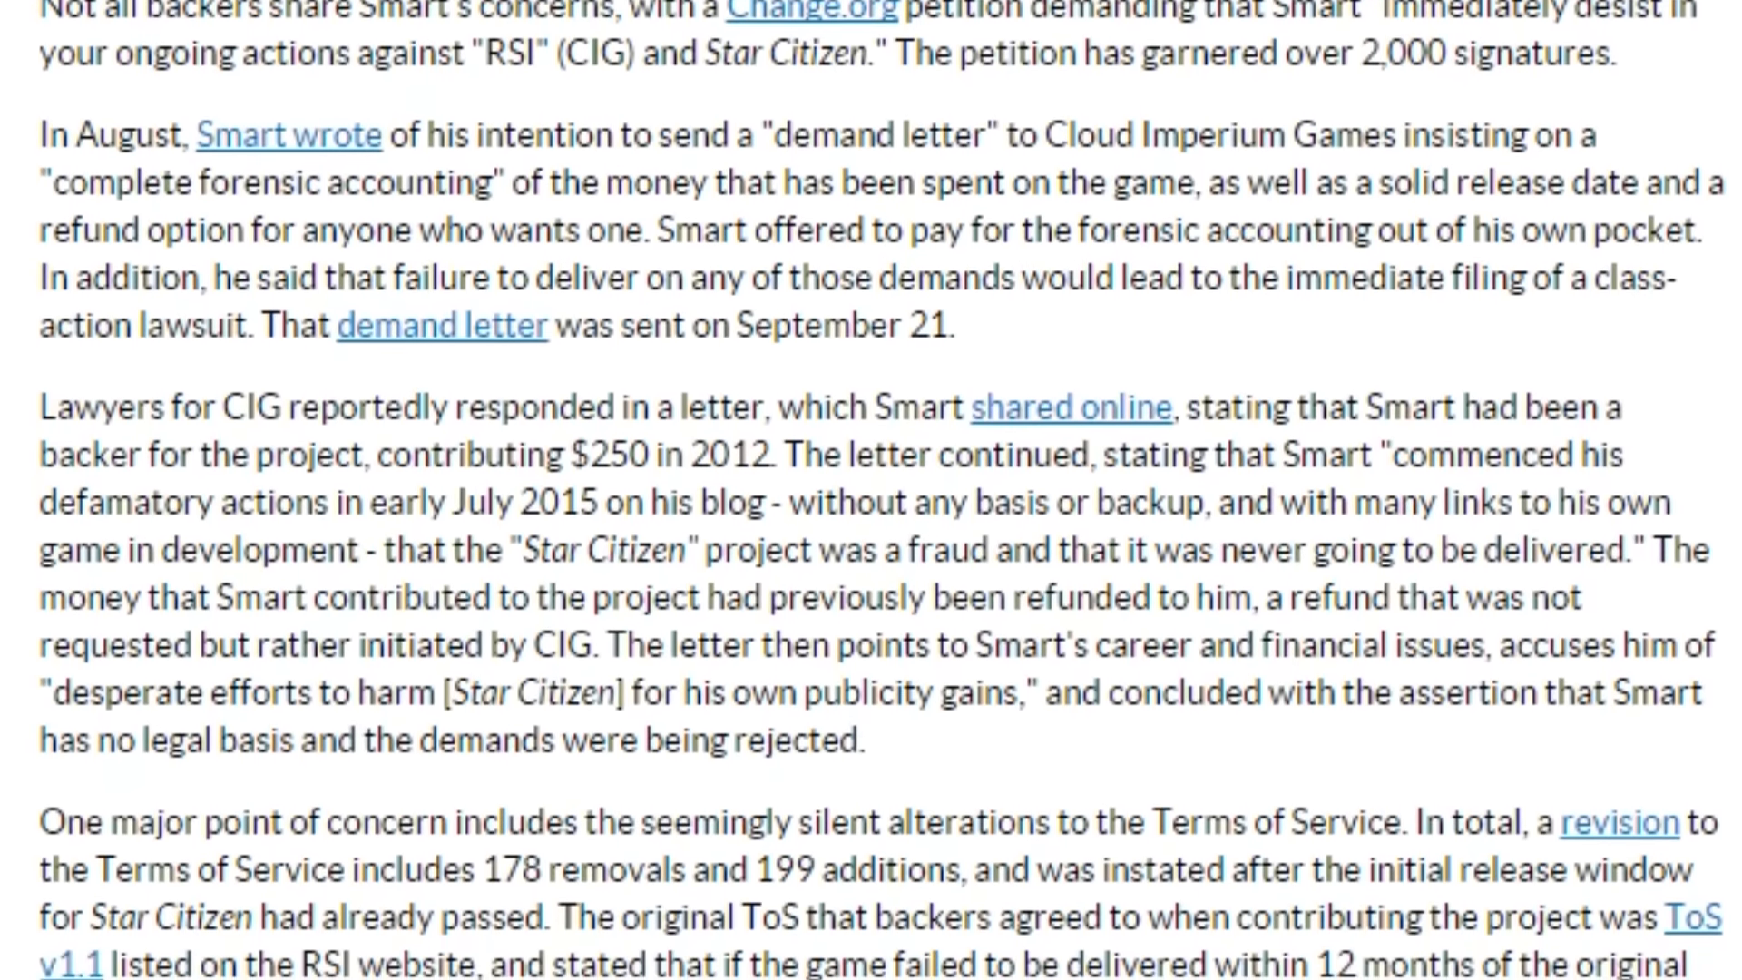
scroll("down", 3)
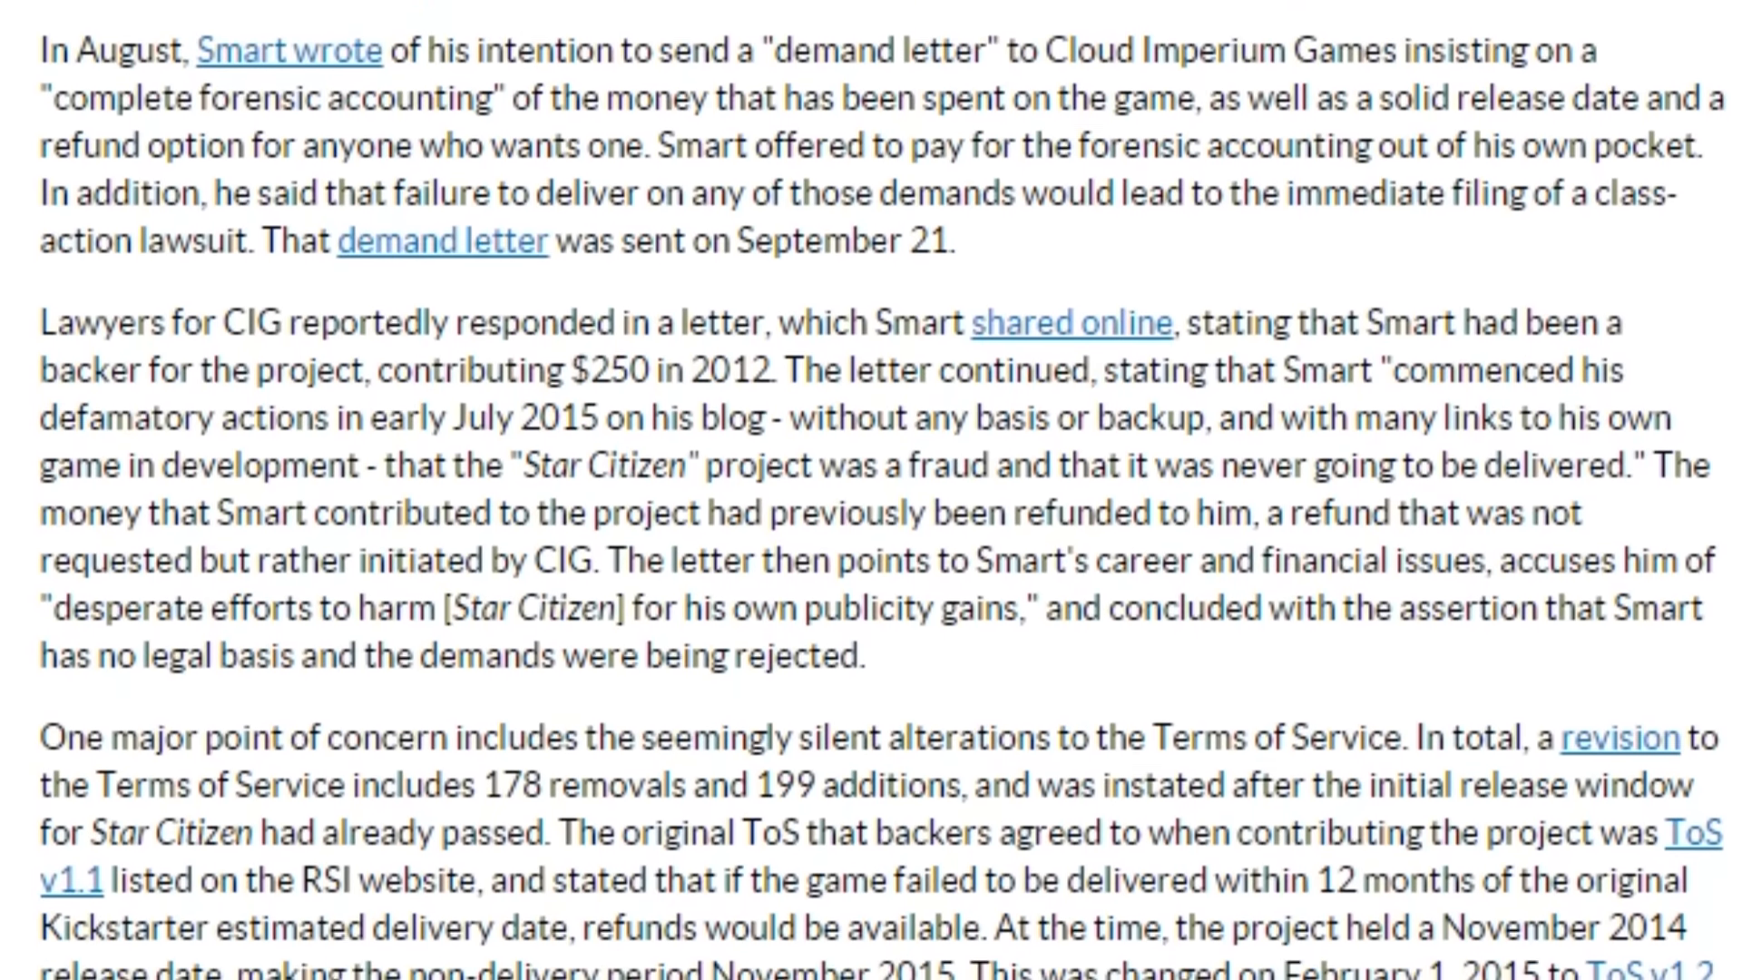
scroll("down", 3)
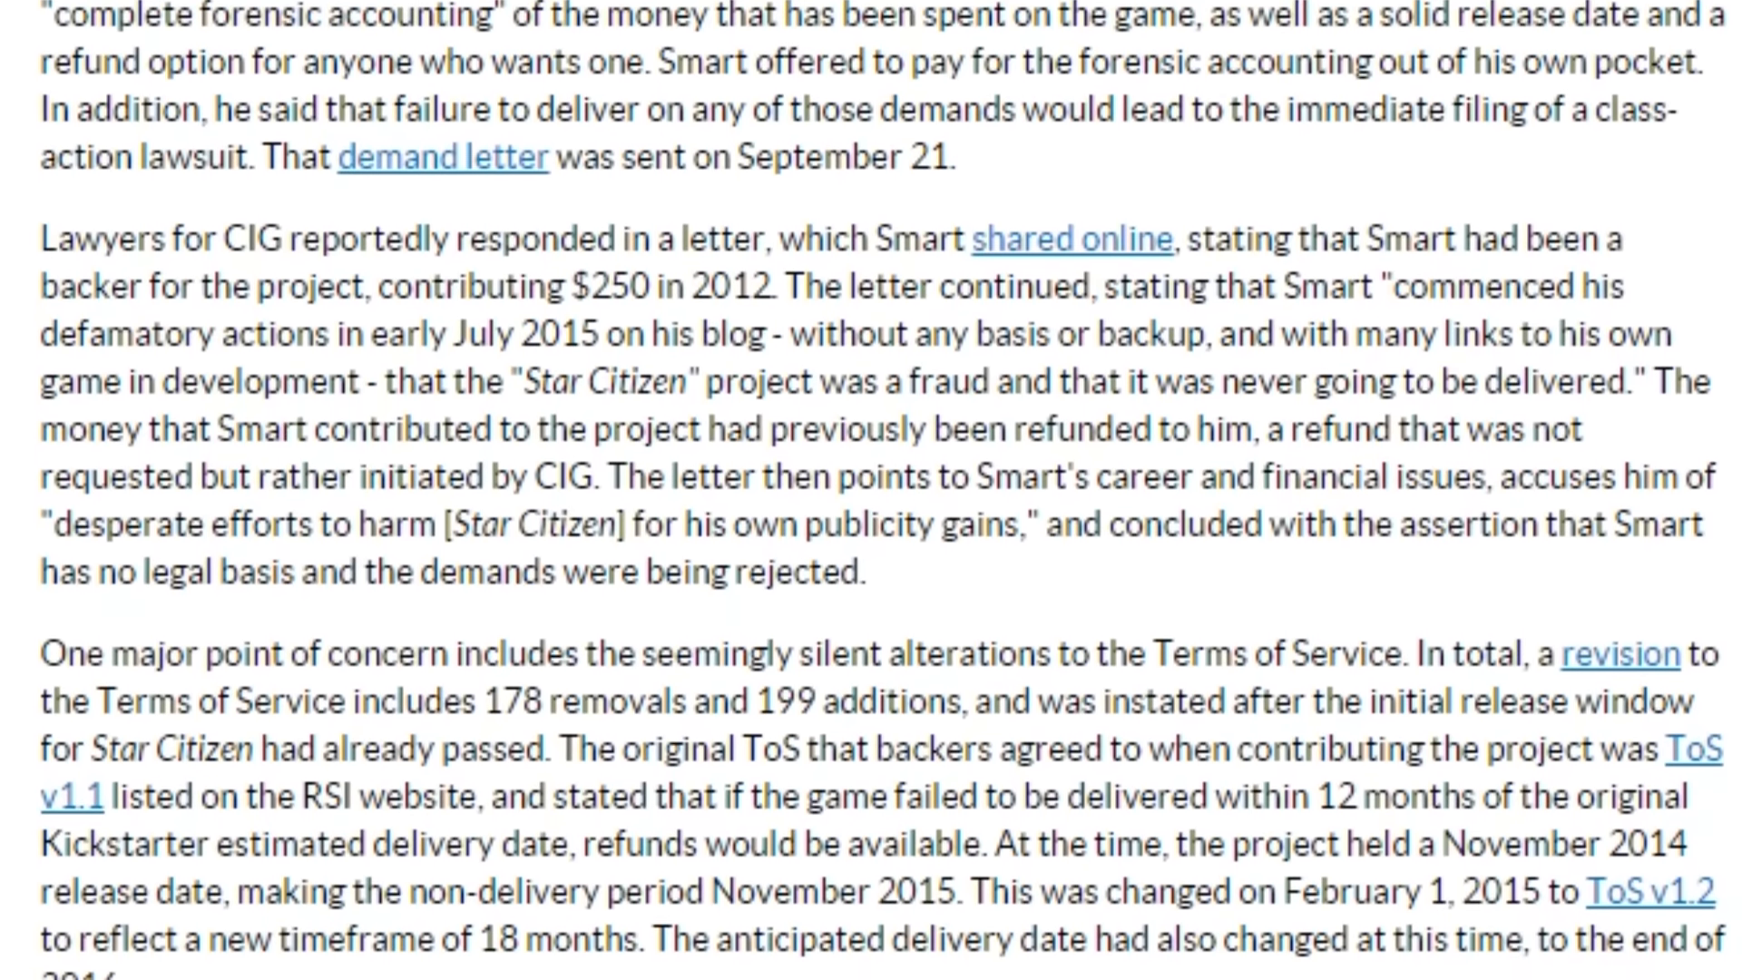
scroll("down", 3)
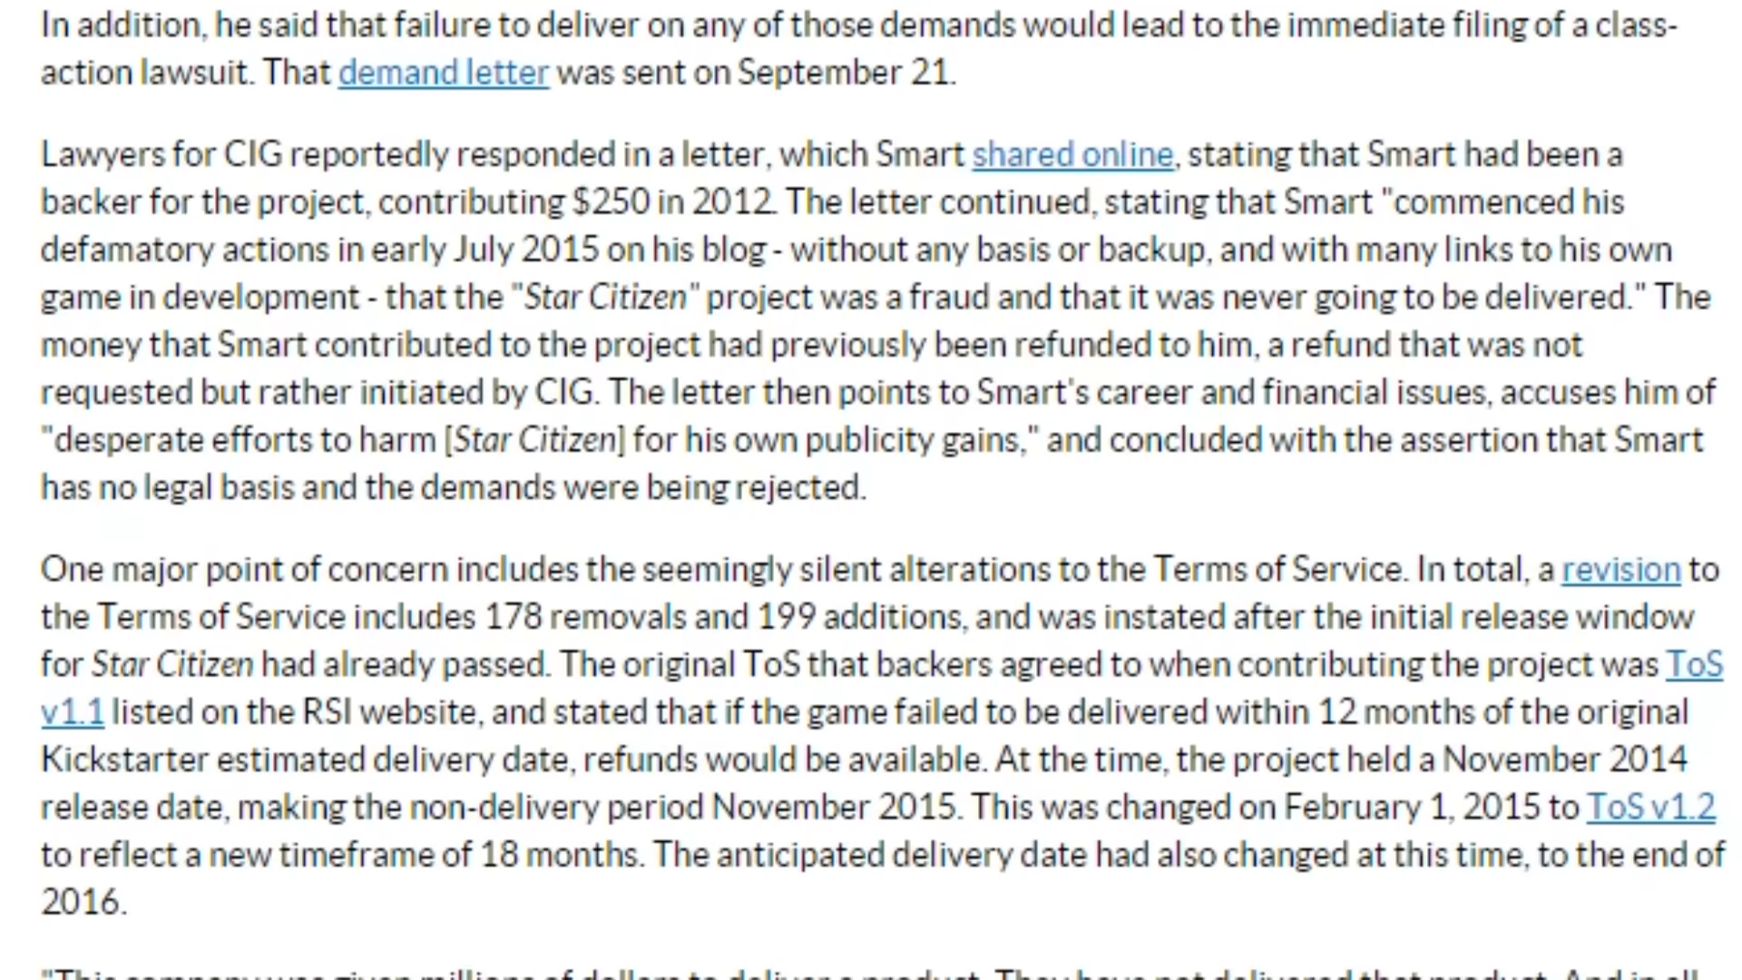
scroll("down", 3)
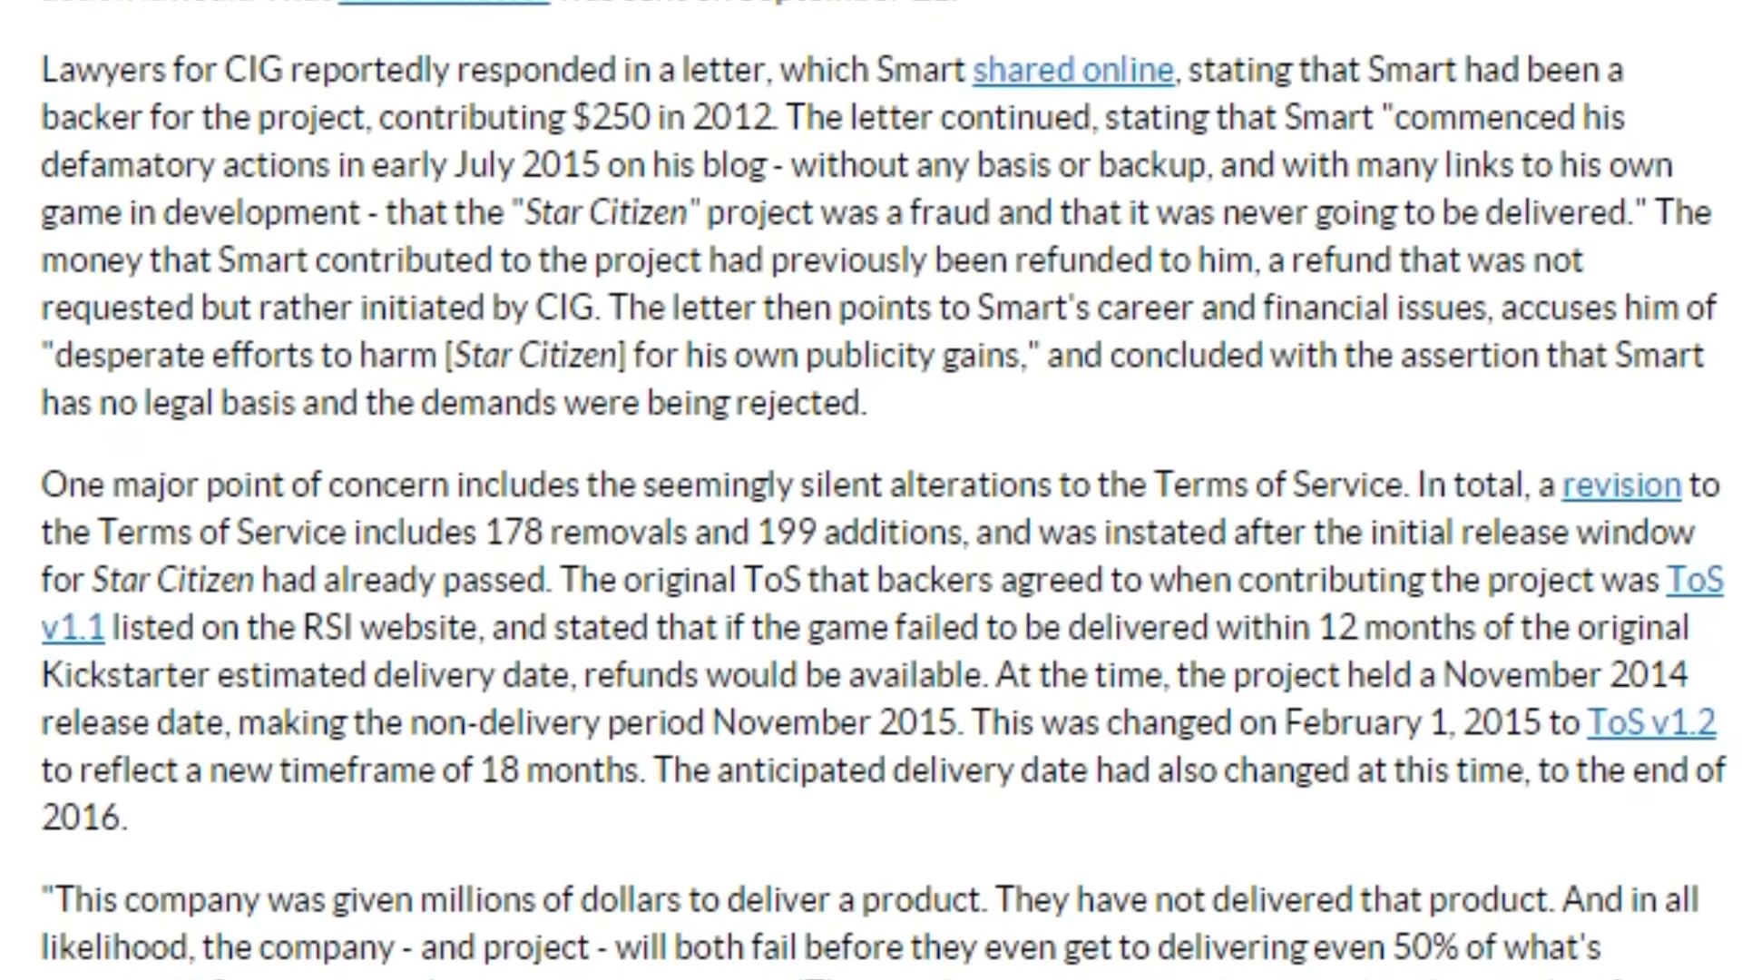
scroll("down", 3)
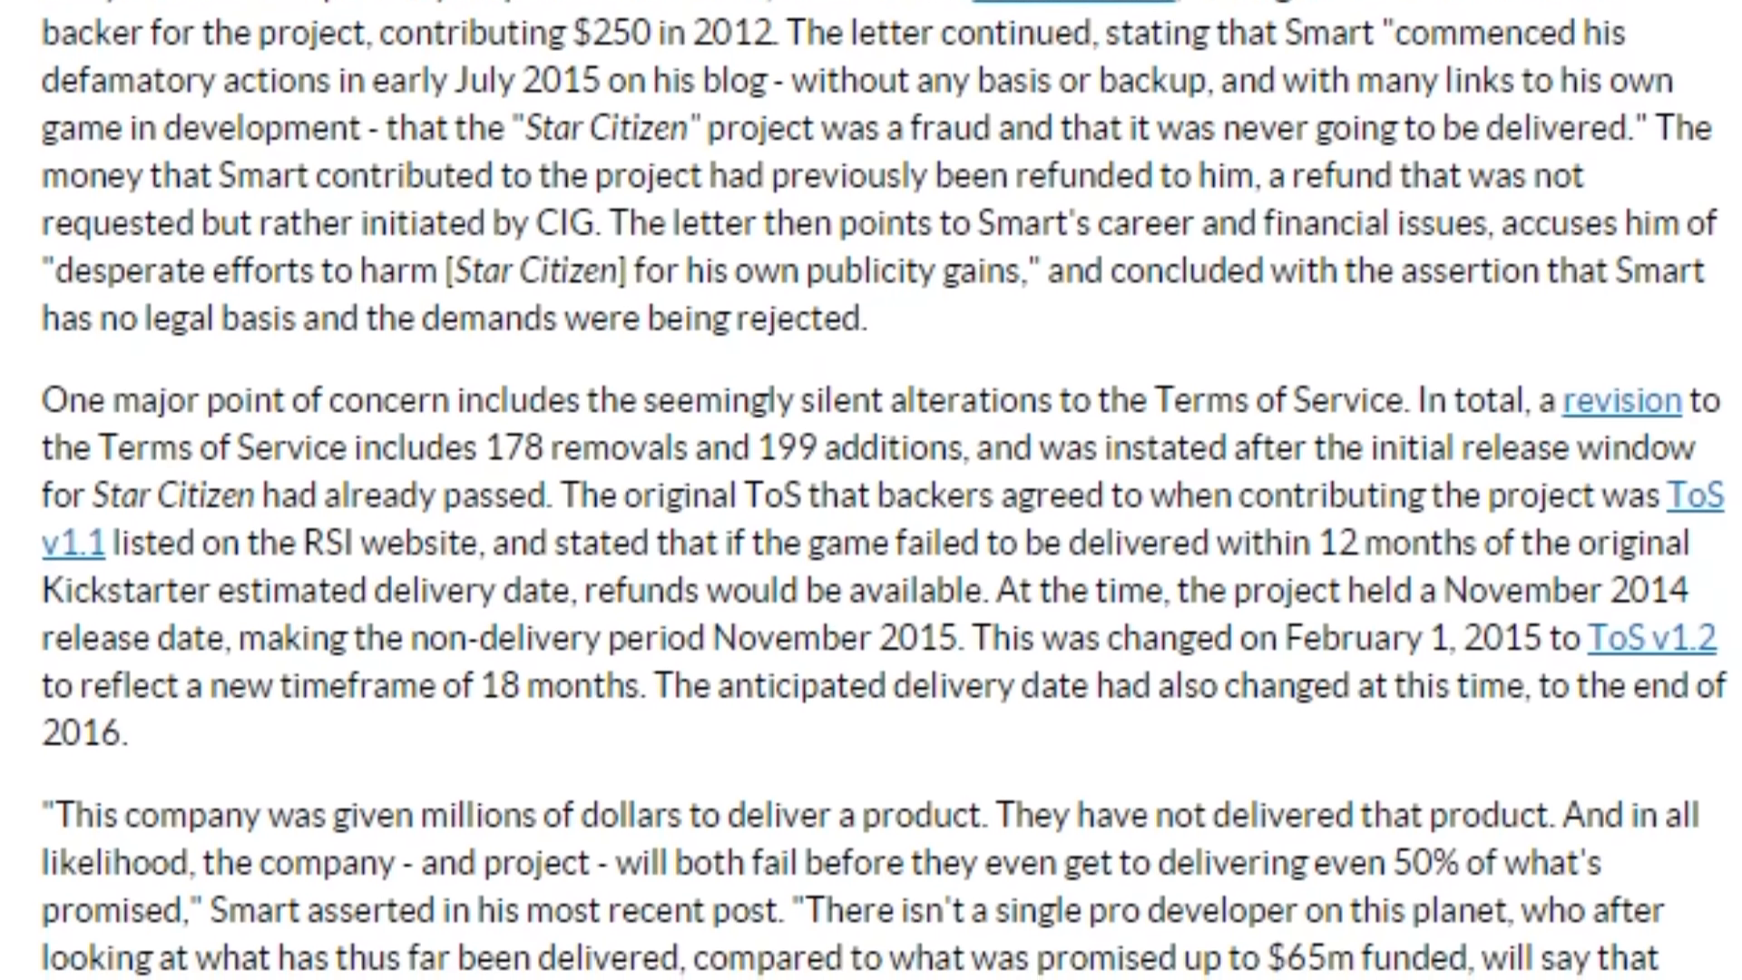
Scroll on to the paragraphs on Digital Anvil and Ascendant Pictures
scroll("down", 3)
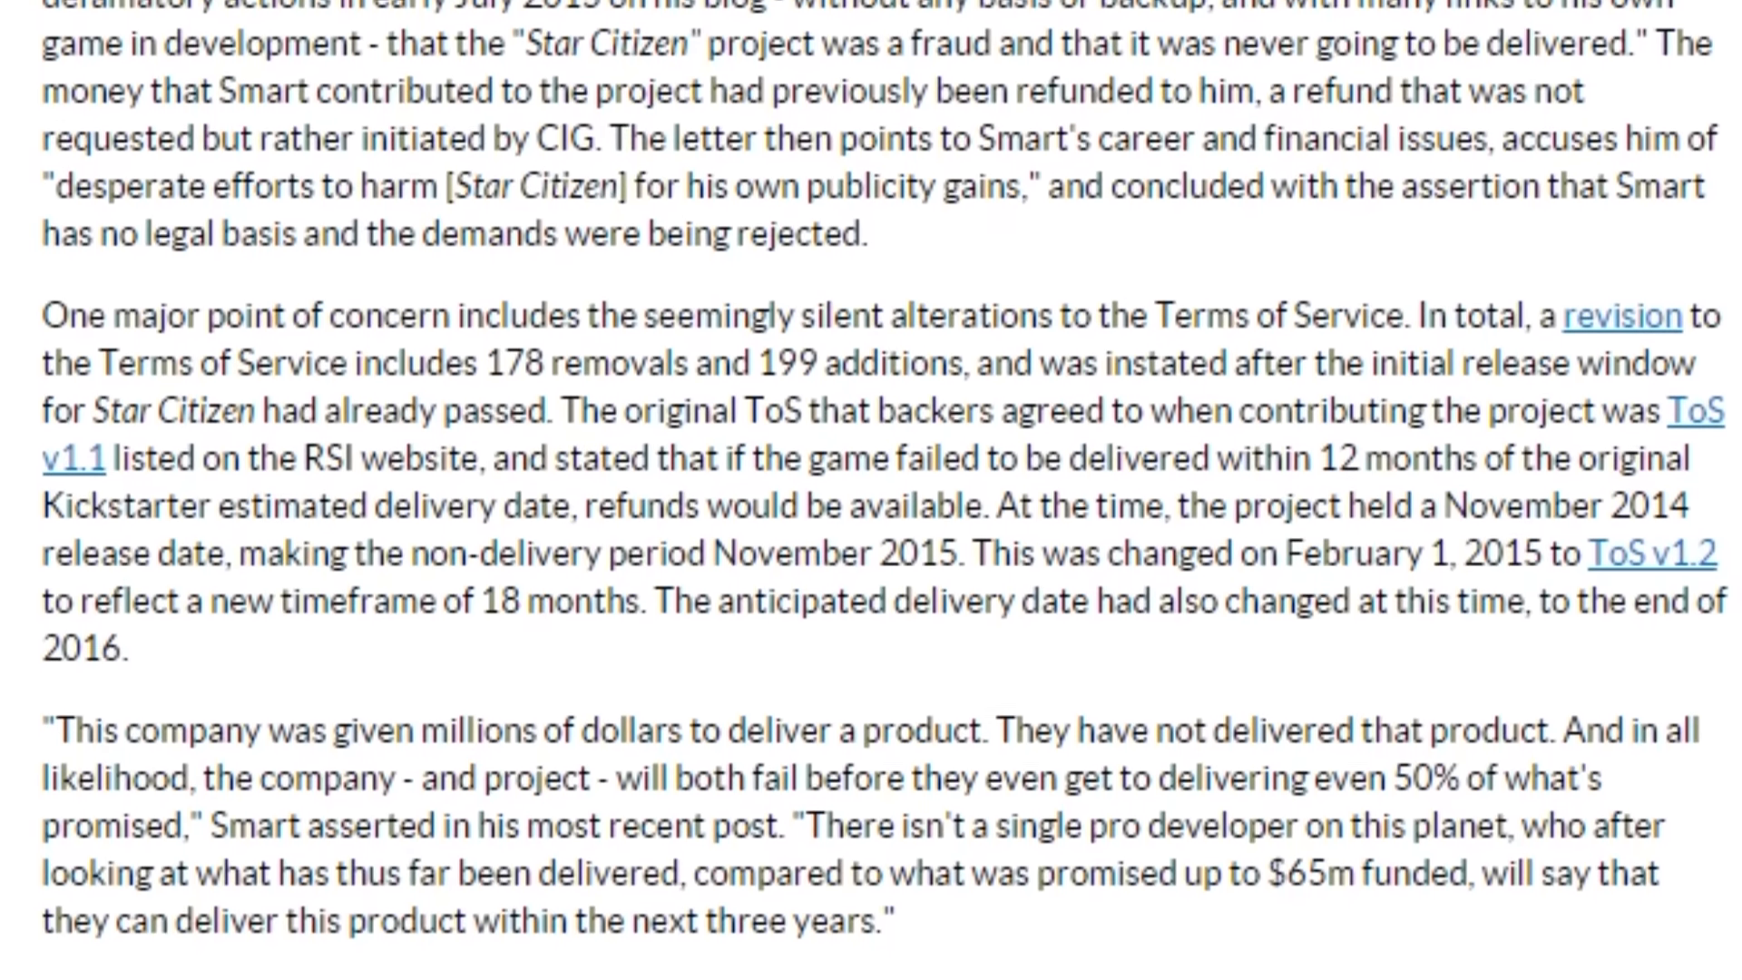
scroll("down", 3)
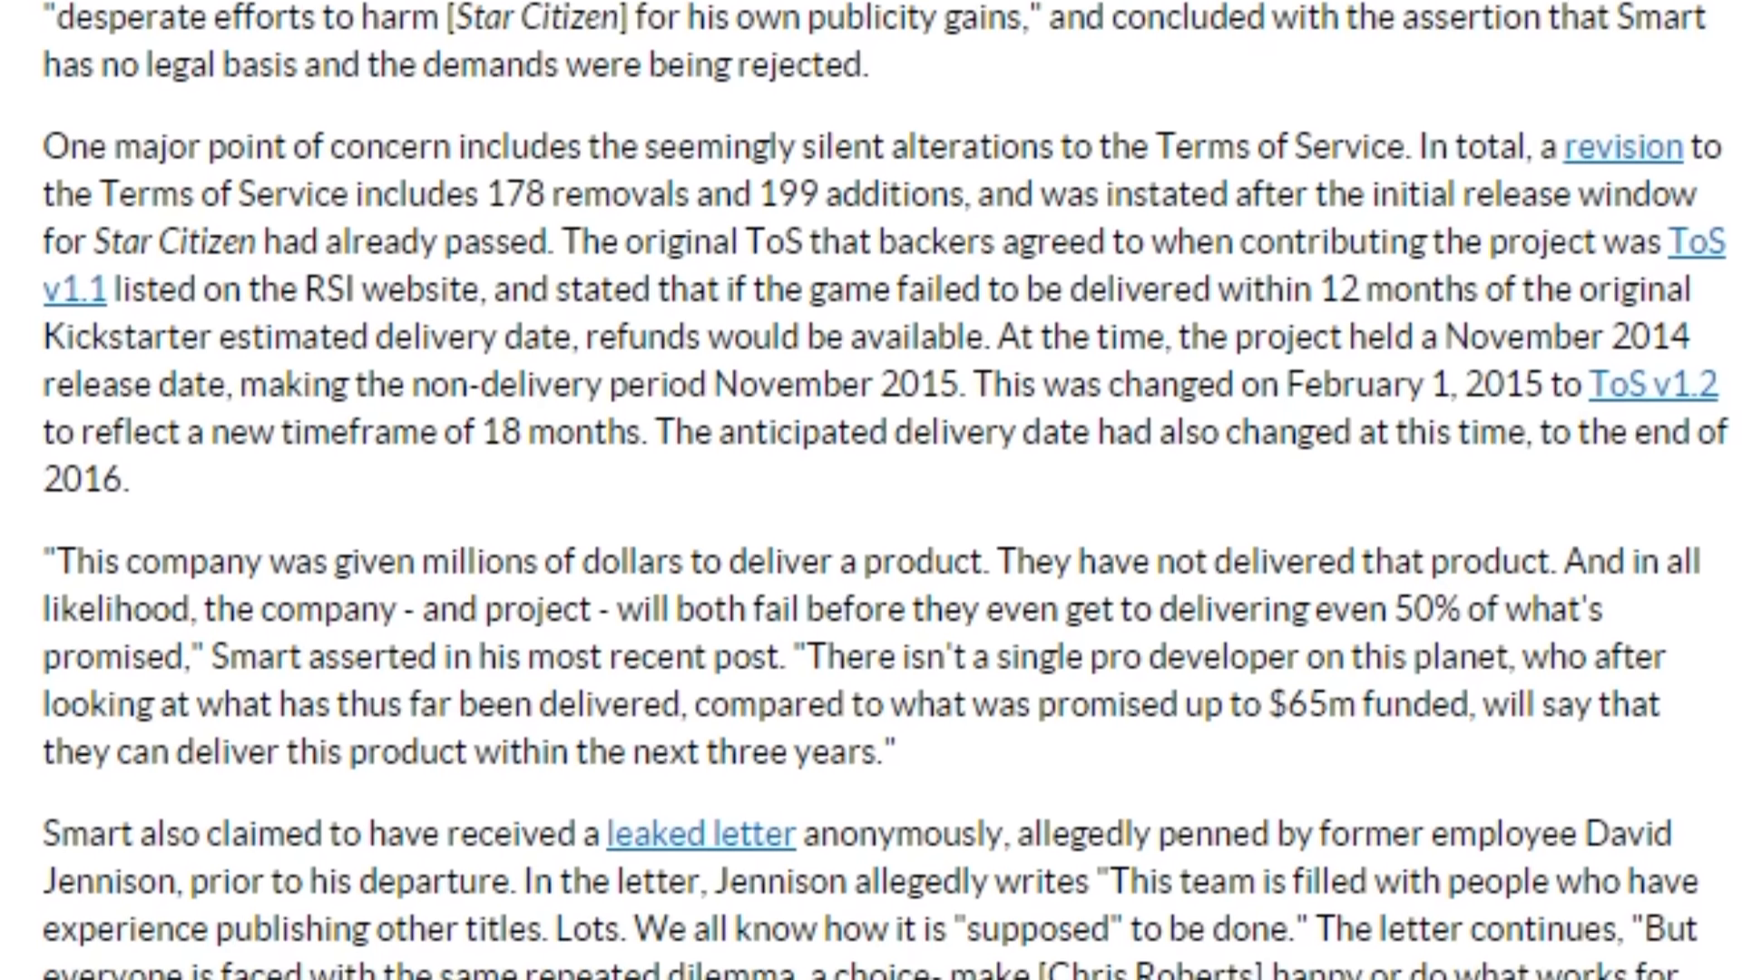
scroll("down", 3)
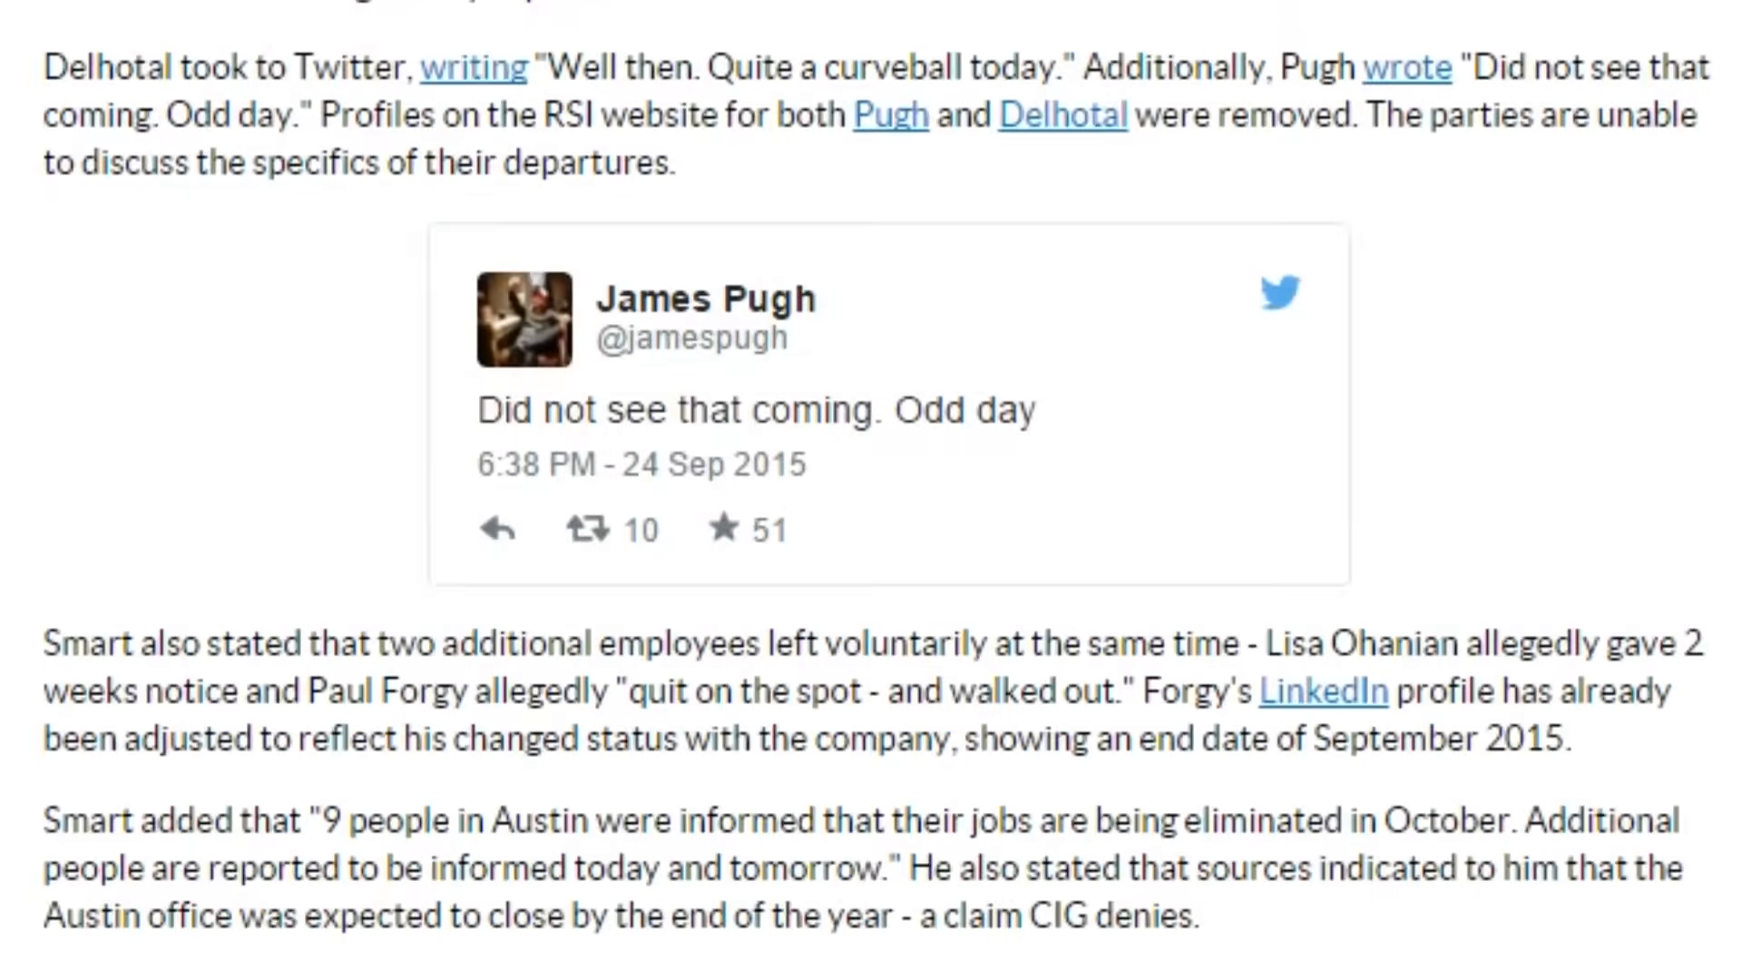
scroll("down", 3)
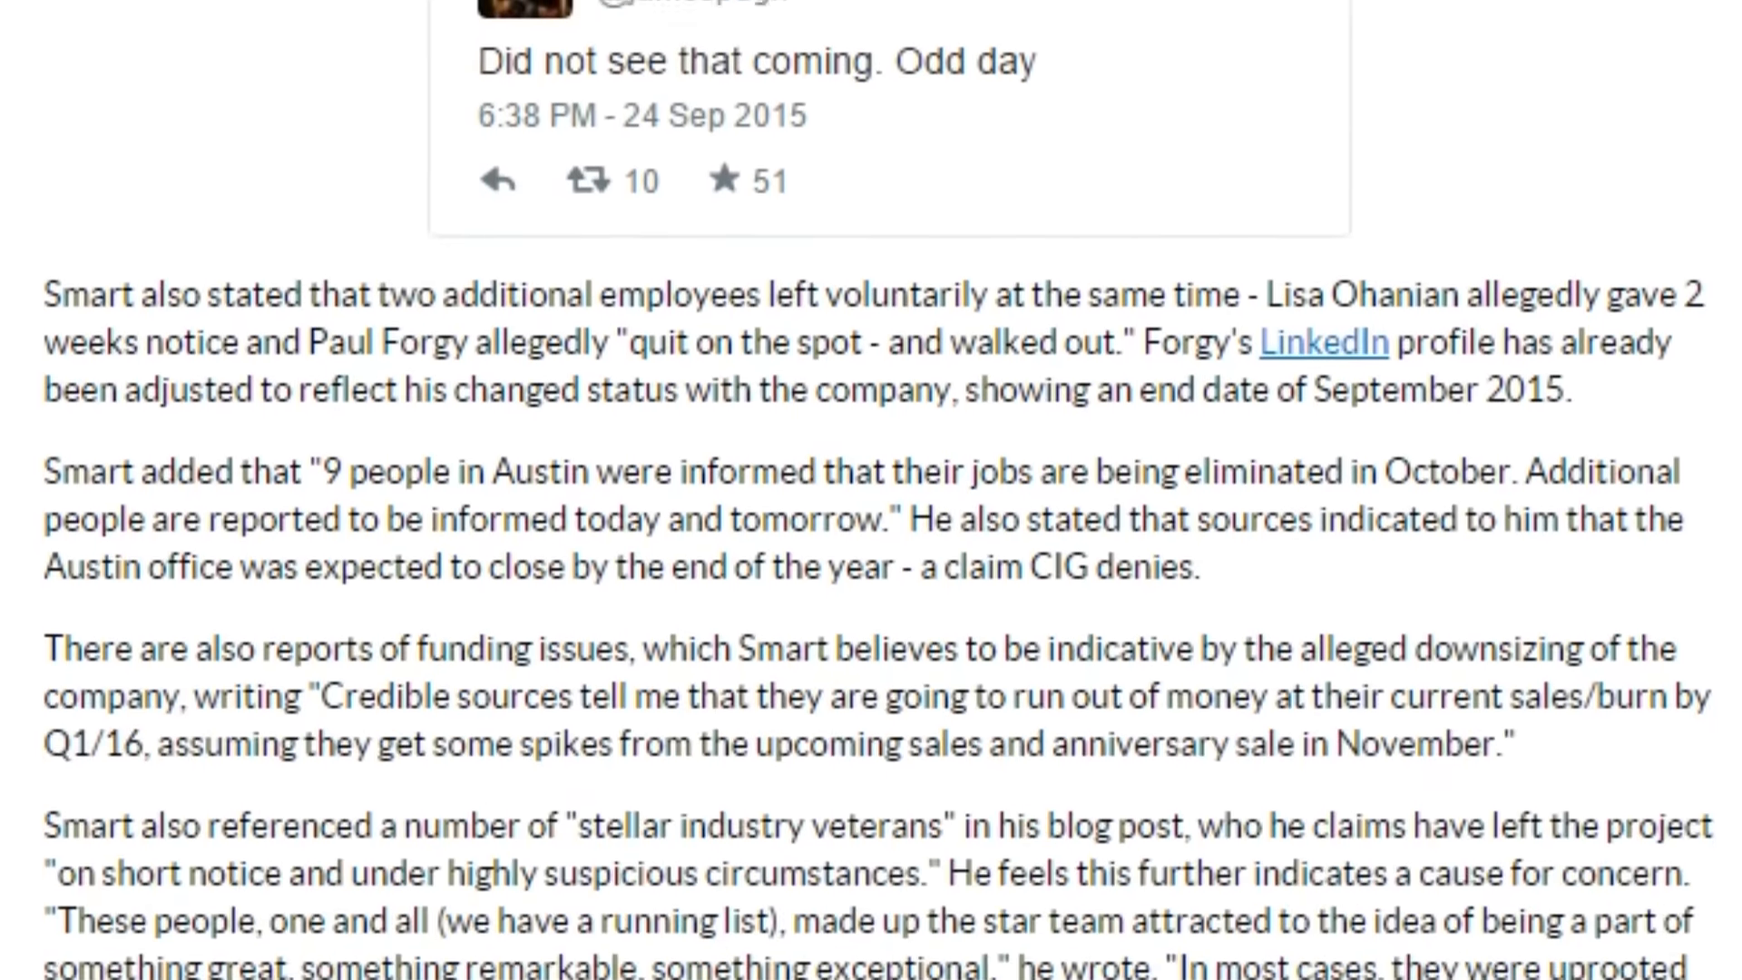
scroll("down", 3)
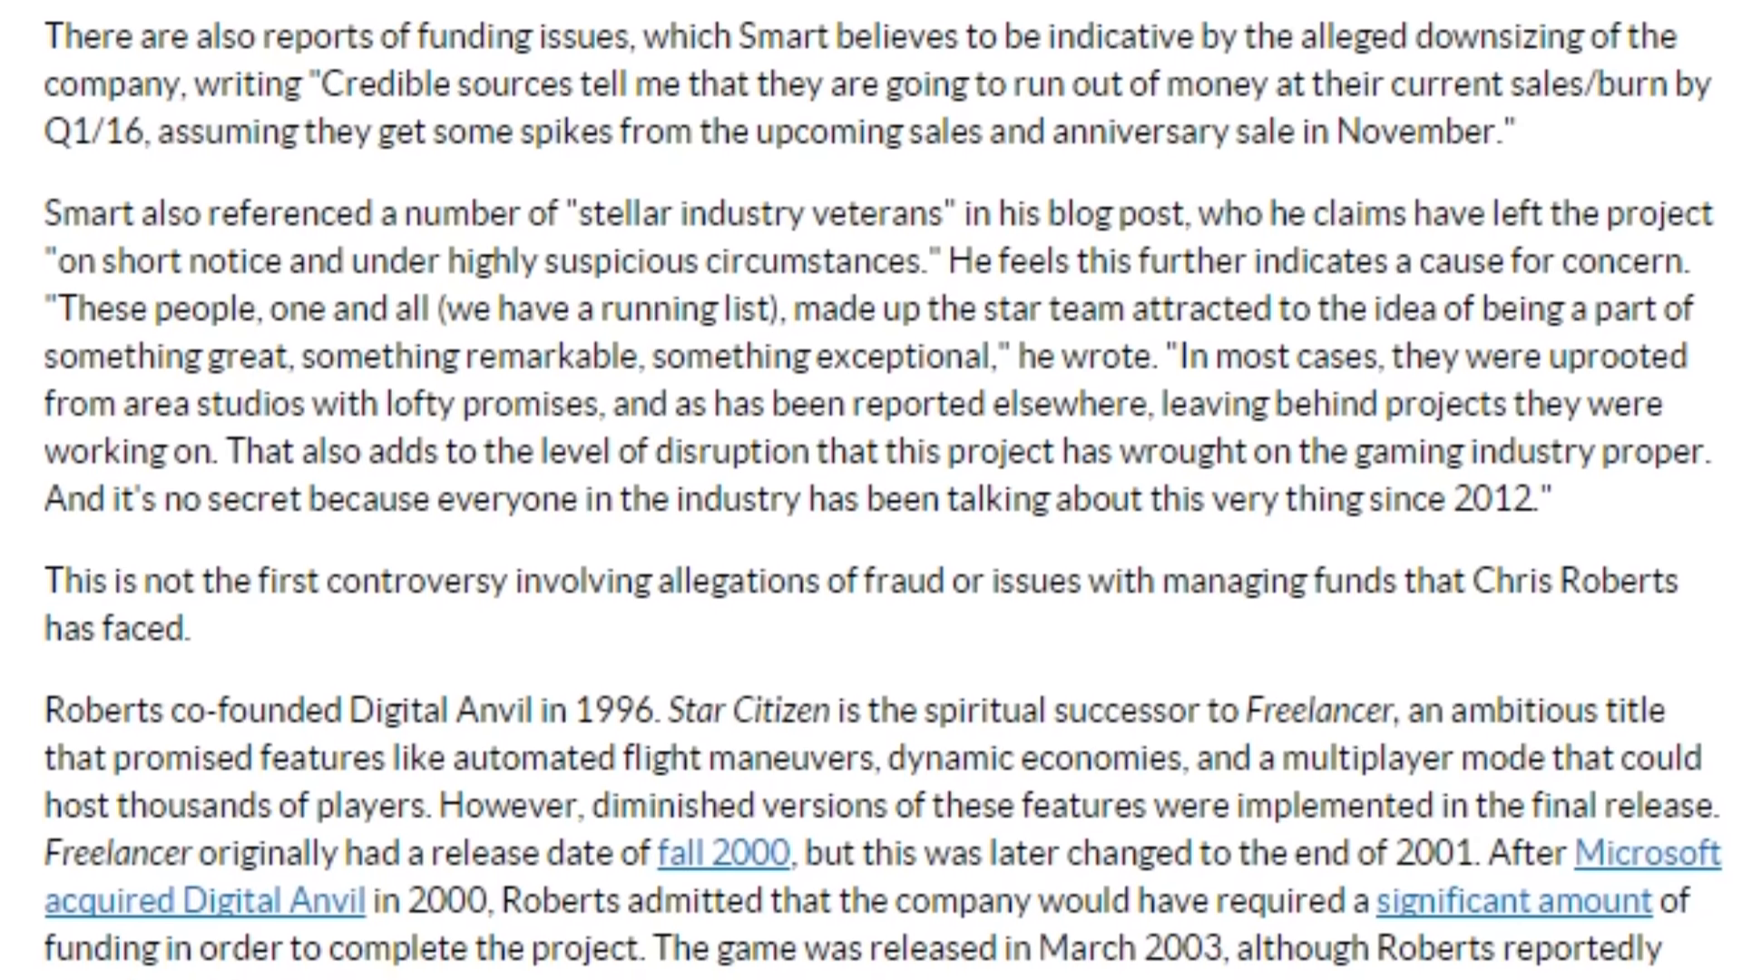
scroll("down", 3)
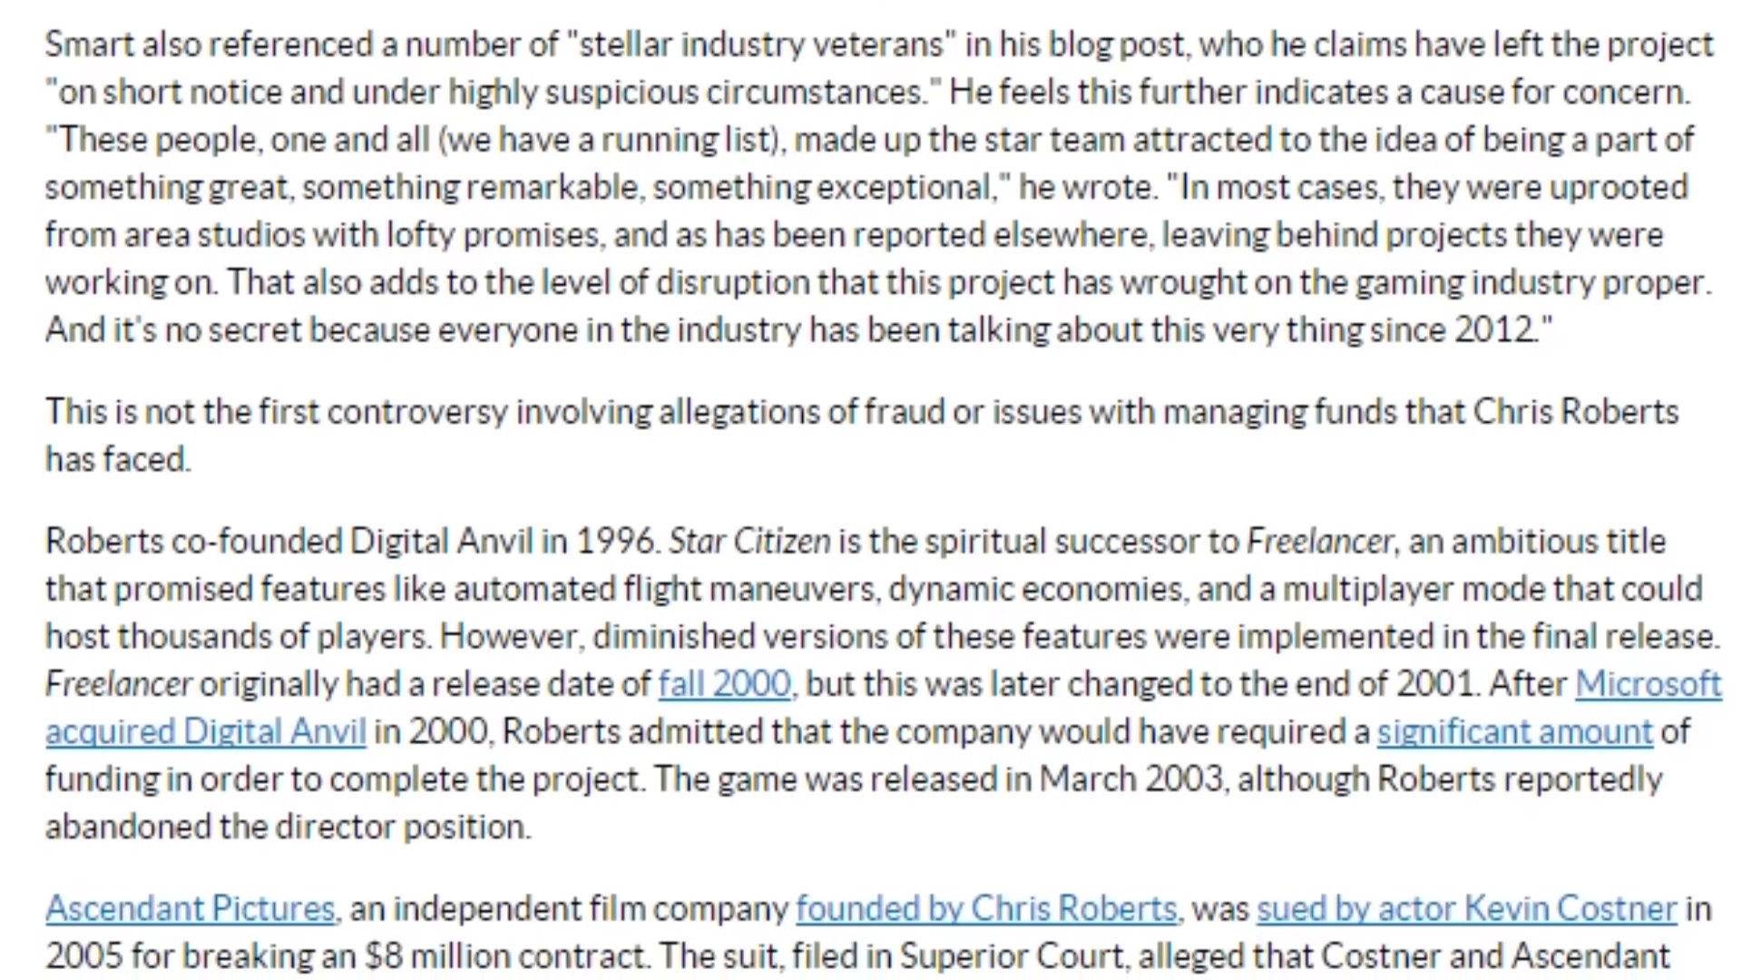
scroll("down", 3)
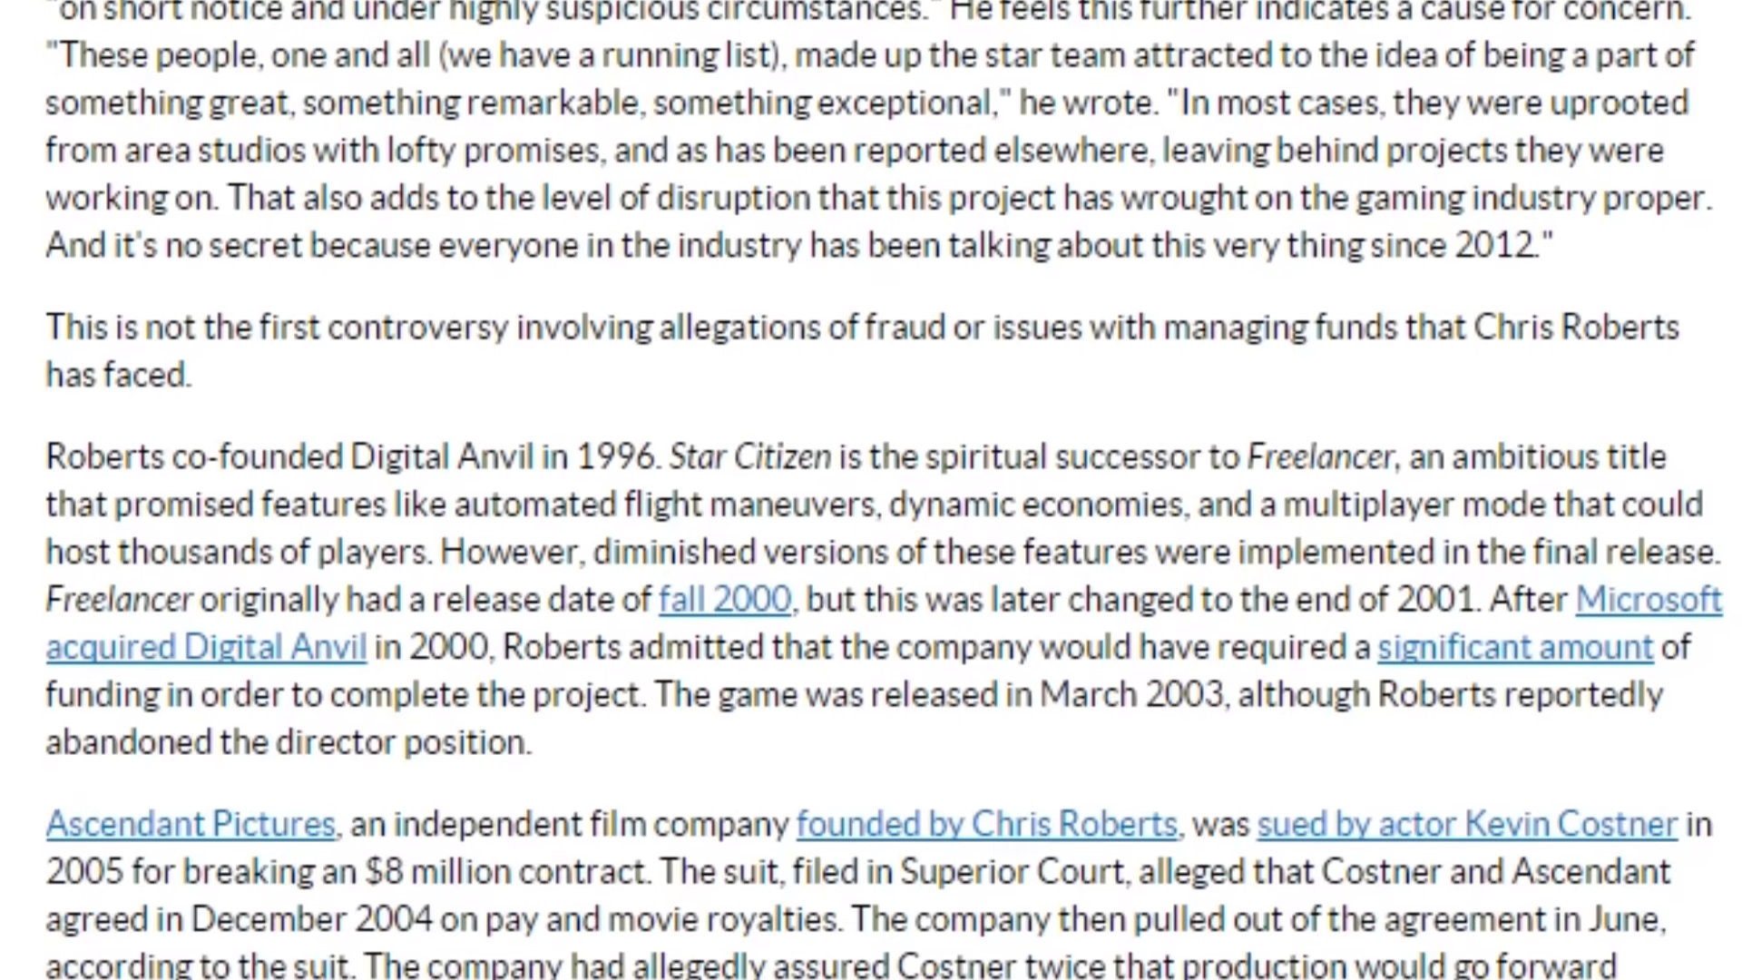
scroll("down", 3)
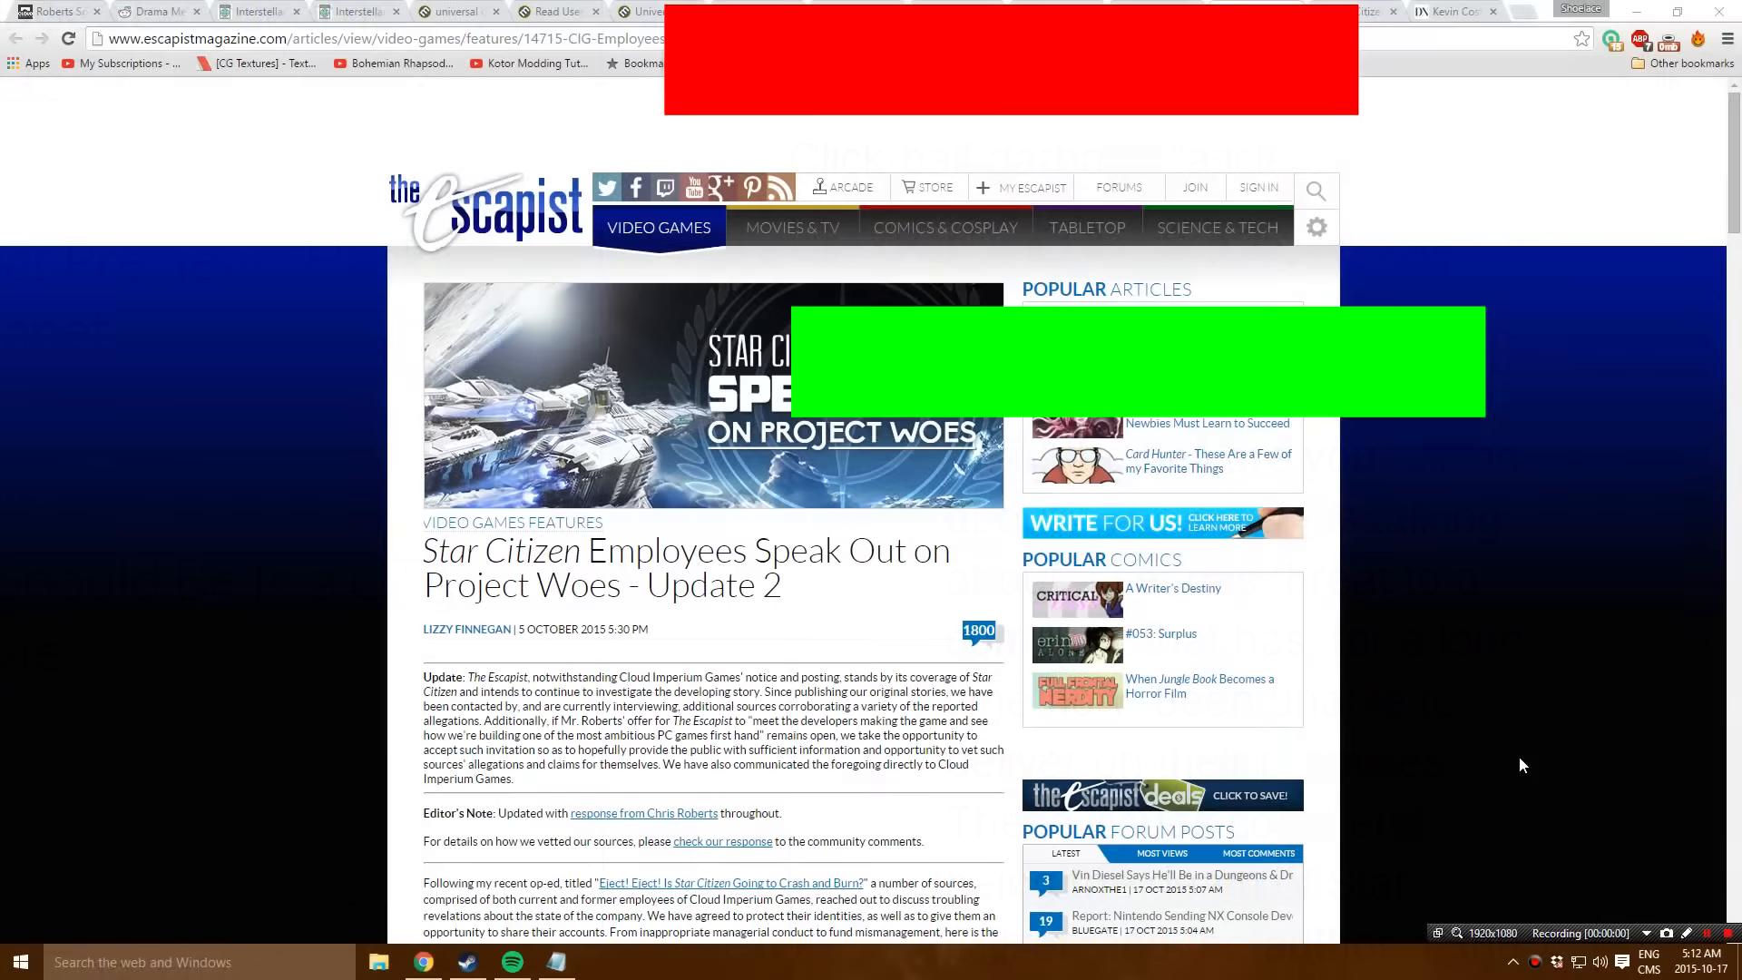
Scroll down the employees-speak-out article to the 'It was incredibly toxic' section
scroll("down", 3)
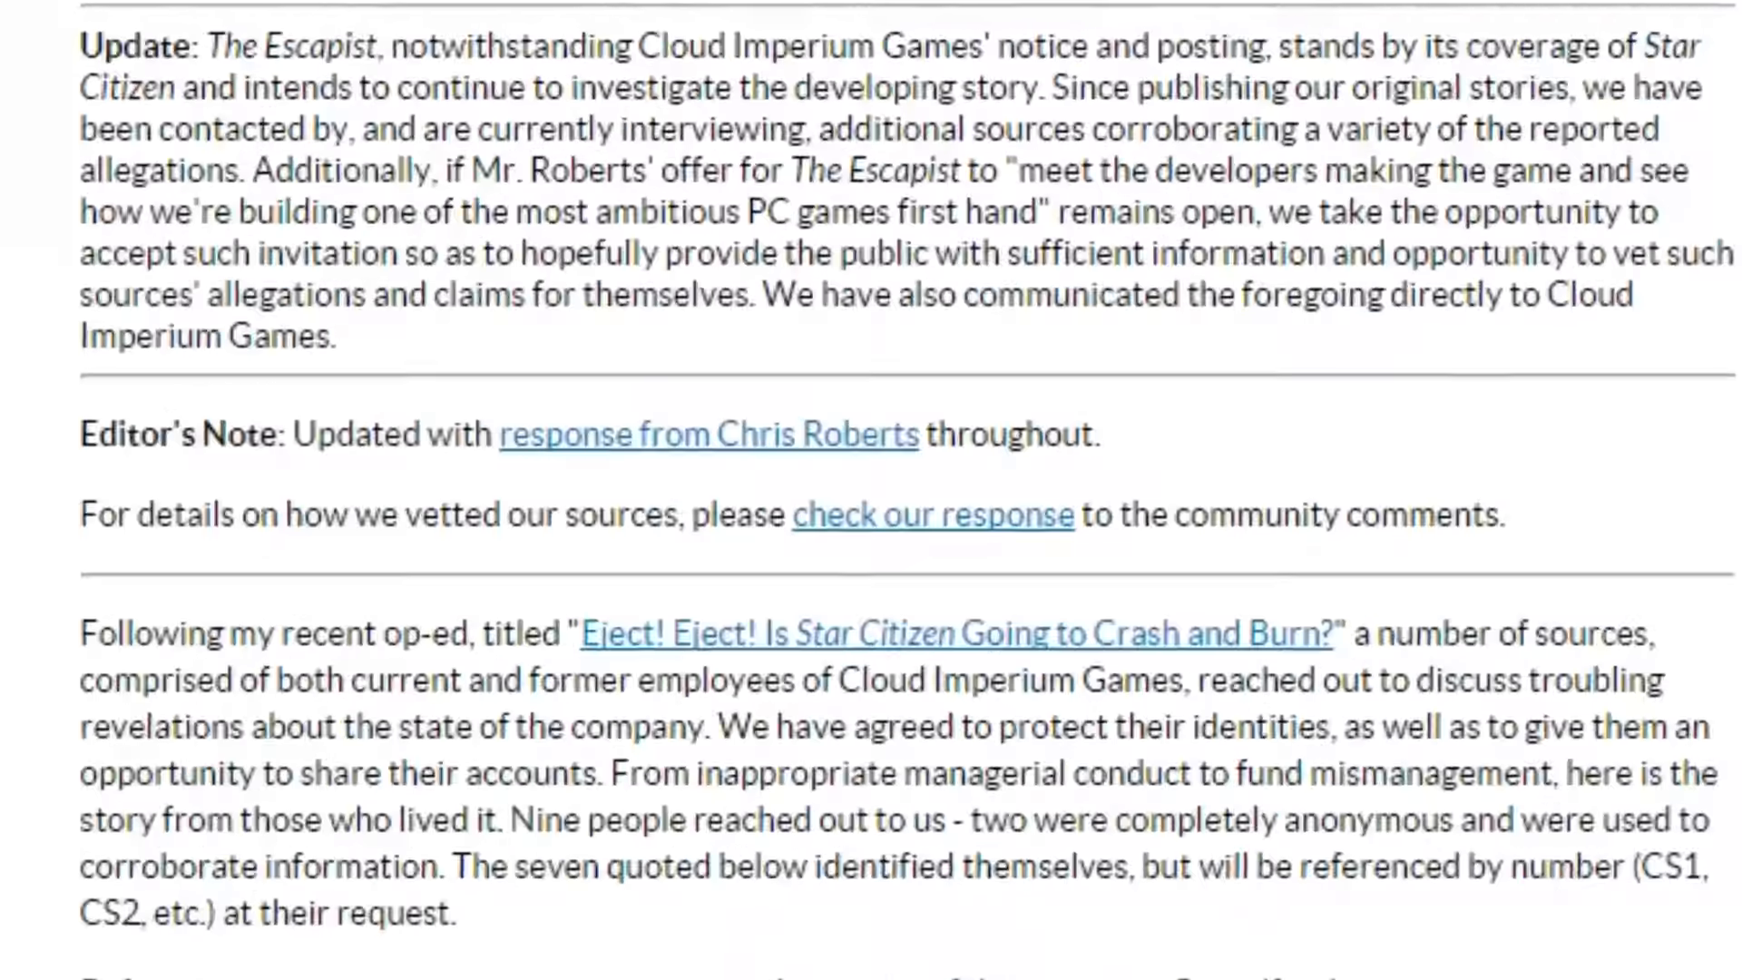
scroll("down", 3)
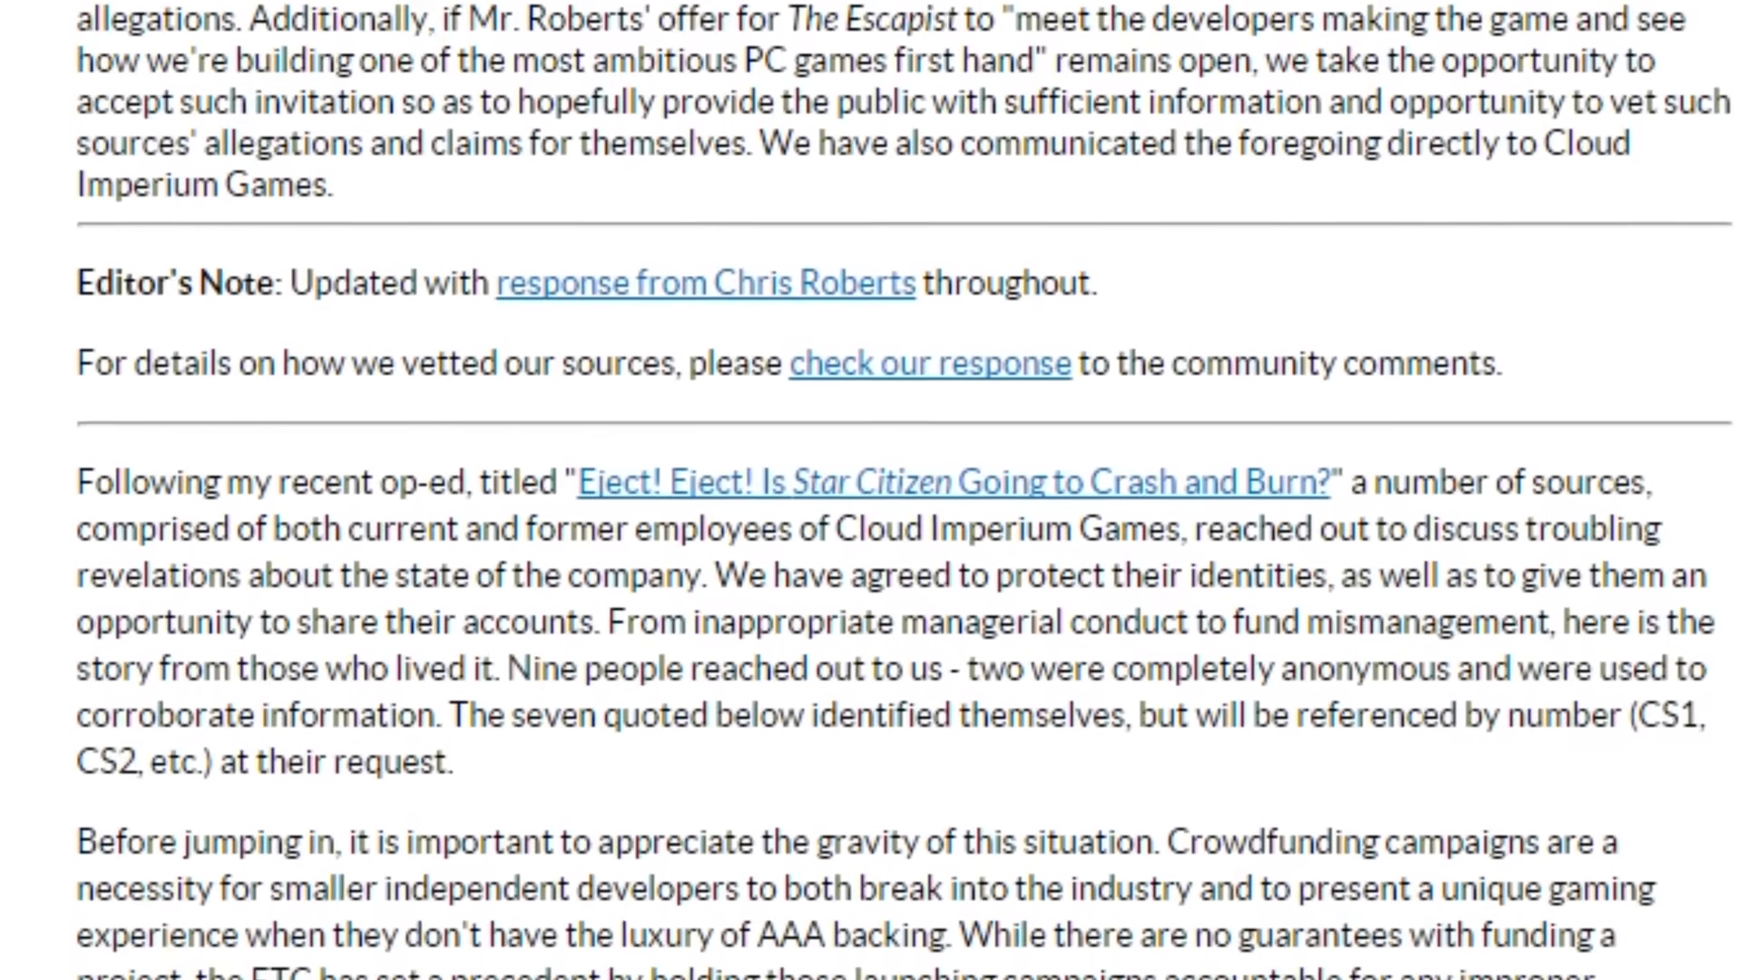
scroll("down", 3)
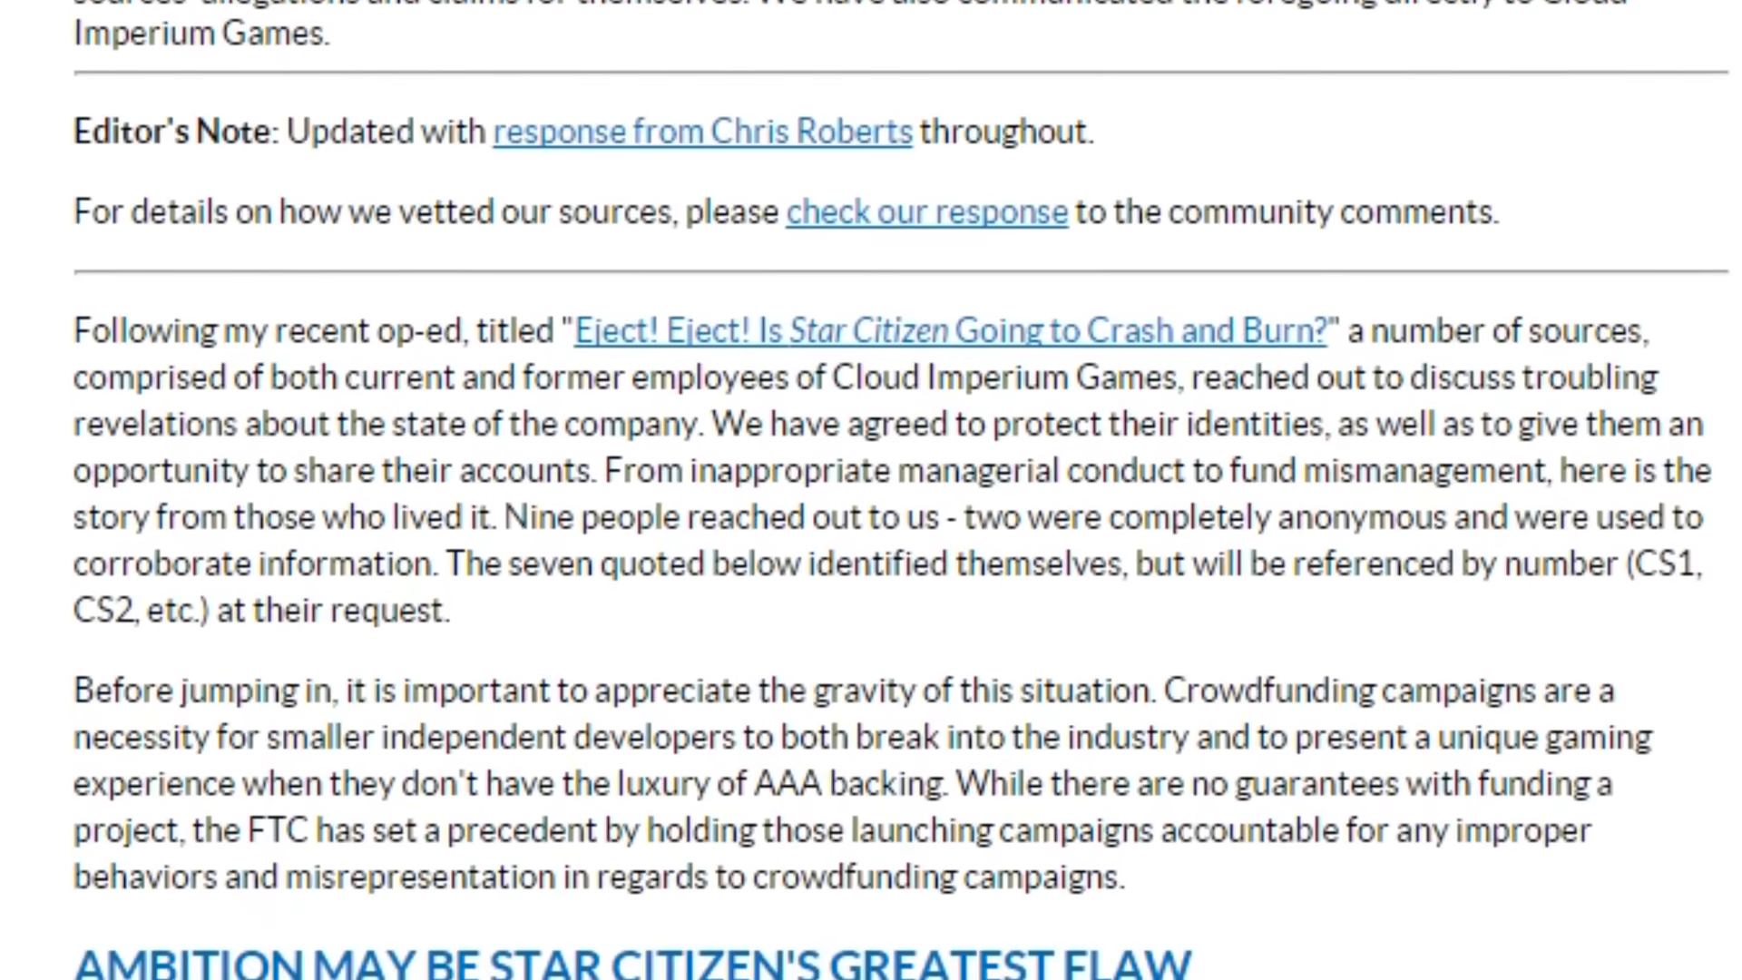
scroll("down", 3)
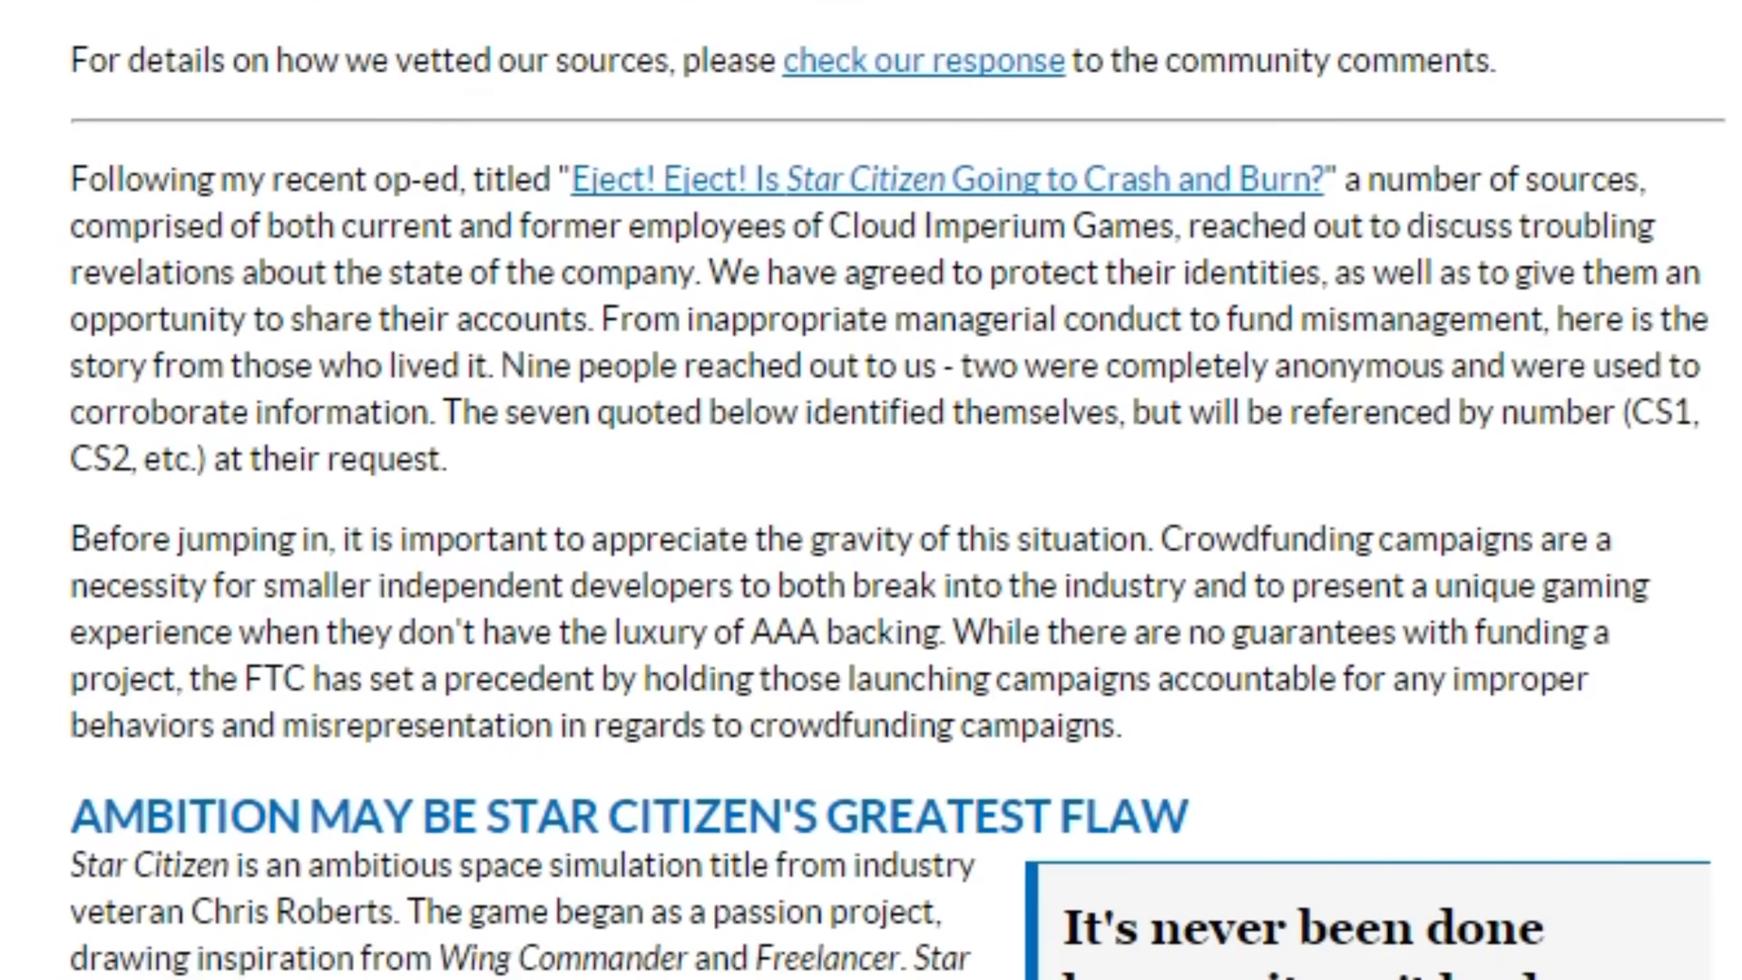
scroll("down", 3)
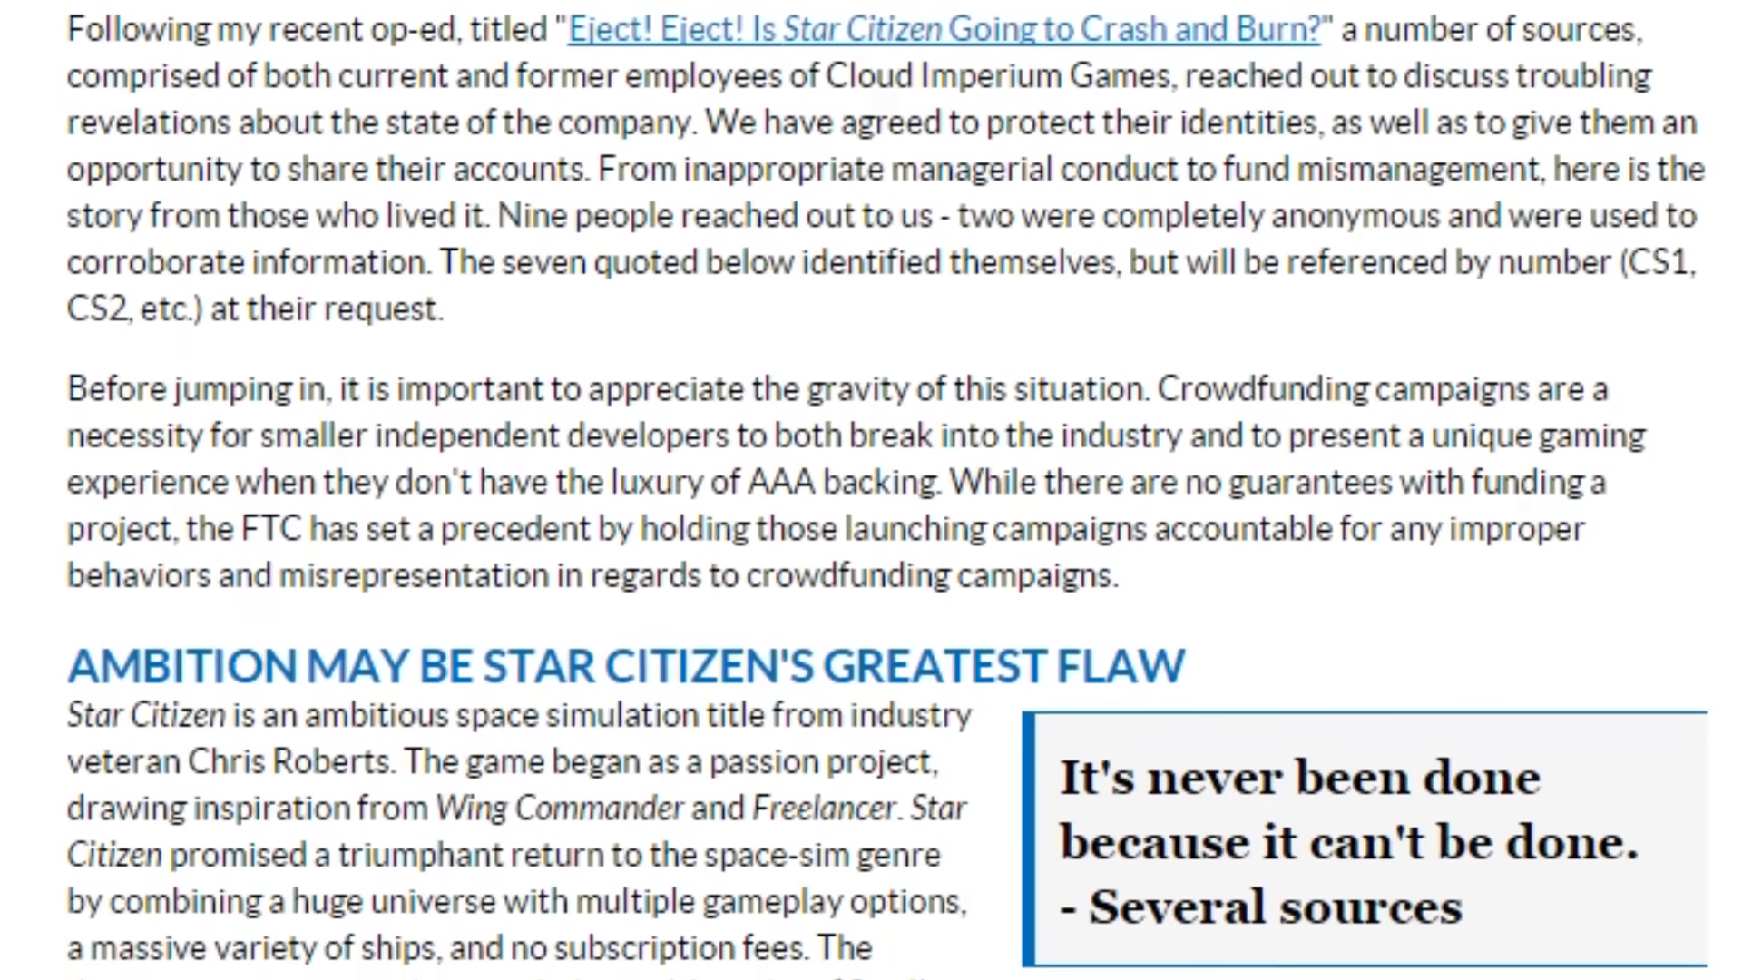
scroll("down", 3)
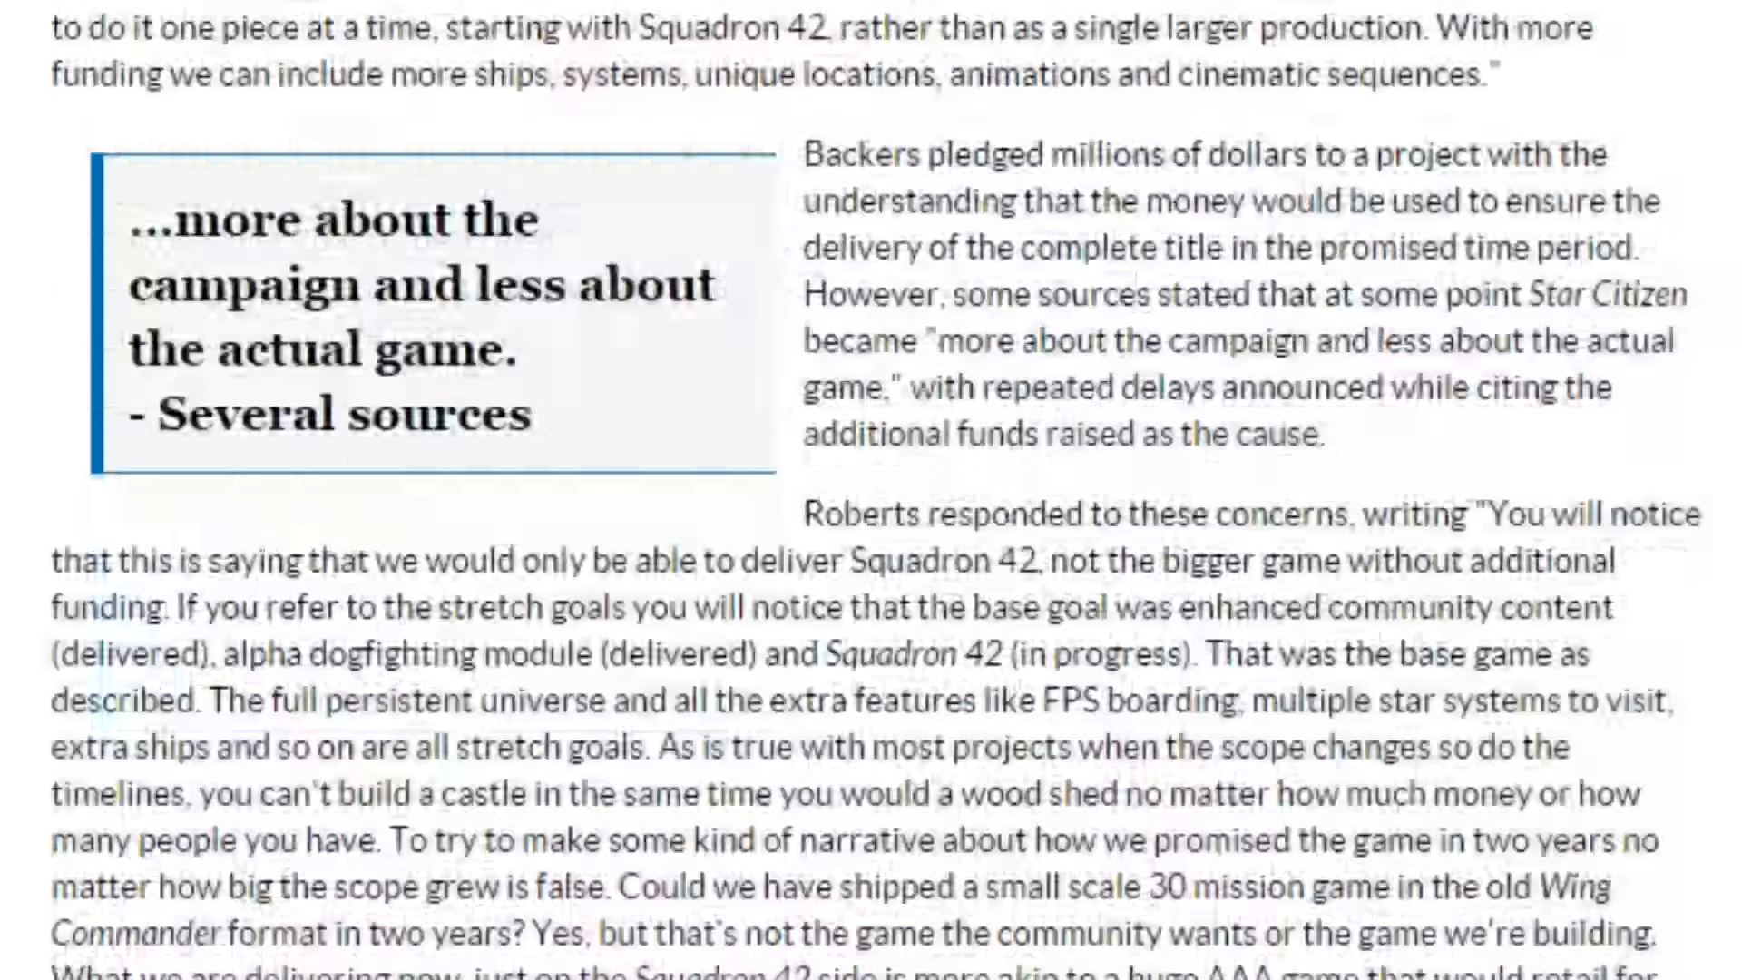
scroll("down", 3)
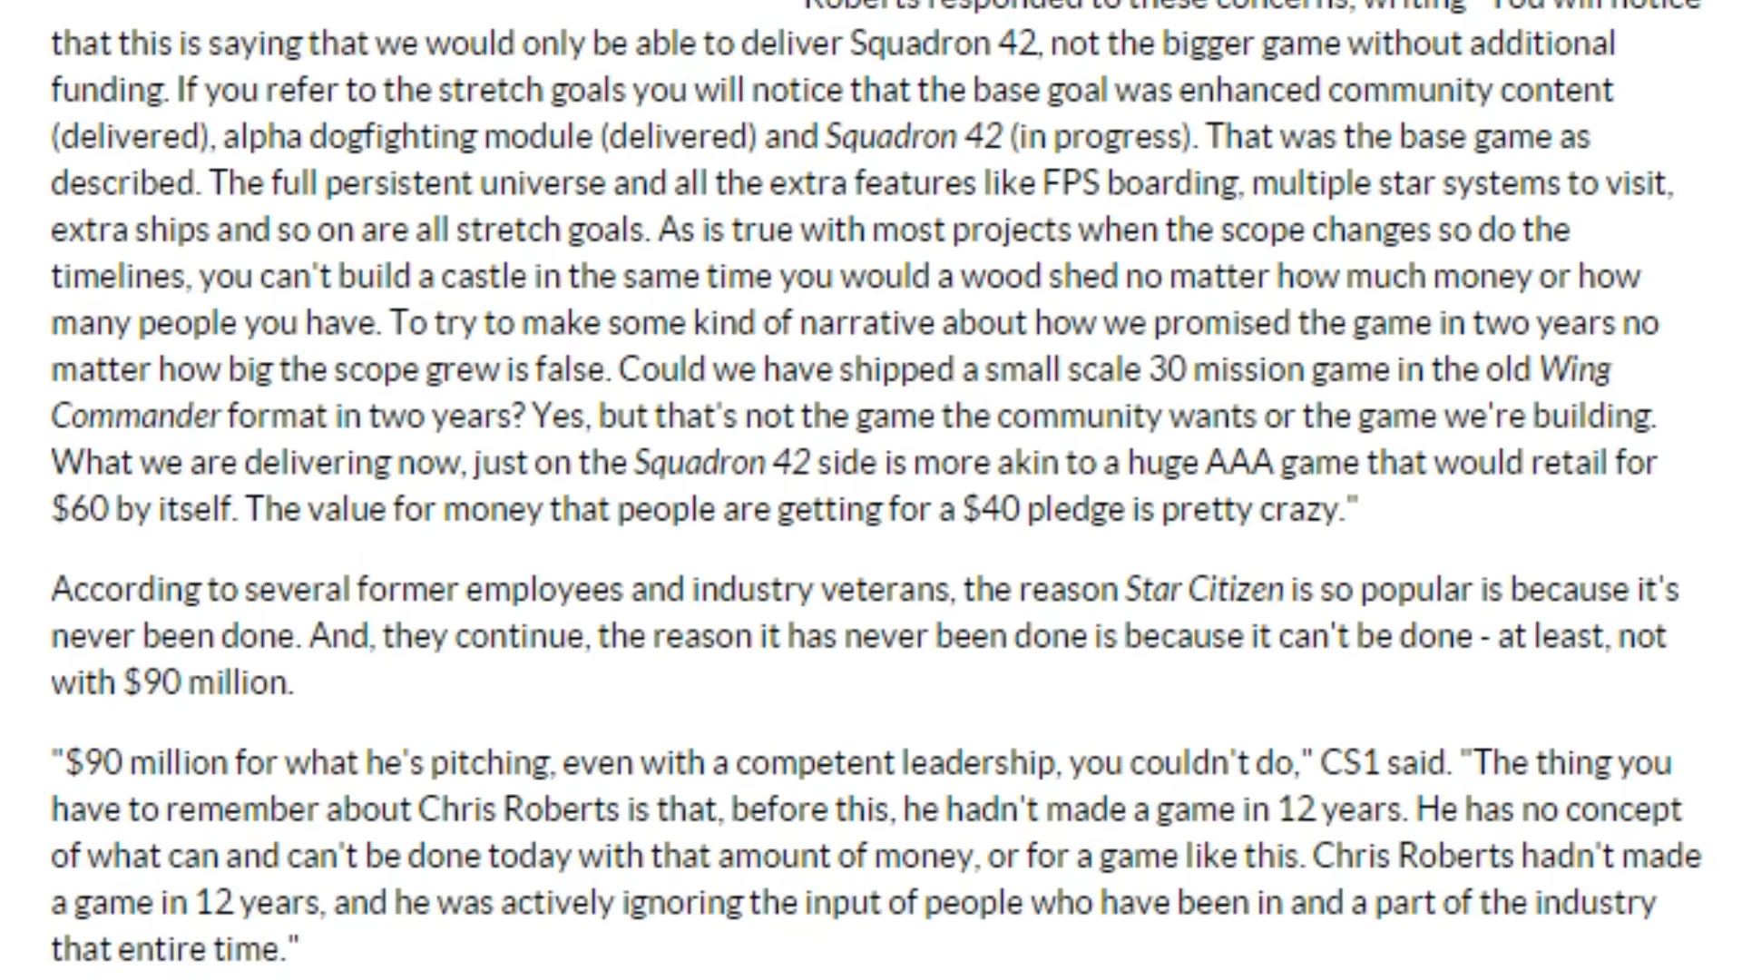
scroll("down", 3)
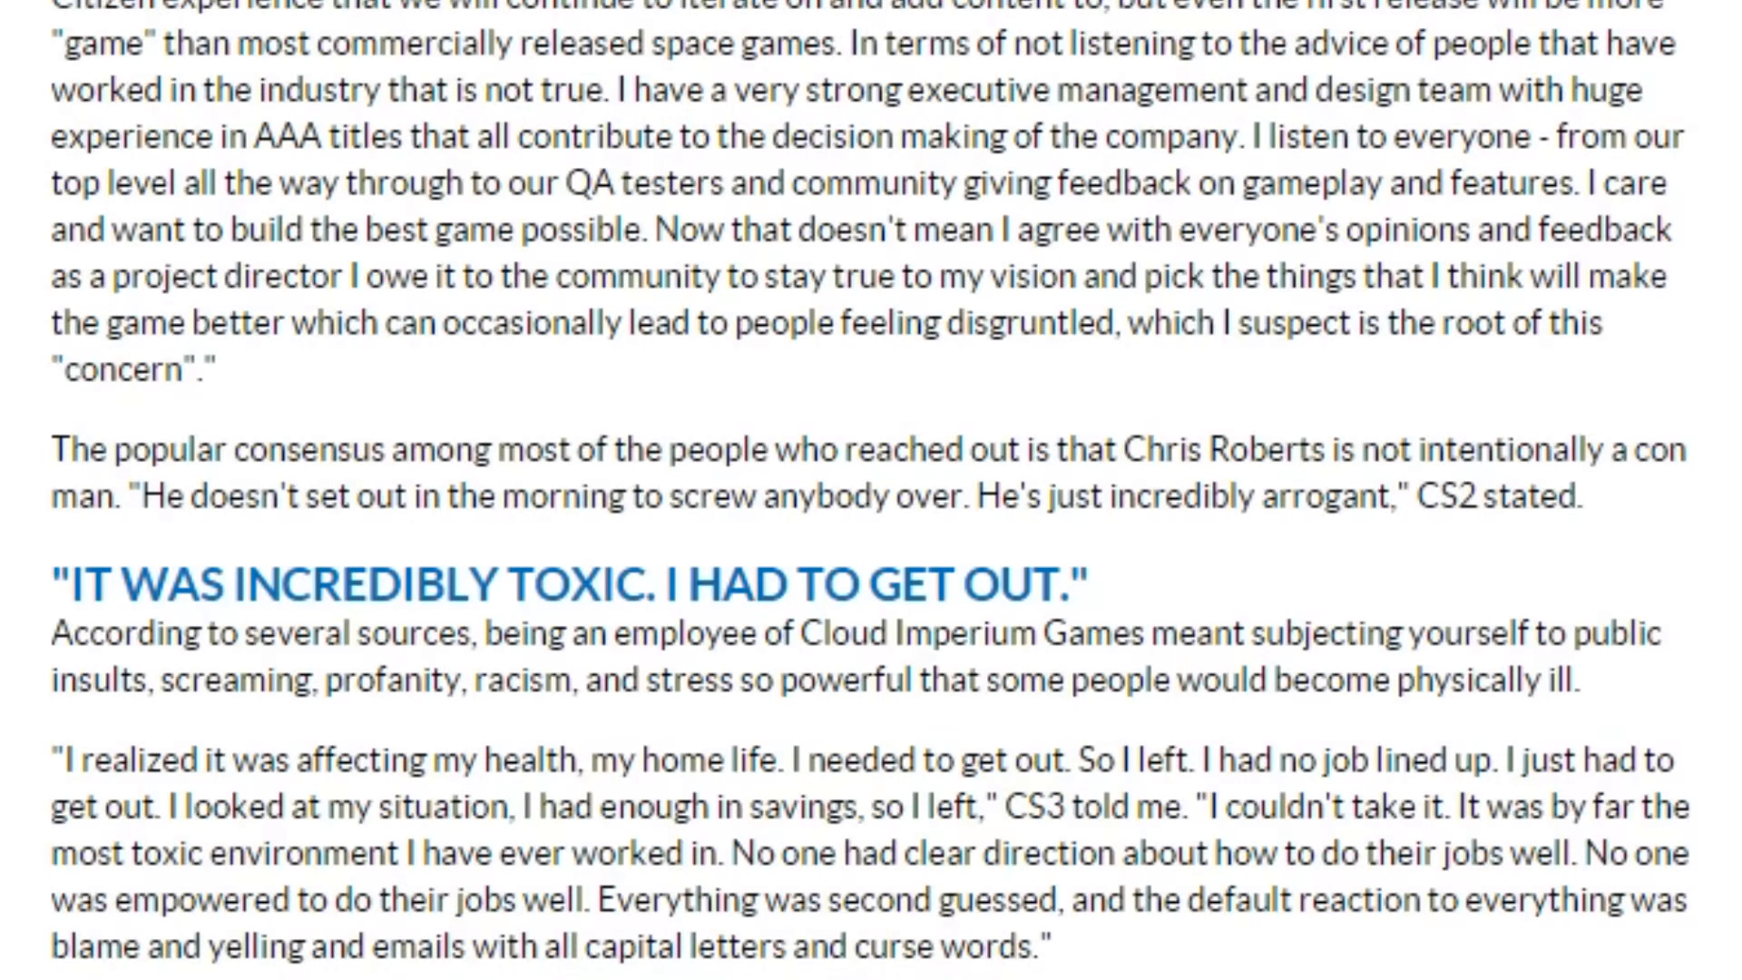
scroll("down", 3)
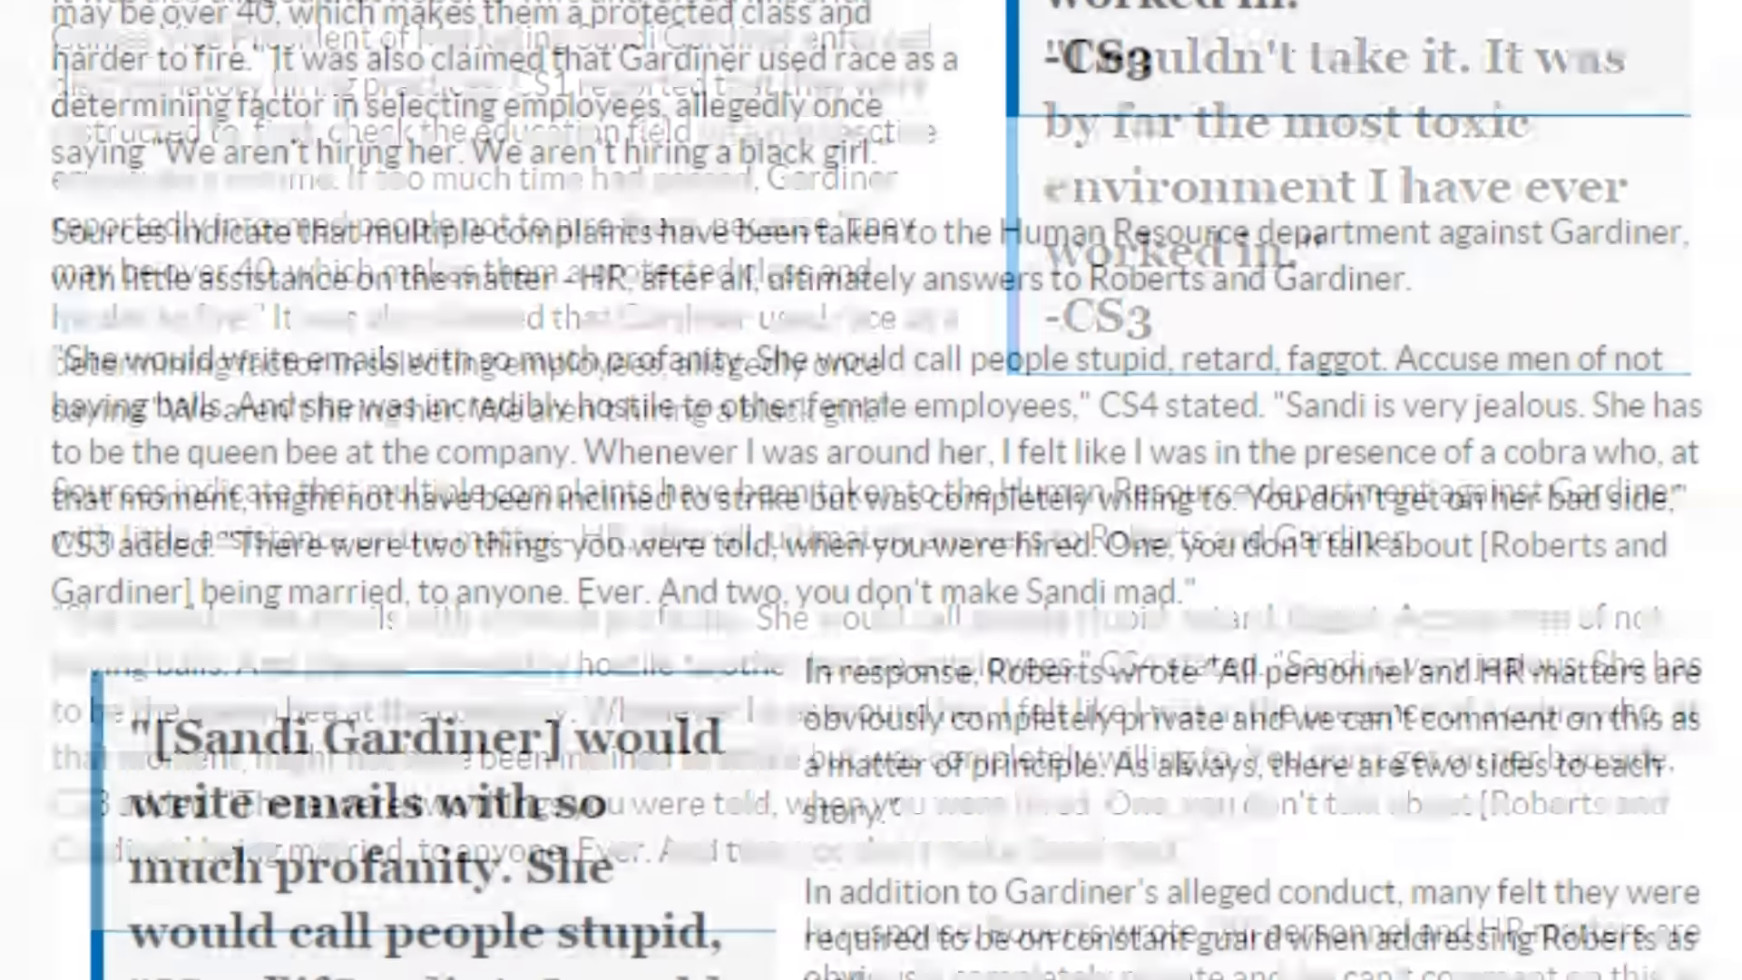
scroll("down", 3)
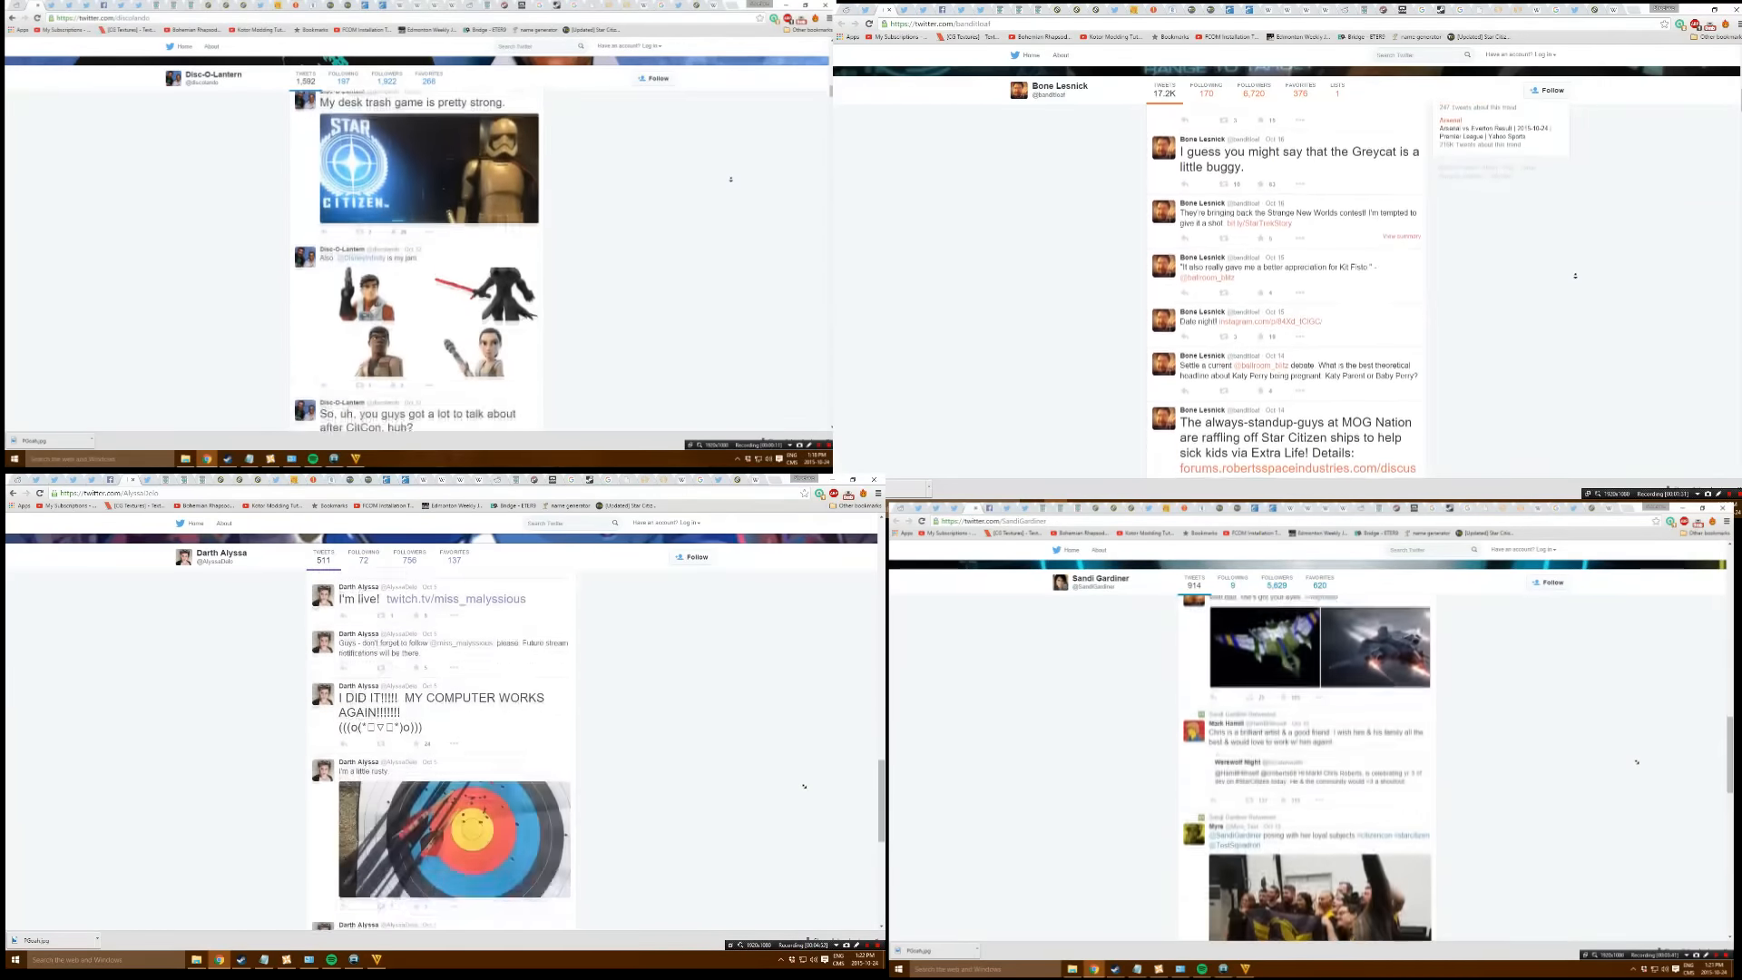
Scroll down the studio employees' Twitter timelines to review recent tweets
scroll("down", 3)
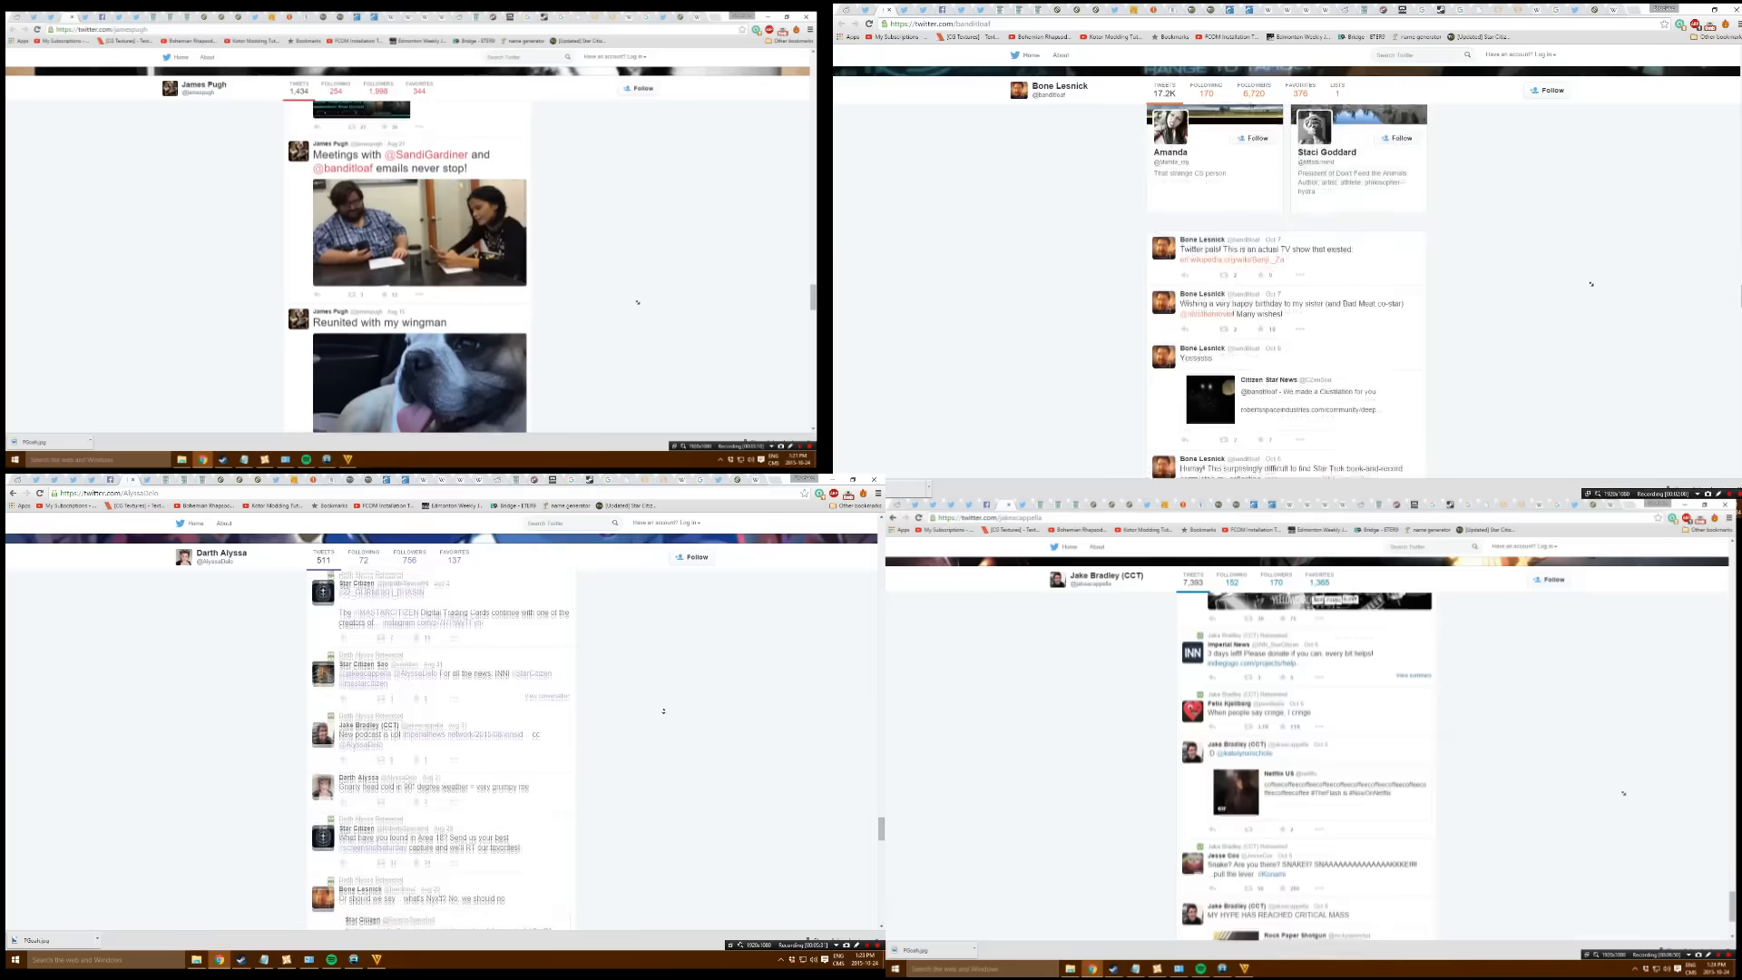
scroll("down", 3)
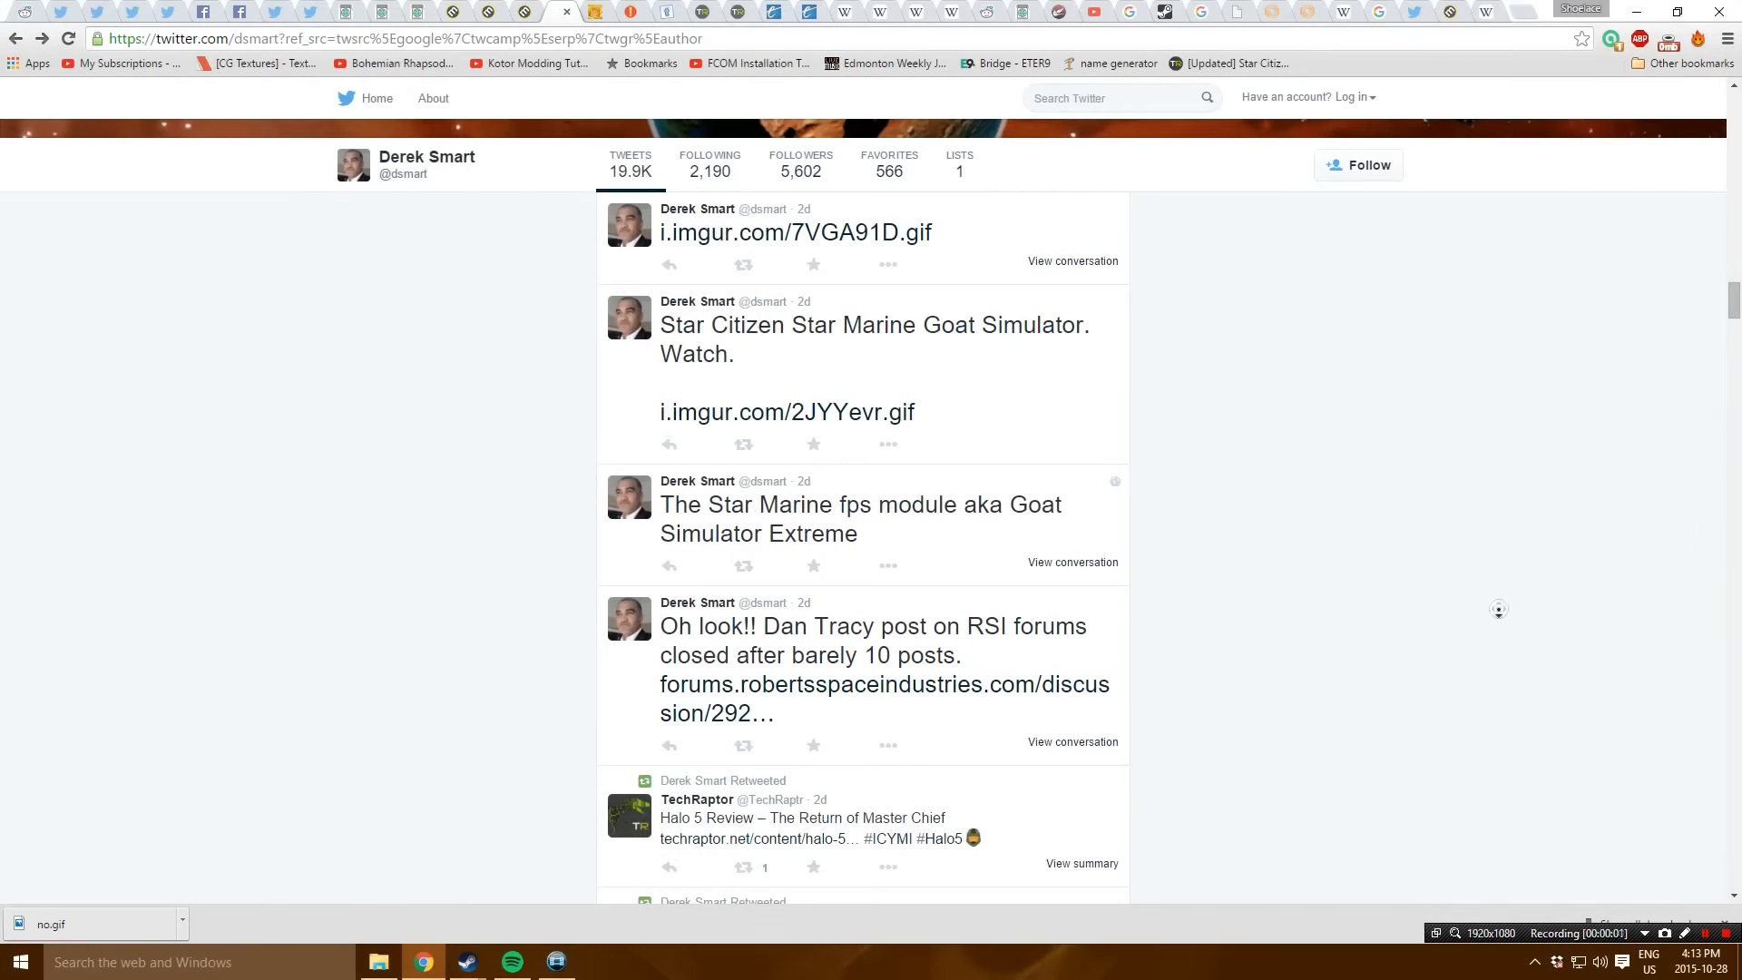
Scroll Derek Smart's timeline past the 'Who is left at CIG?' tweet down to the gameplay GIF posts
scroll("down", 3)
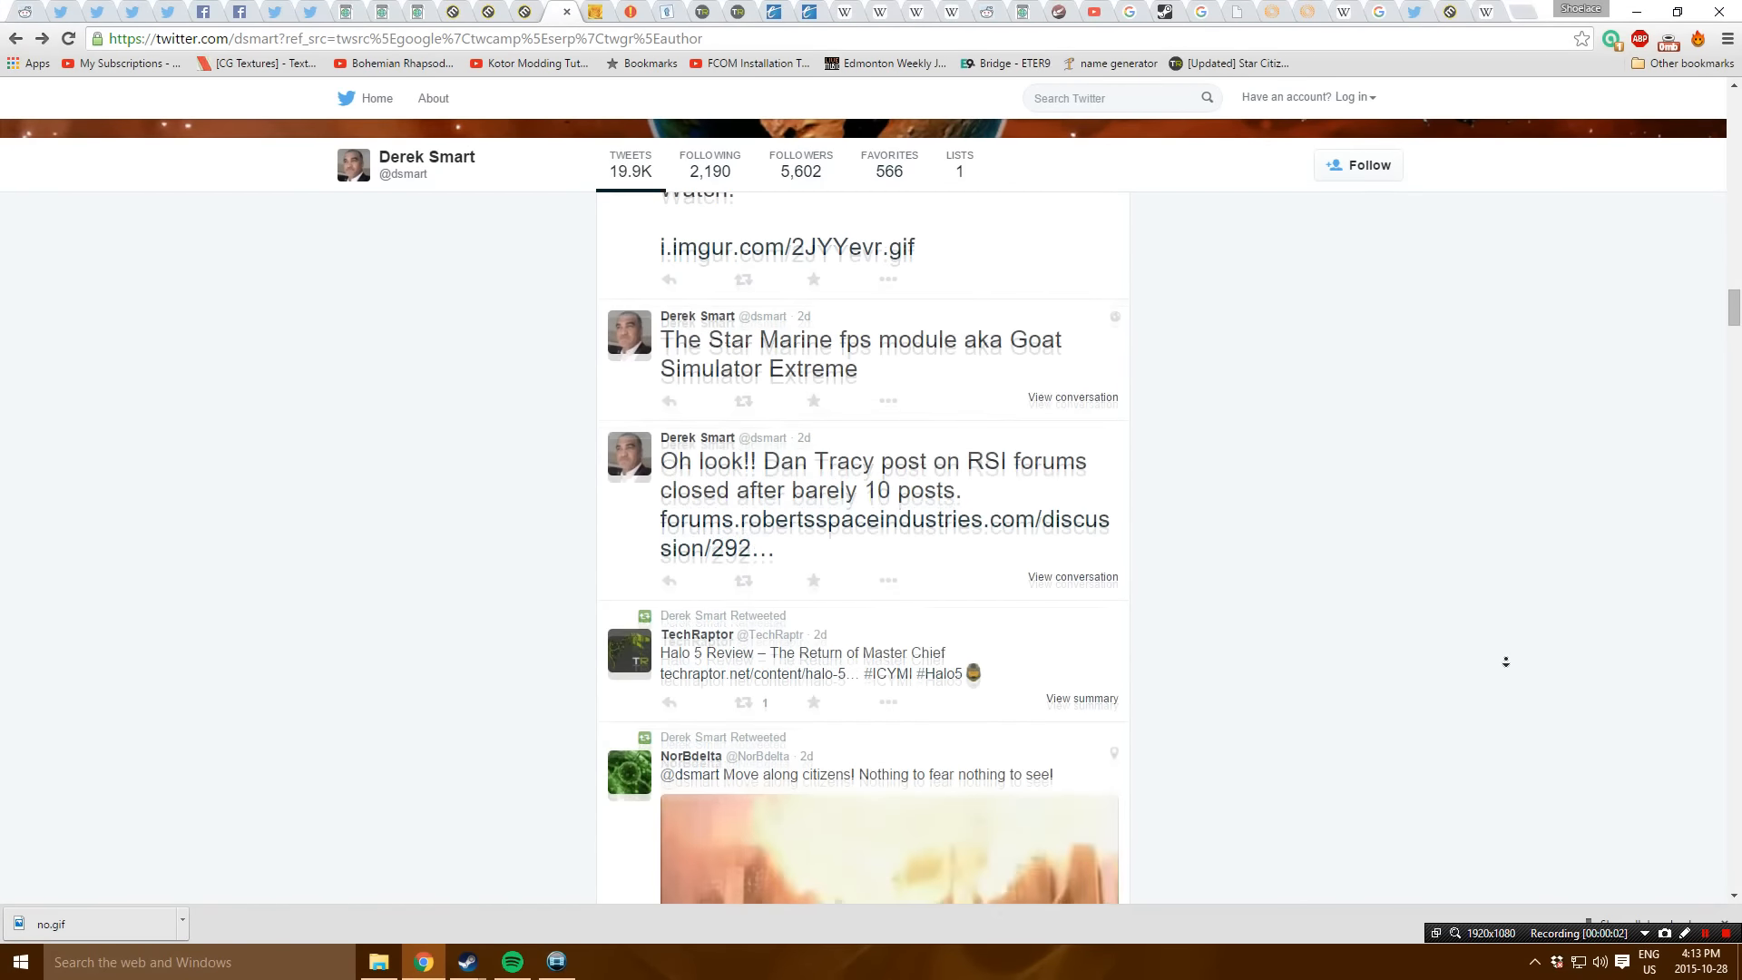
scroll("down", 3)
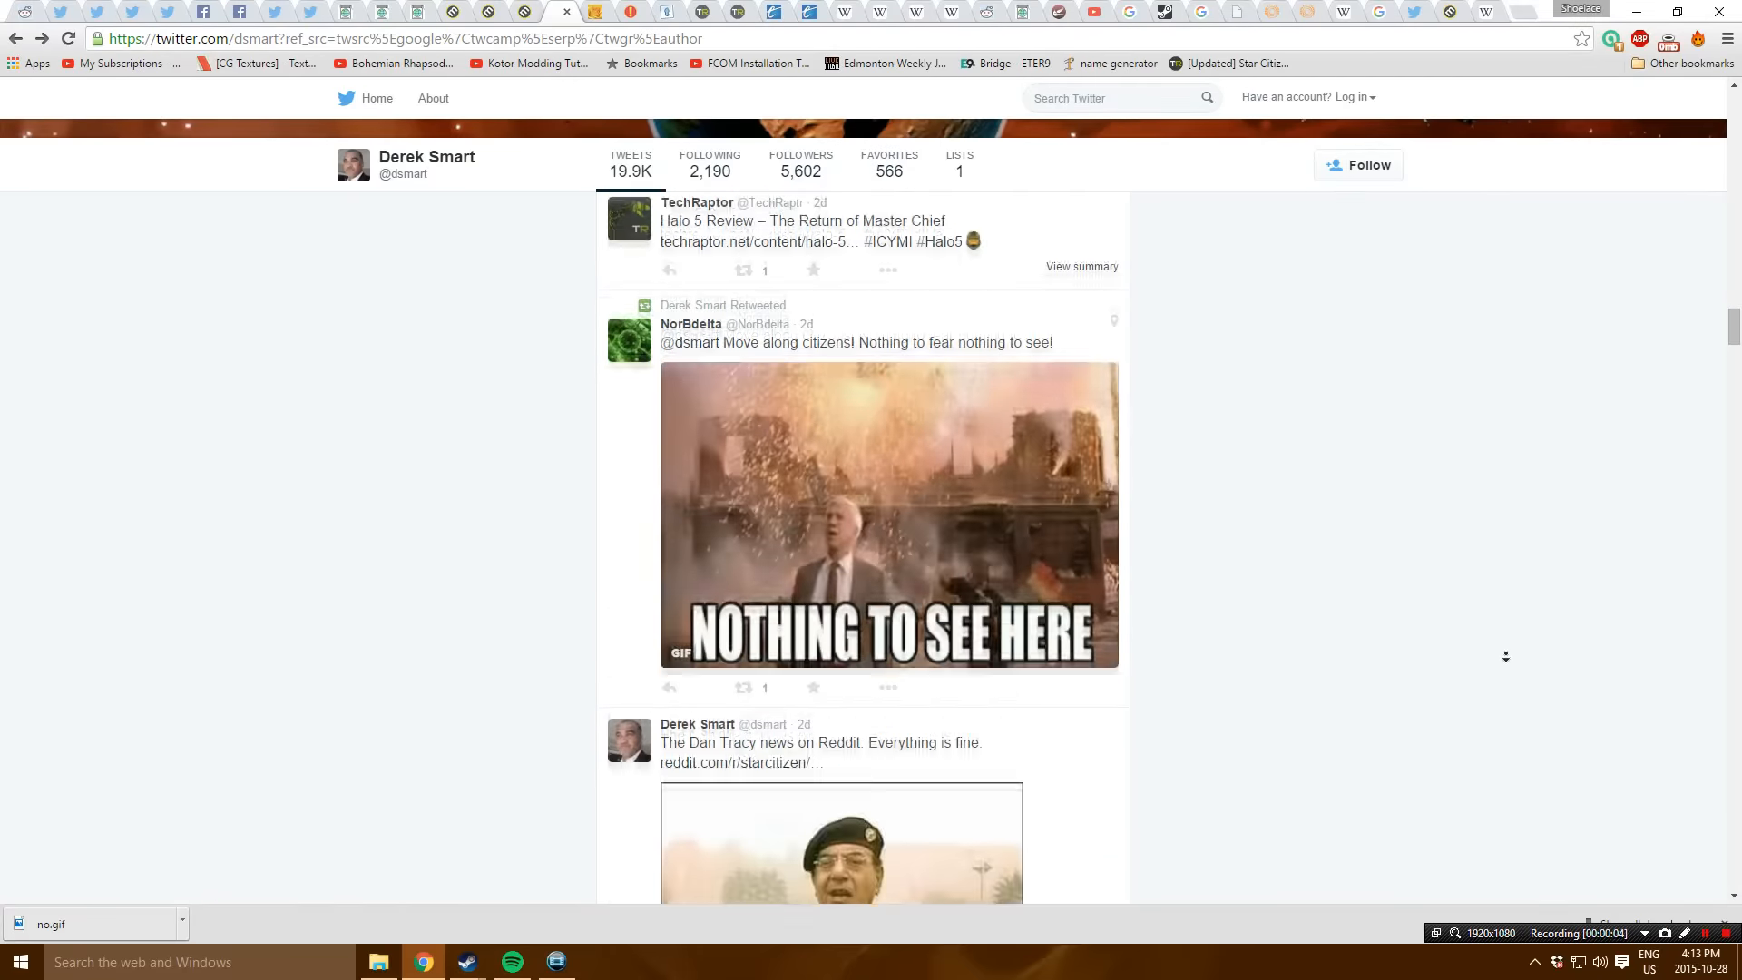
scroll("down", 3)
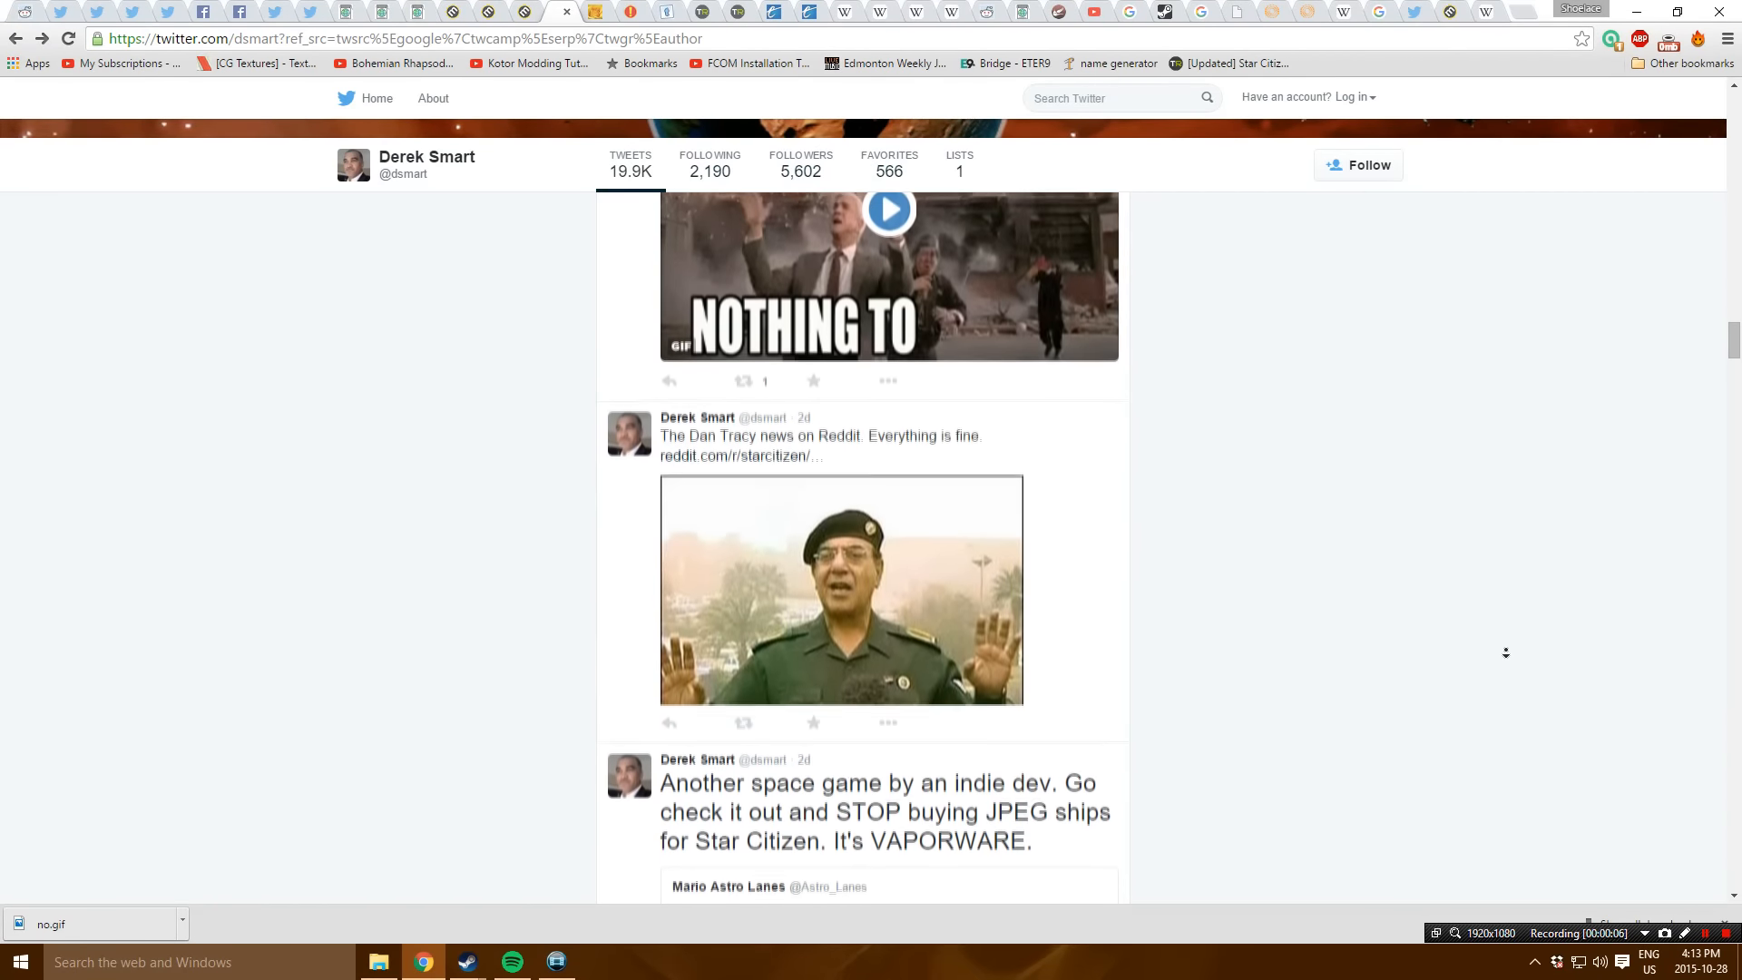
scroll("down", 3)
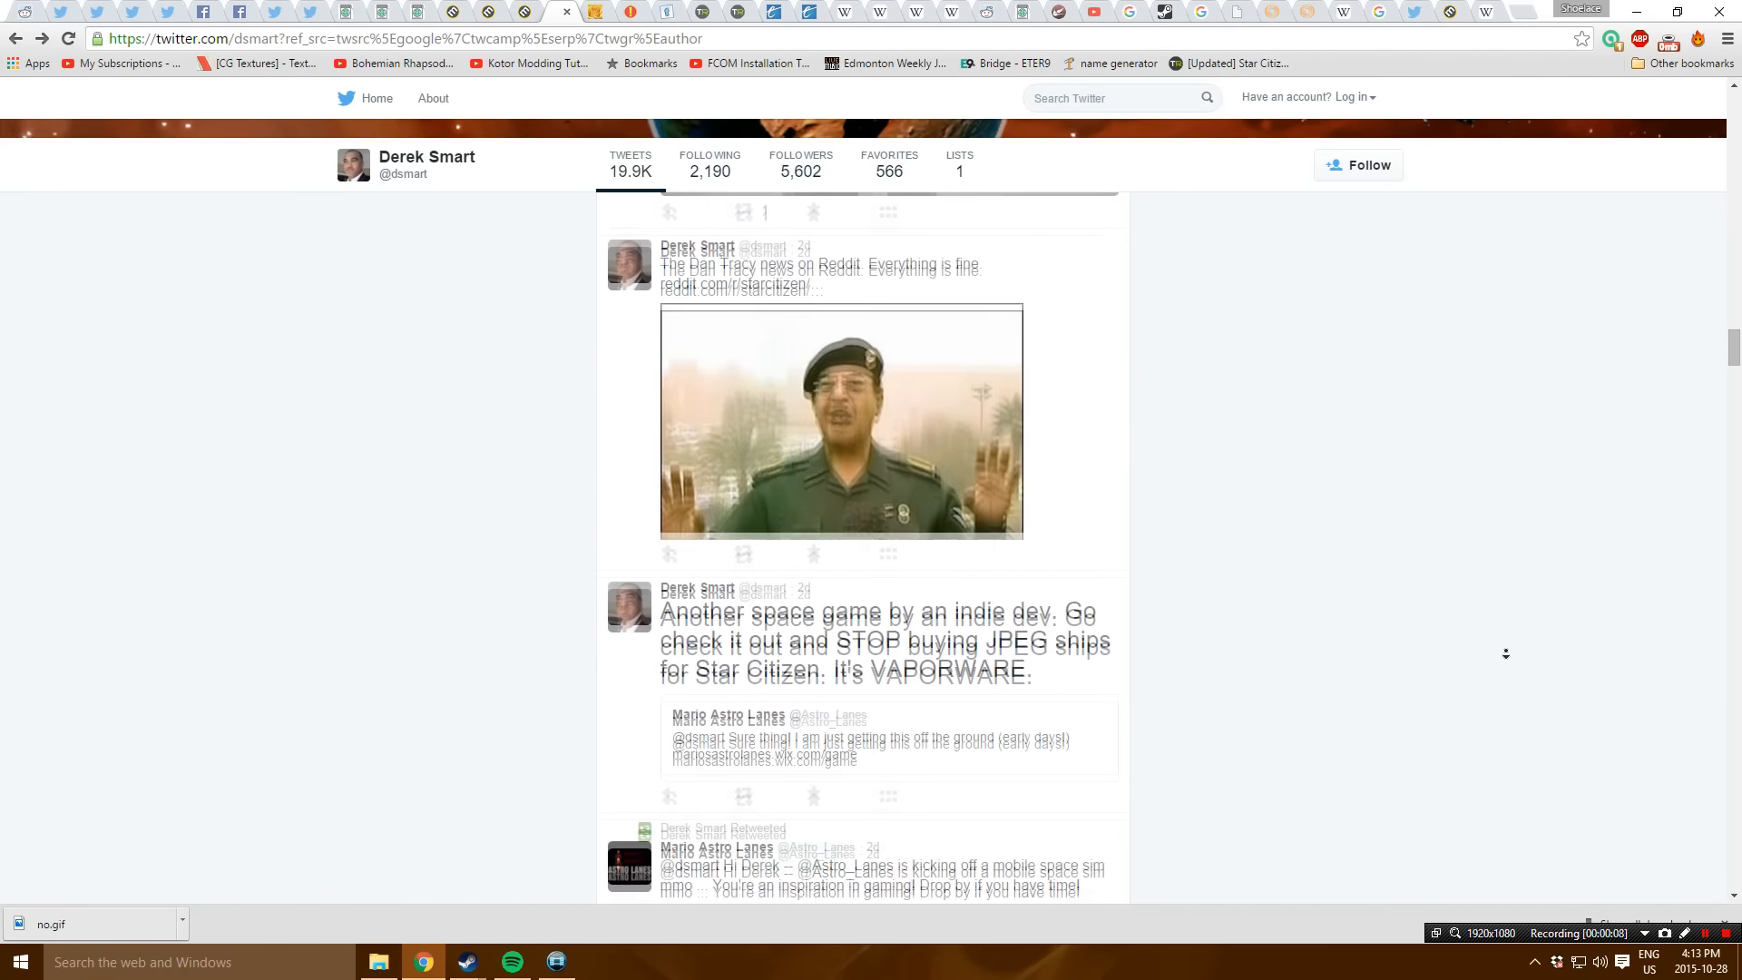
scroll("down", 3)
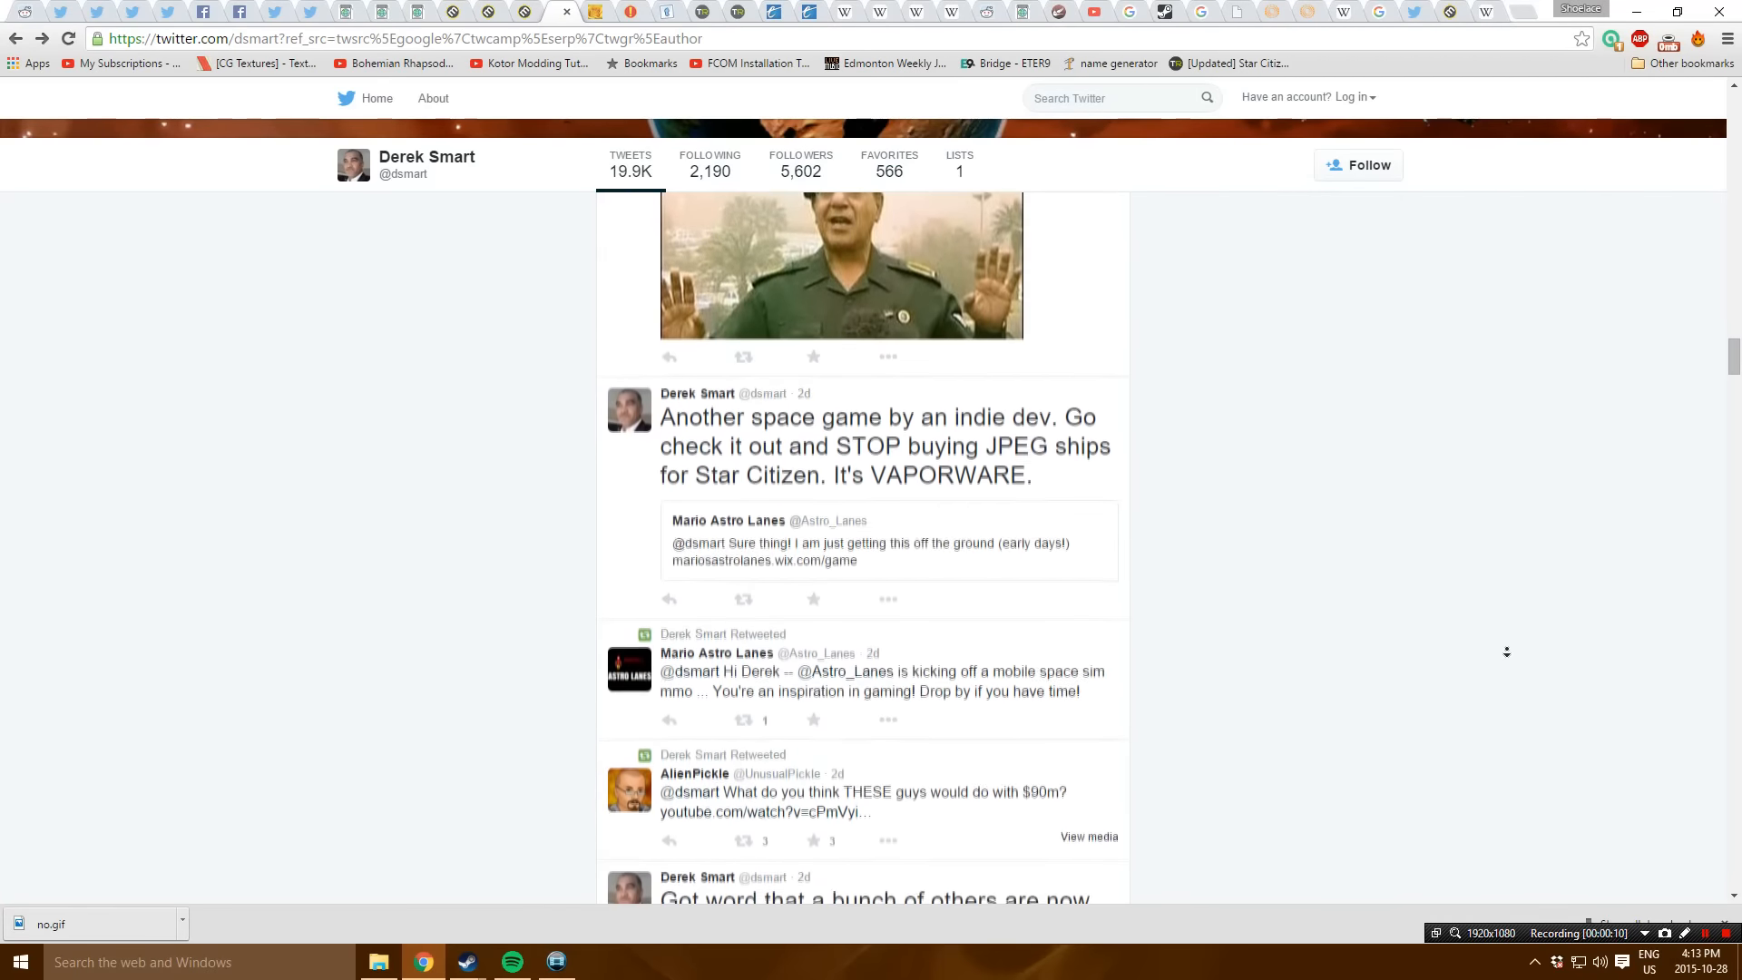
scroll("down", 3)
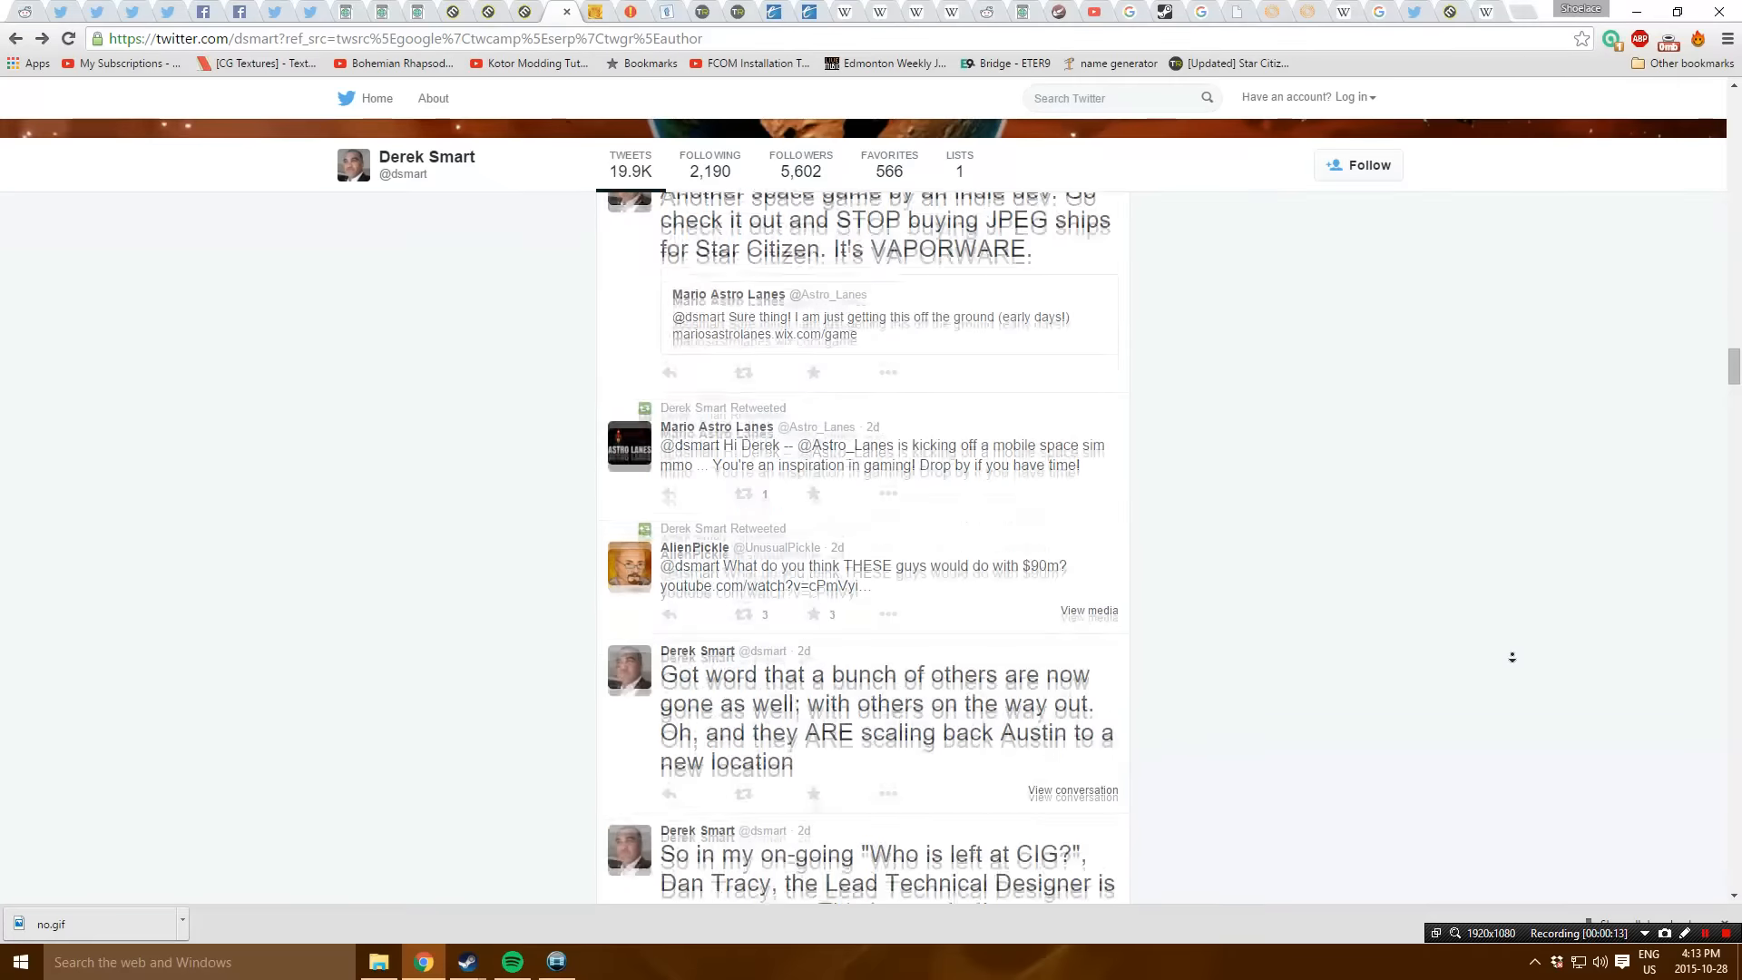
scroll("down", 3)
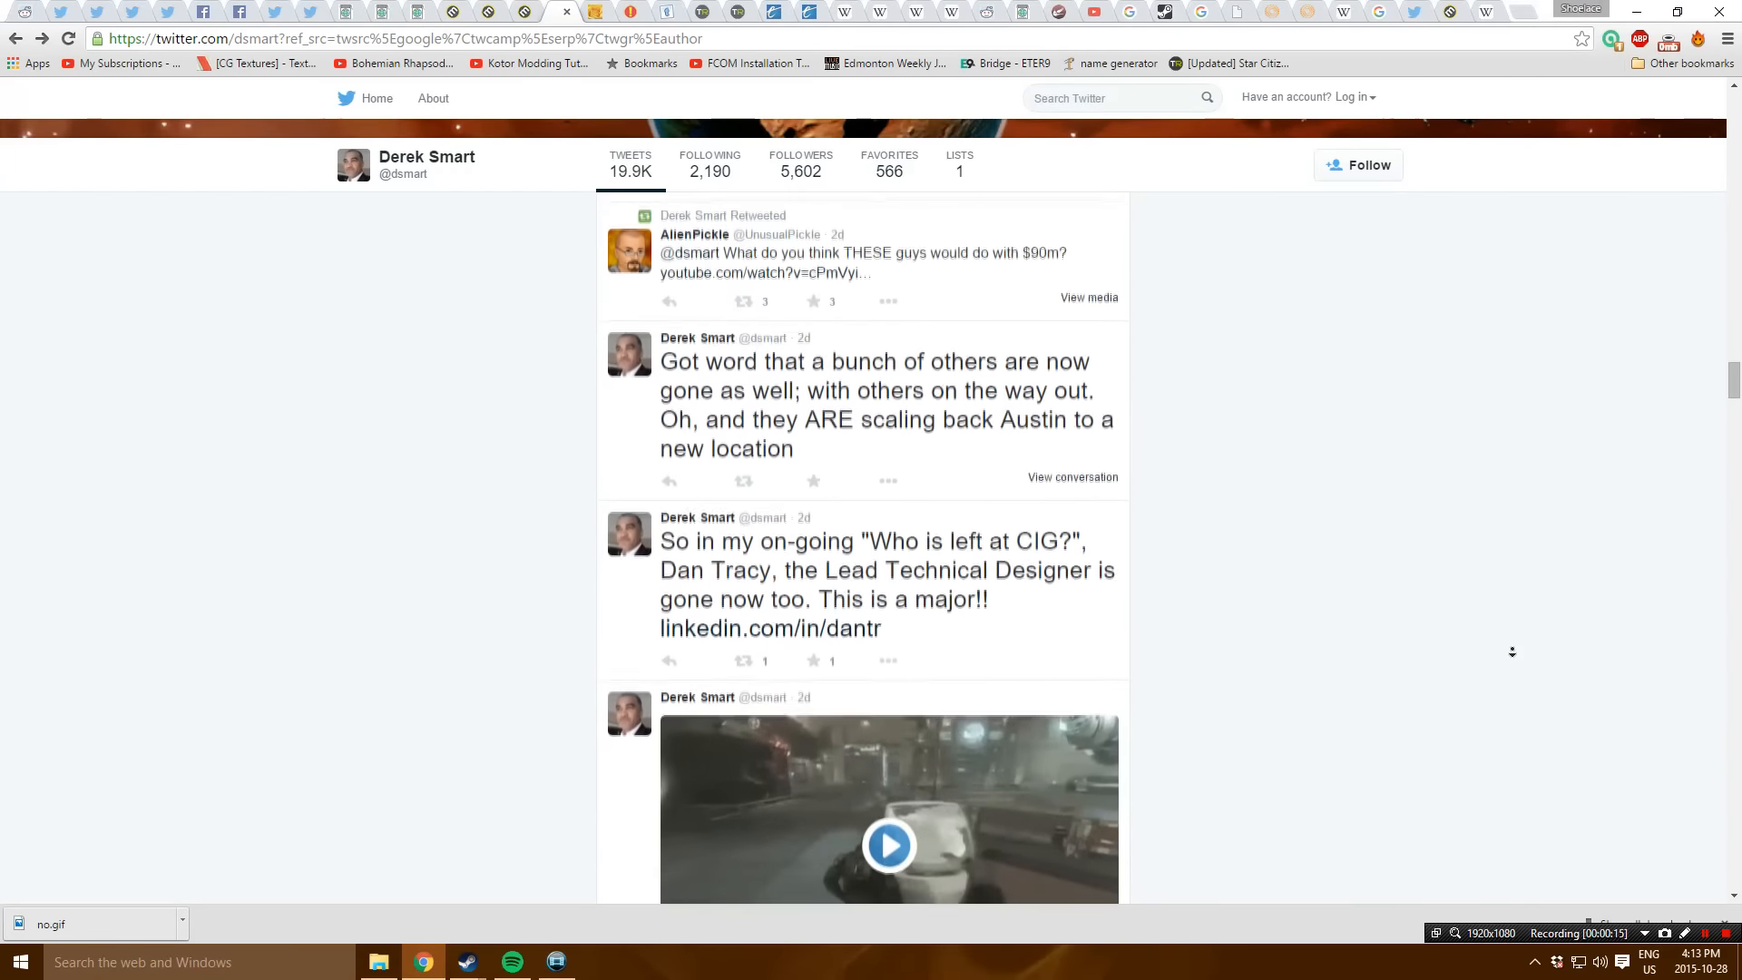
scroll("down", 3)
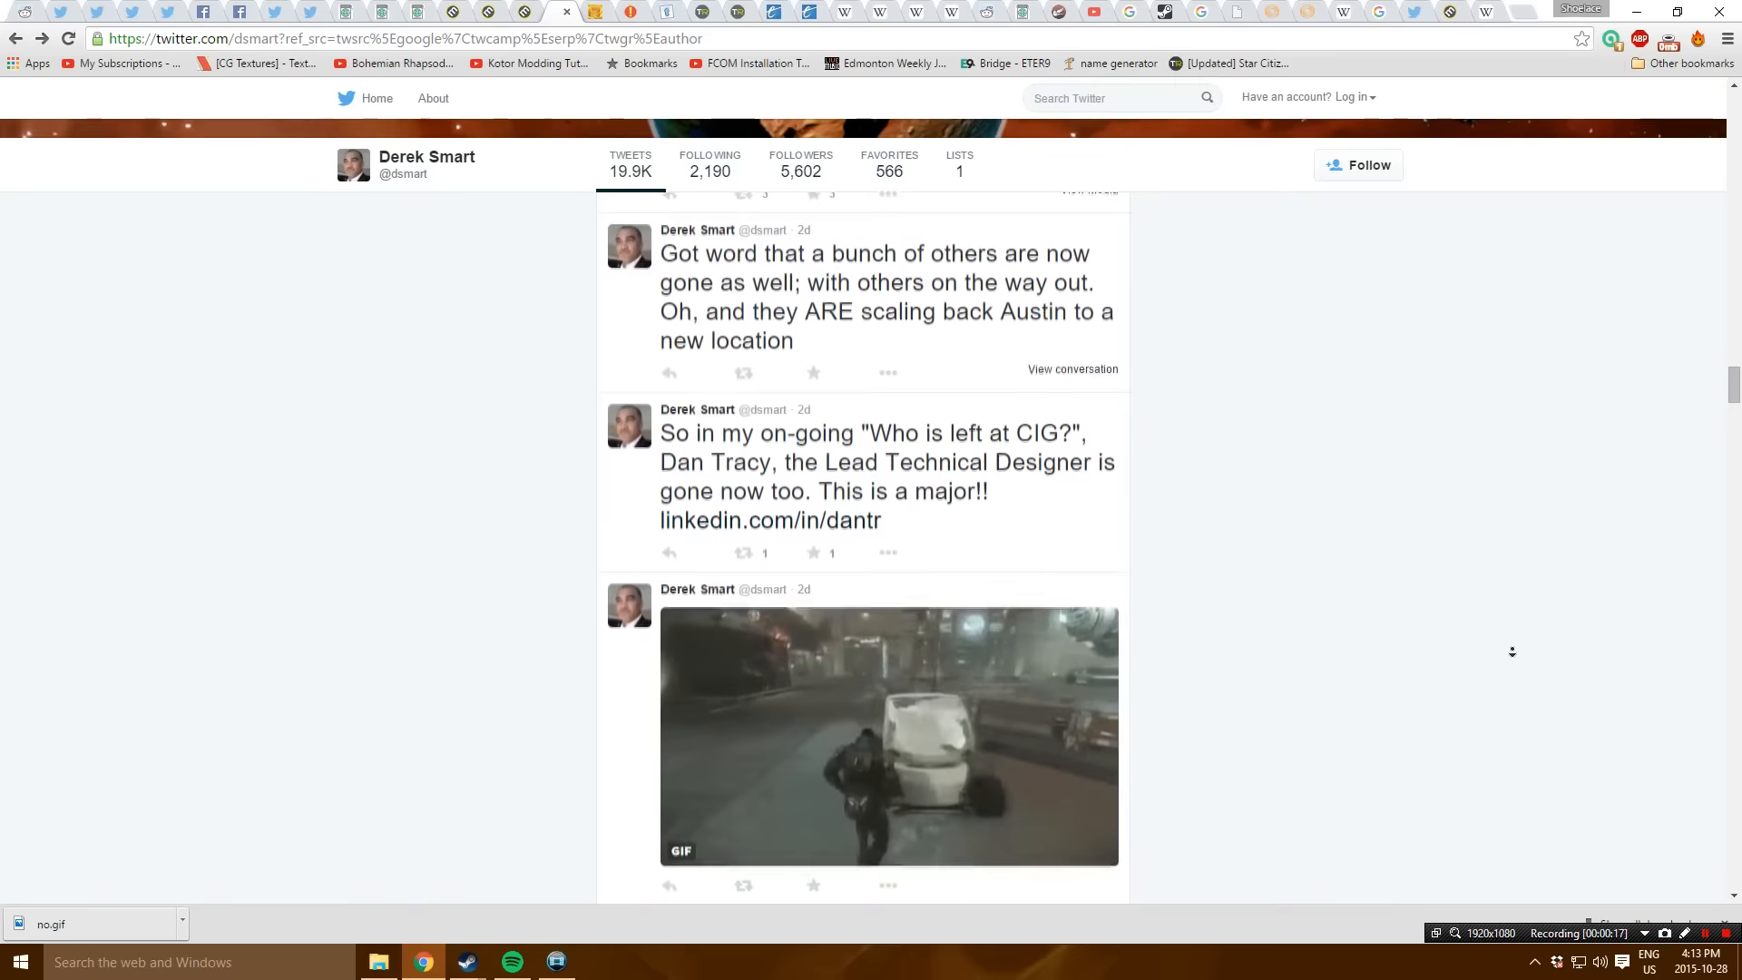
scroll("down", 3)
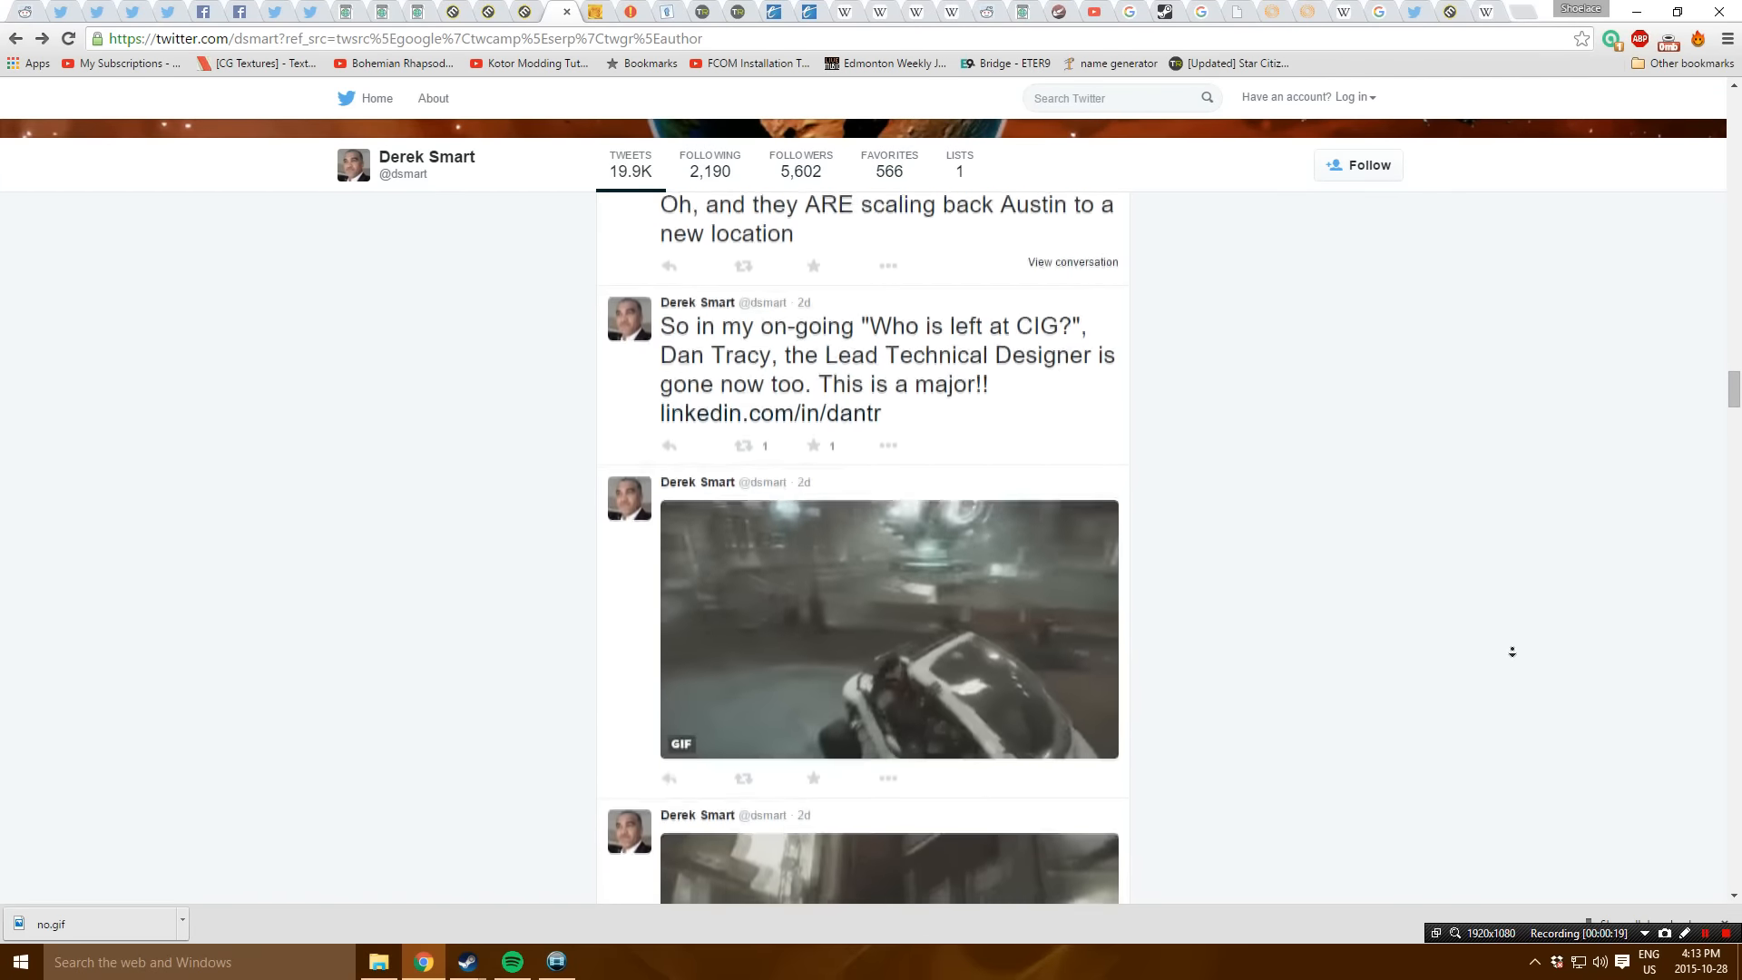
scroll("down", 3)
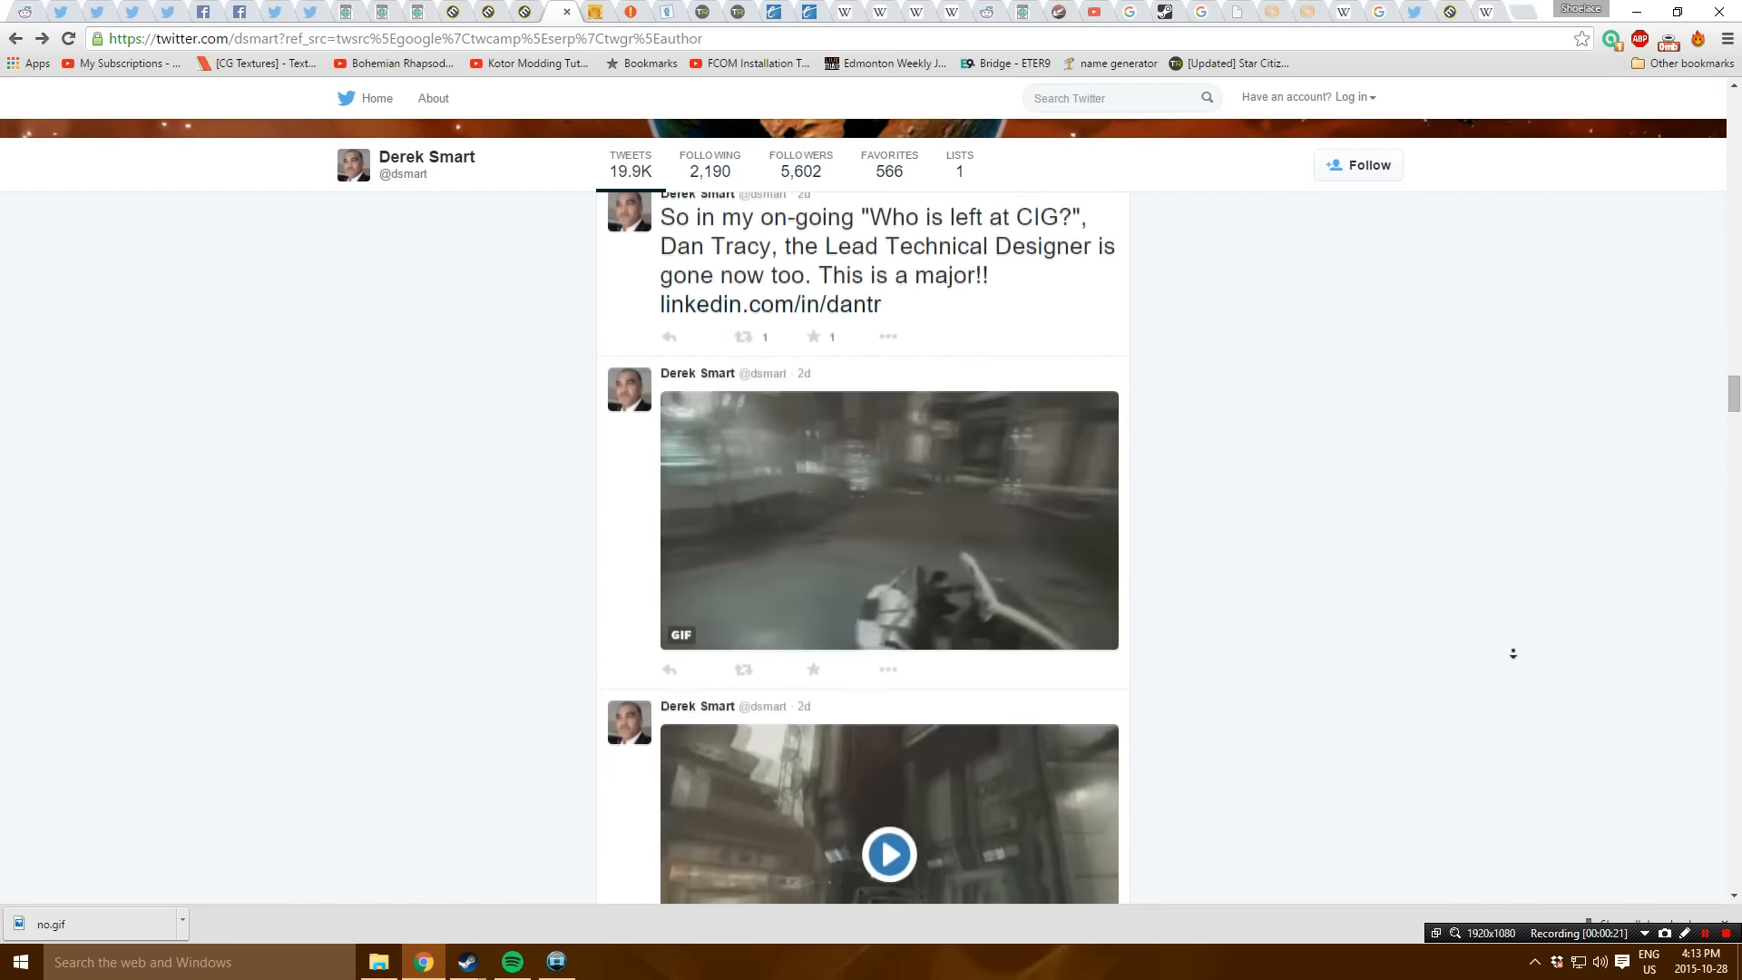
scroll("down", 3)
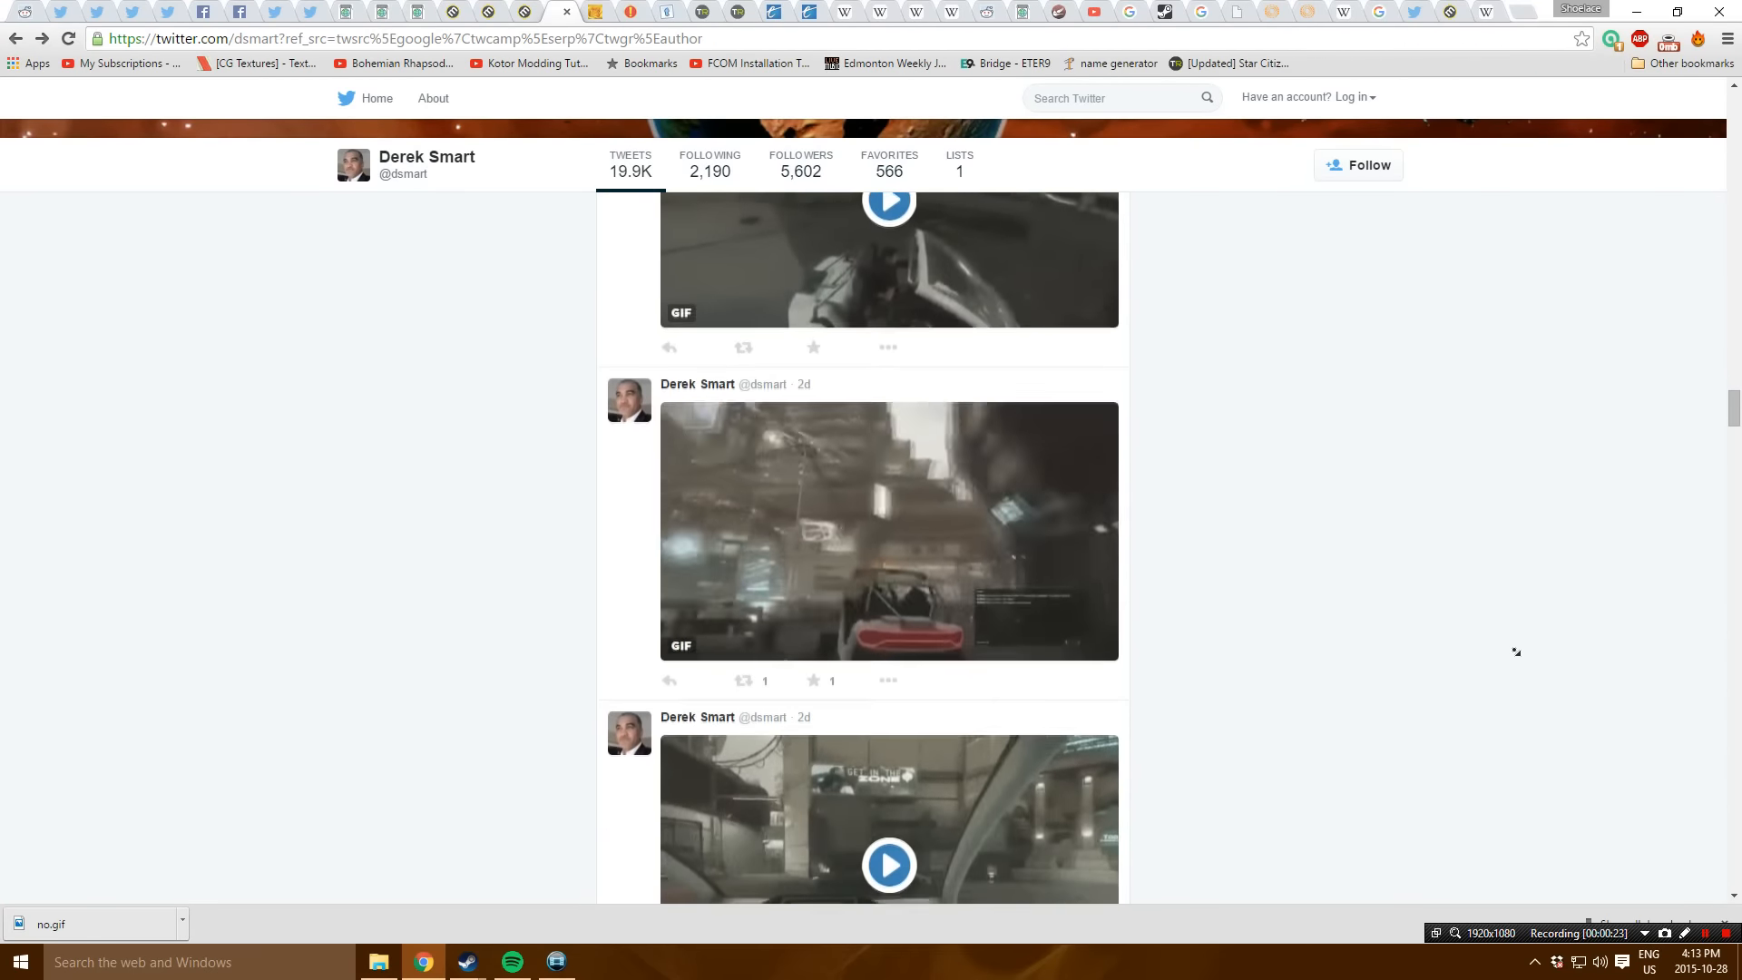
scroll("down", 3)
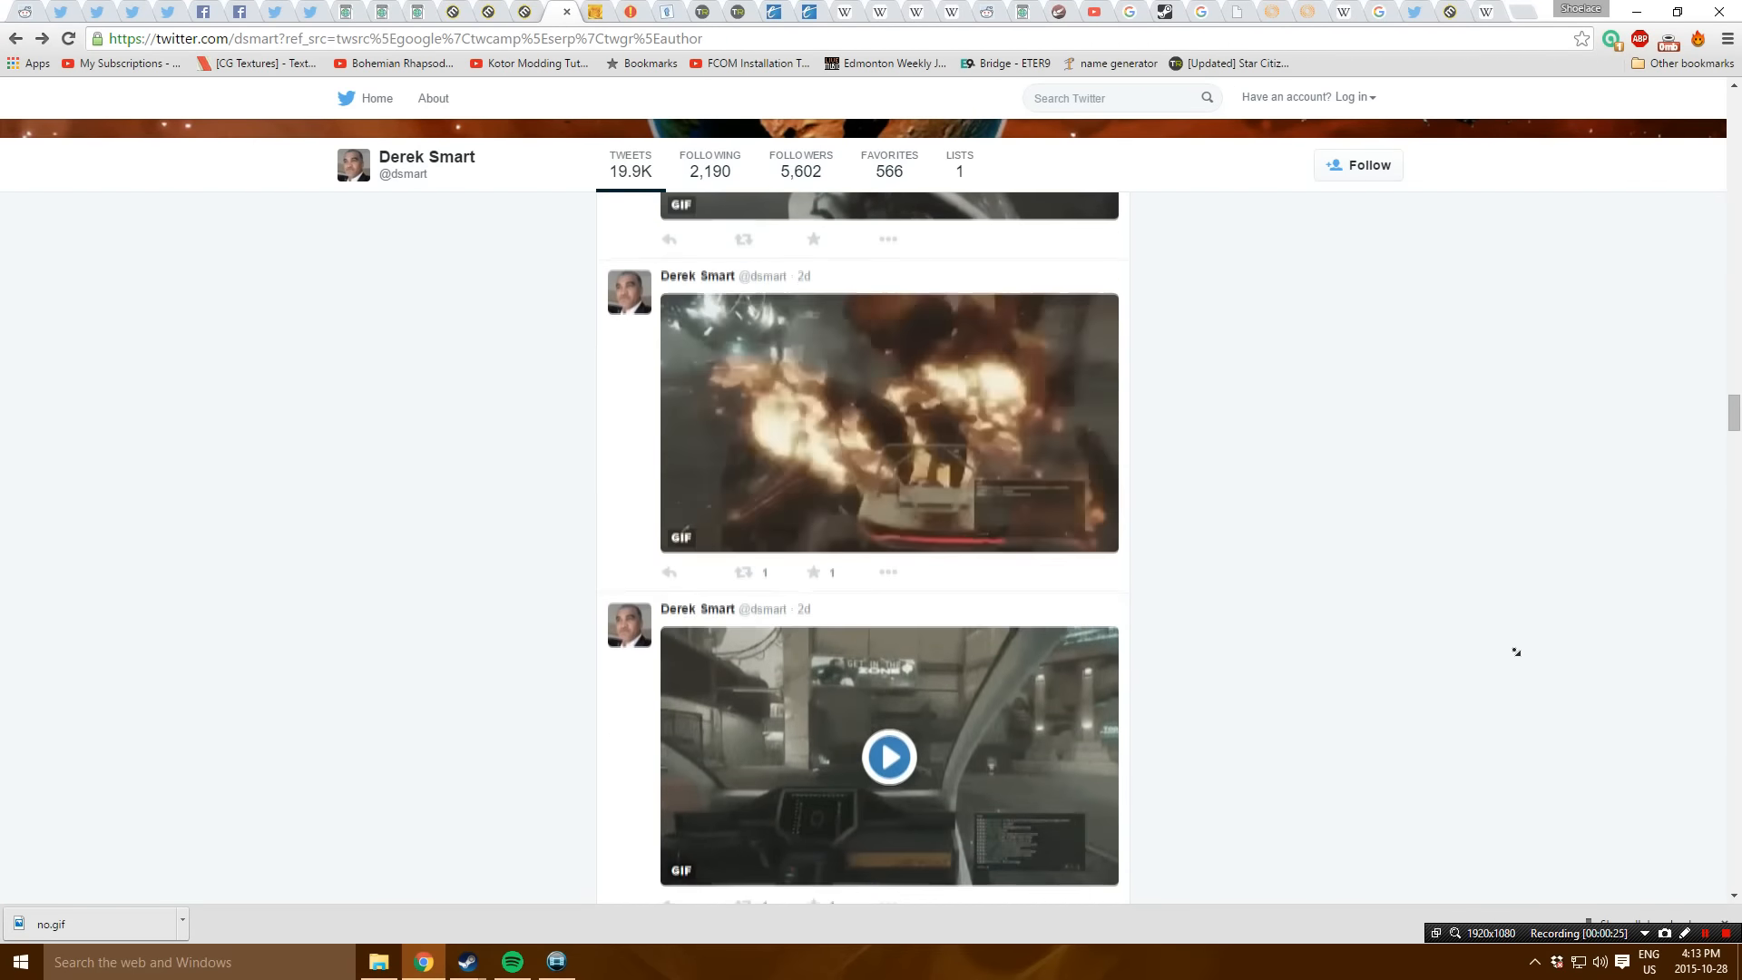
scroll("down", 3)
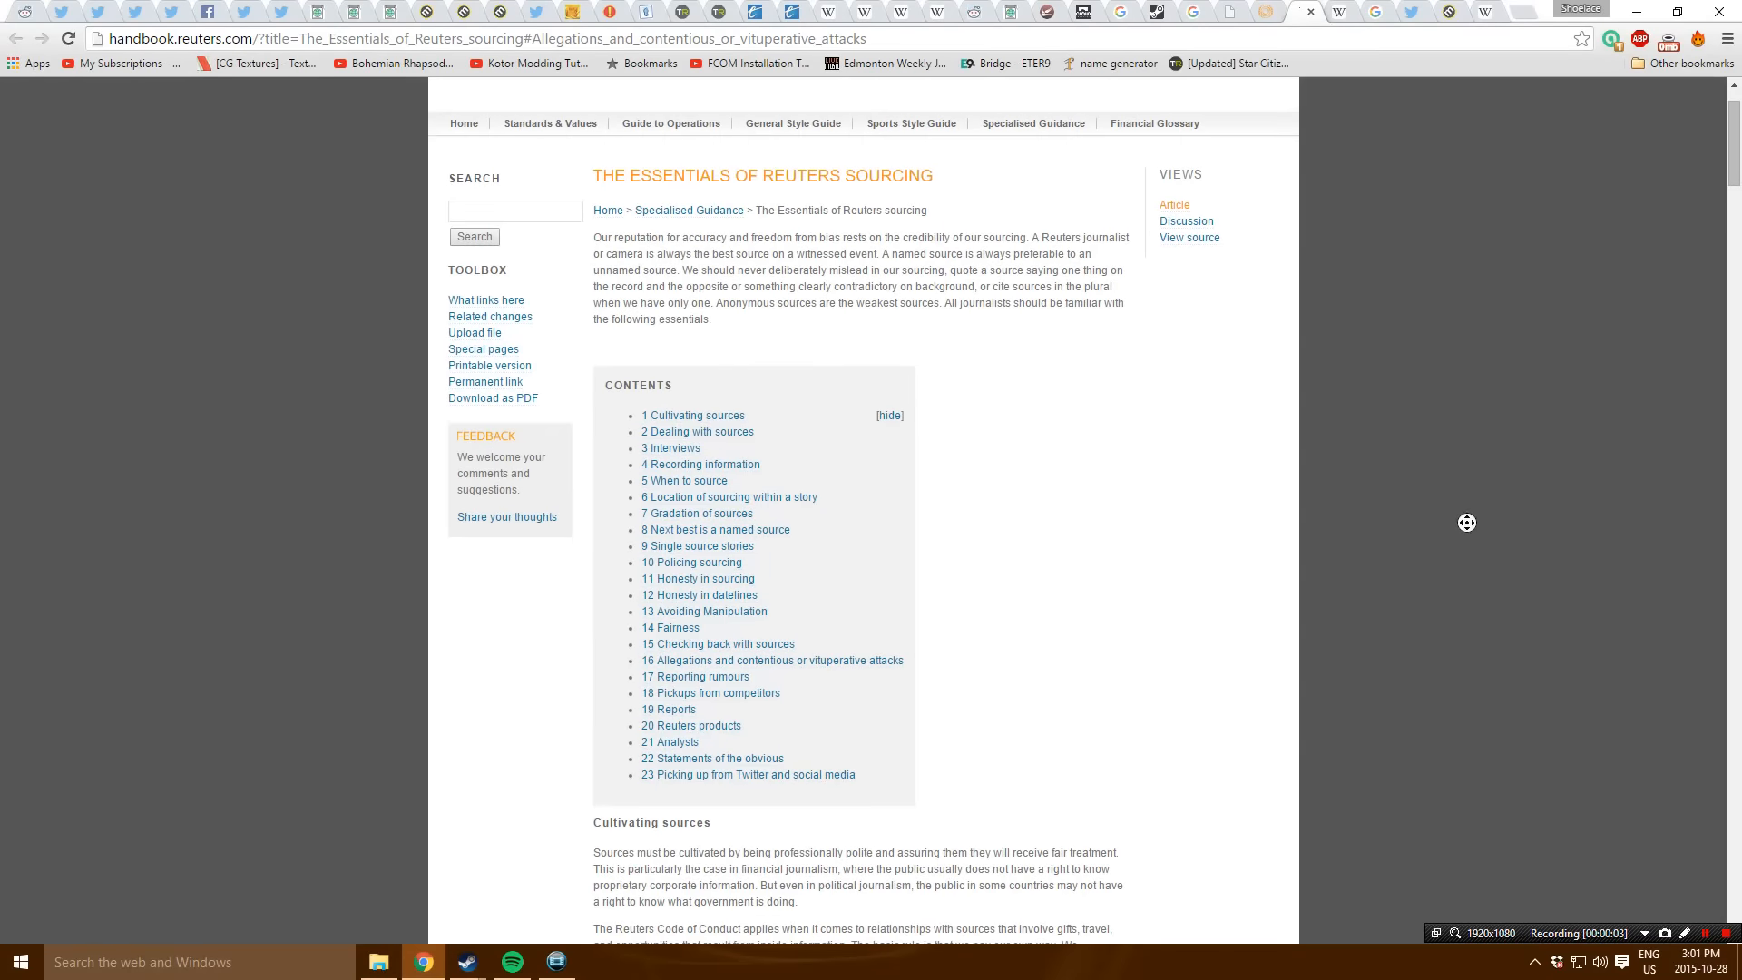
Scroll the Reuters sourcing handbook to 'Allegations and contentious or vituperative attacks'
scroll("up", 3)
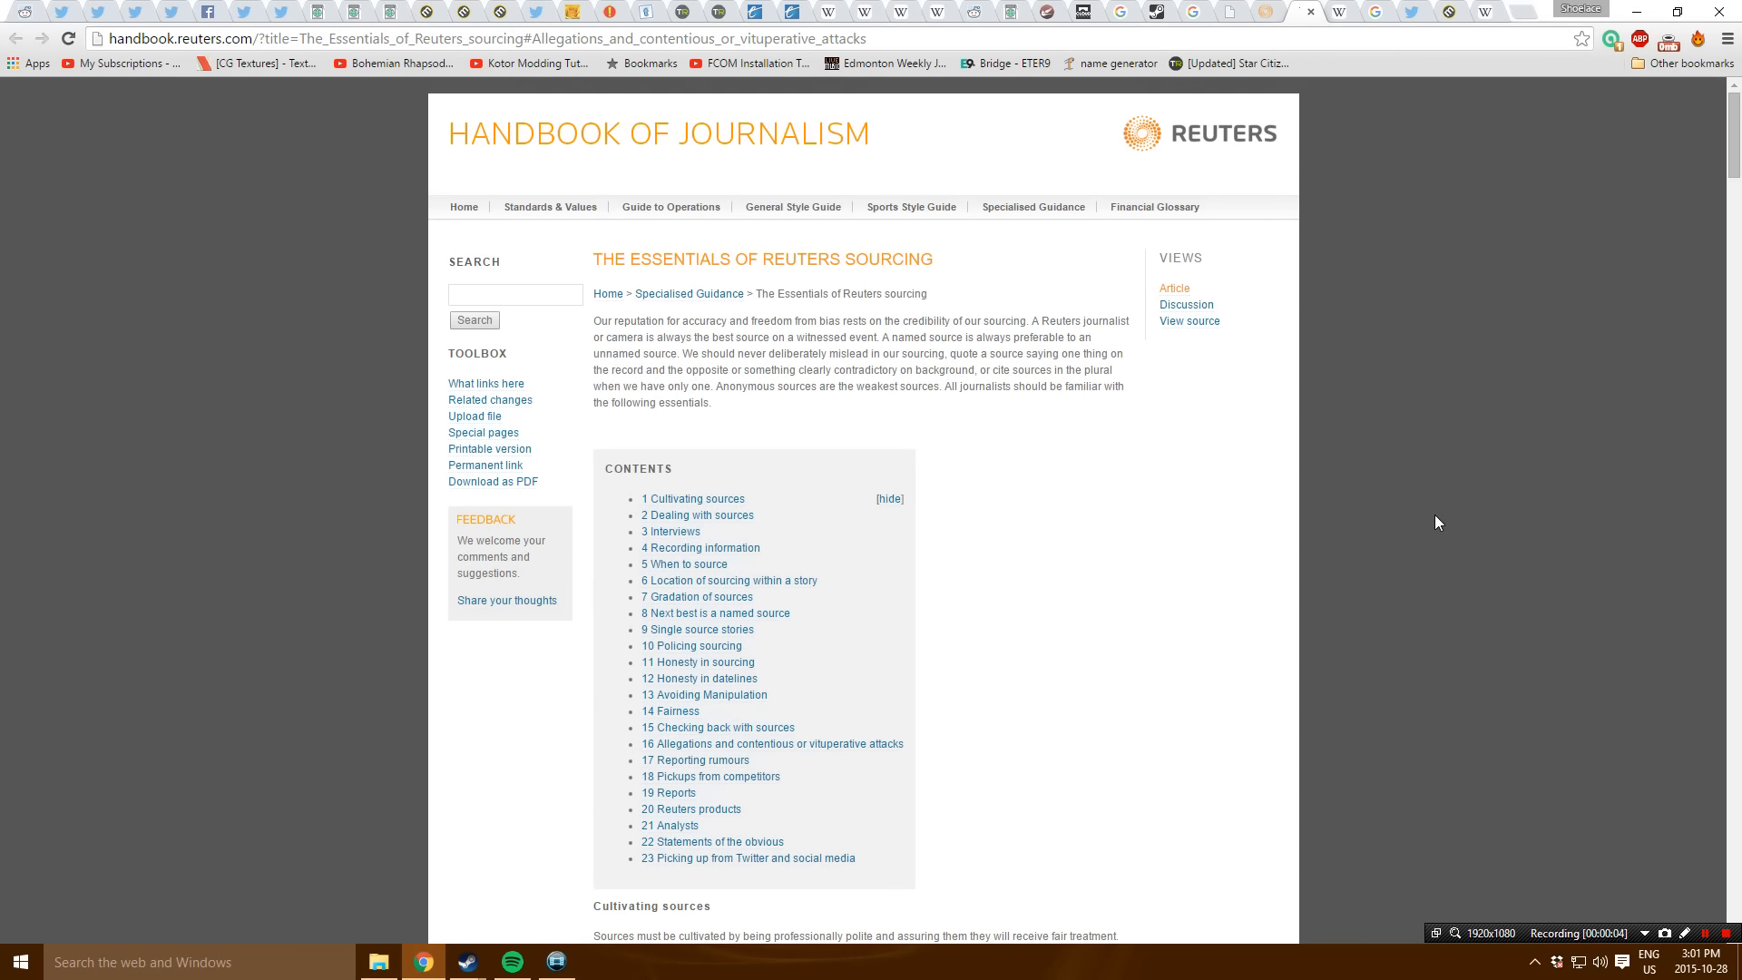
scroll("down", 3)
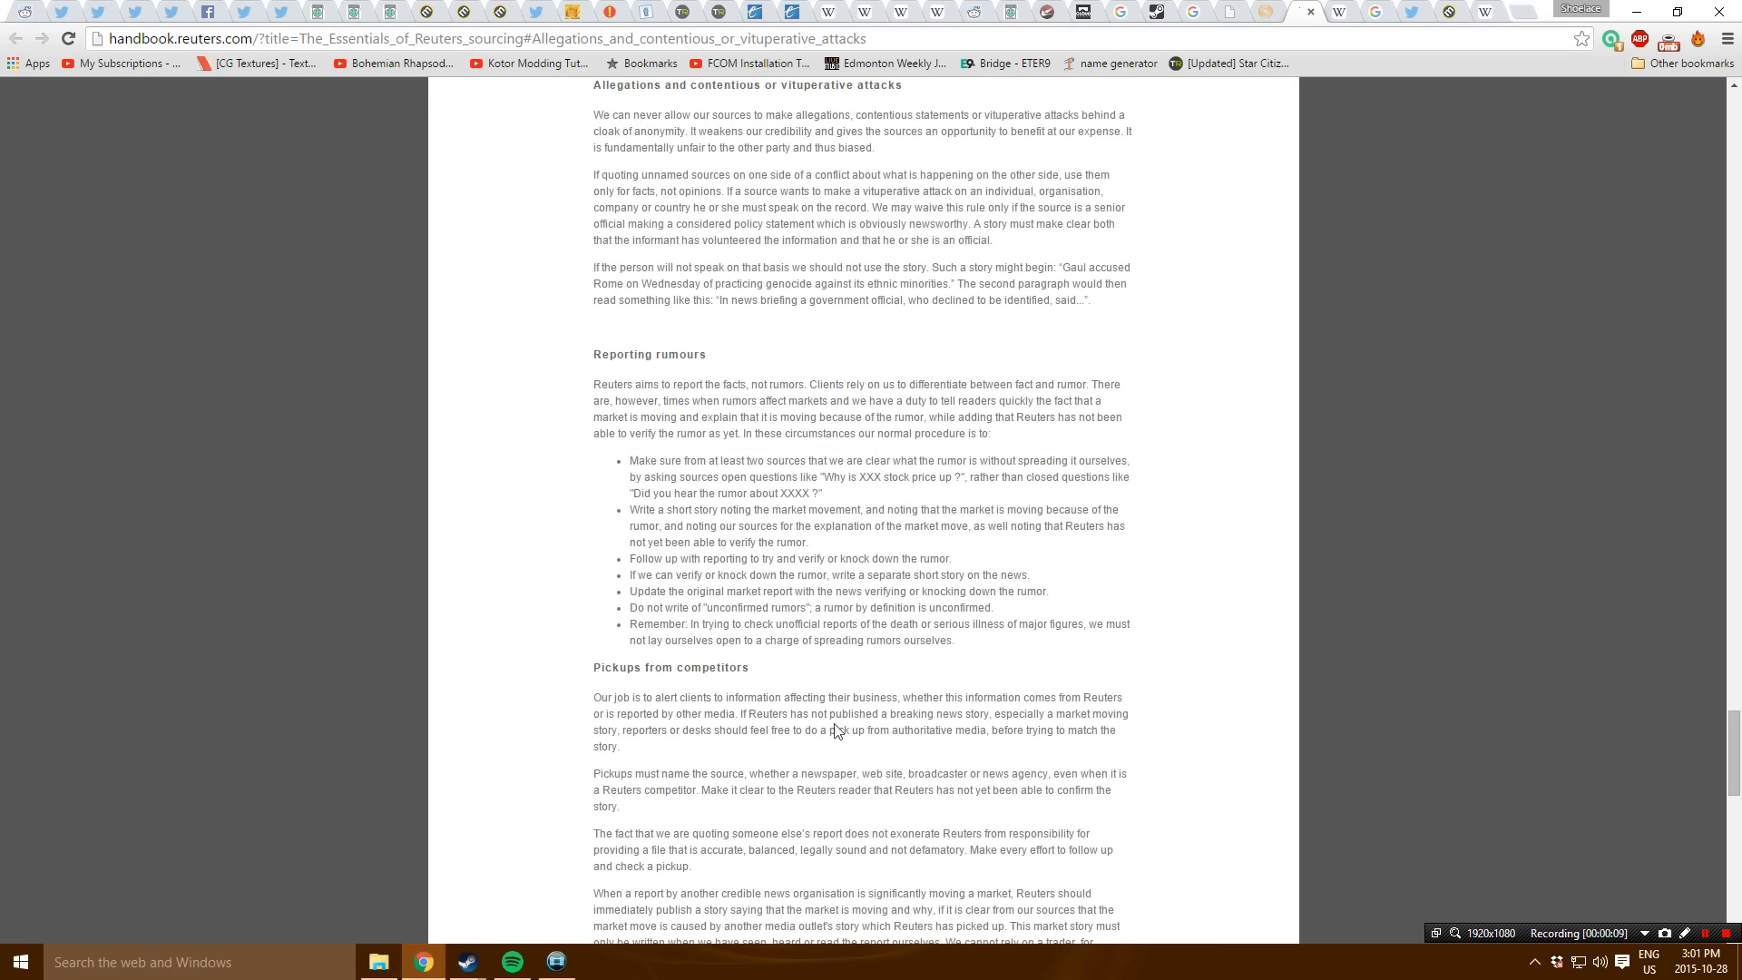
mouse_move(559, 165)
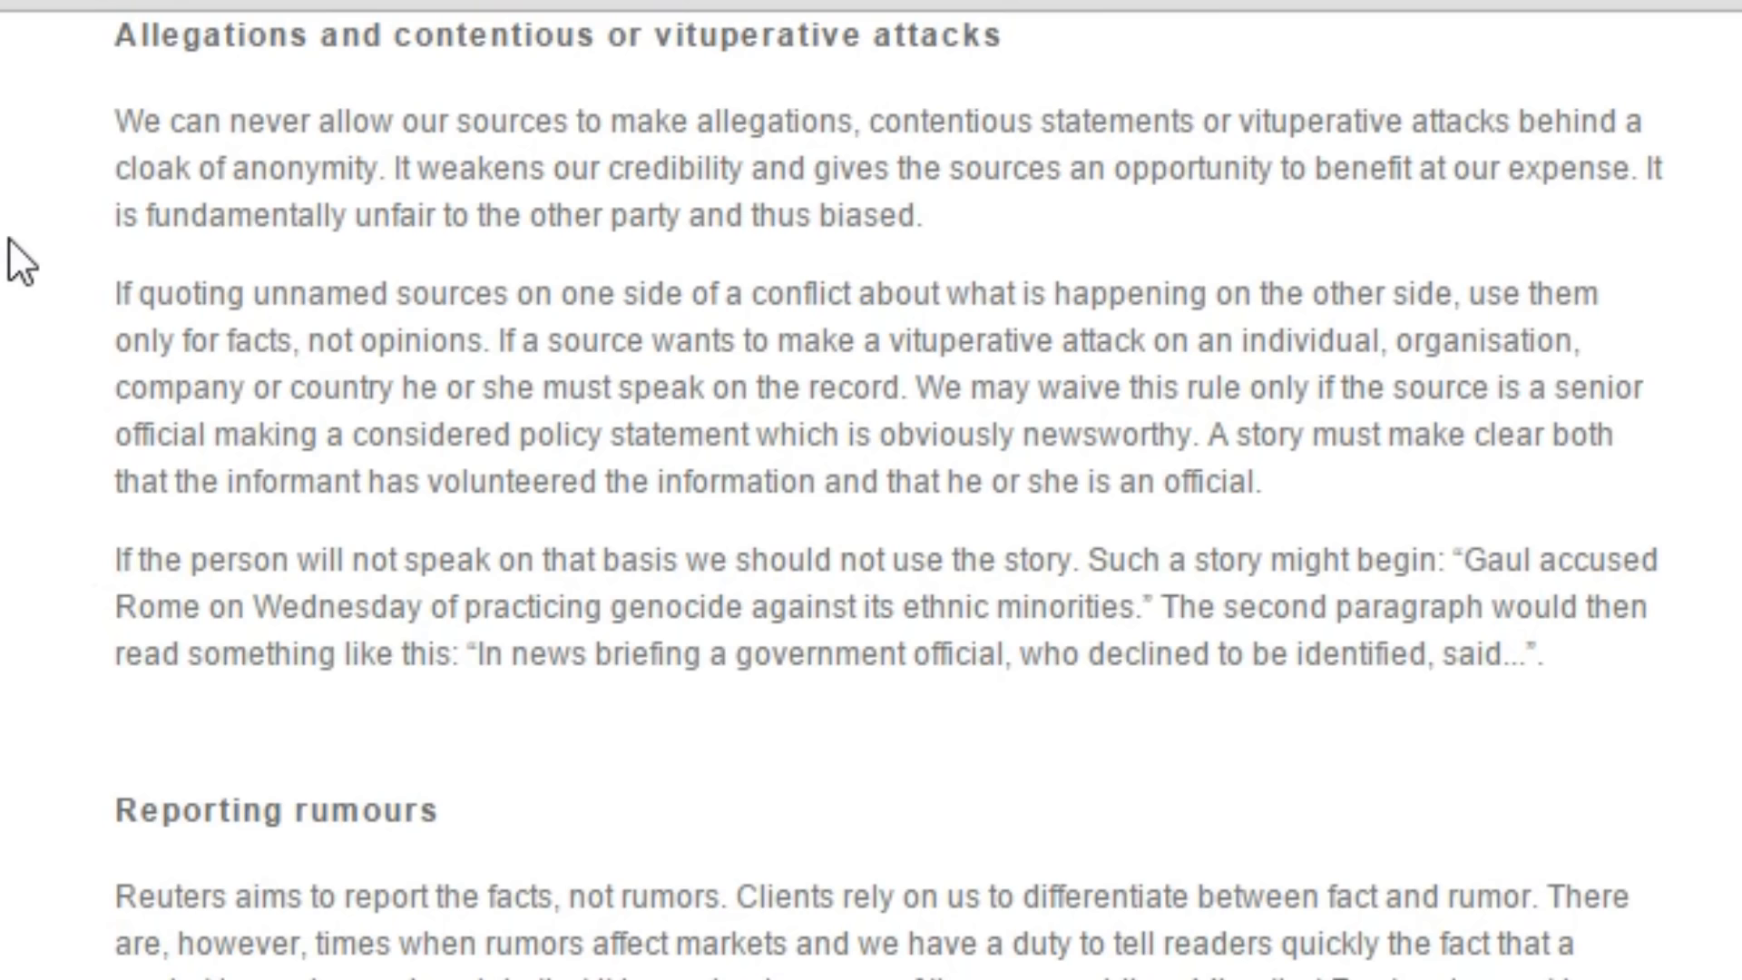
scroll("down", 3)
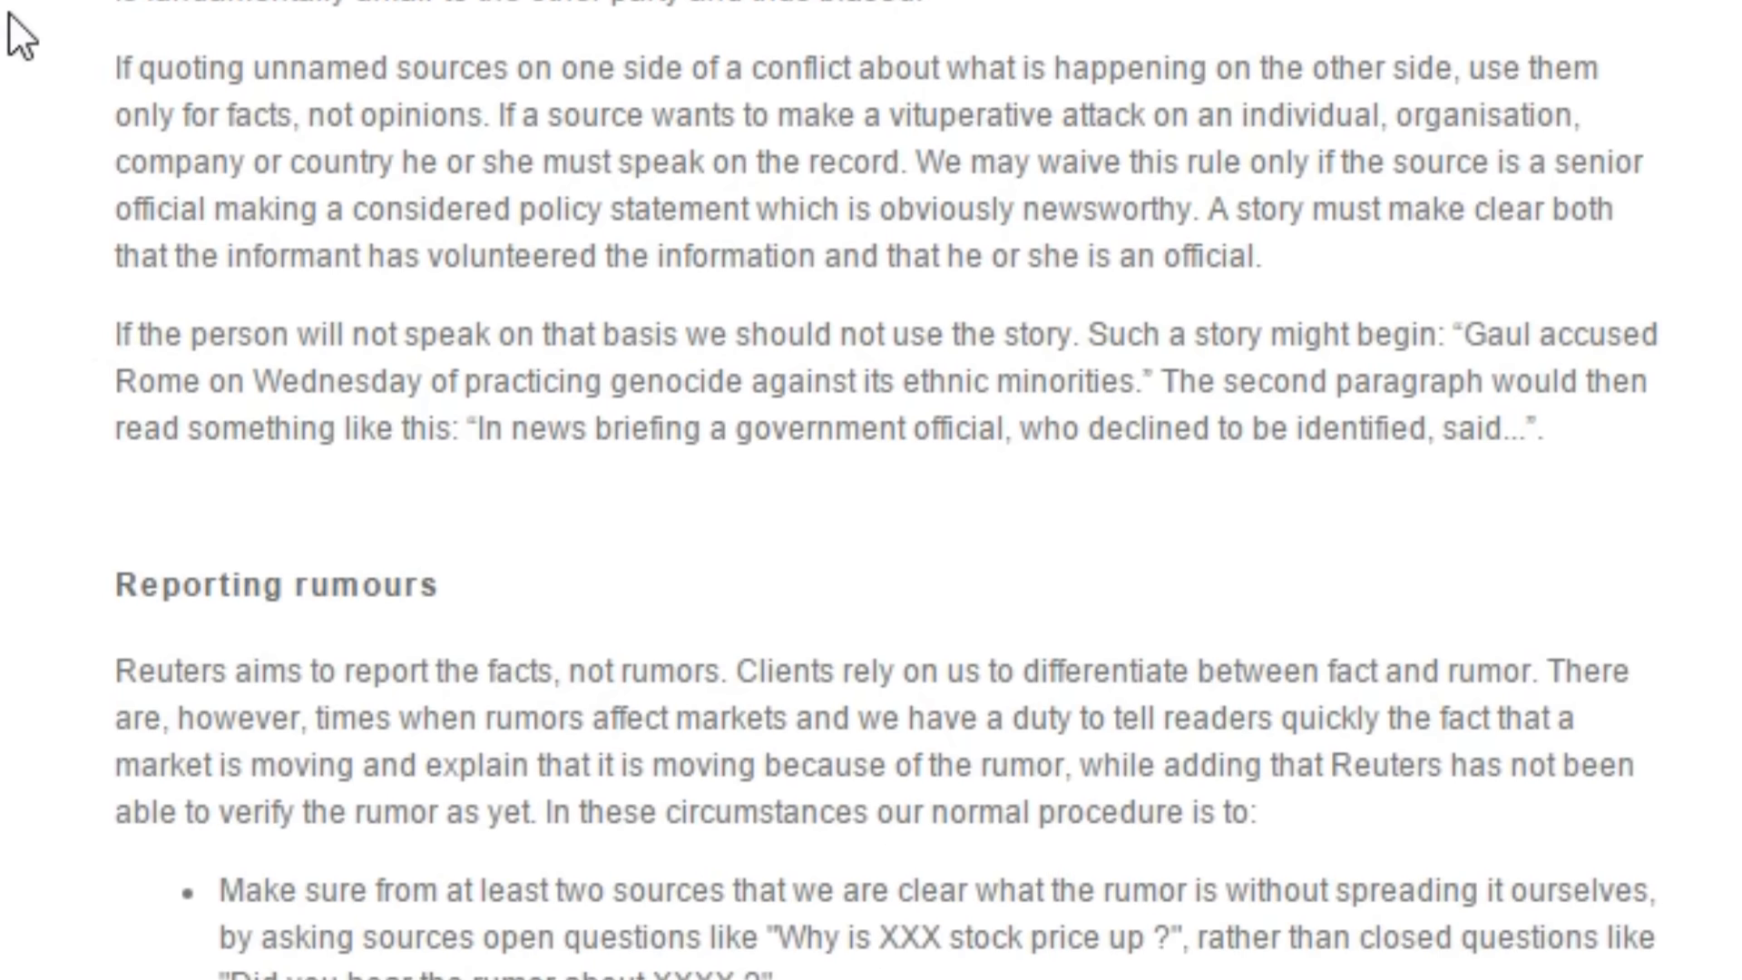
scroll("down", 3)
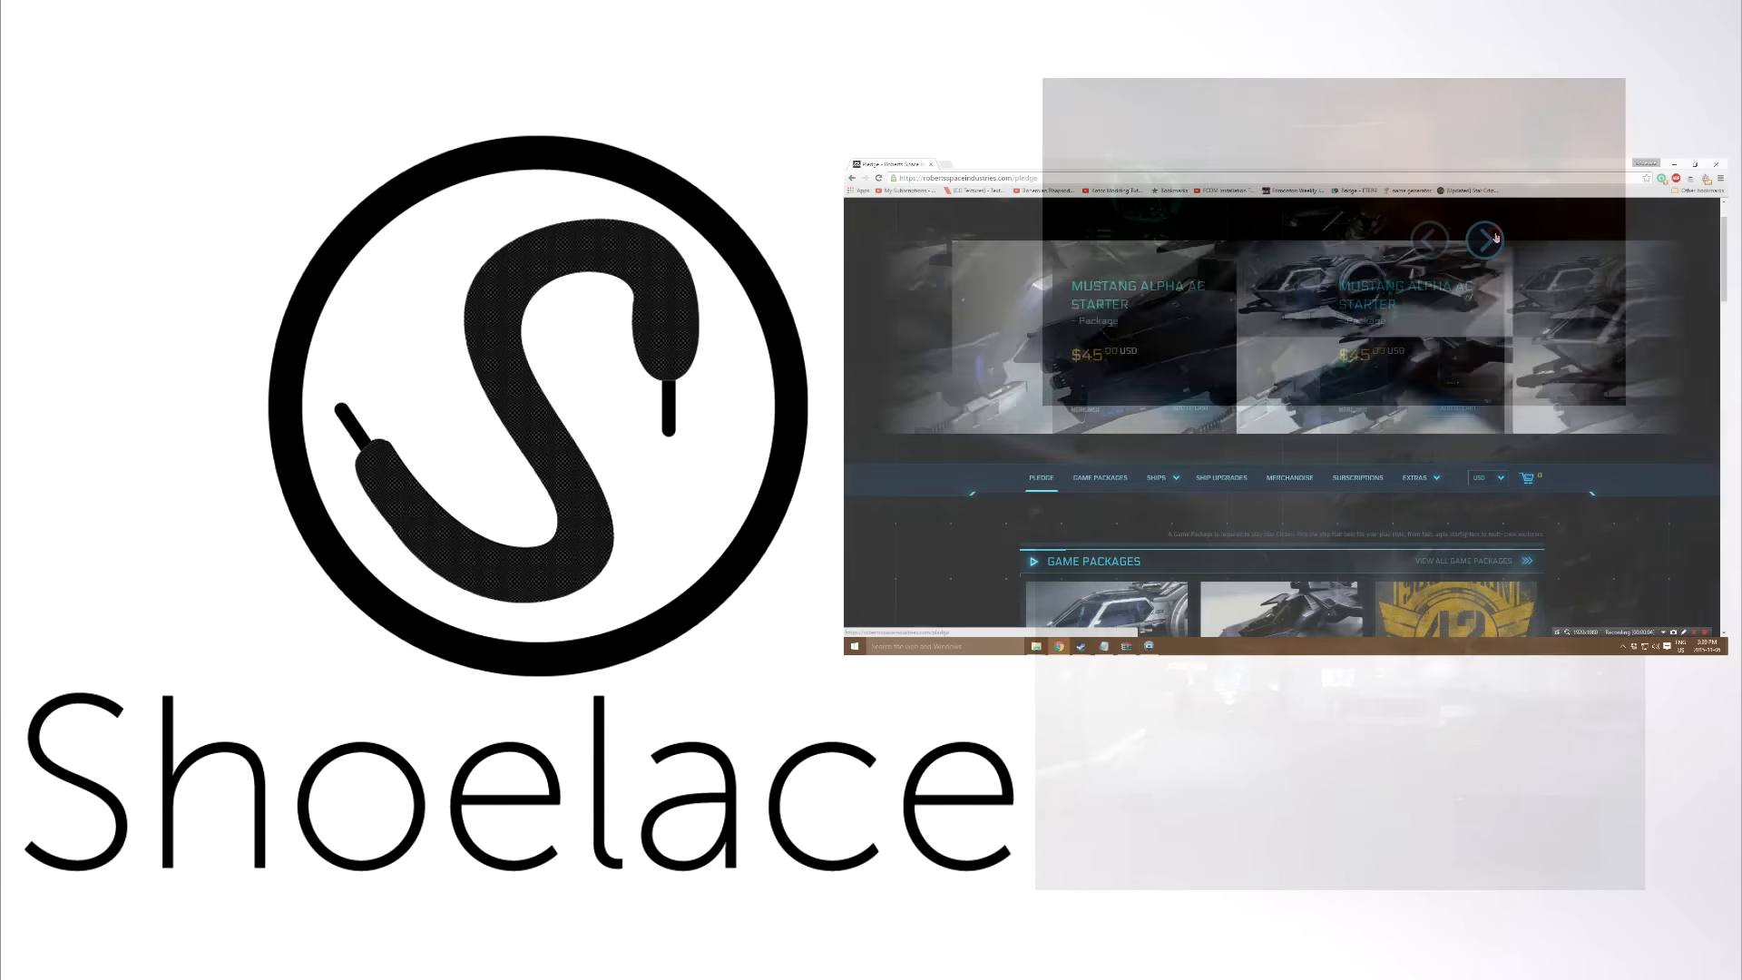
Open the RSI store's full ship listing and scroll through the ships
left_click(1487, 238)
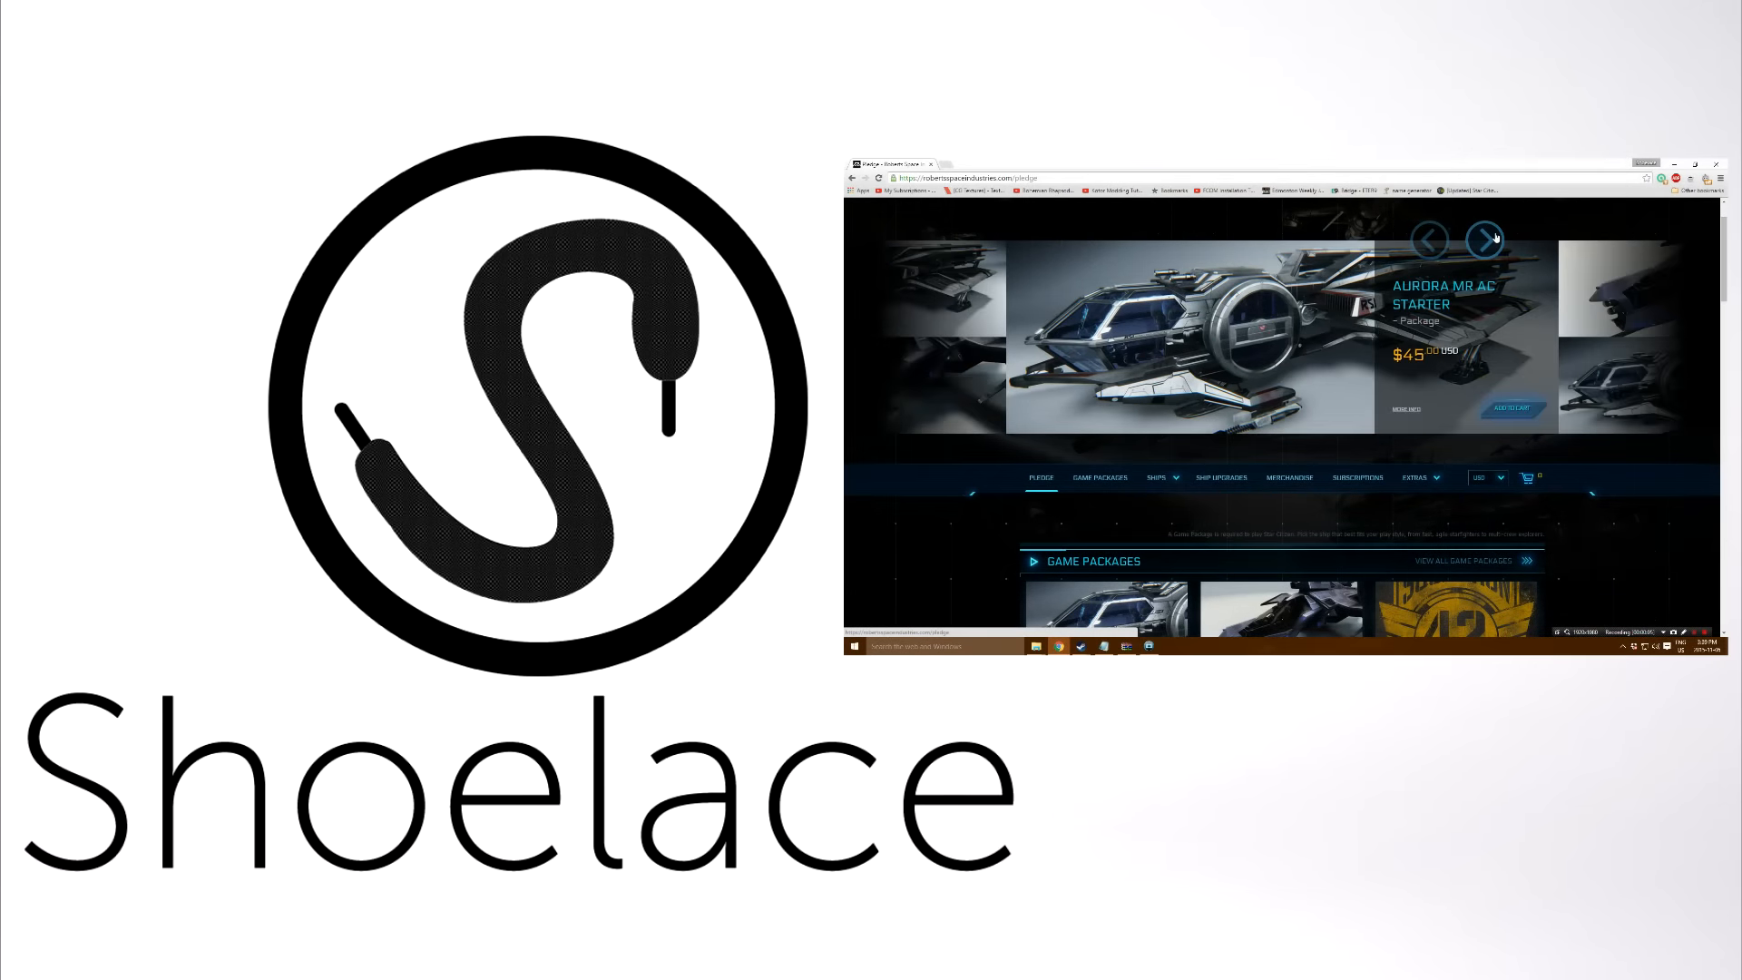
left_click(1158, 477)
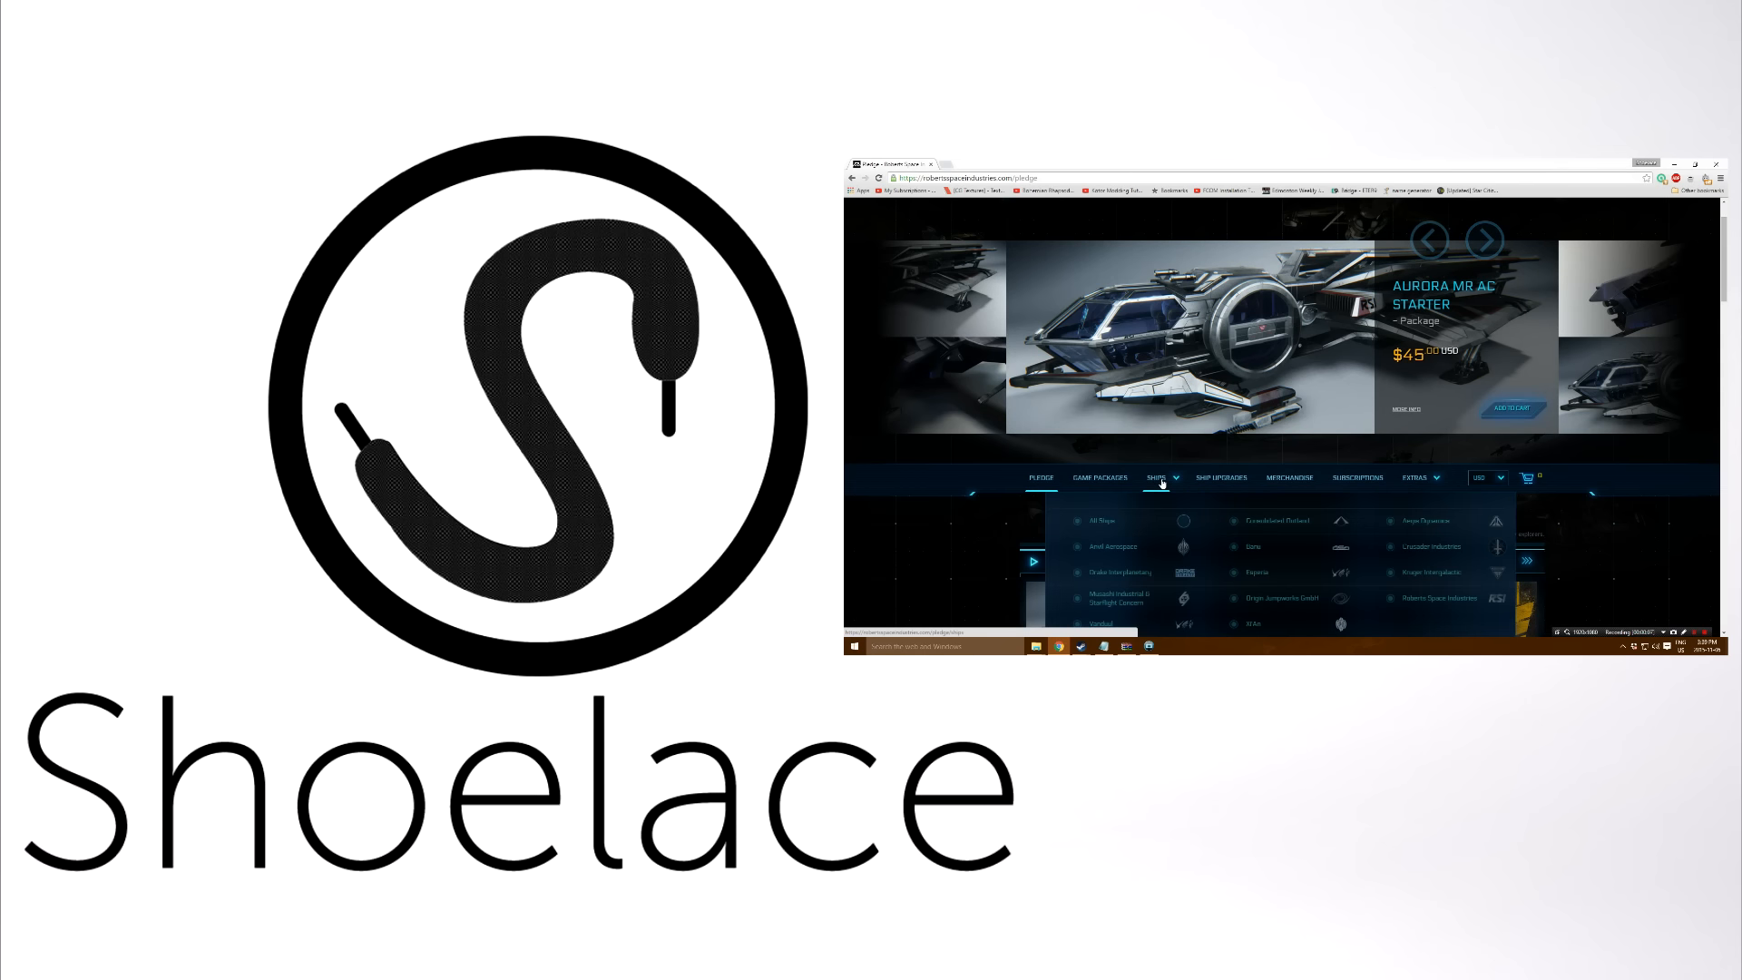
left_click(1159, 477)
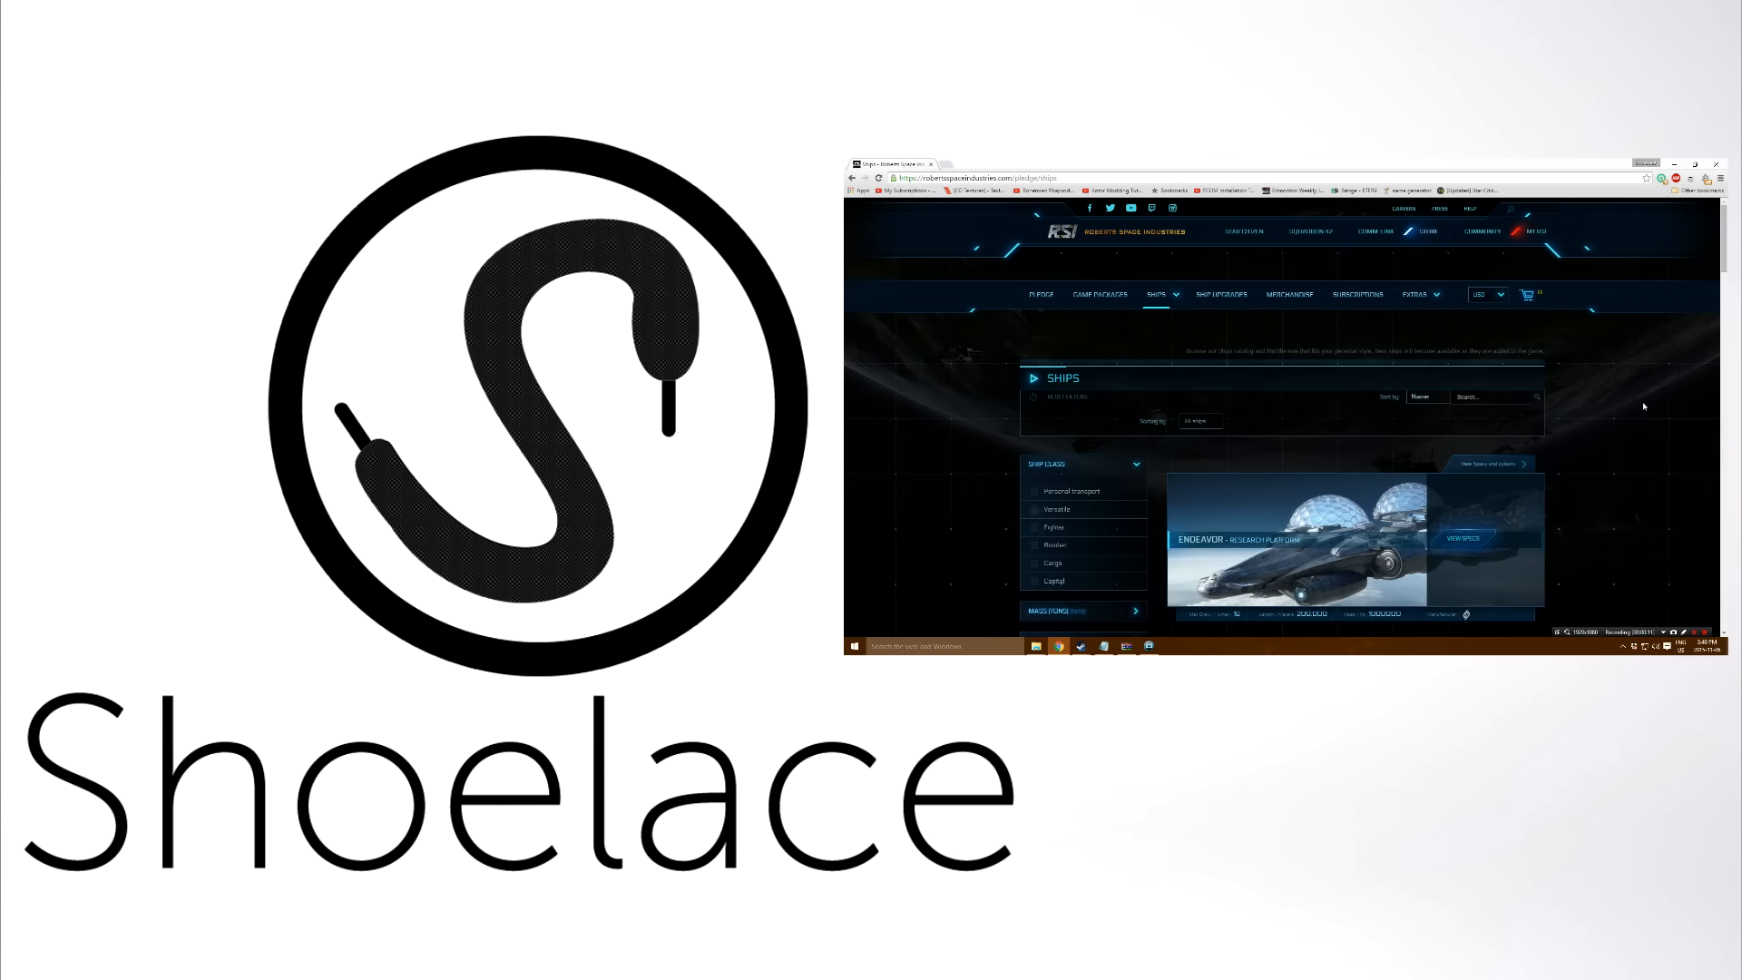
scroll("down", 3)
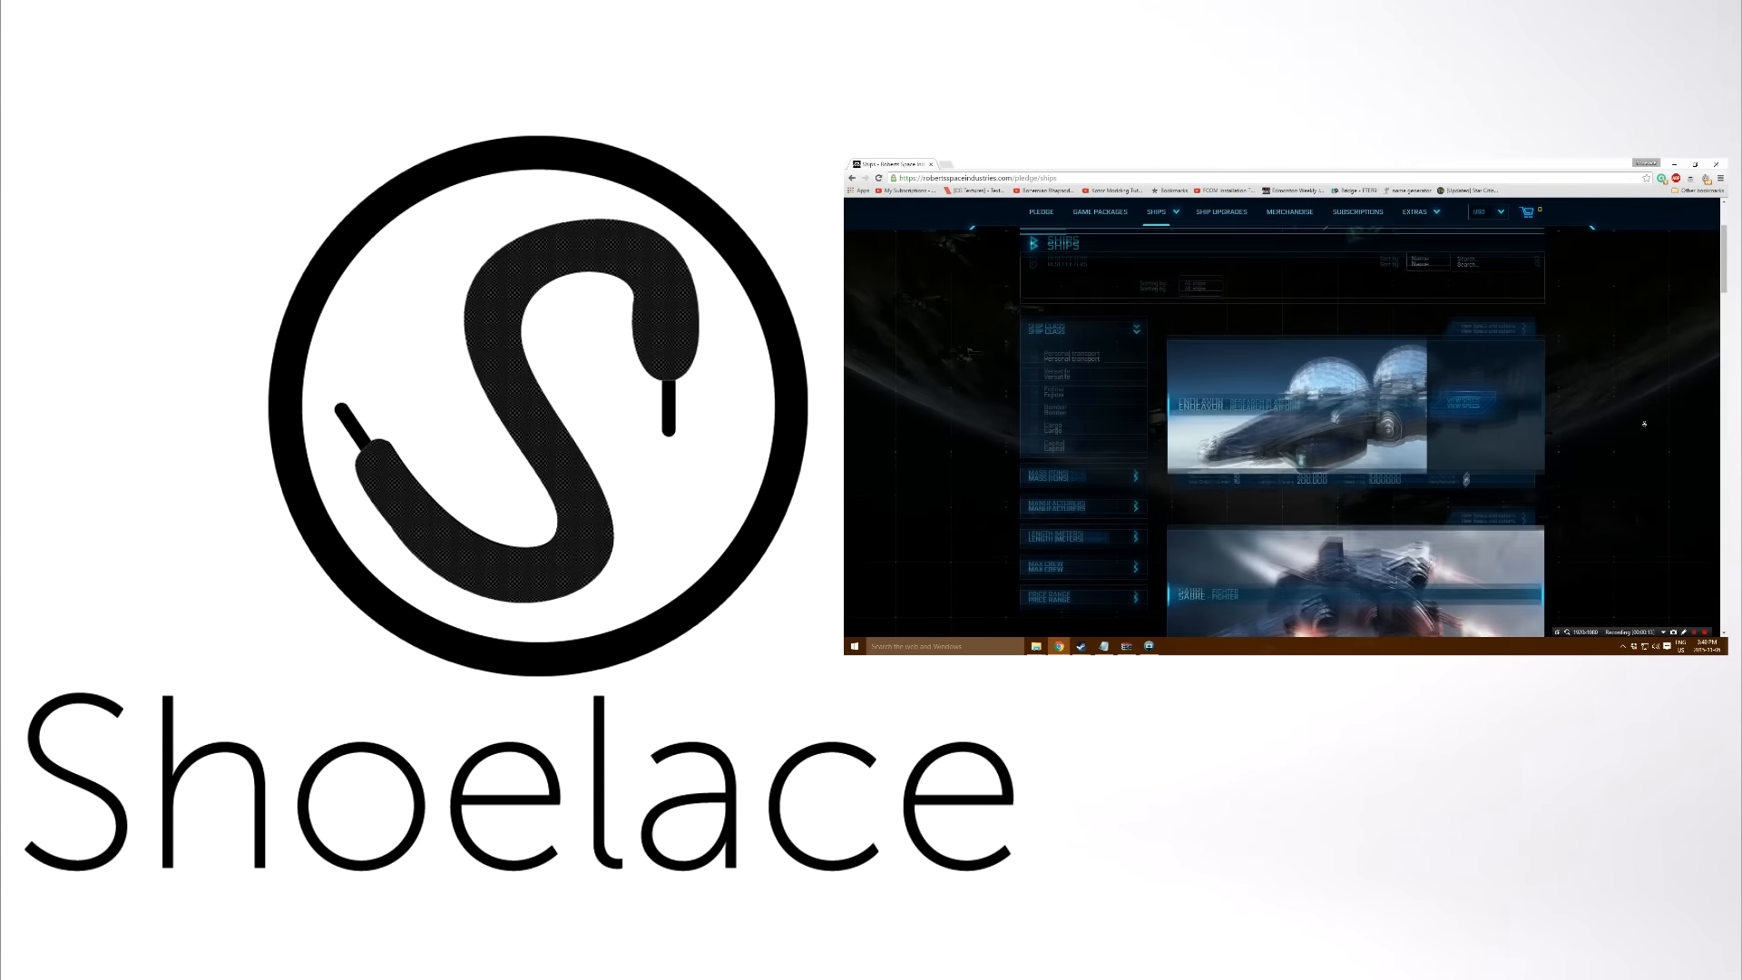
scroll("down", 3)
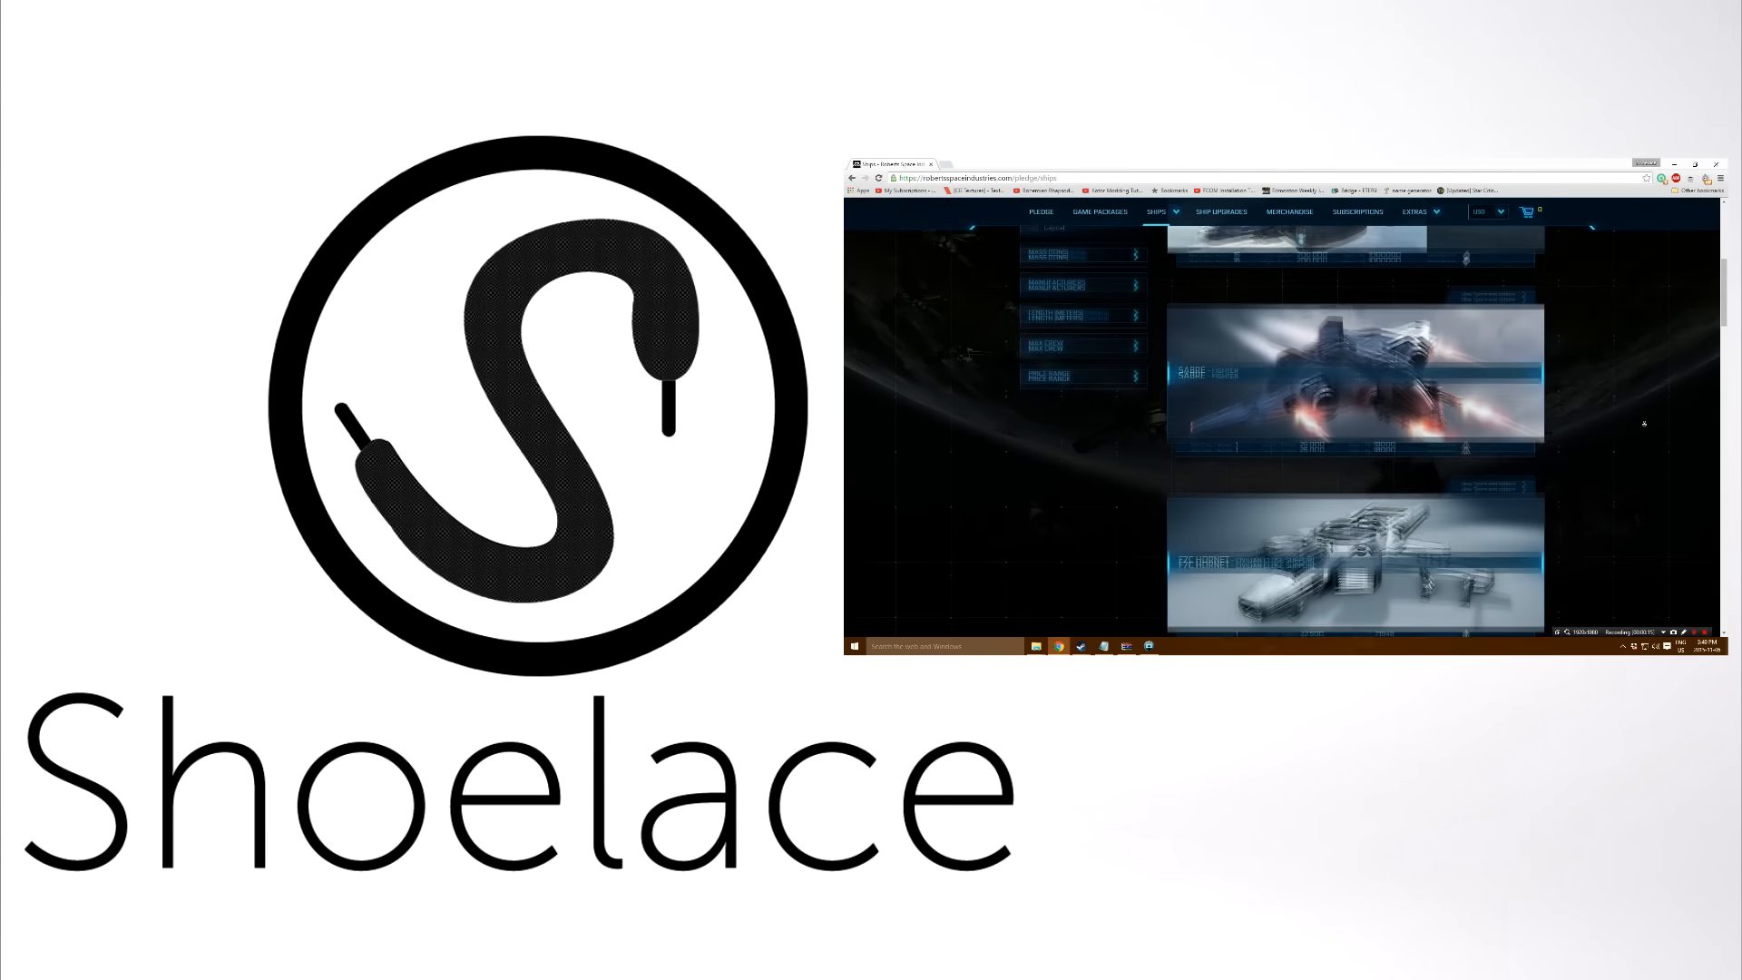
scroll("down", 3)
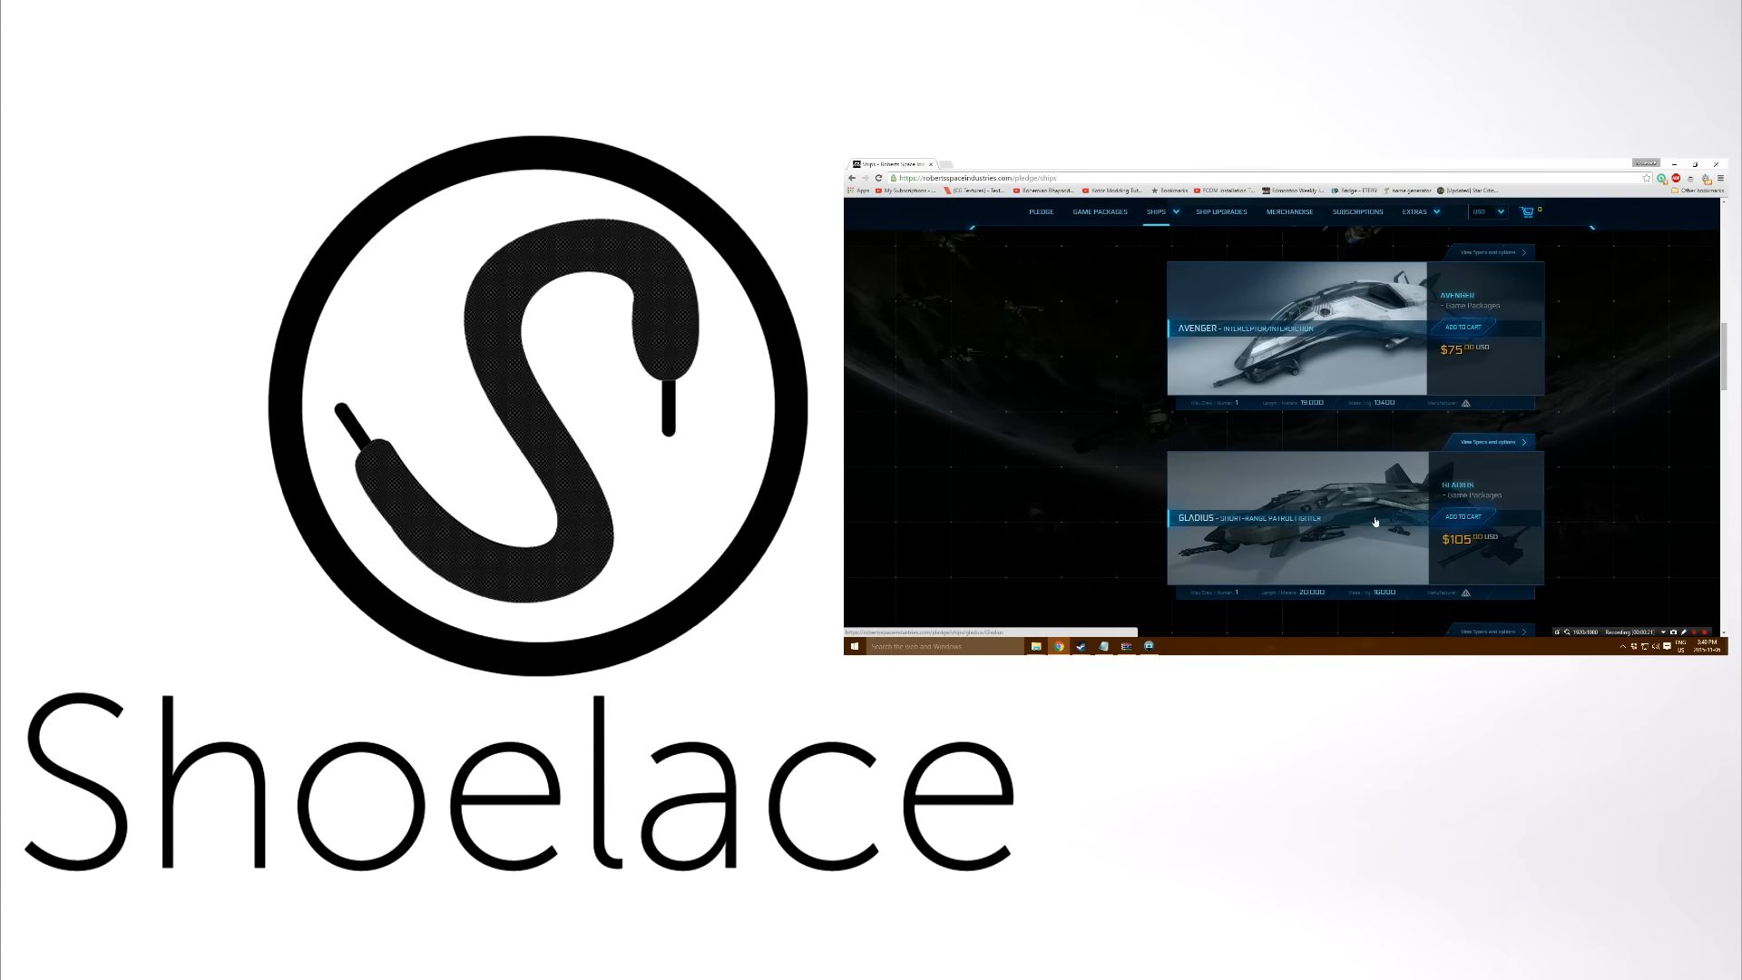
scroll("down", 3)
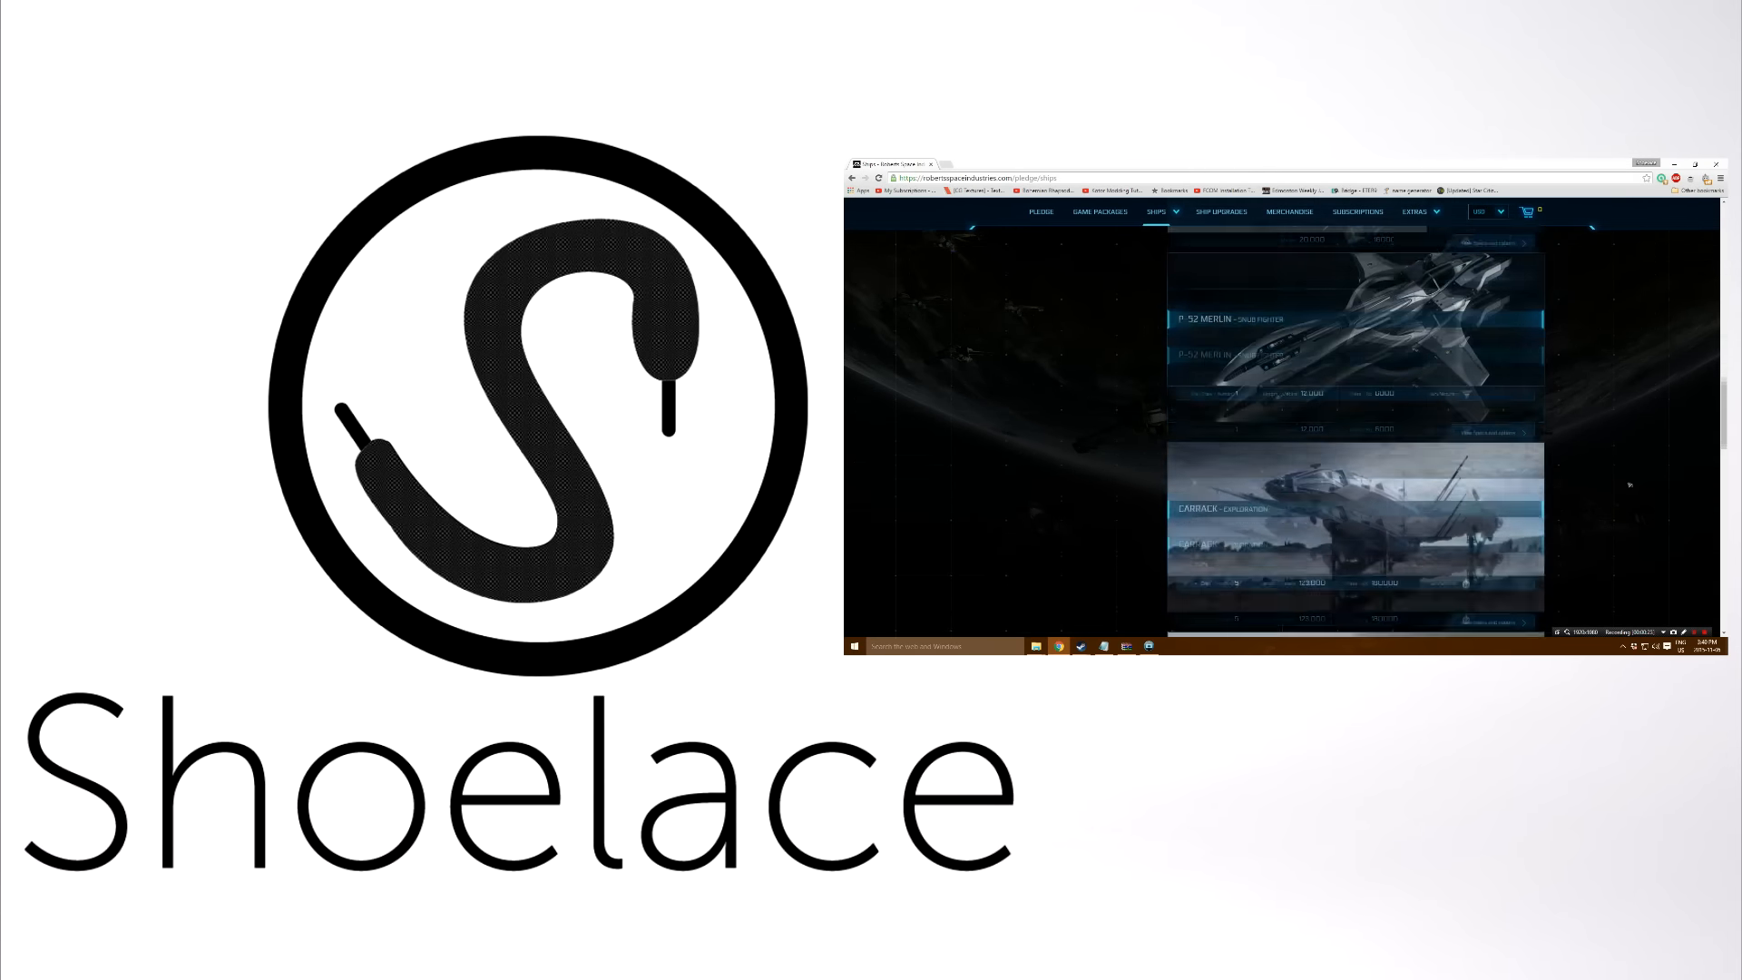
scroll("down", 3)
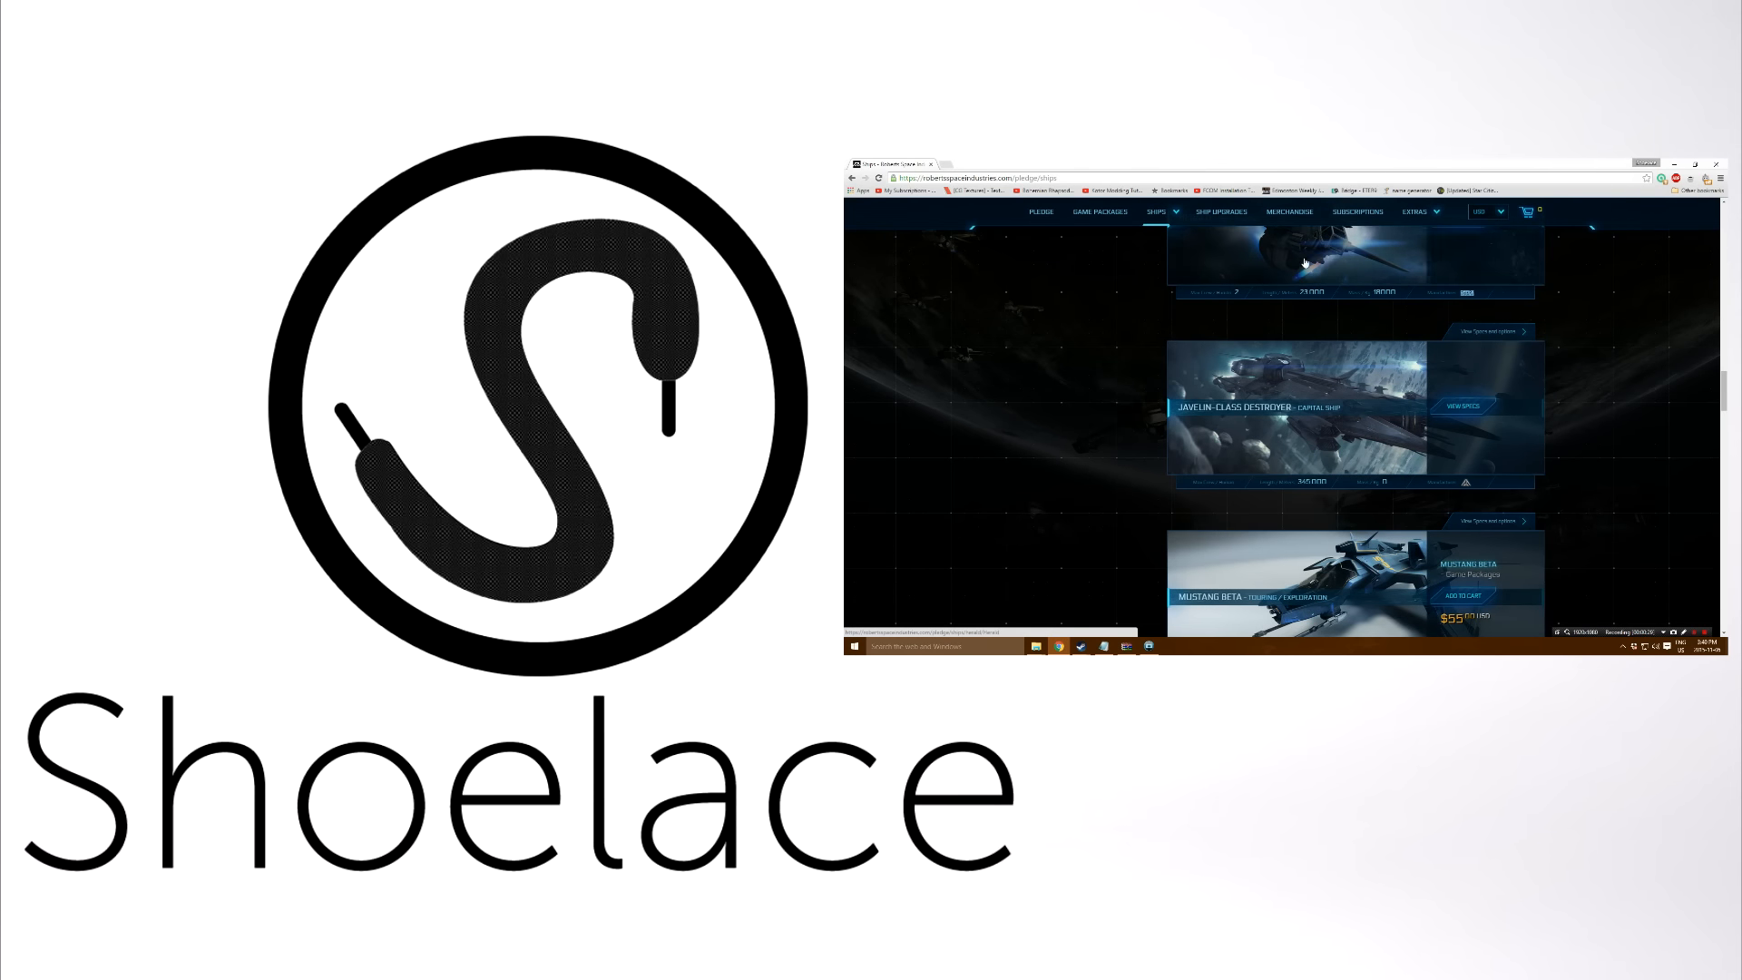
scroll("down", 3)
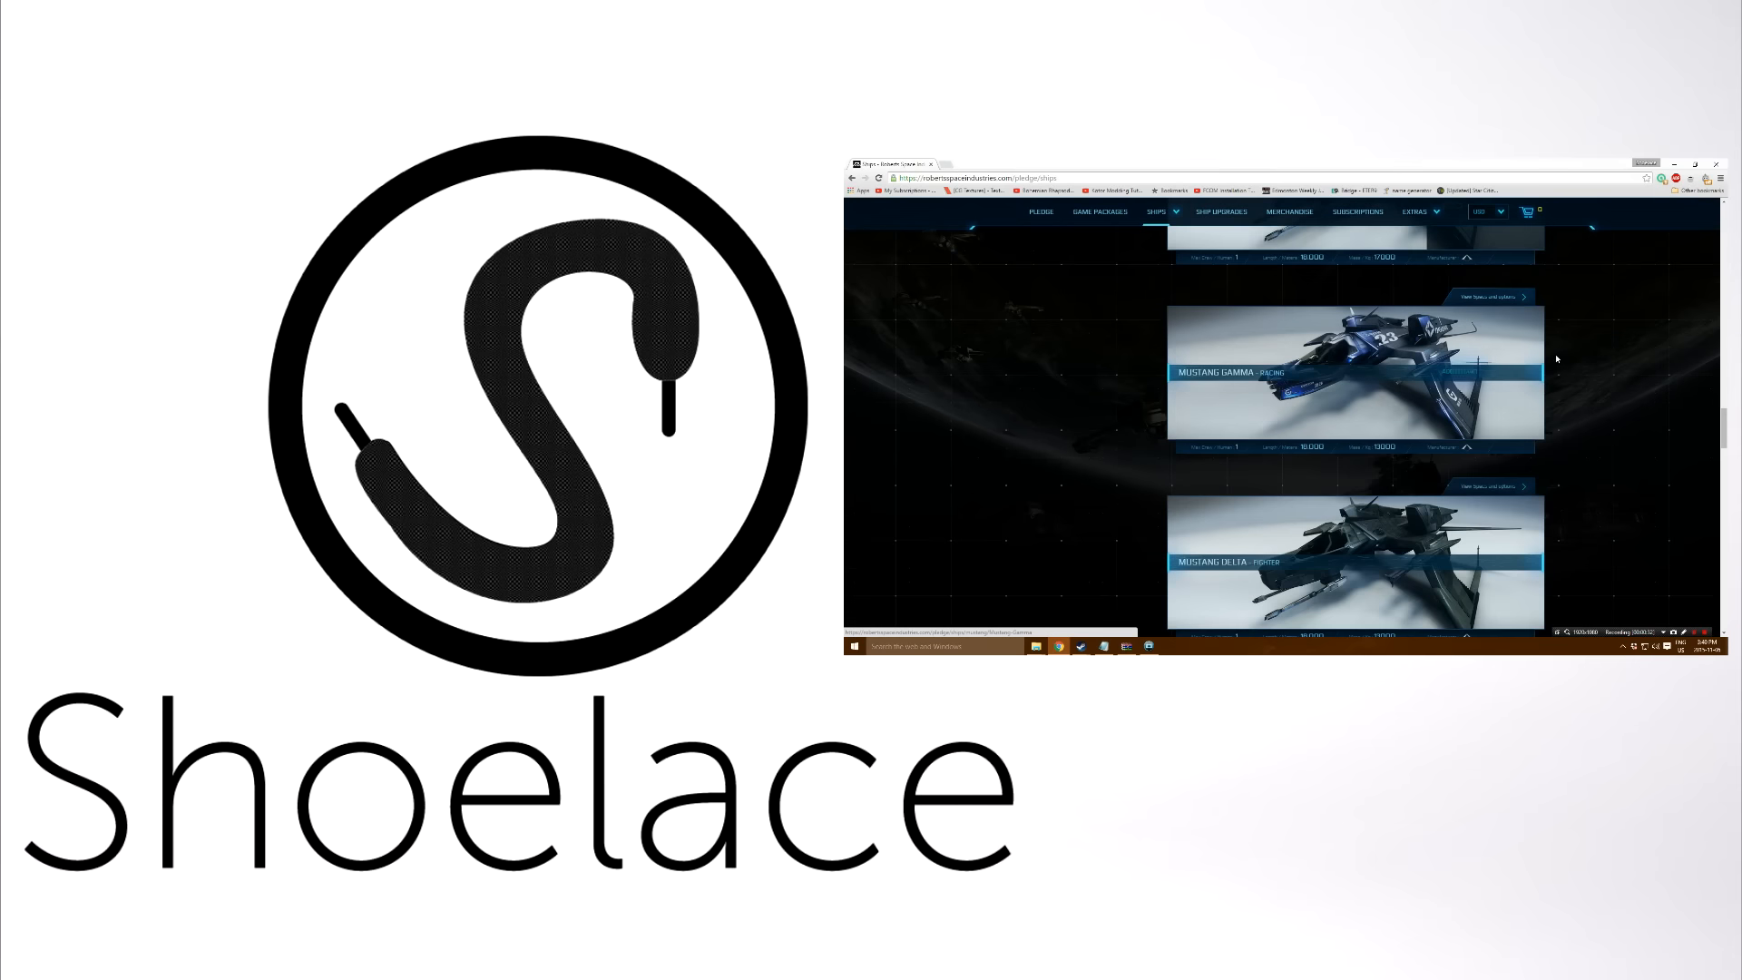
scroll("up", 3)
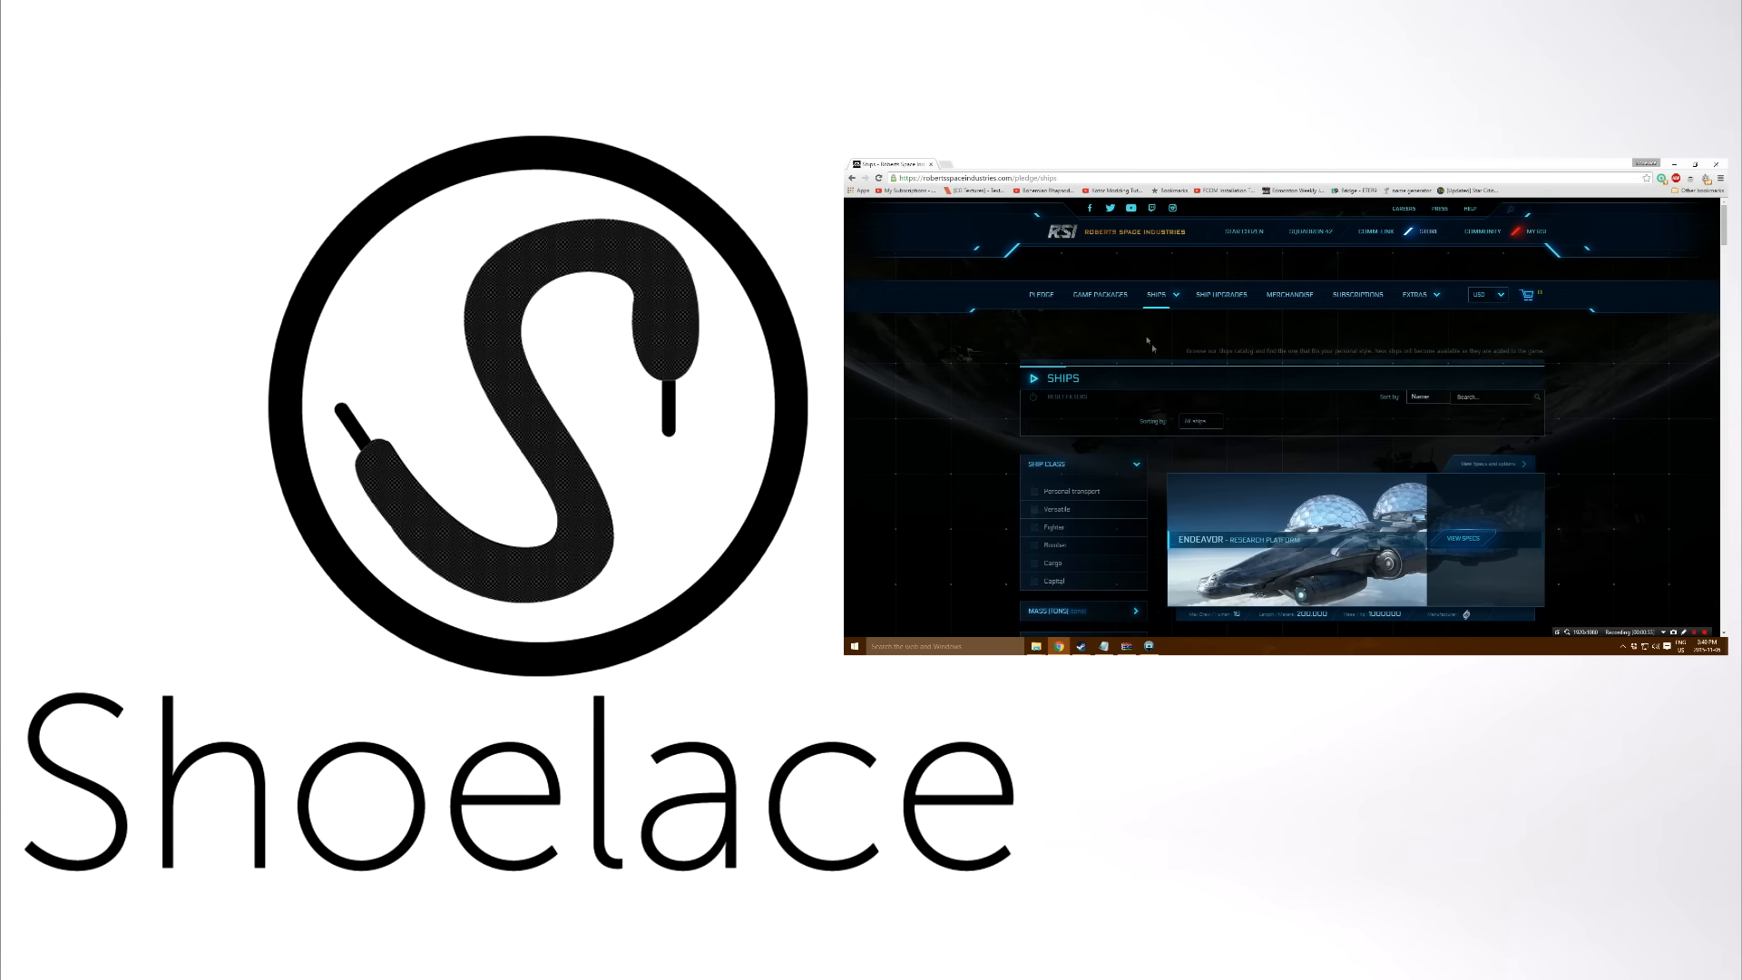
Open the Game Packages listing and scroll to the $15,000 Completionist combo and Aurora CL package
left_click(1099, 294)
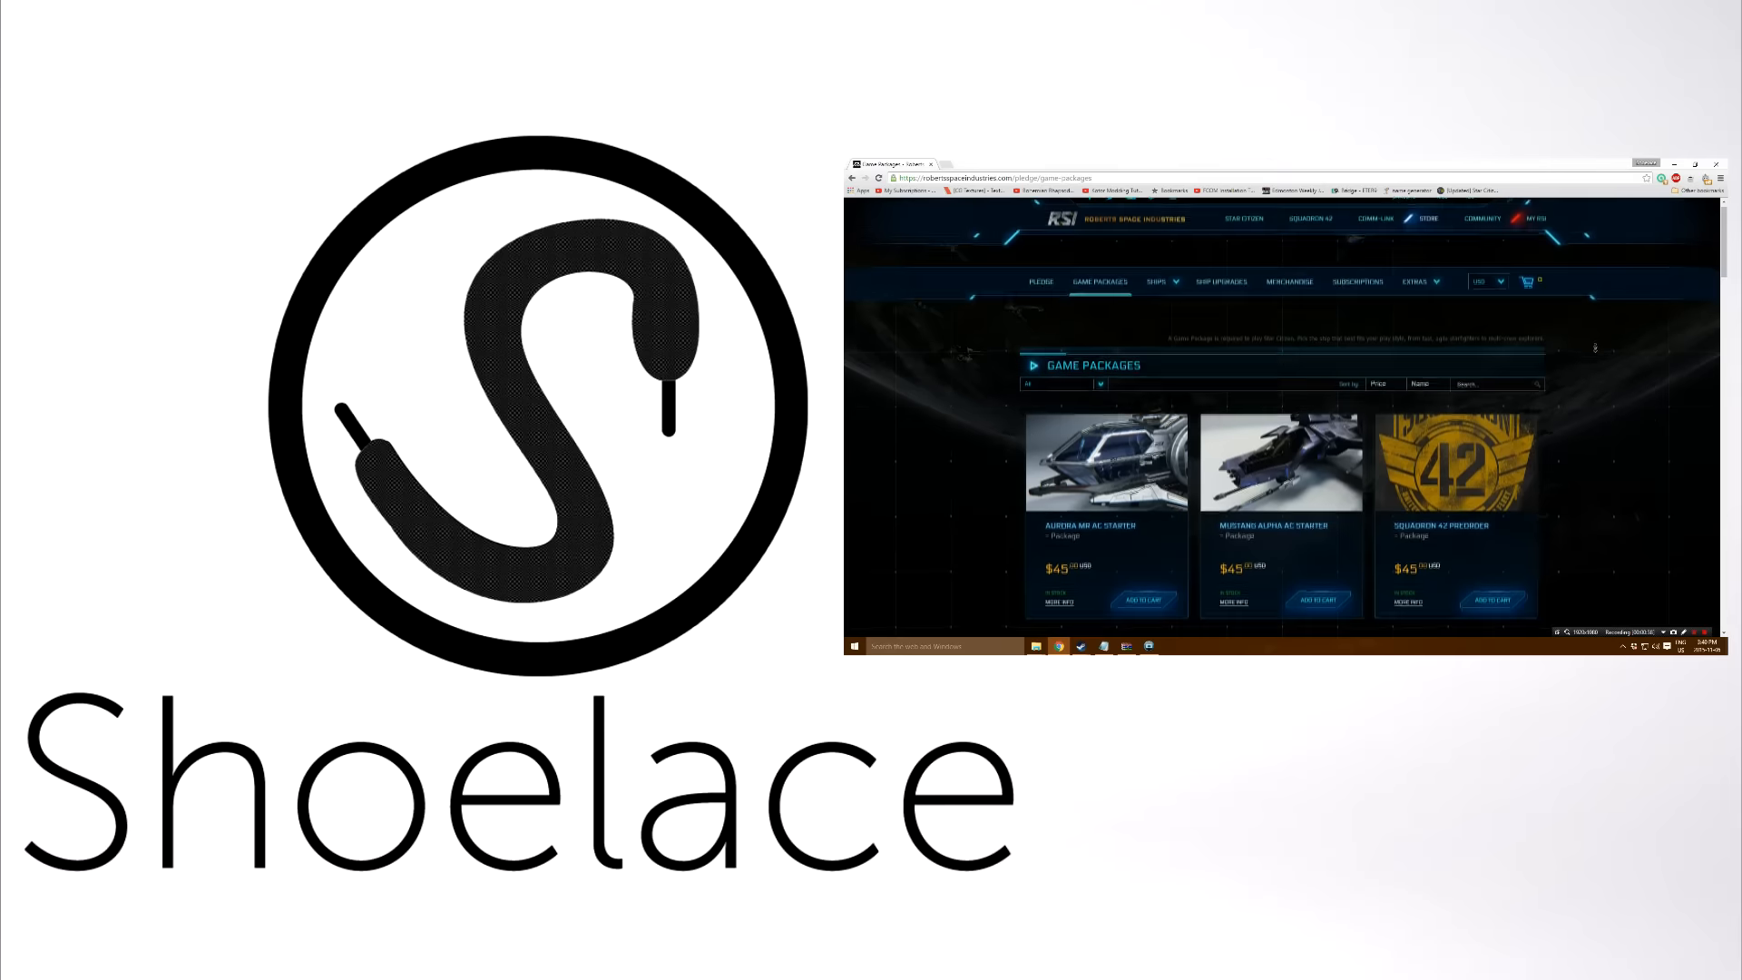
scroll("down", 3)
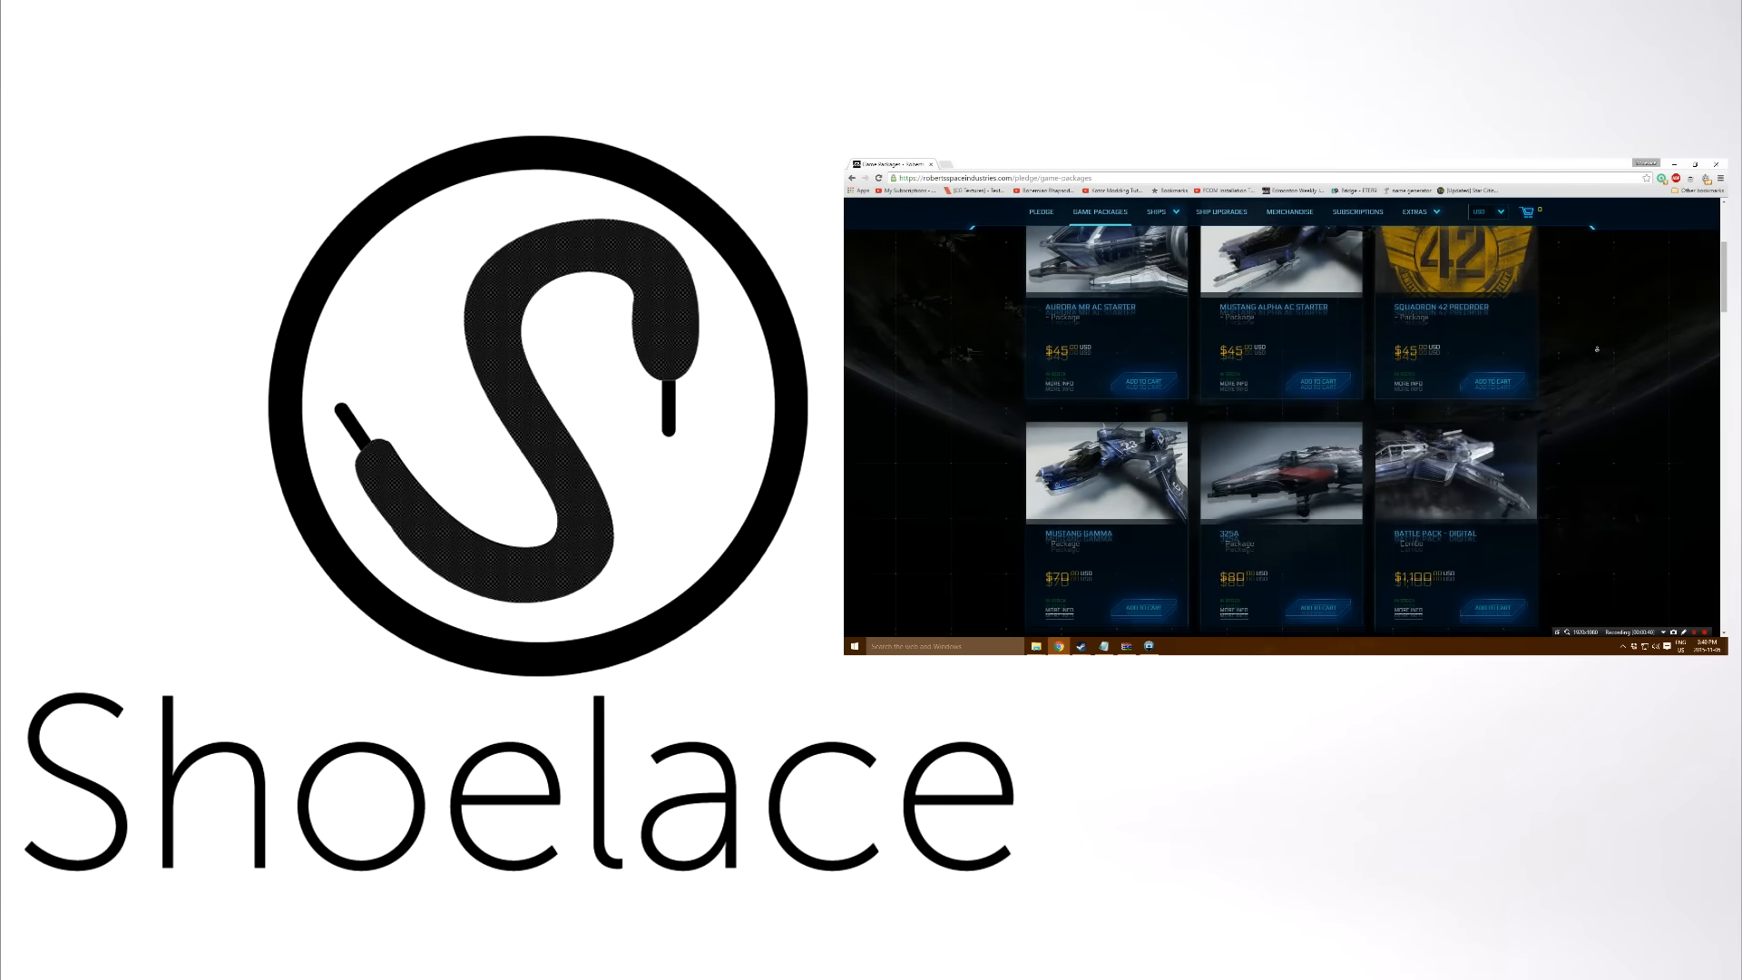
scroll("down", 3)
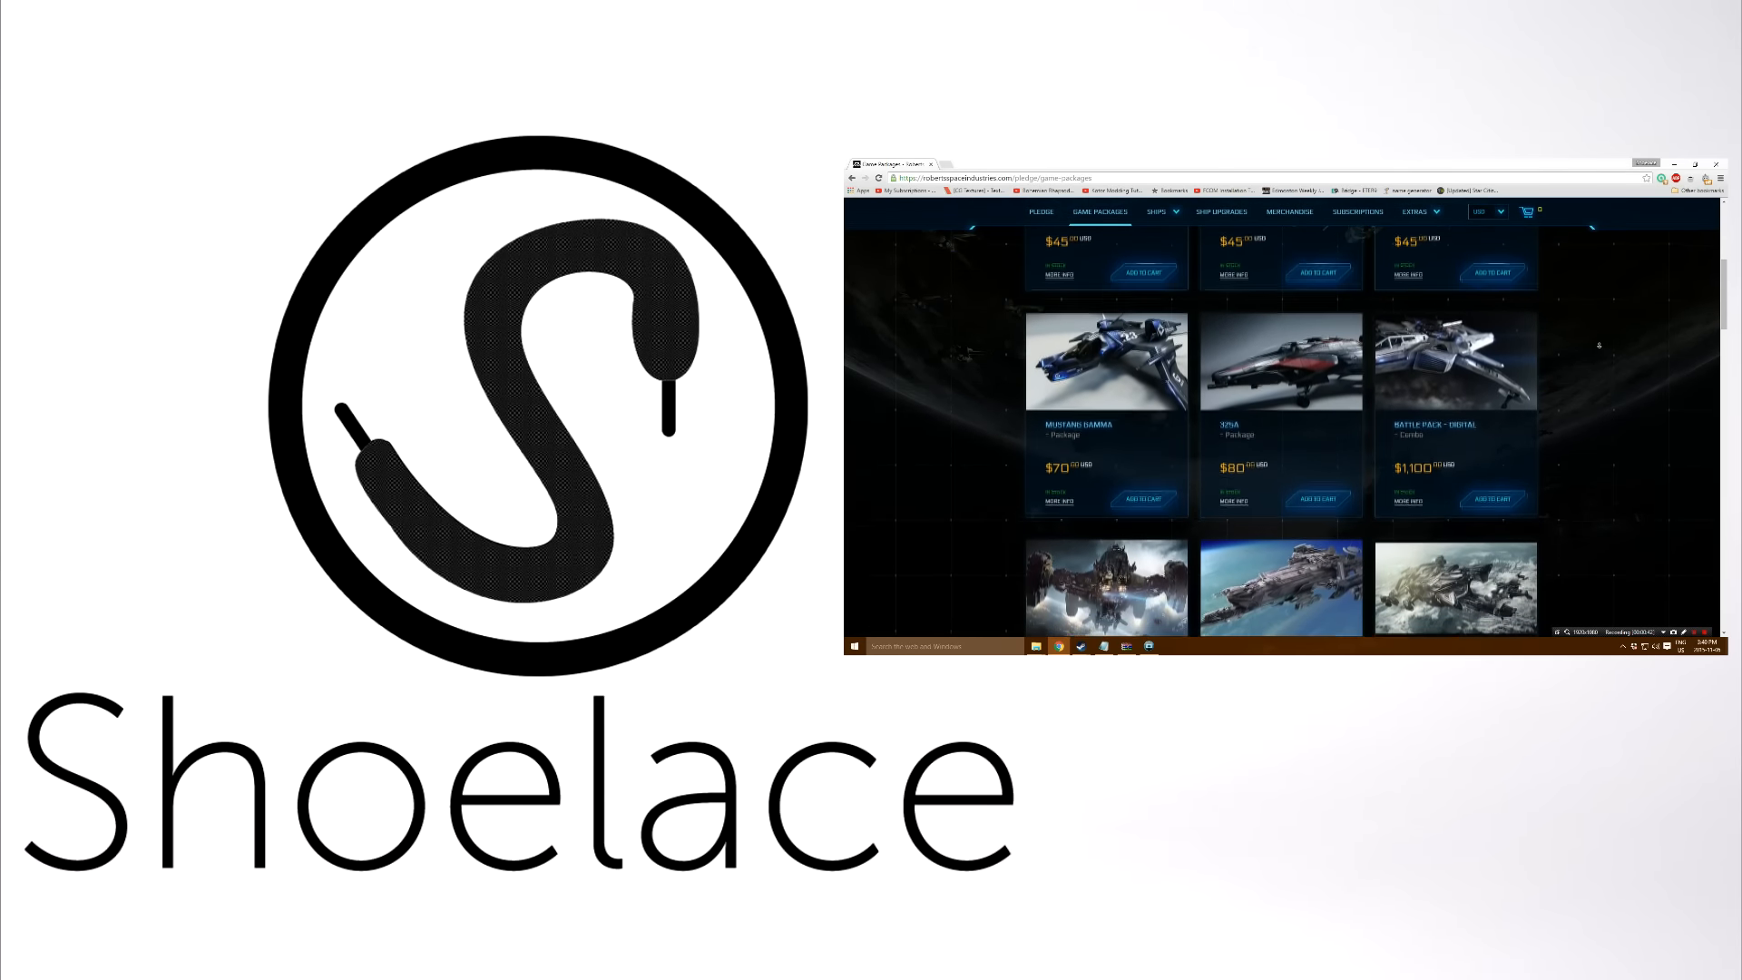
scroll("down", 3)
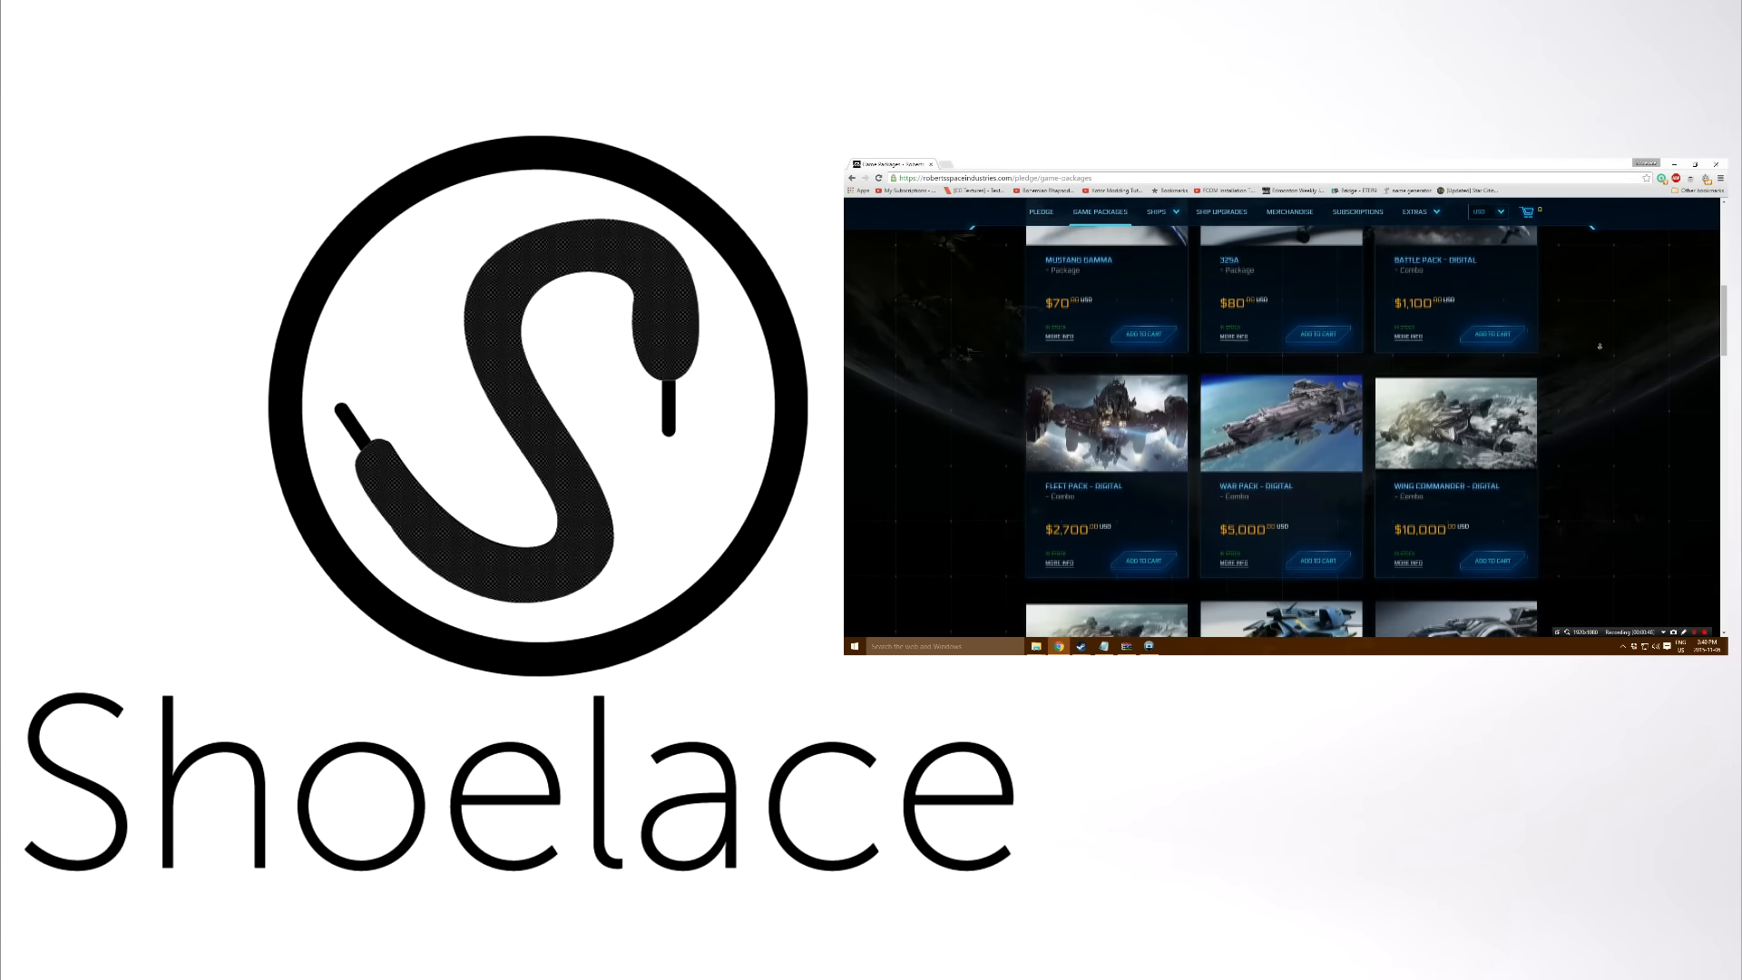
scroll("down", 3)
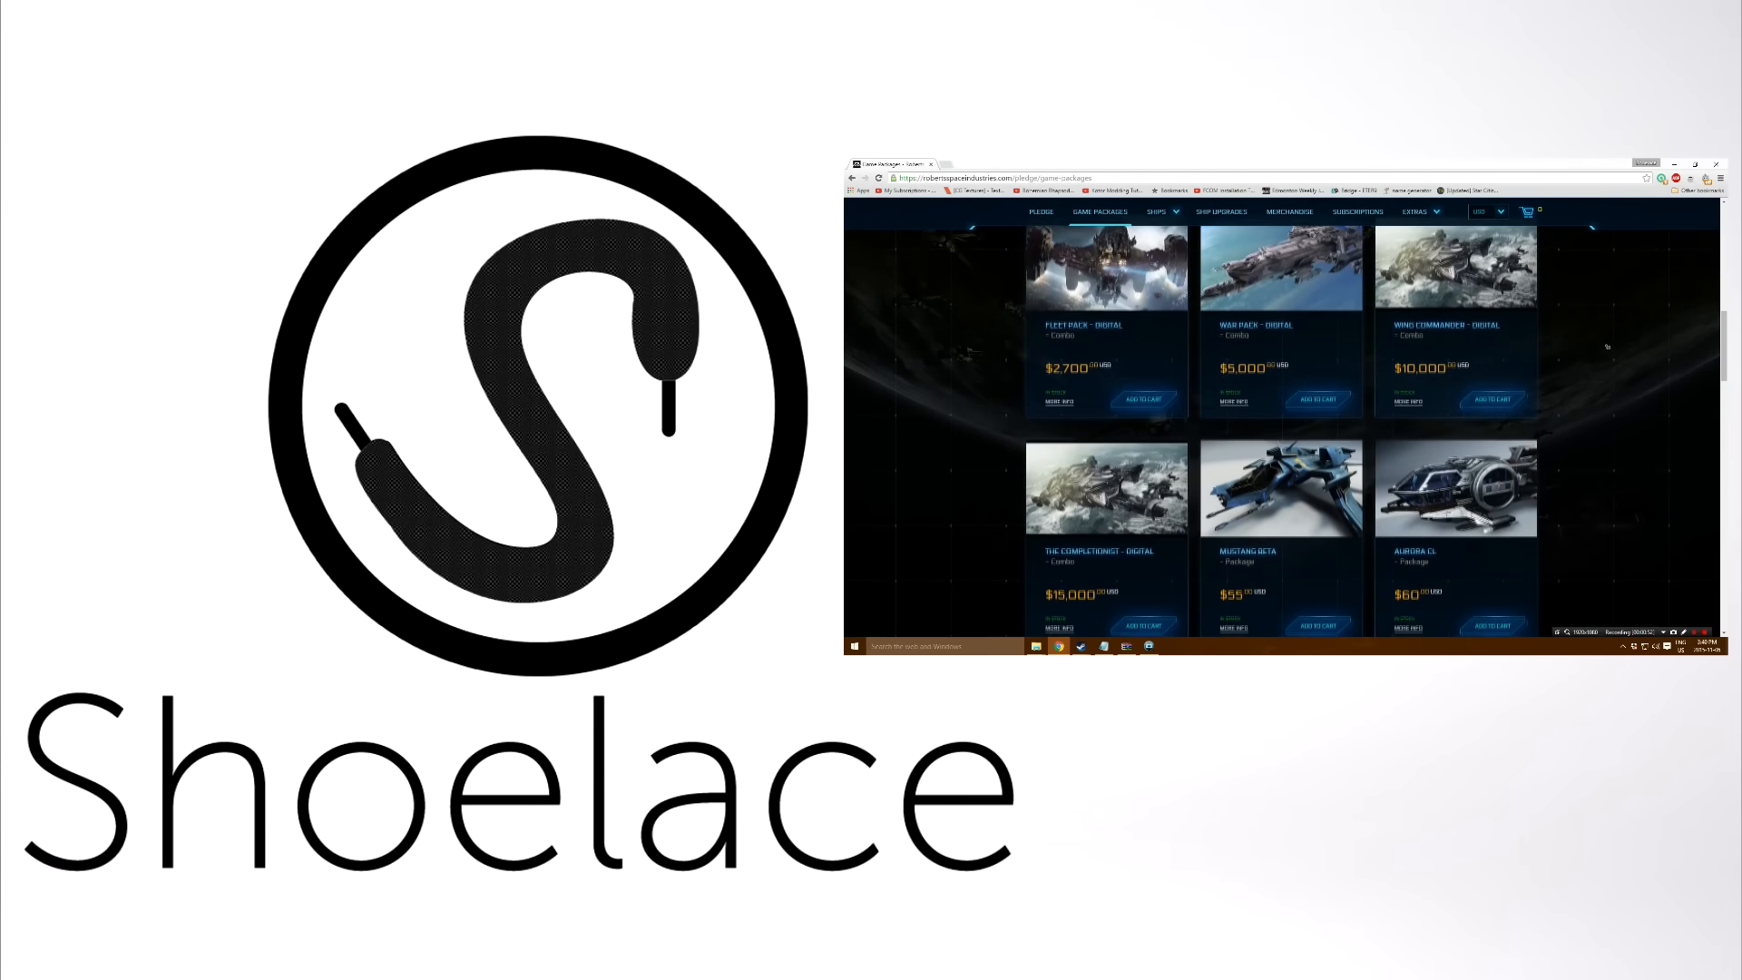
scroll("down", 3)
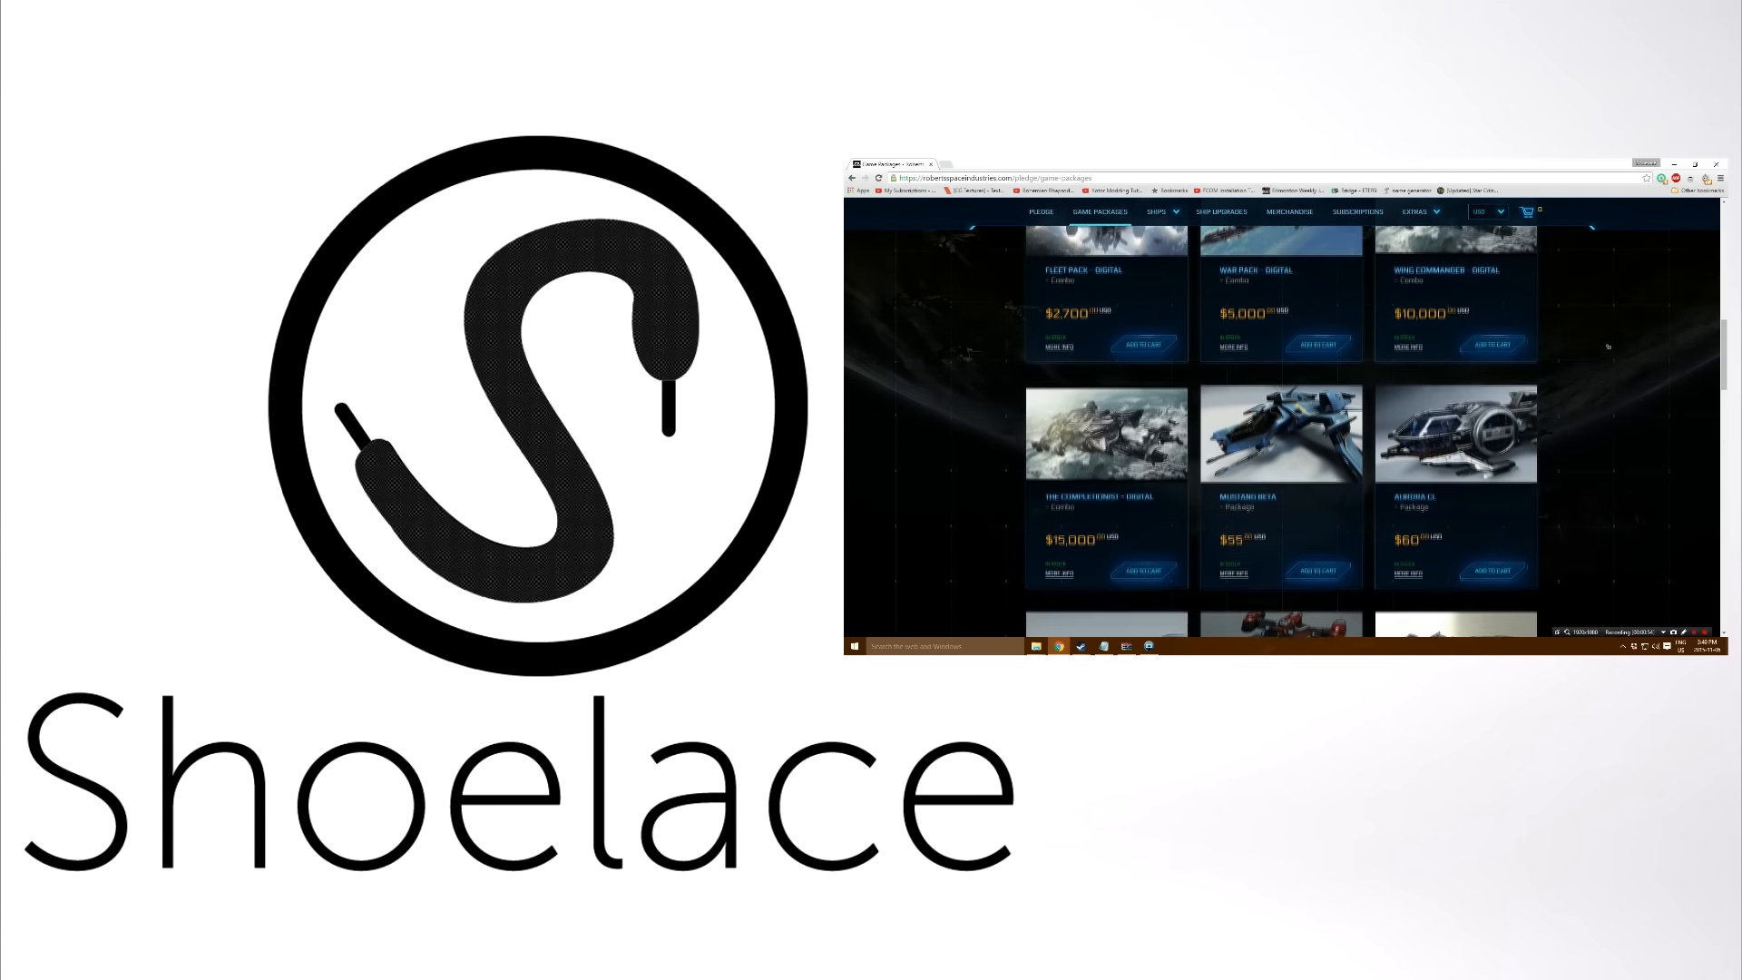
scroll("down", 3)
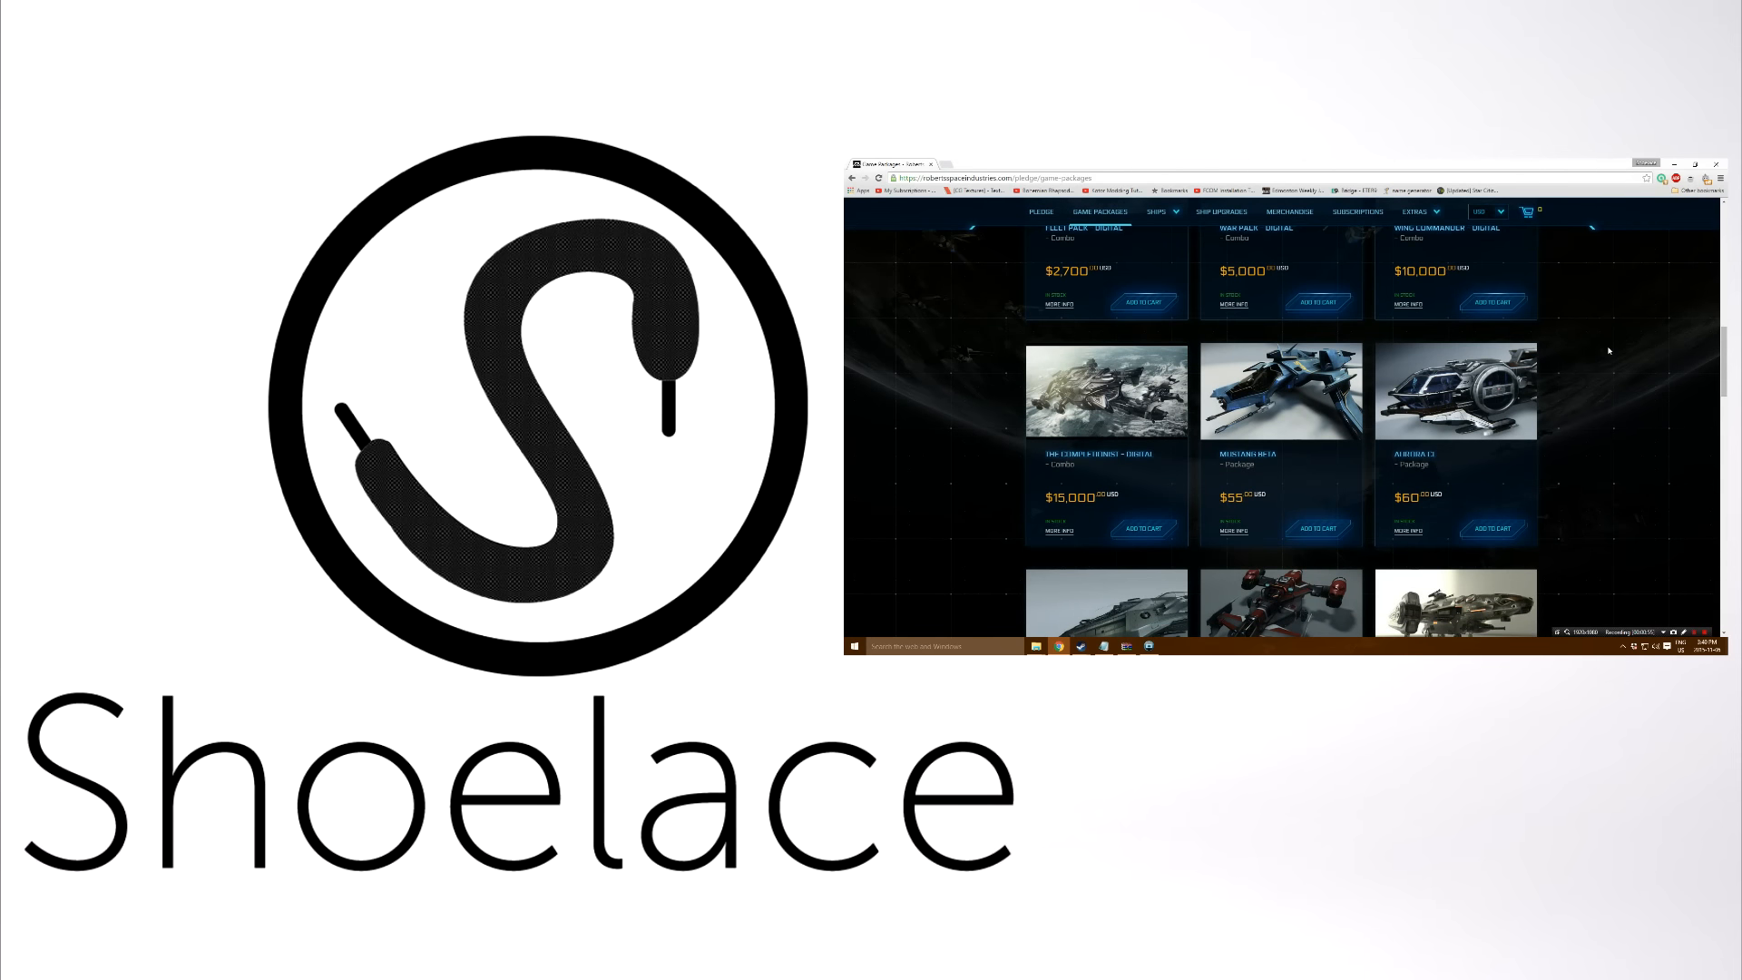